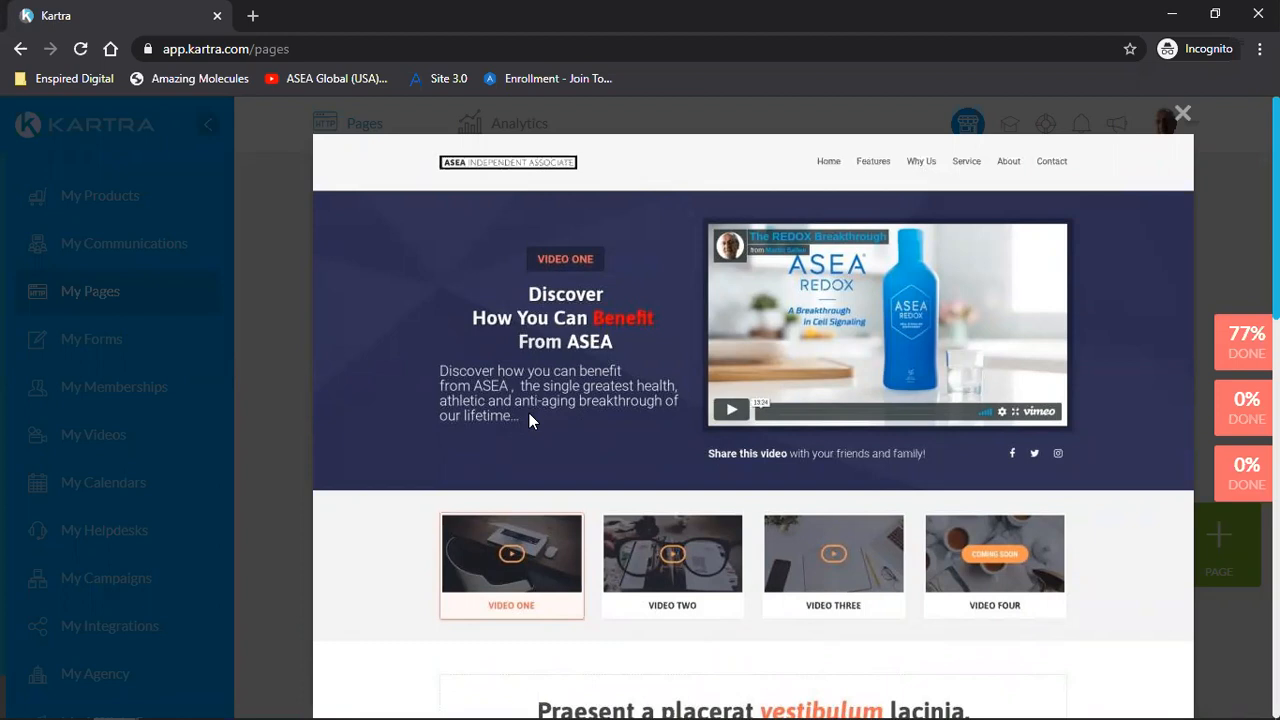
{"action": "mouse_move", "coordinate": [388, 696]}
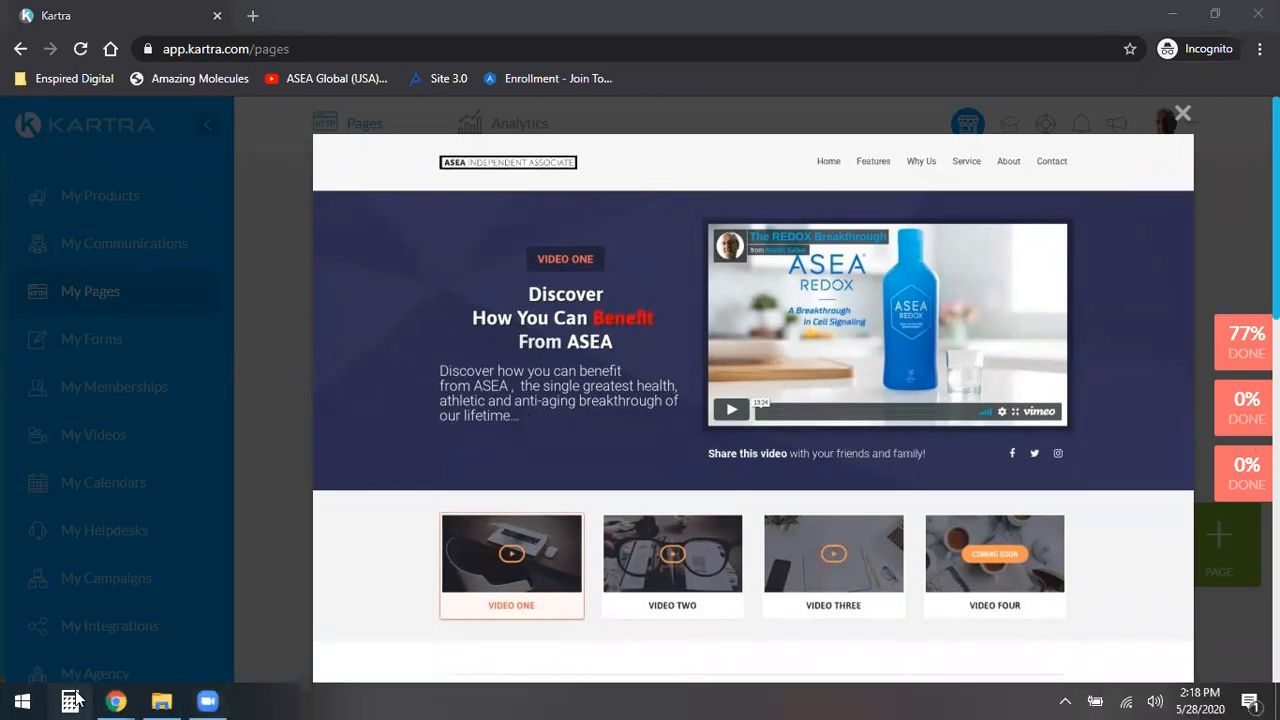
Compute 20 × 1000 = 20,000 and then × 12 = 240,000 in Calculator, and close it
{"action": "left_click", "coordinate": [72, 700]}
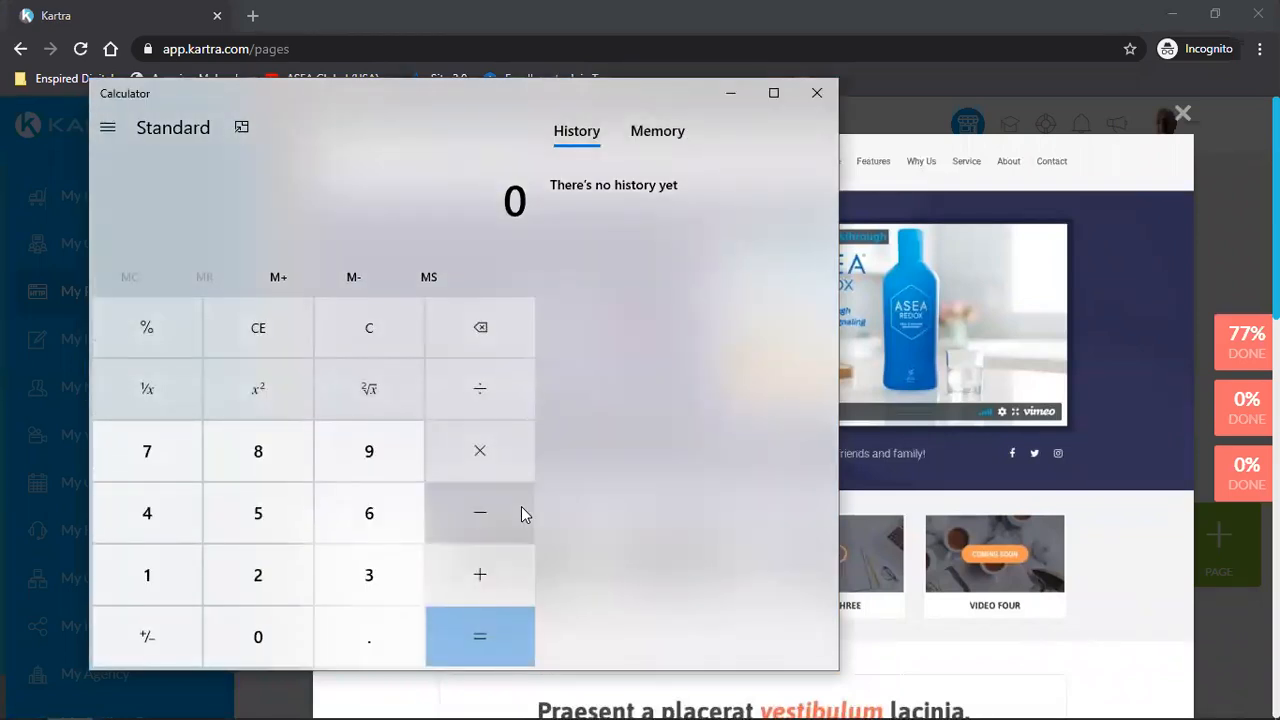
{"action": "left_click", "coordinate": [258, 636]}
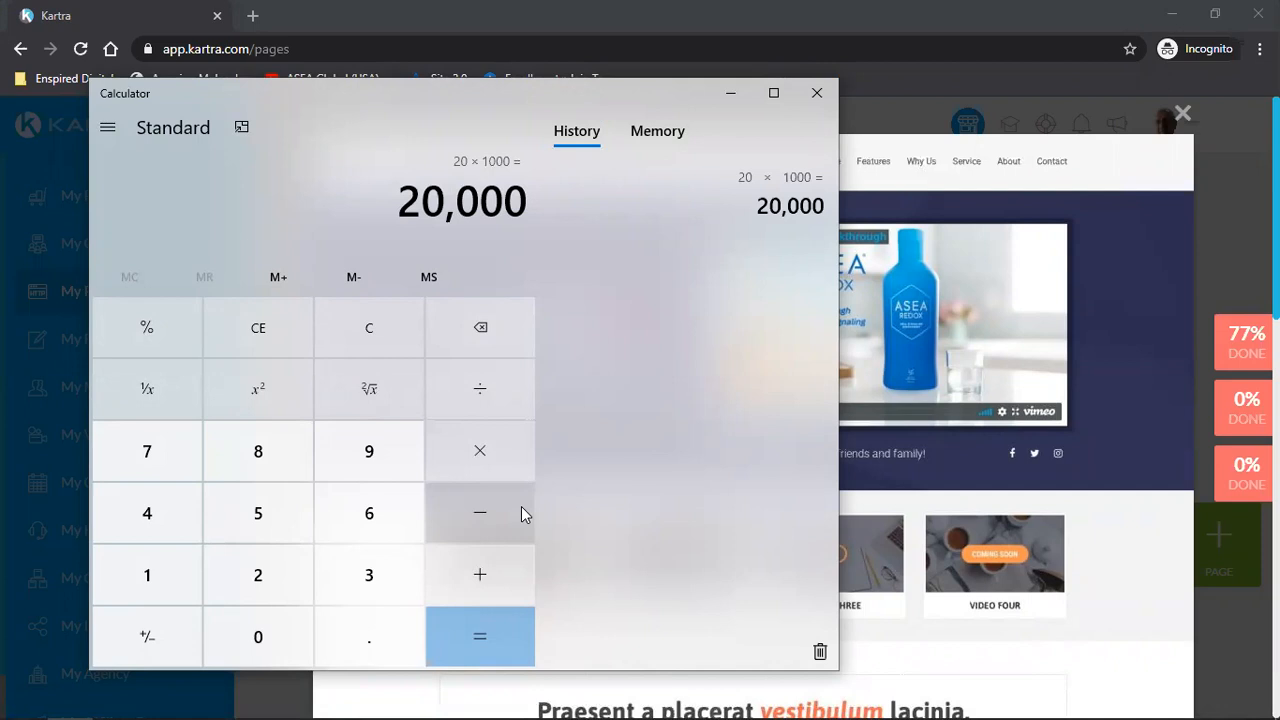
{"action": "mouse_move", "coordinate": [804, 124]}
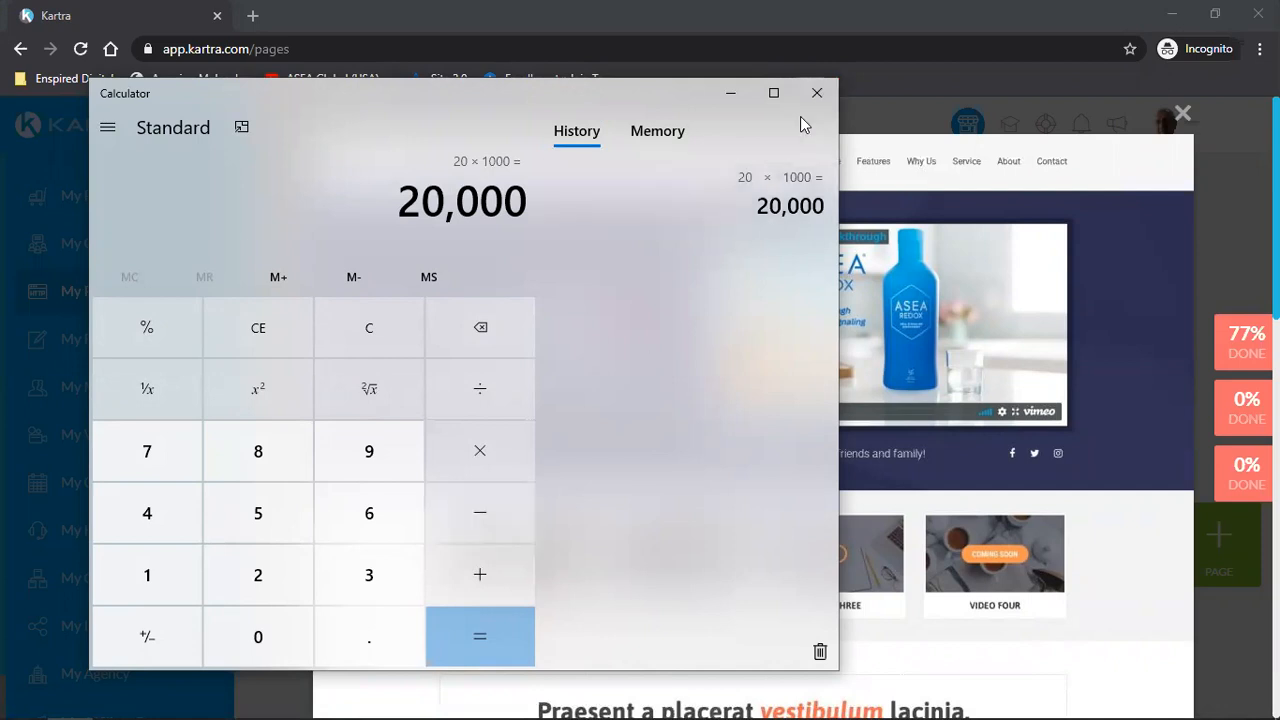
{"action": "left_click", "coordinate": [480, 636]}
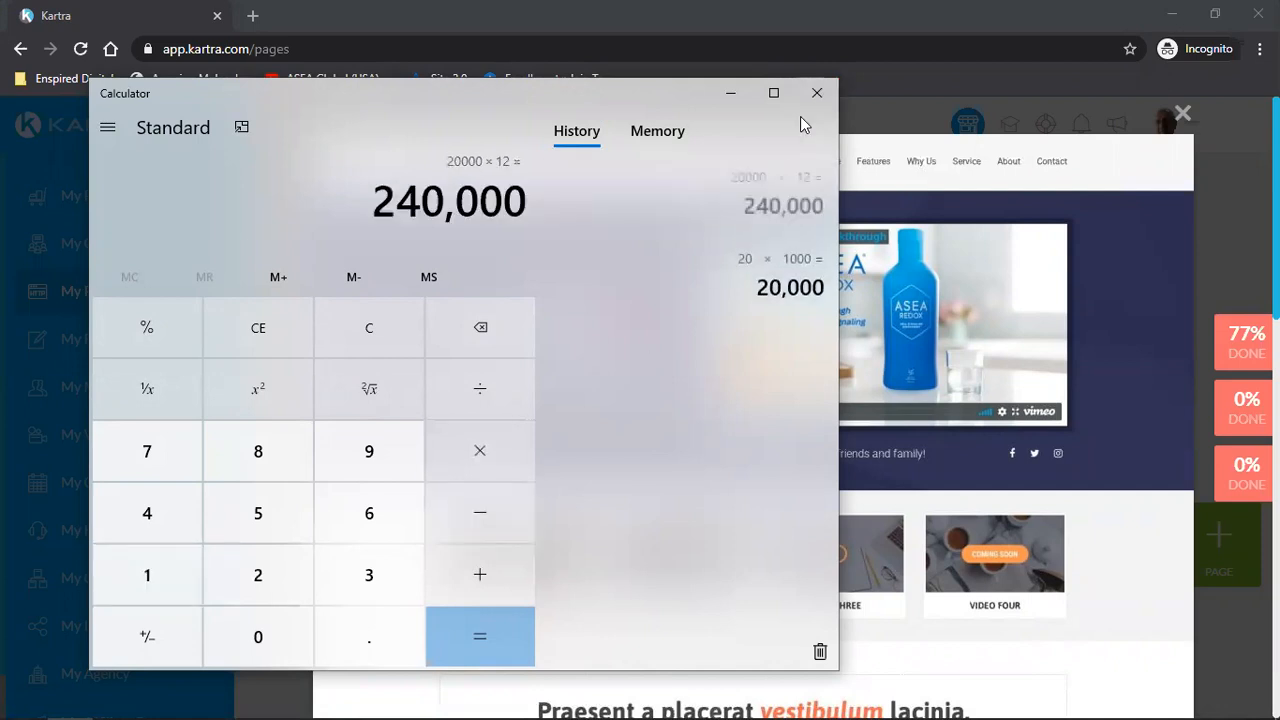
{"action": "mouse_move", "coordinate": [816, 92]}
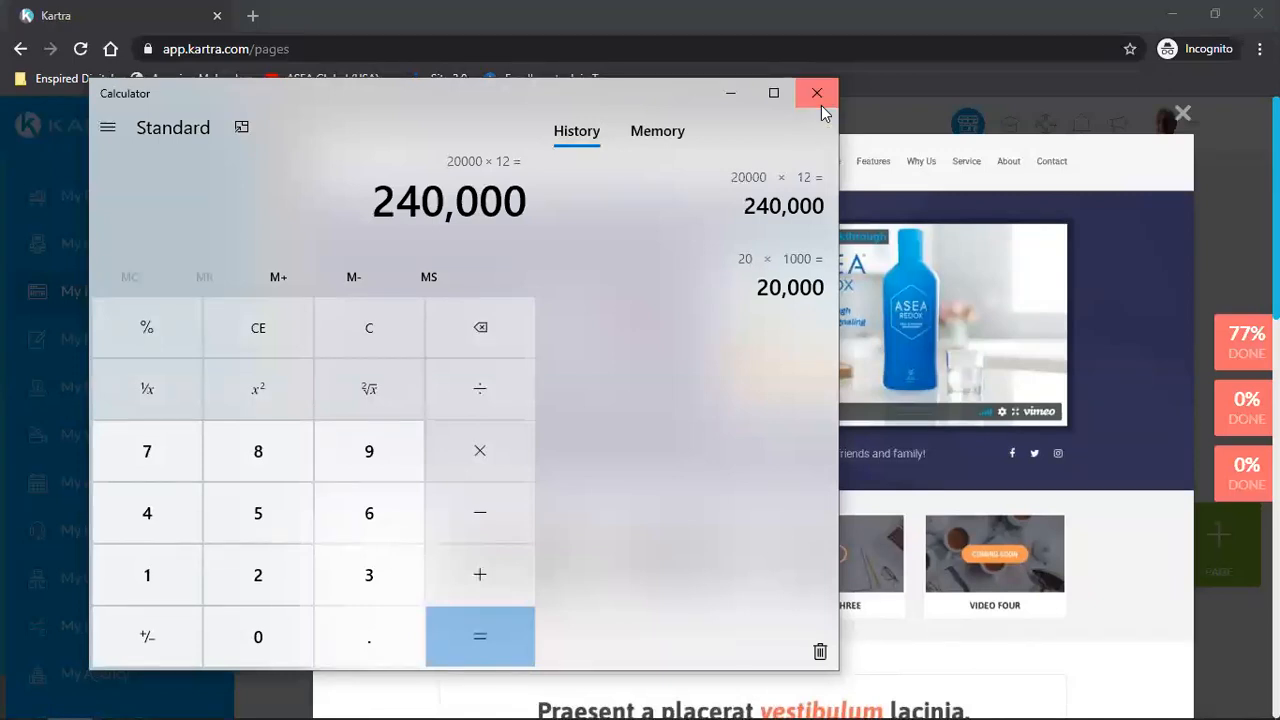
{"action": "left_click", "coordinate": [816, 92]}
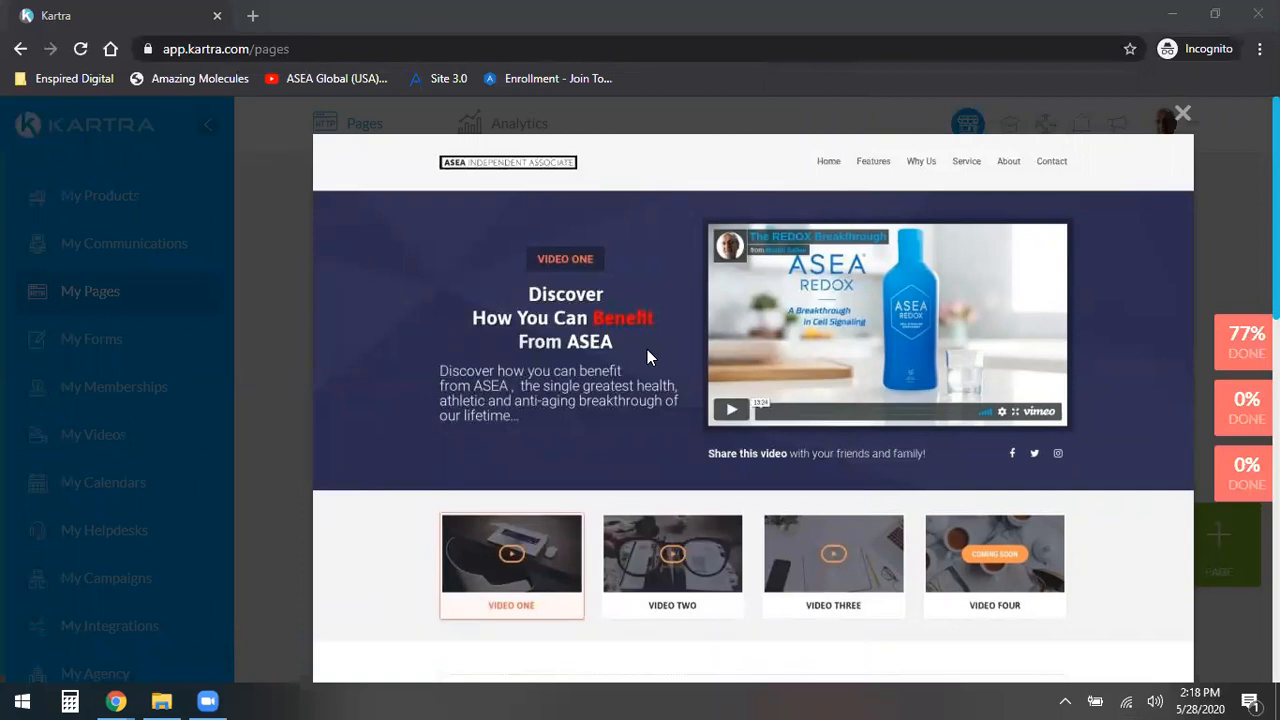
{"action": "mouse_move", "coordinate": [670, 348]}
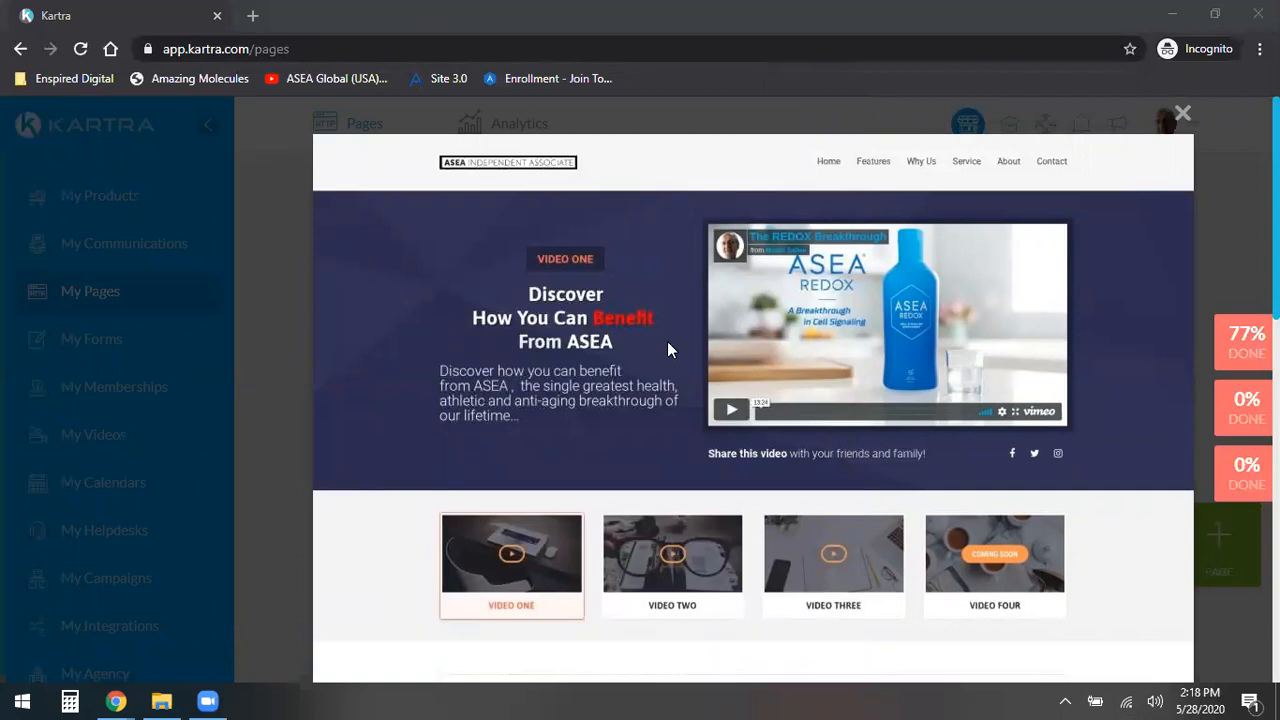
{"action": "mouse_move", "coordinate": [1182, 112]}
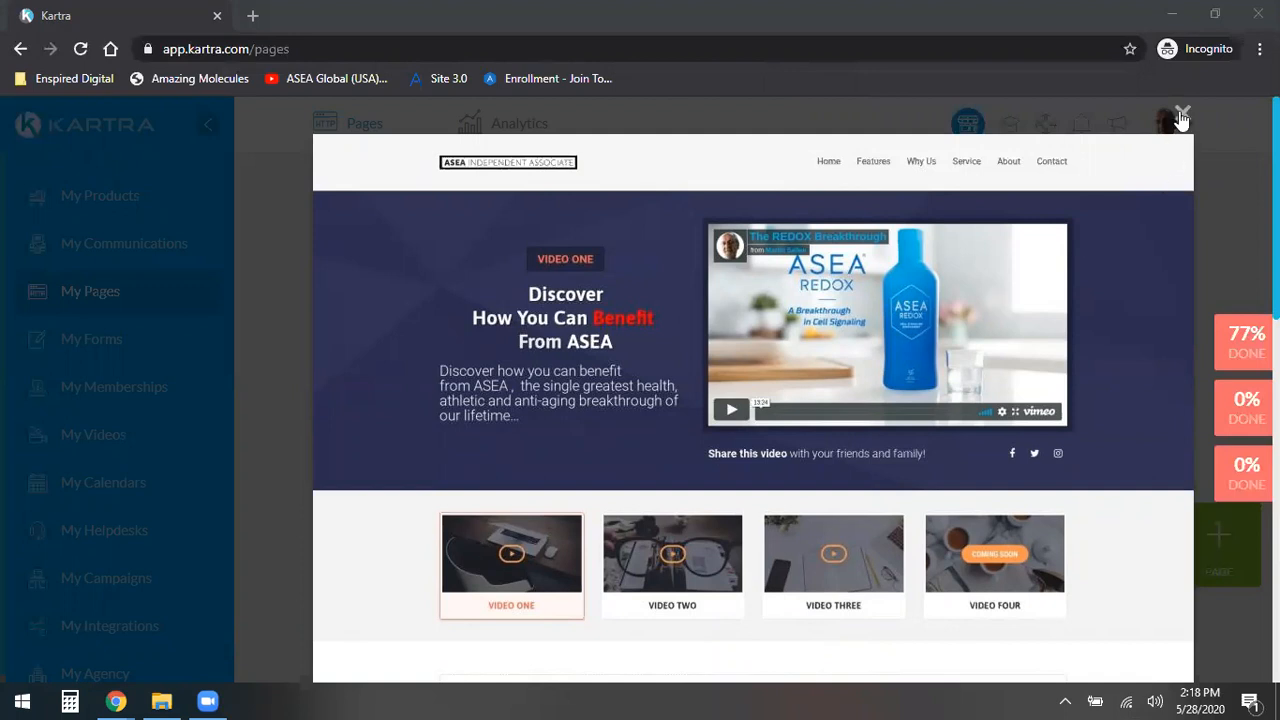
Close the ASEA Products preview and reopen the page preview from its thumbnail
{"action": "left_click", "coordinate": [1182, 112]}
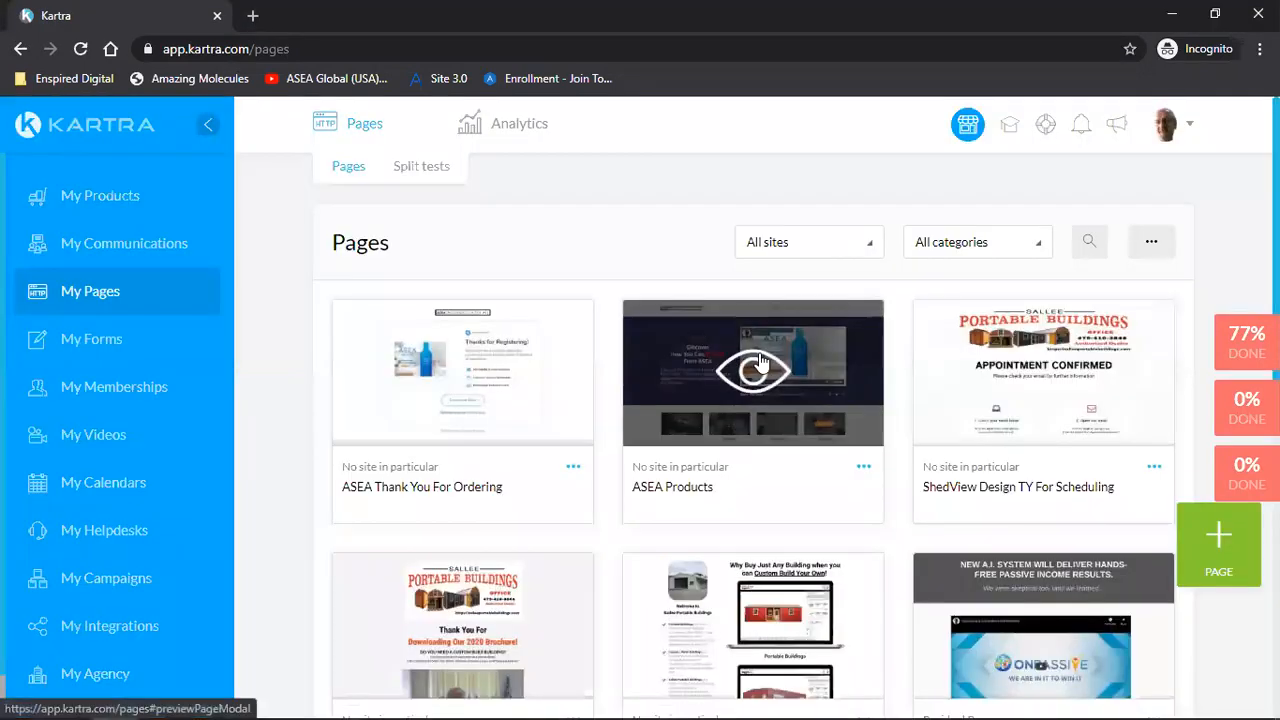
{"action": "mouse_move", "coordinate": [590, 392]}
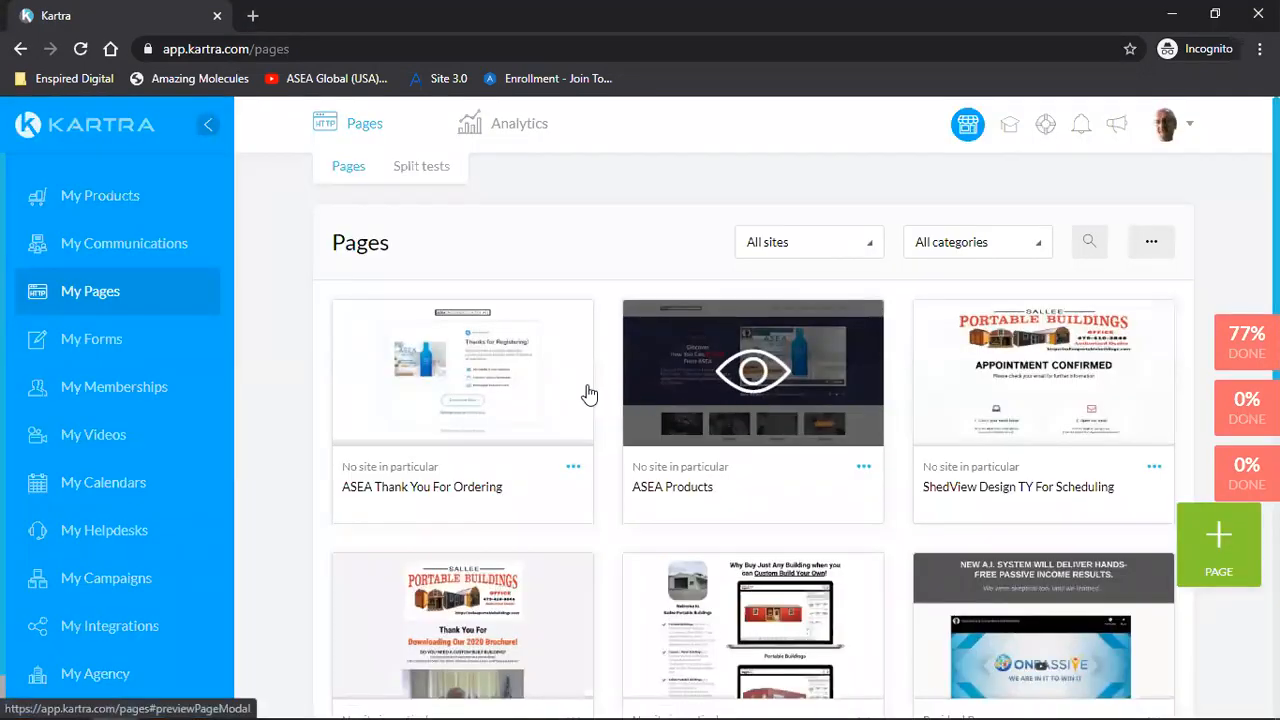
{"action": "mouse_move", "coordinate": [278, 422]}
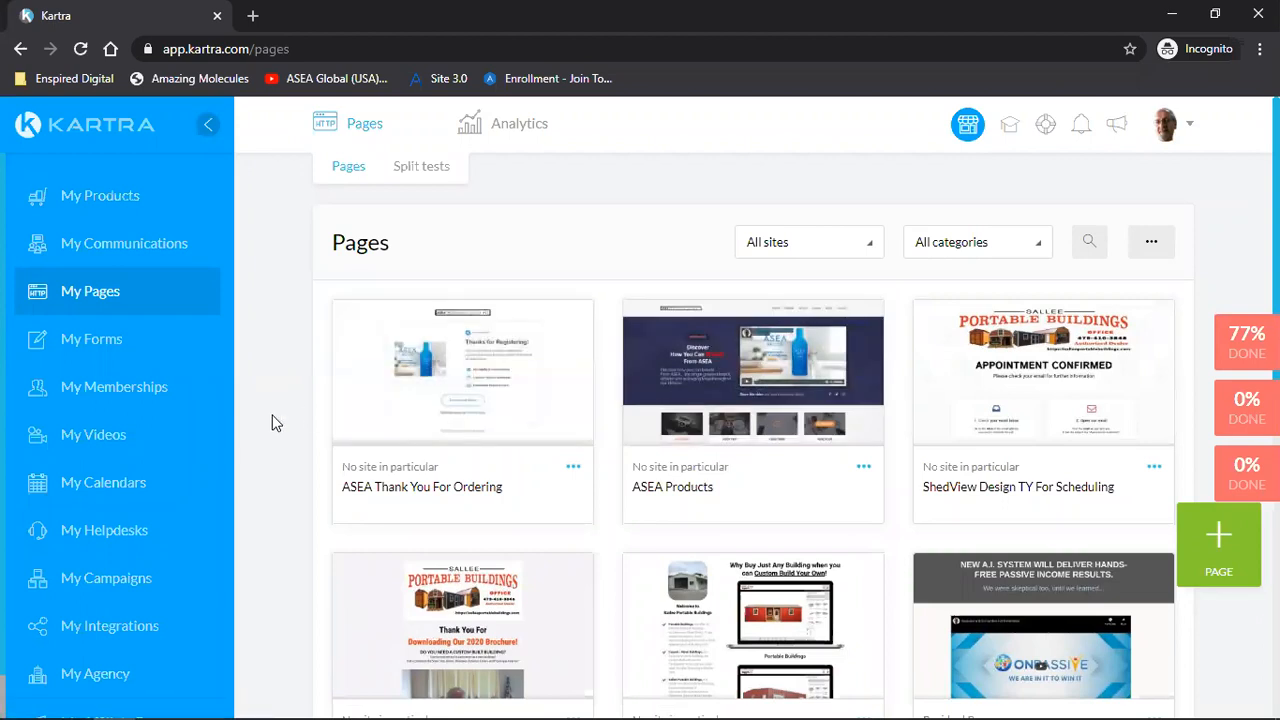
{"action": "left_click", "coordinate": [752, 372]}
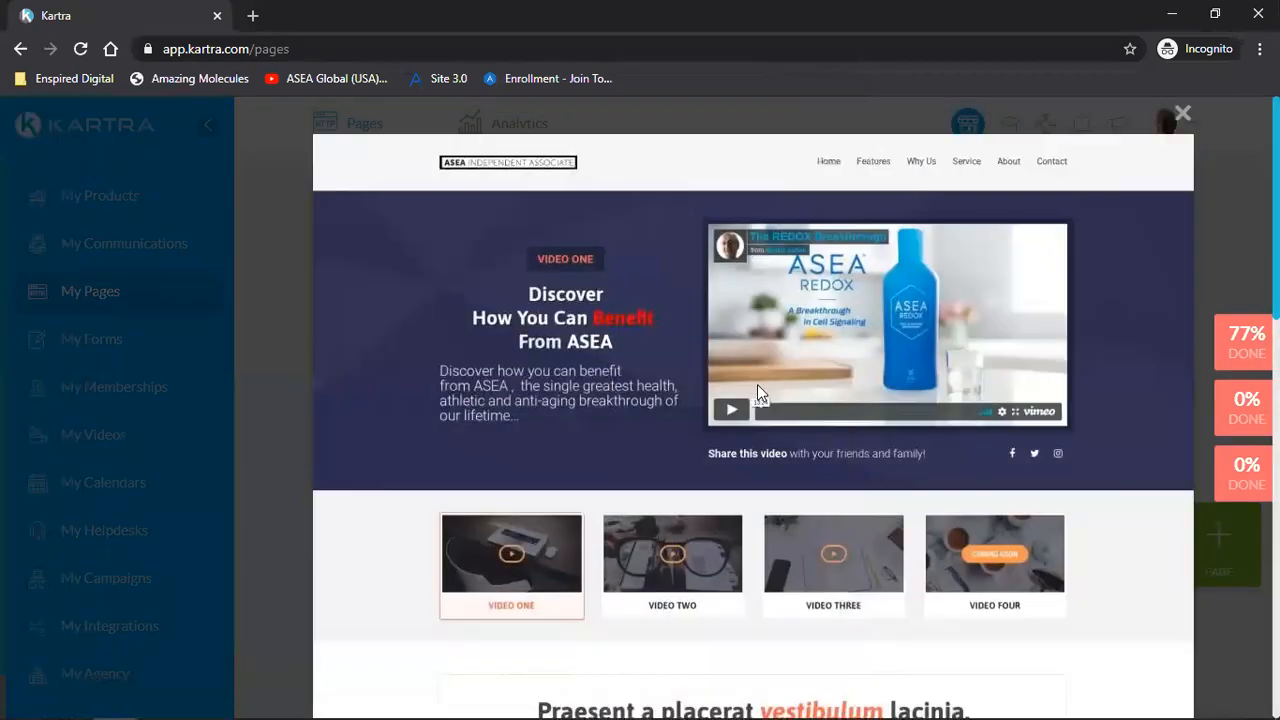
{"action": "mouse_move", "coordinate": [602, 348]}
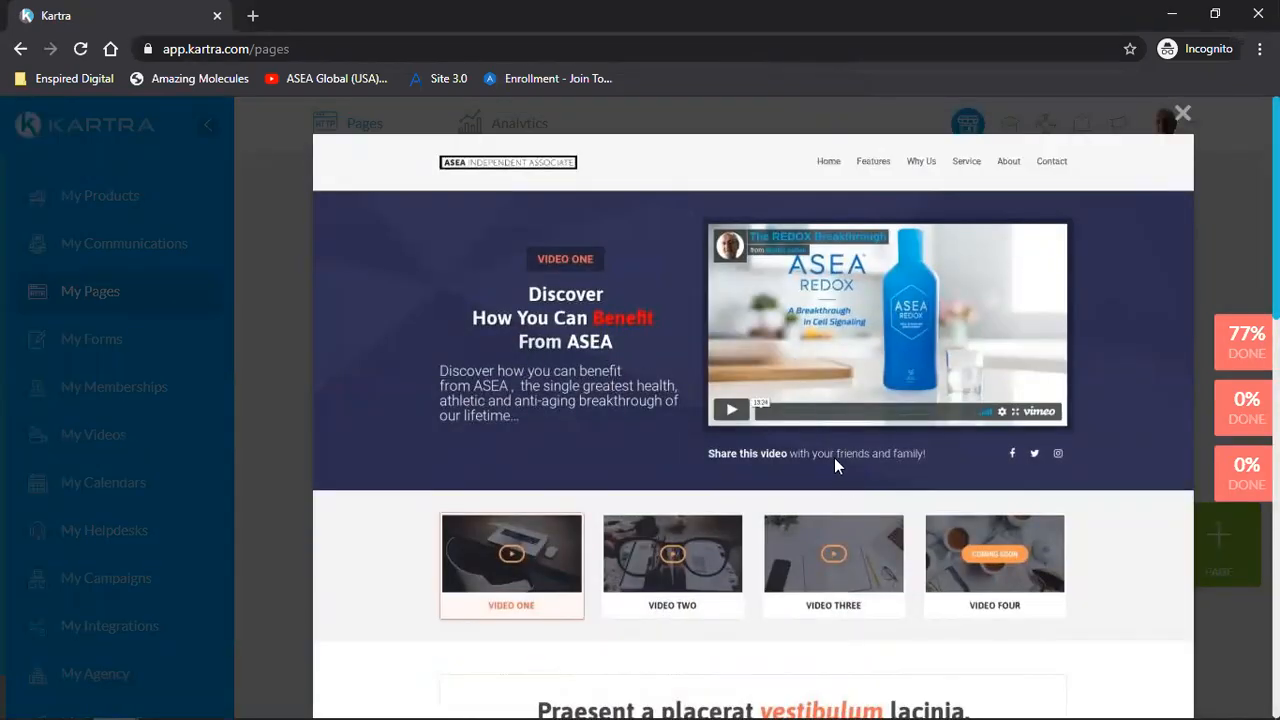
{"action": "mouse_move", "coordinate": [1220, 200]}
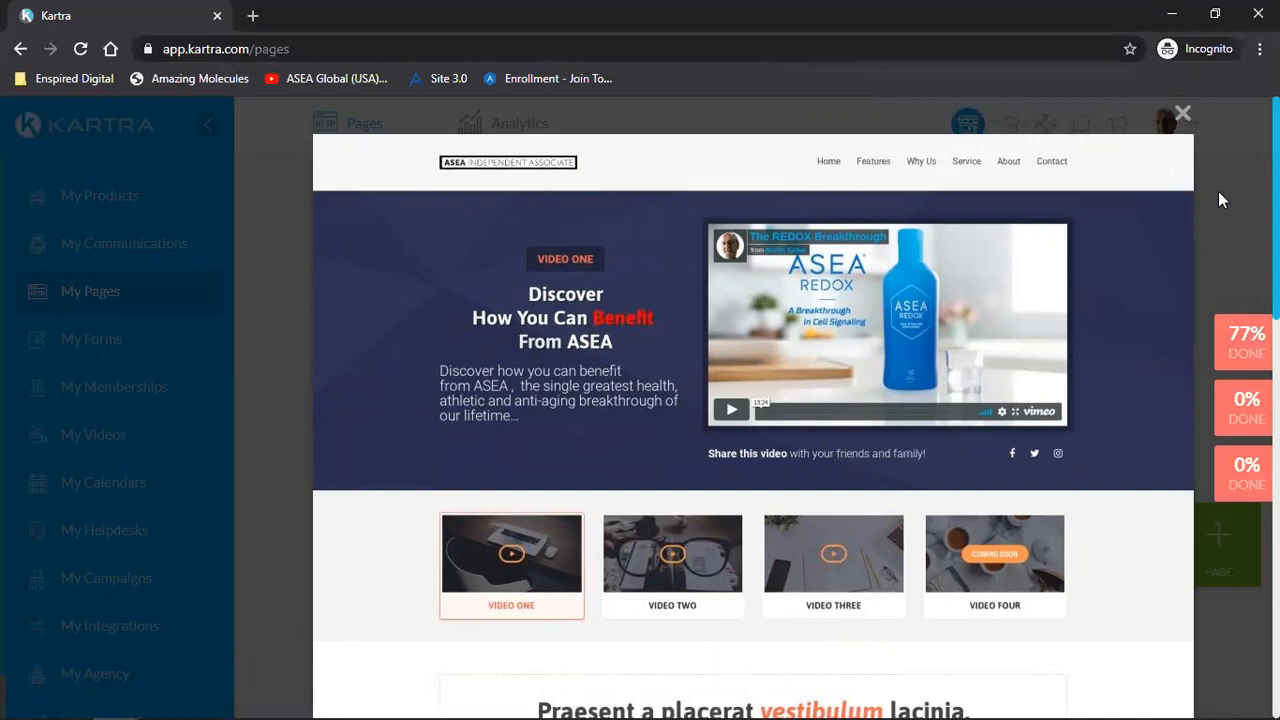
{"action": "mouse_move", "coordinate": [1168, 112]}
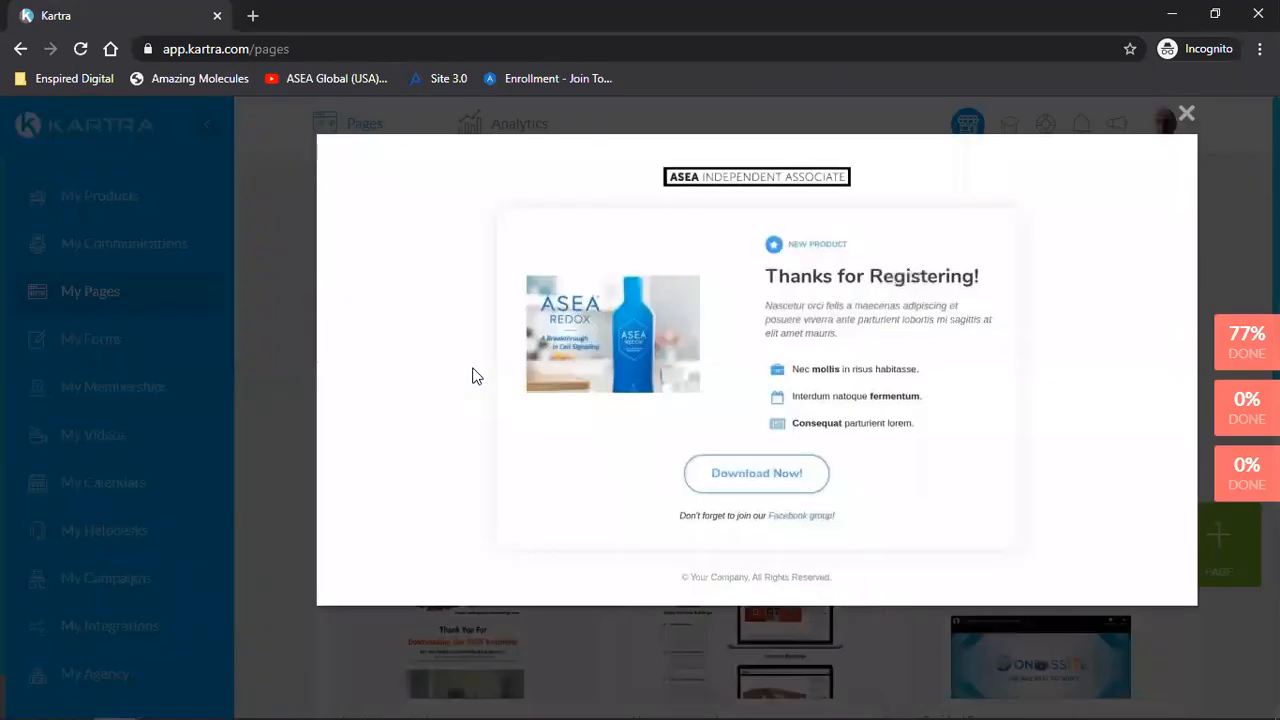
{"action": "mouse_move", "coordinate": [756, 484]}
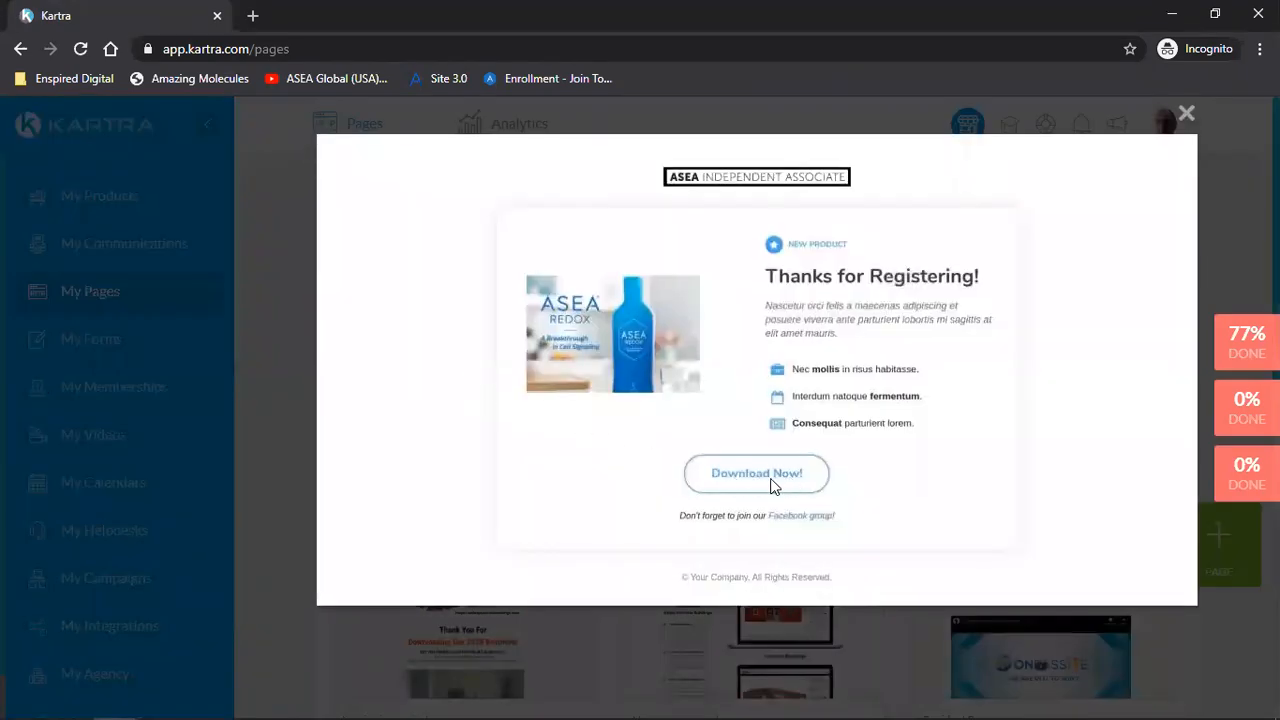
{"action": "mouse_move", "coordinate": [720, 462]}
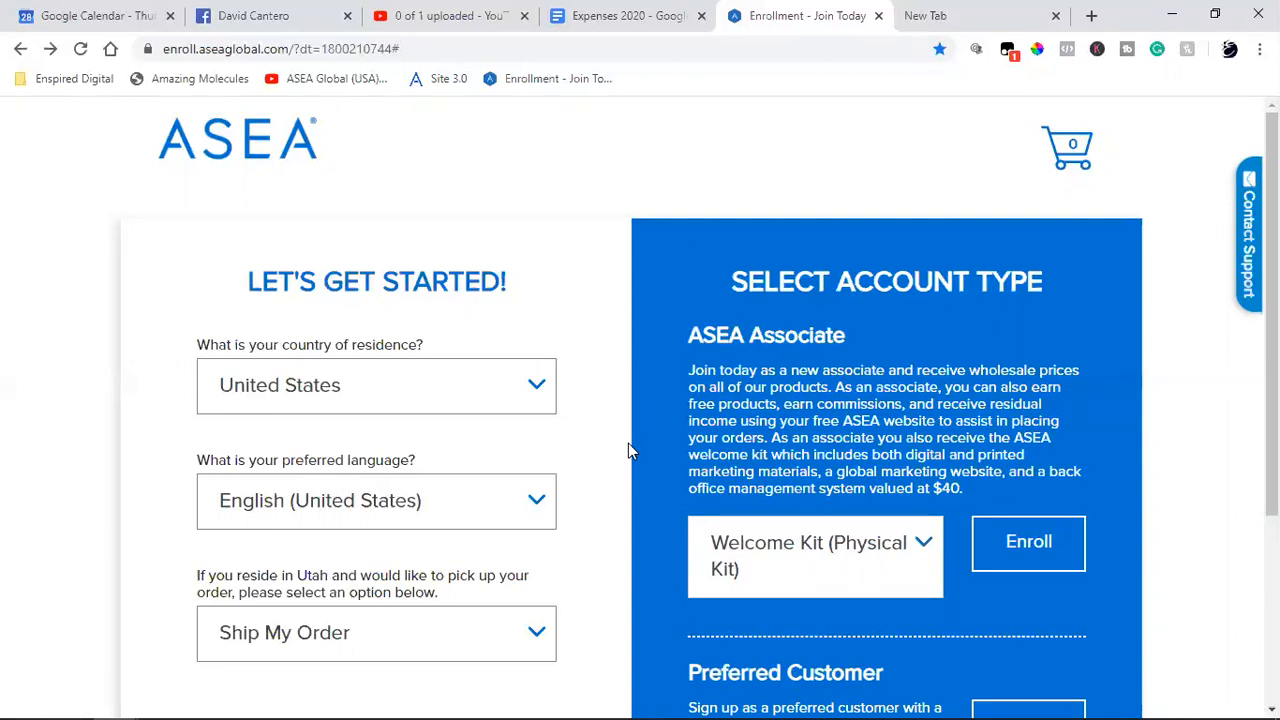
{"action": "mouse_move", "coordinate": [744, 496]}
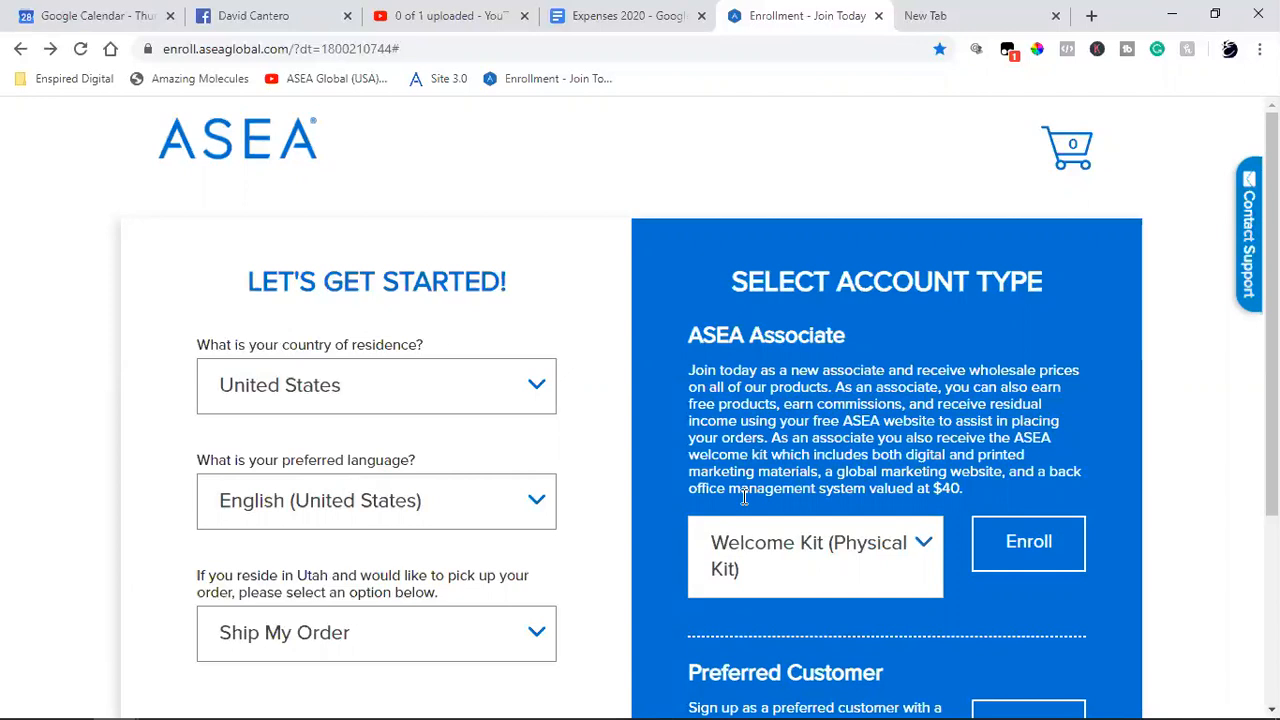
{"action": "mouse_move", "coordinate": [672, 250]}
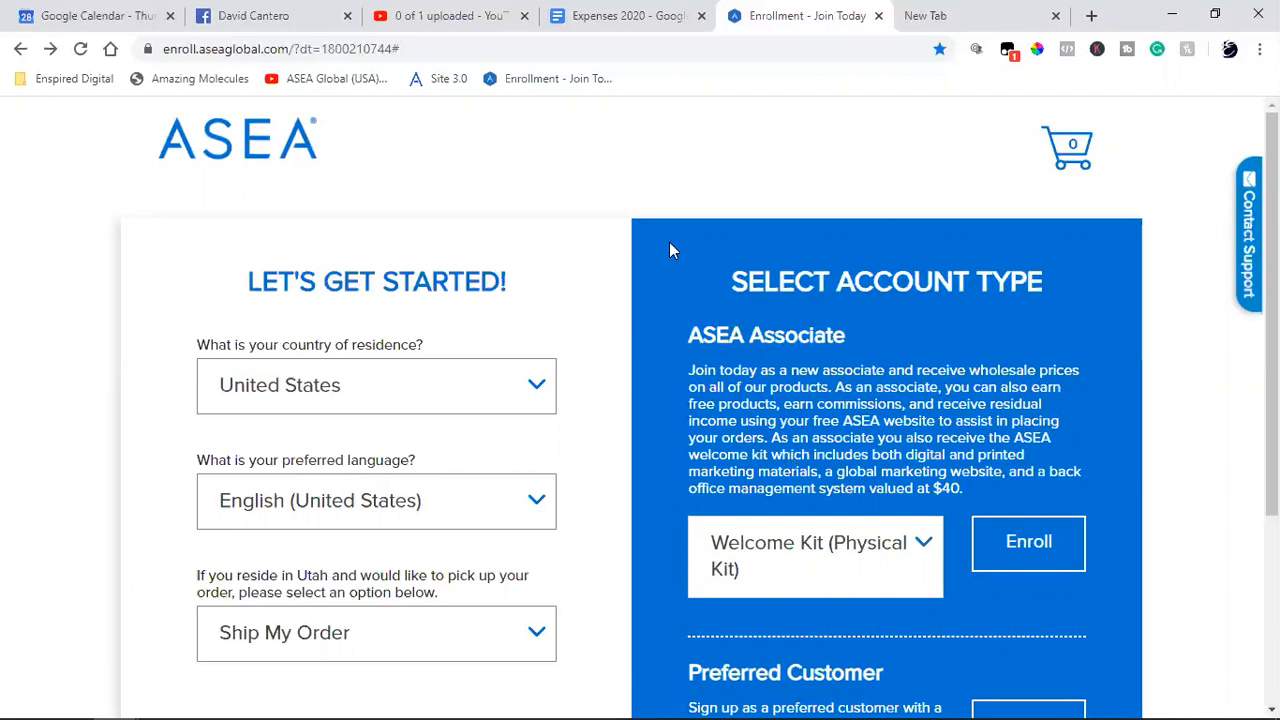
{"action": "mouse_move", "coordinate": [472, 8]}
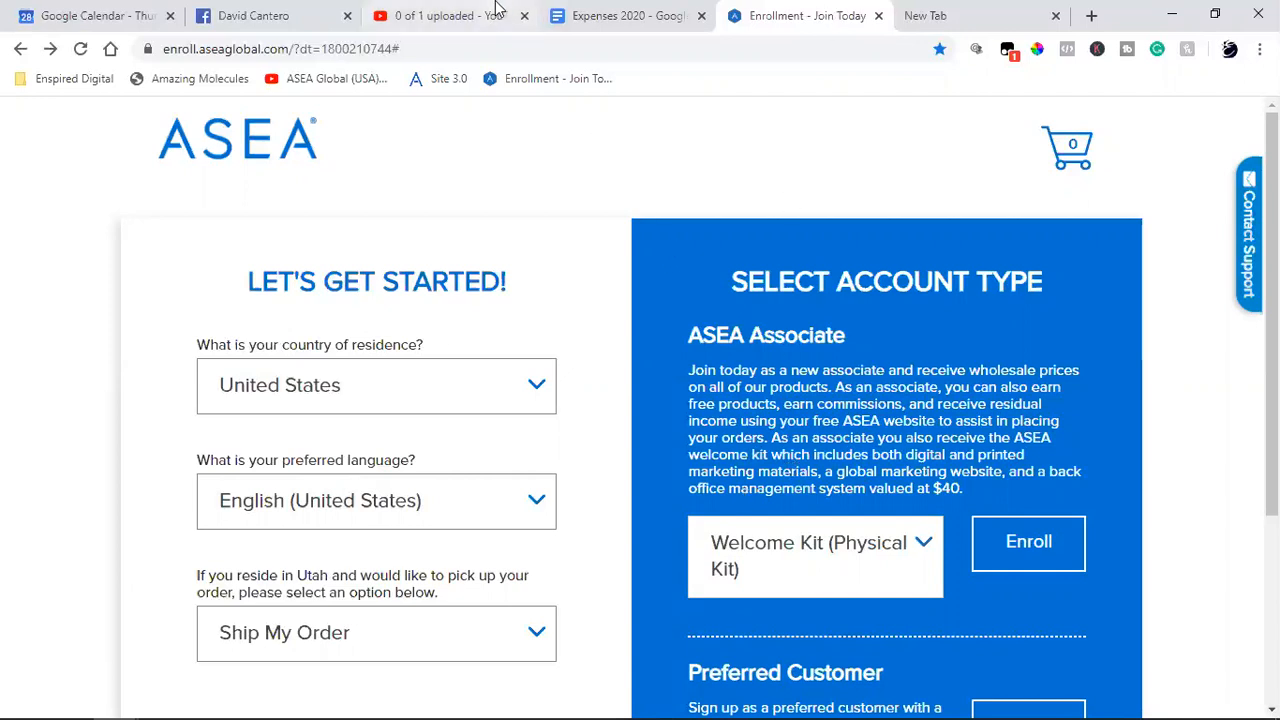
Switch back to the Kartra tab showing the Thanks for Registering preview
{"action": "left_click", "coordinate": [480, 16]}
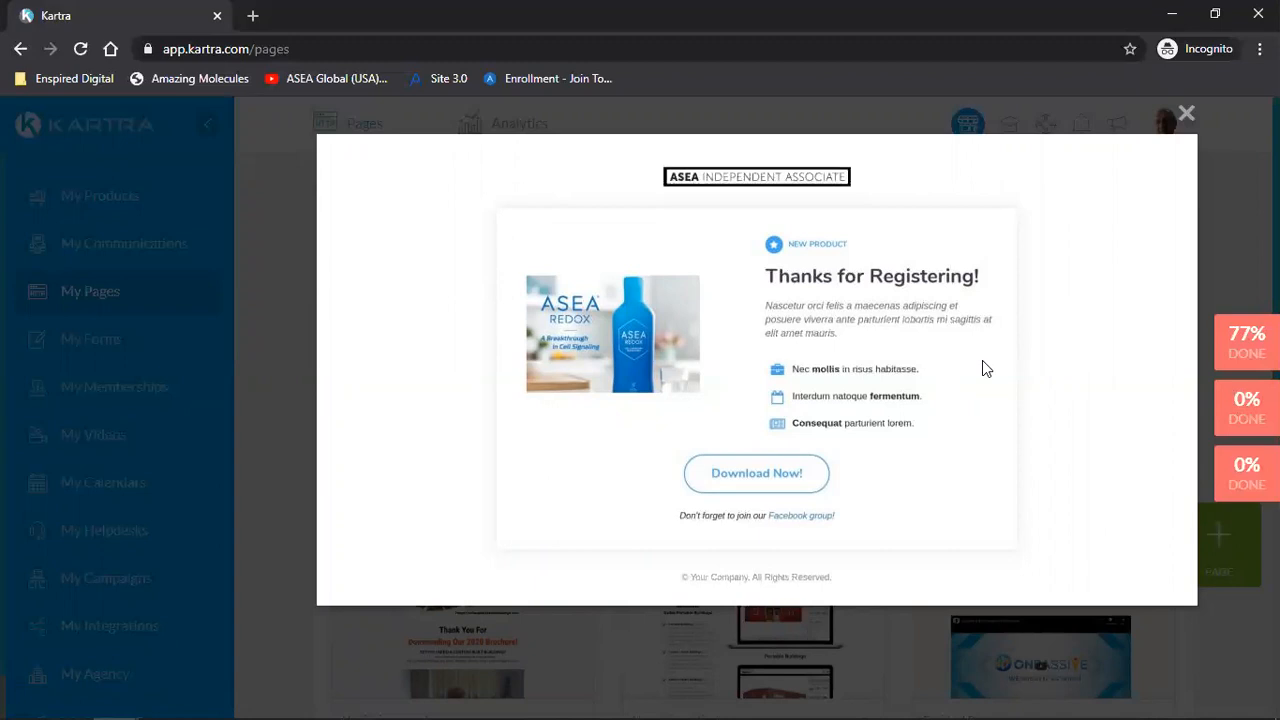
{"action": "mouse_move", "coordinate": [1164, 158]}
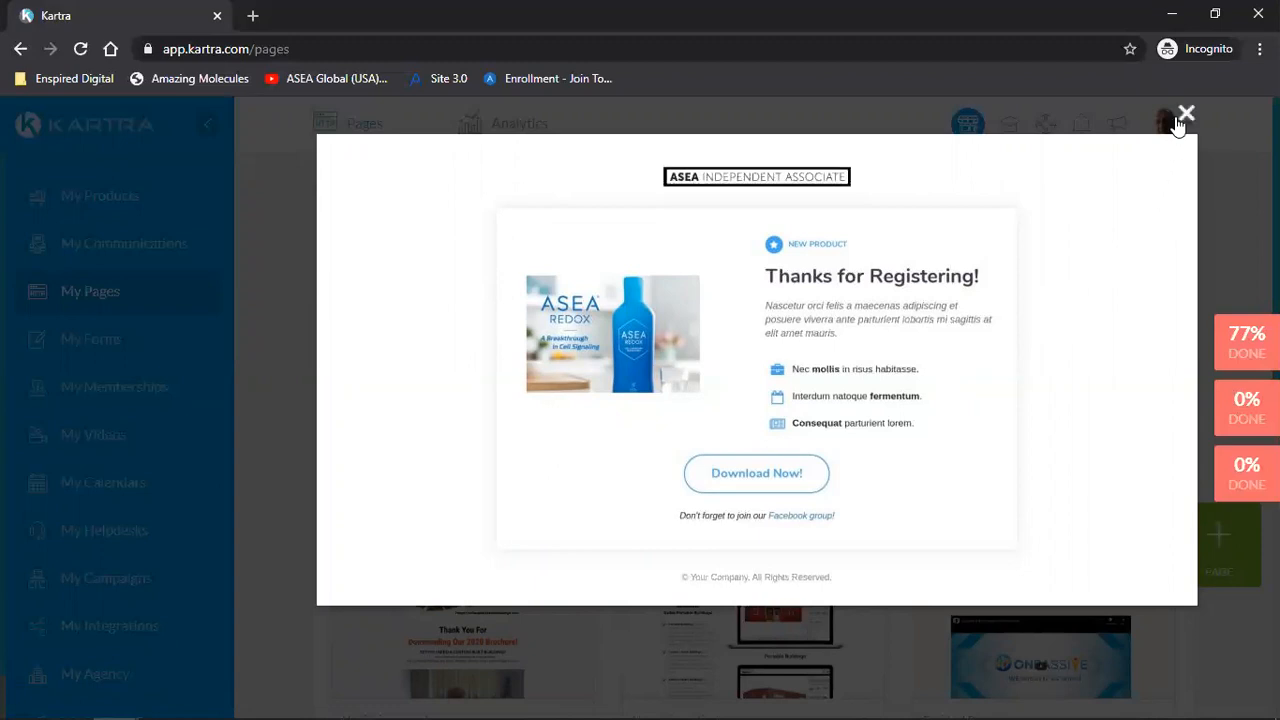
{"action": "mouse_move", "coordinate": [604, 548]}
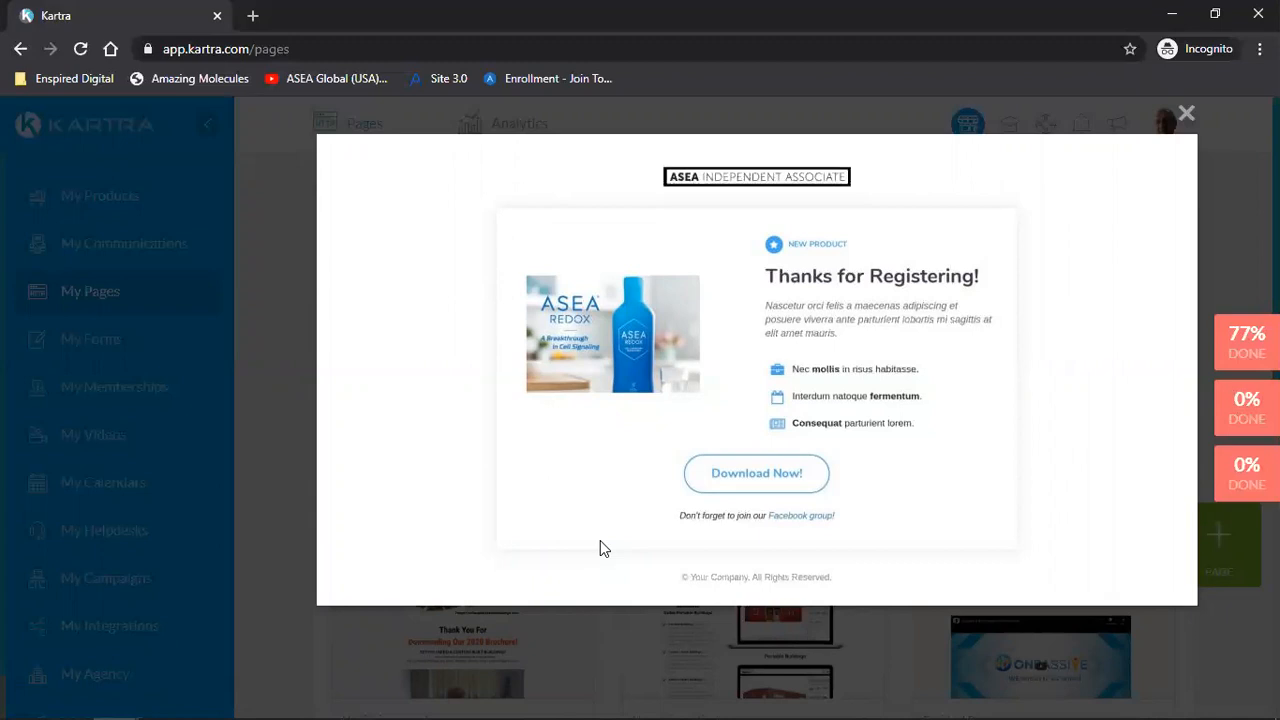
{"action": "mouse_move", "coordinate": [596, 560]}
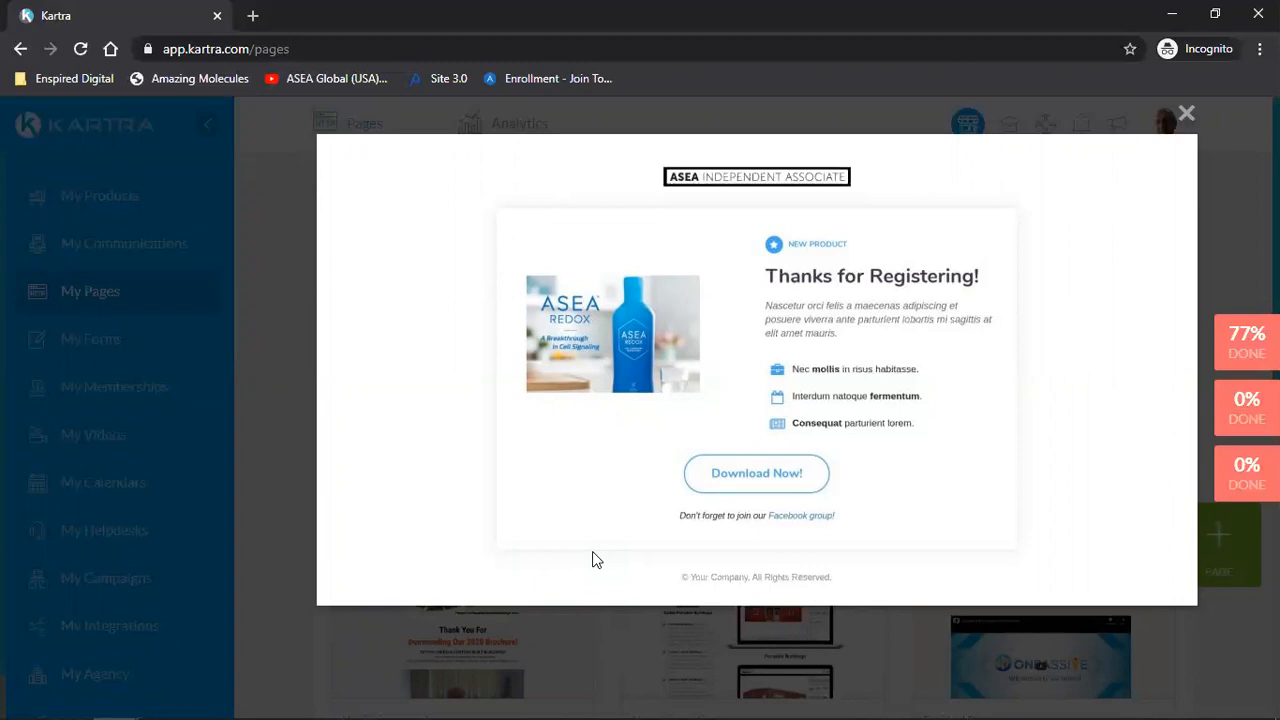
{"action": "mouse_move", "coordinate": [1186, 112]}
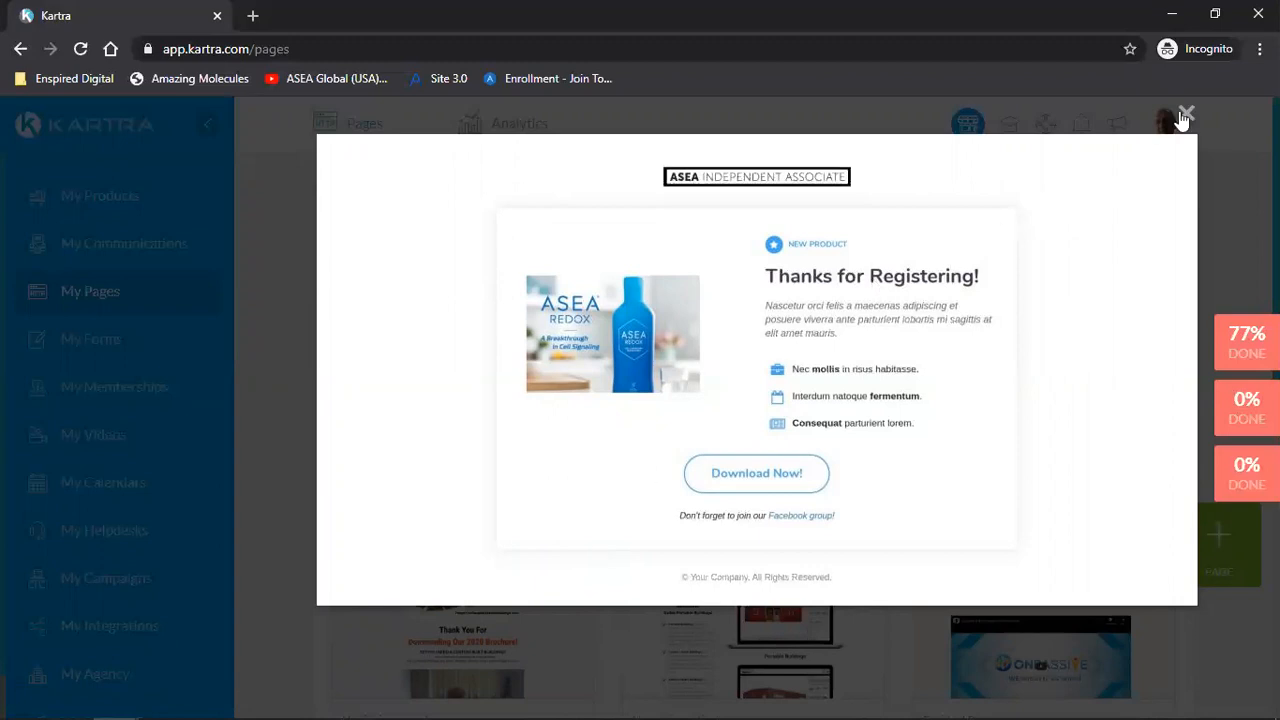
Close the thank-you preview and preview the ASEA Products video page
{"action": "left_click", "coordinate": [1184, 114]}
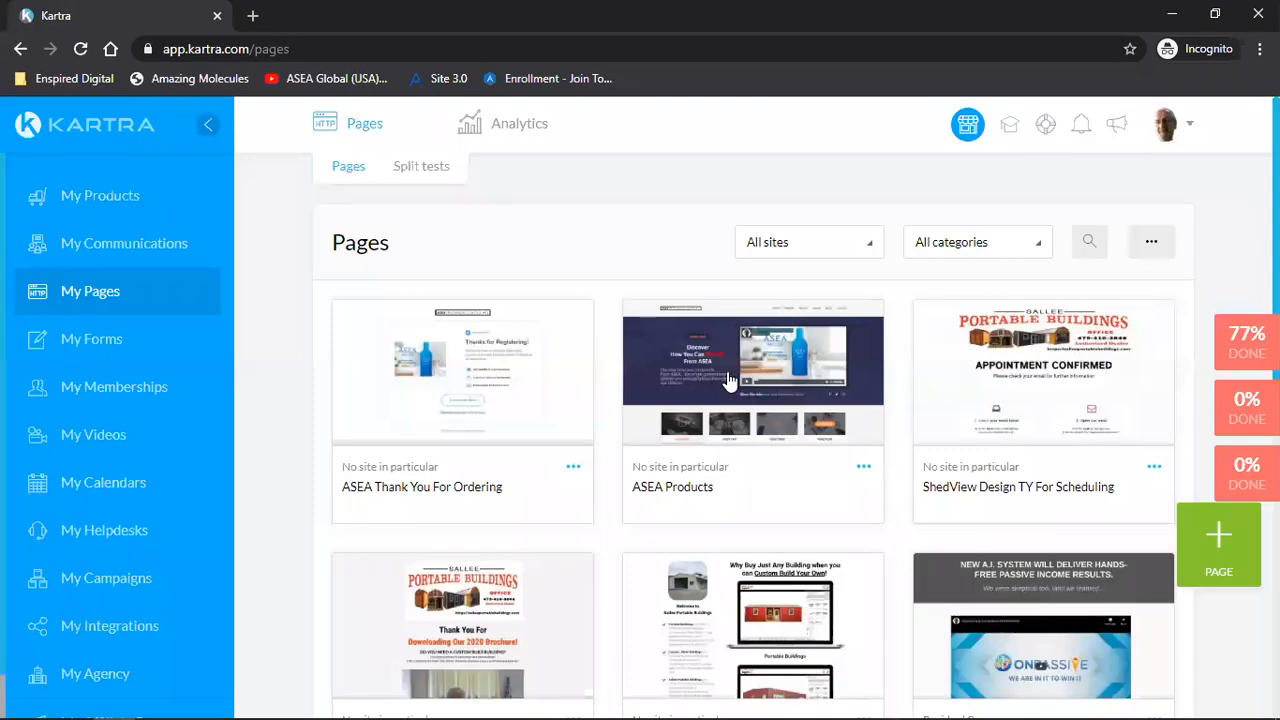
{"action": "left_click", "coordinate": [752, 372]}
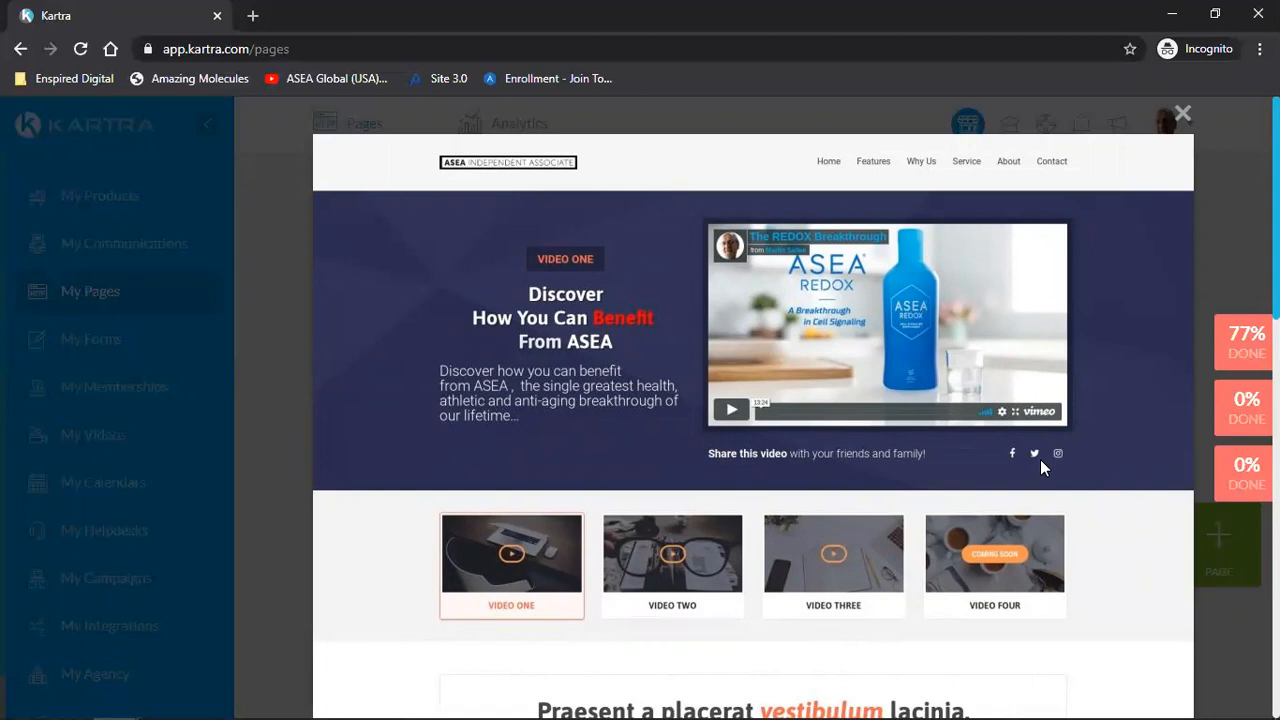
{"action": "mouse_move", "coordinate": [1088, 556]}
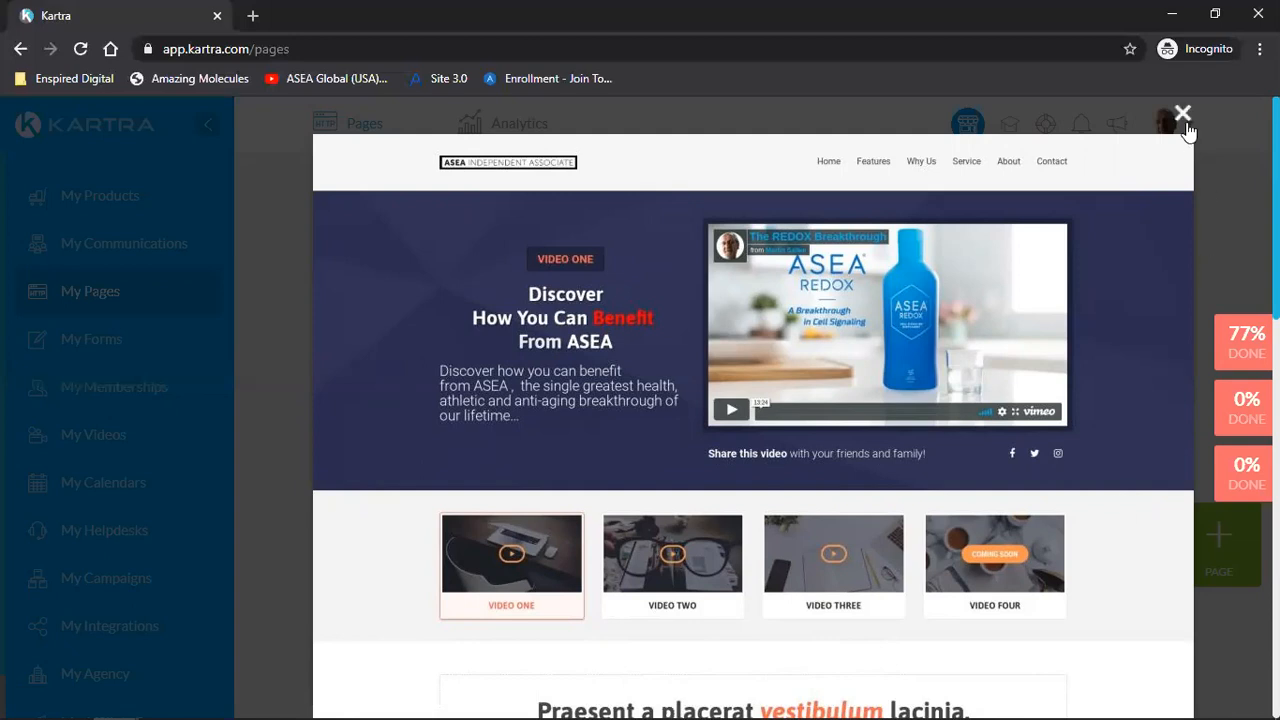
Close the ASEA Products preview to return to the Pages list
{"action": "left_click", "coordinate": [1180, 112]}
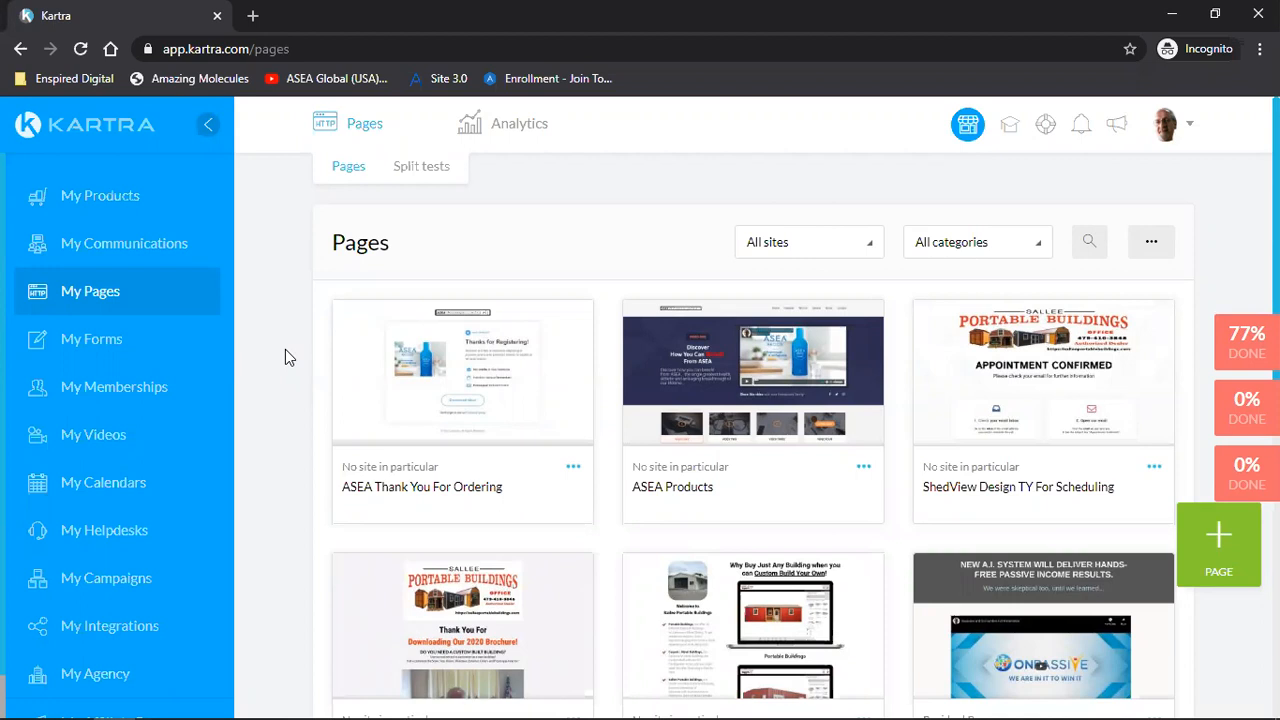
{"action": "mouse_move", "coordinate": [282, 364]}
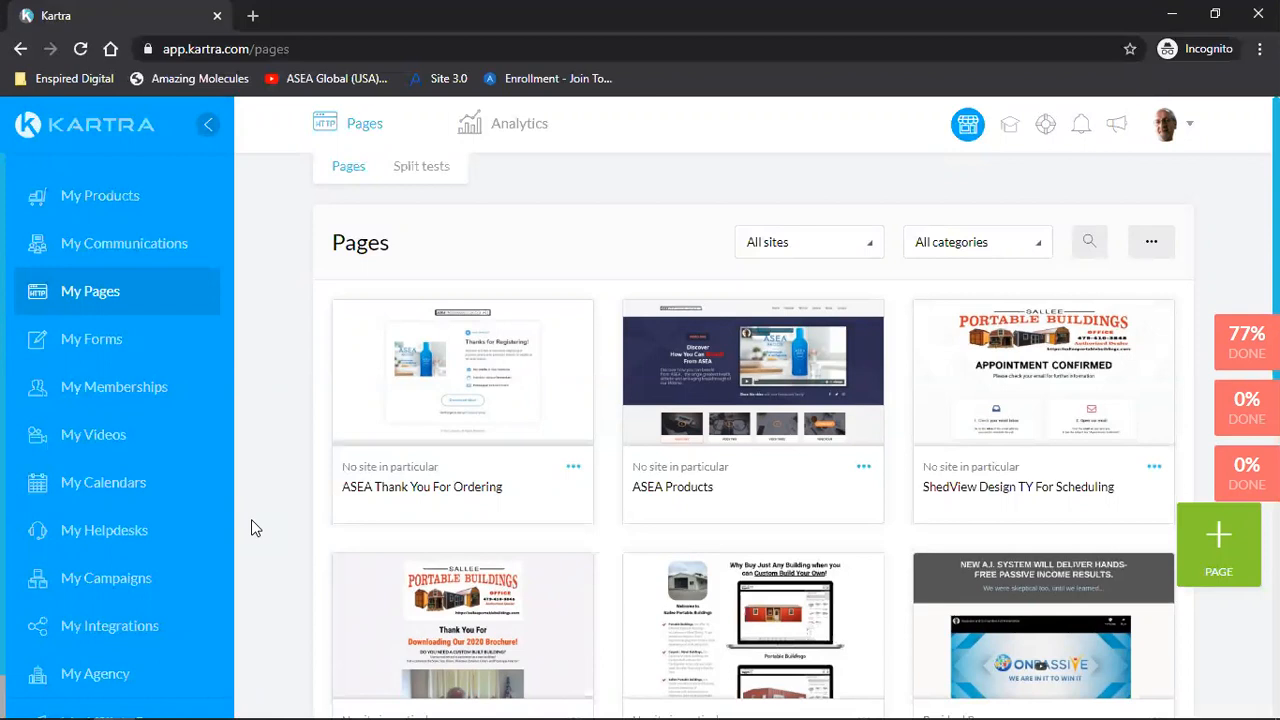
{"action": "mouse_move", "coordinate": [308, 210]}
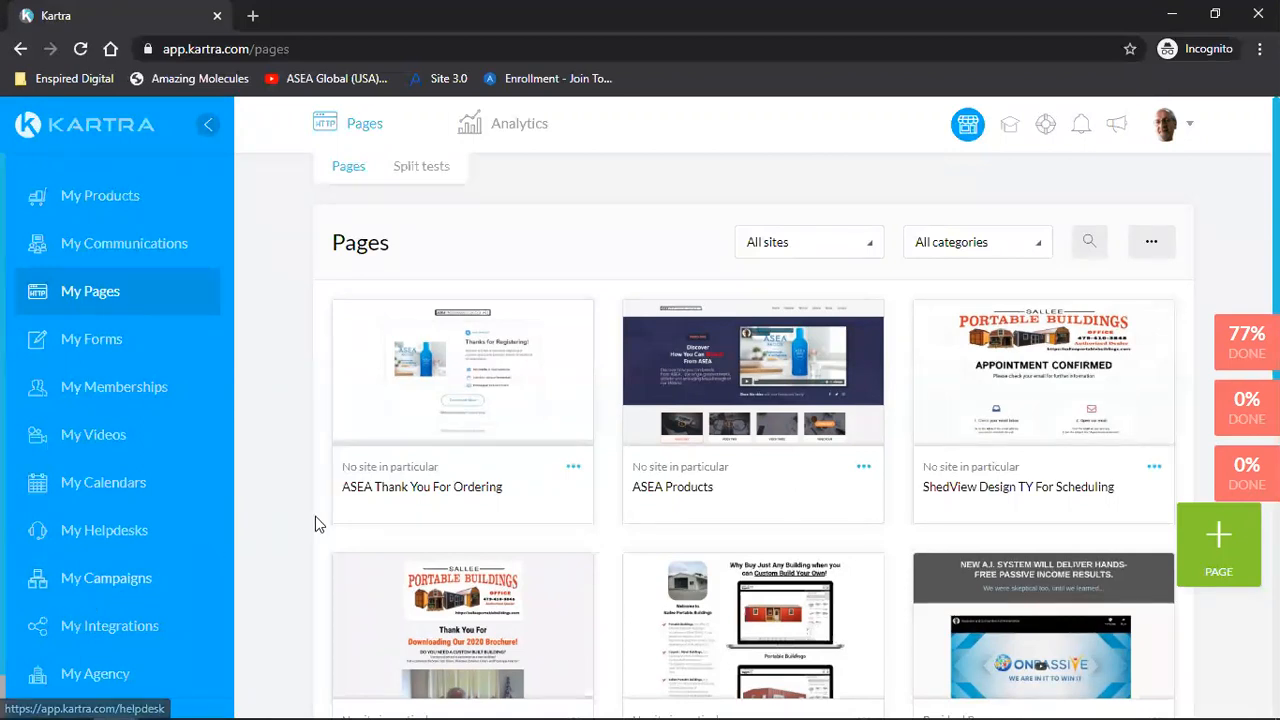
{"action": "scroll", "scroll_direction": "down", "scroll_amount": 3}
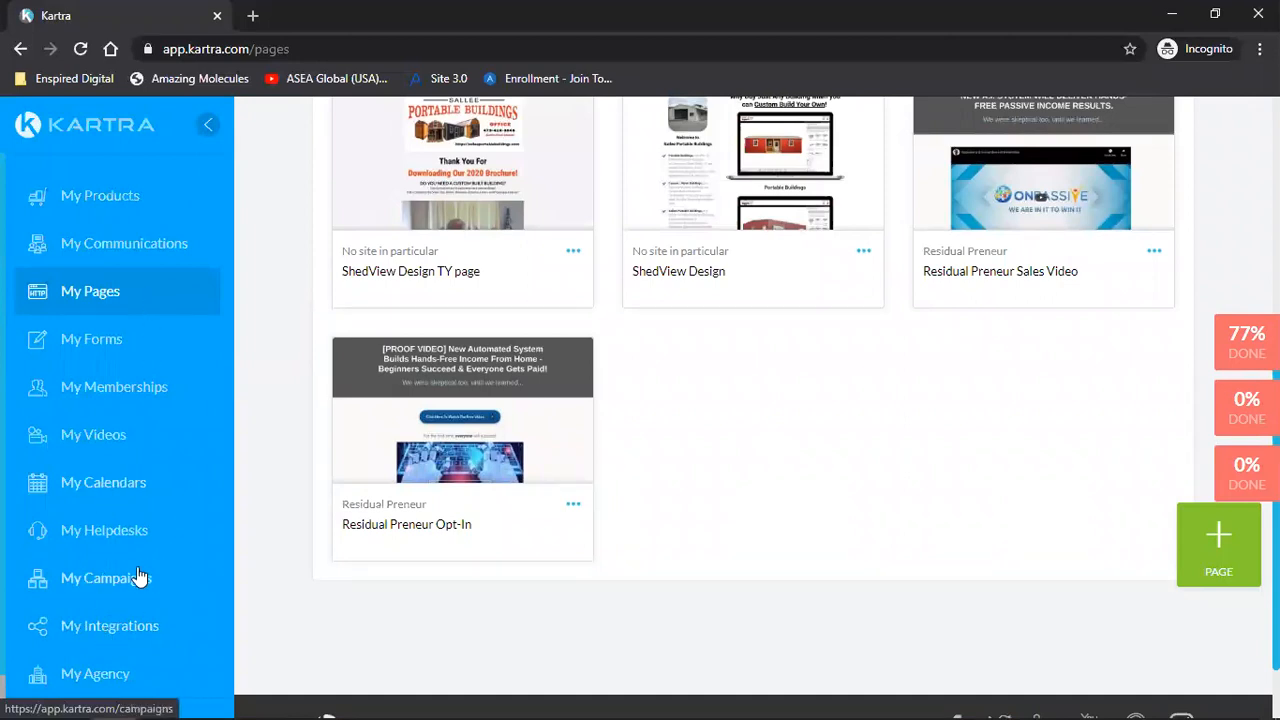
{"action": "scroll", "scroll_direction": "down", "scroll_amount": 3}
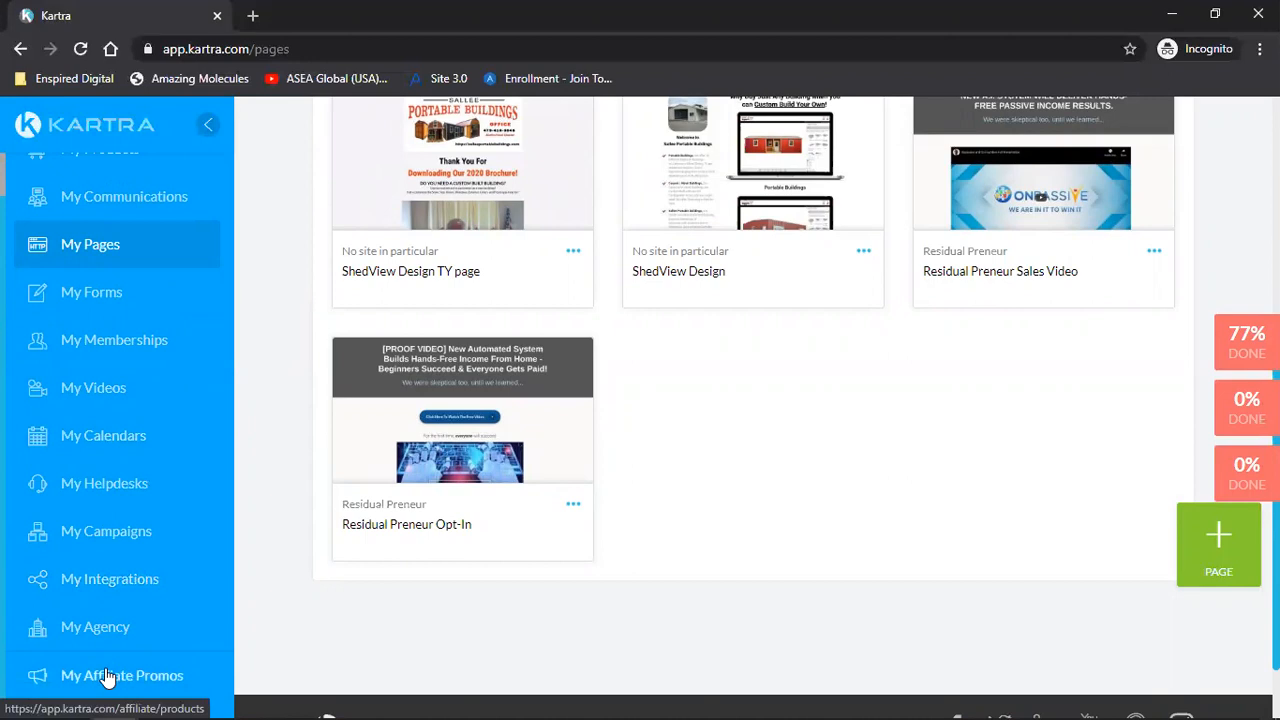
Show the promotion stats for the Affiliate Triad product in My Affiliate Promos
{"action": "left_click", "coordinate": [122, 676]}
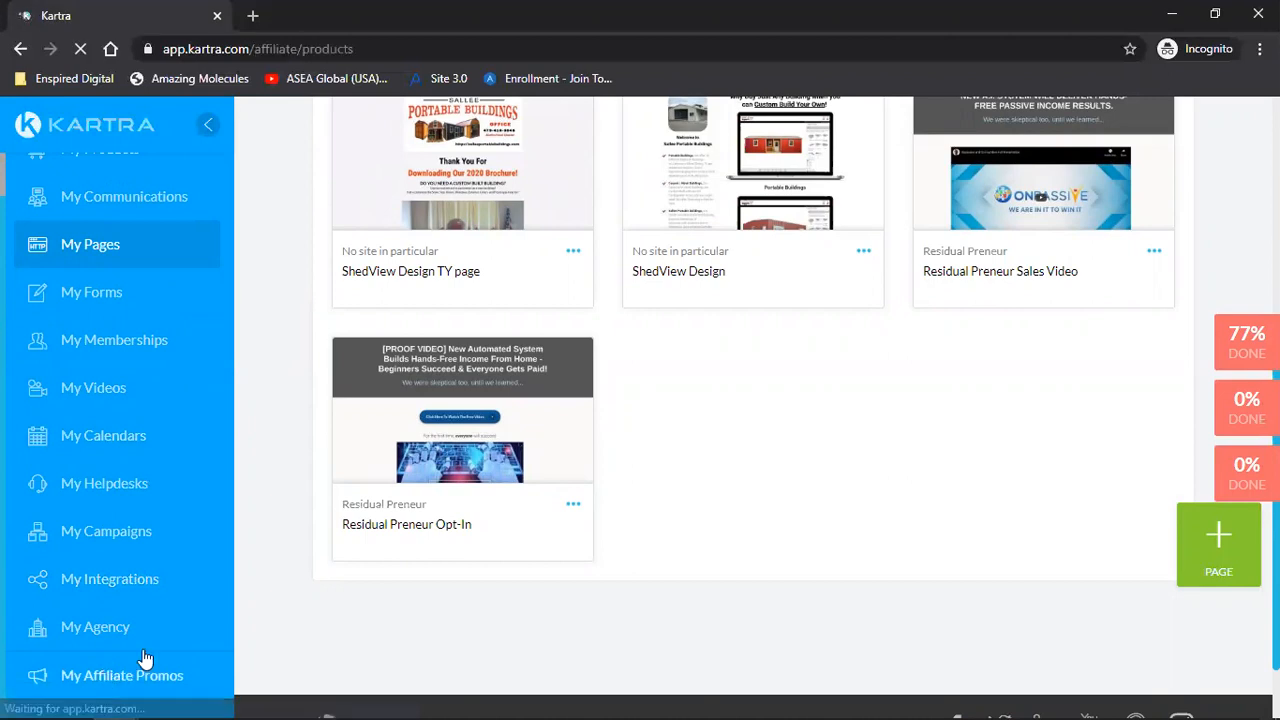
{"action": "left_click", "coordinate": [122, 676]}
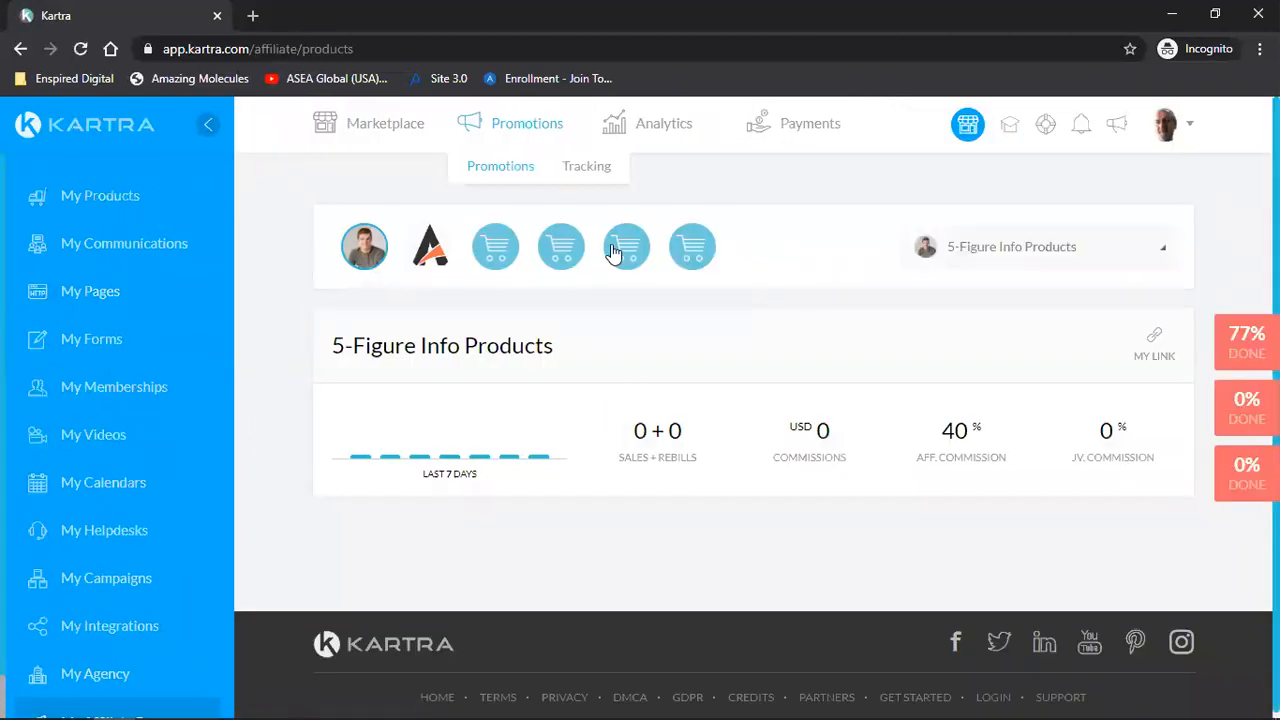
{"action": "mouse_move", "coordinate": [690, 244]}
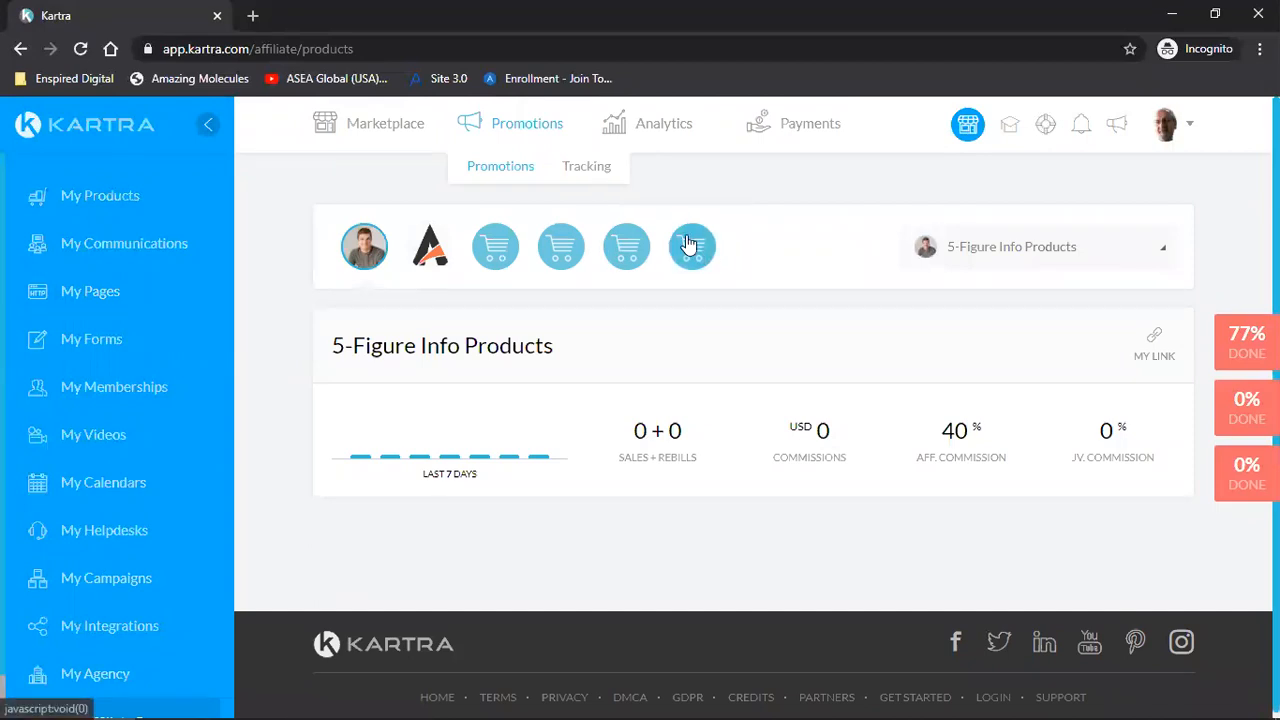
{"action": "mouse_move", "coordinate": [364, 252]}
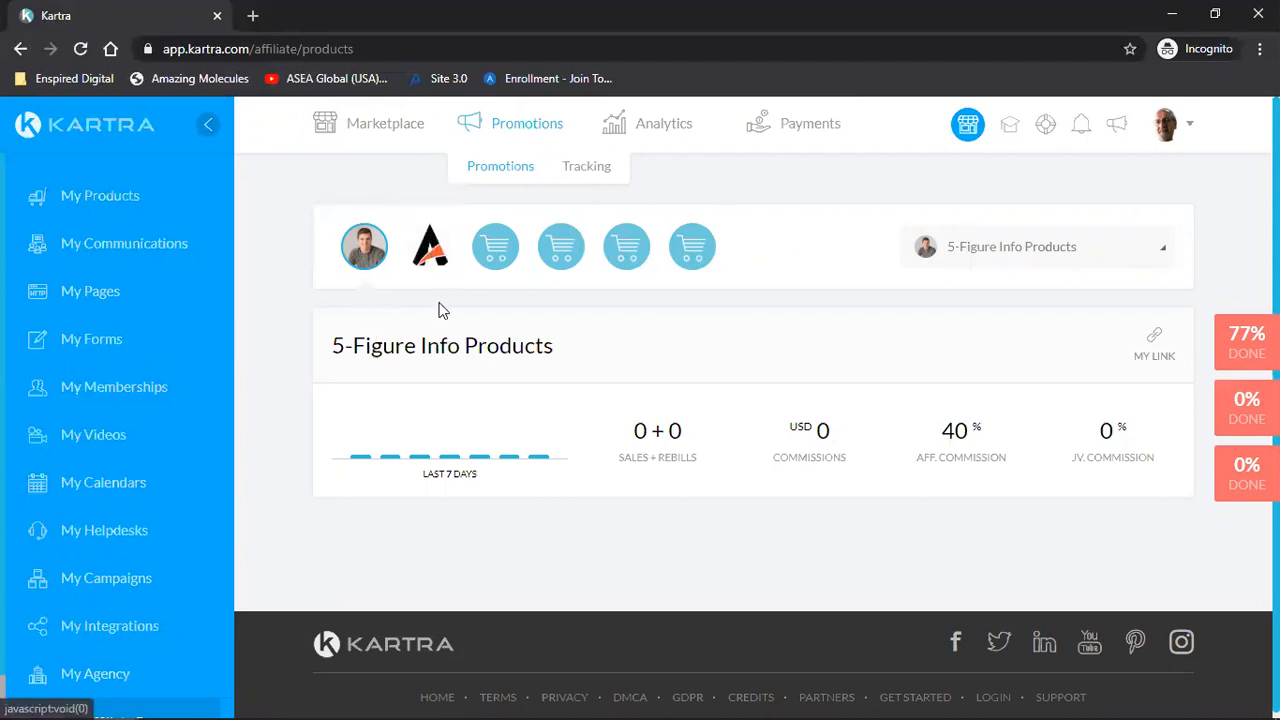
{"action": "mouse_move", "coordinate": [460, 290]}
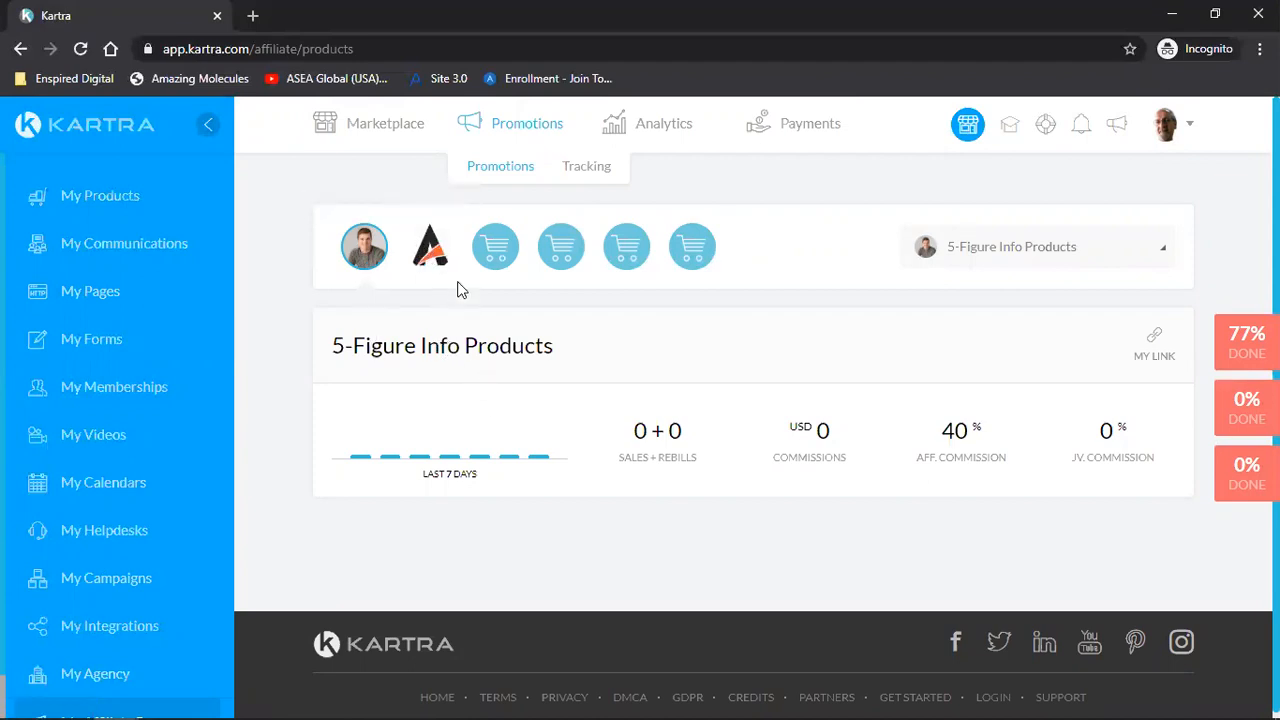
{"action": "mouse_move", "coordinate": [430, 250]}
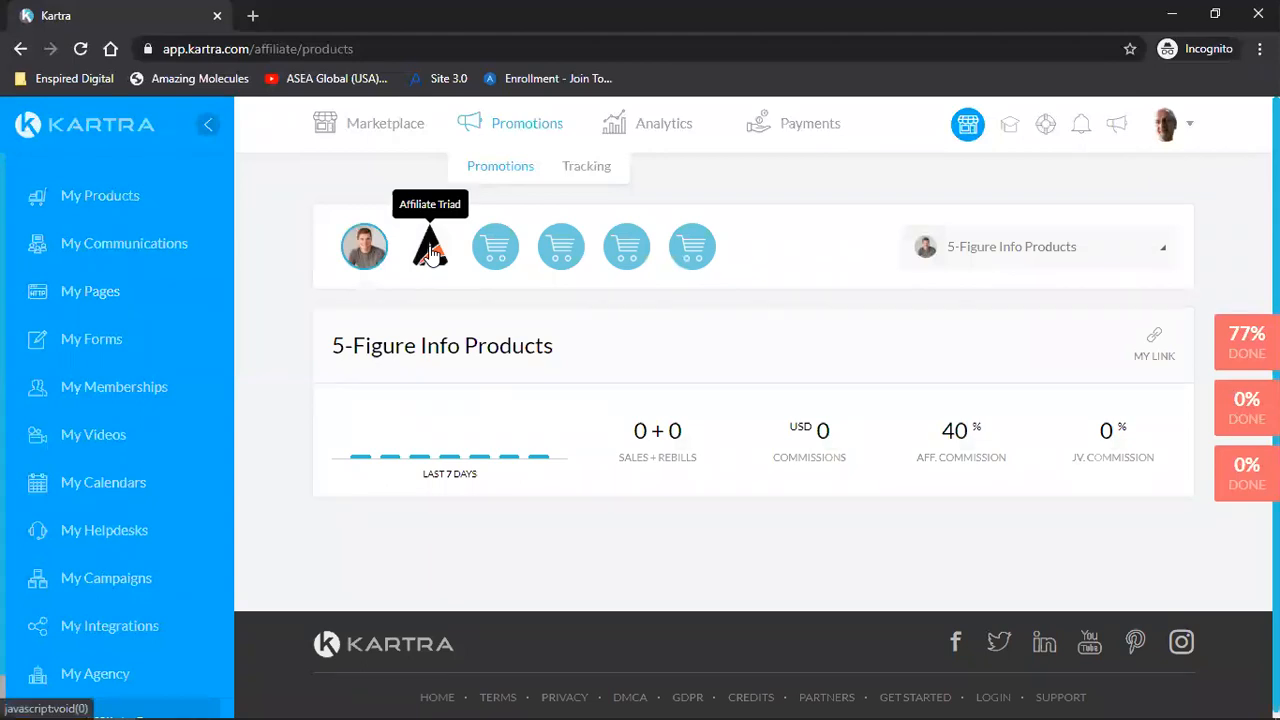
{"action": "left_click", "coordinate": [430, 246]}
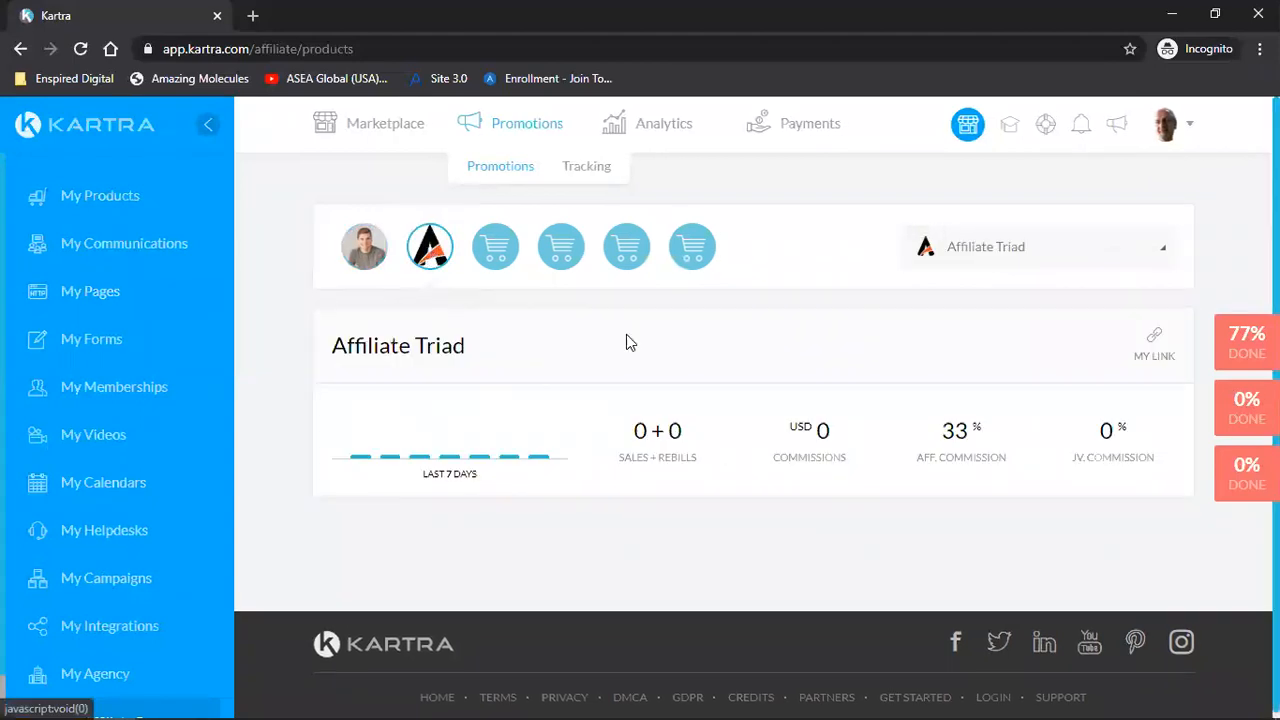
{"action": "mouse_move", "coordinate": [836, 332]}
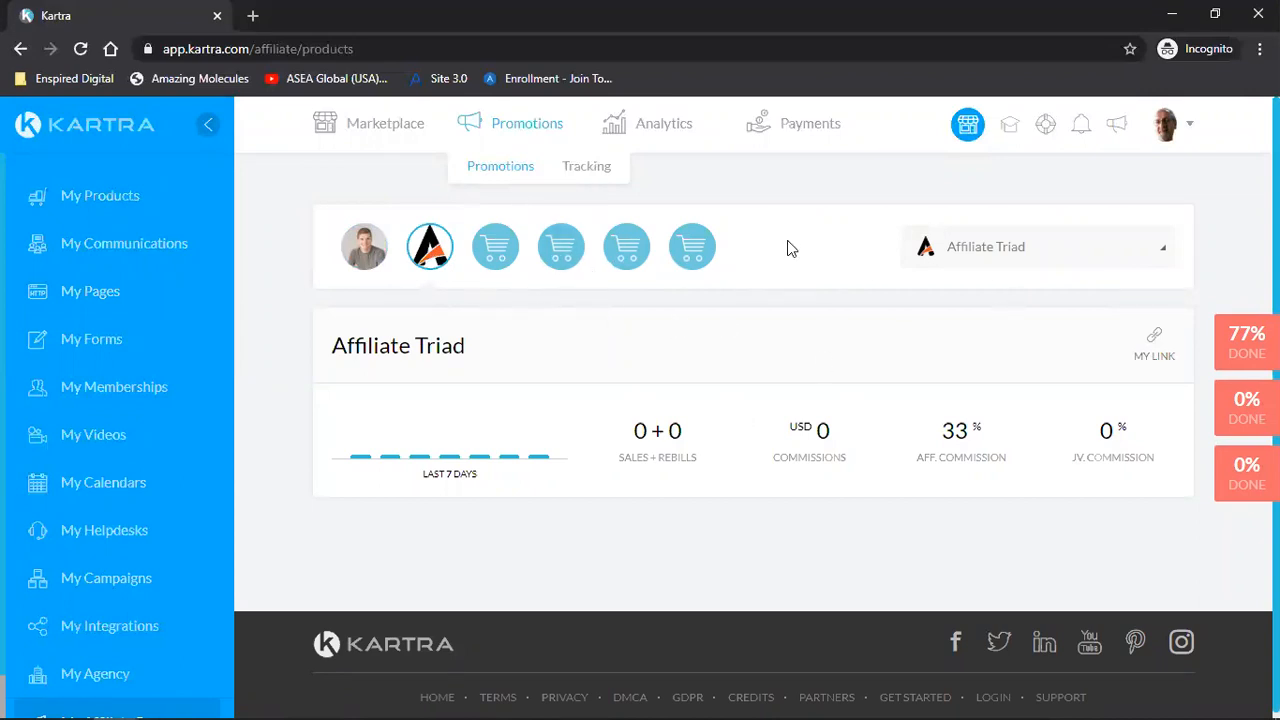
{"action": "mouse_move", "coordinate": [748, 222]}
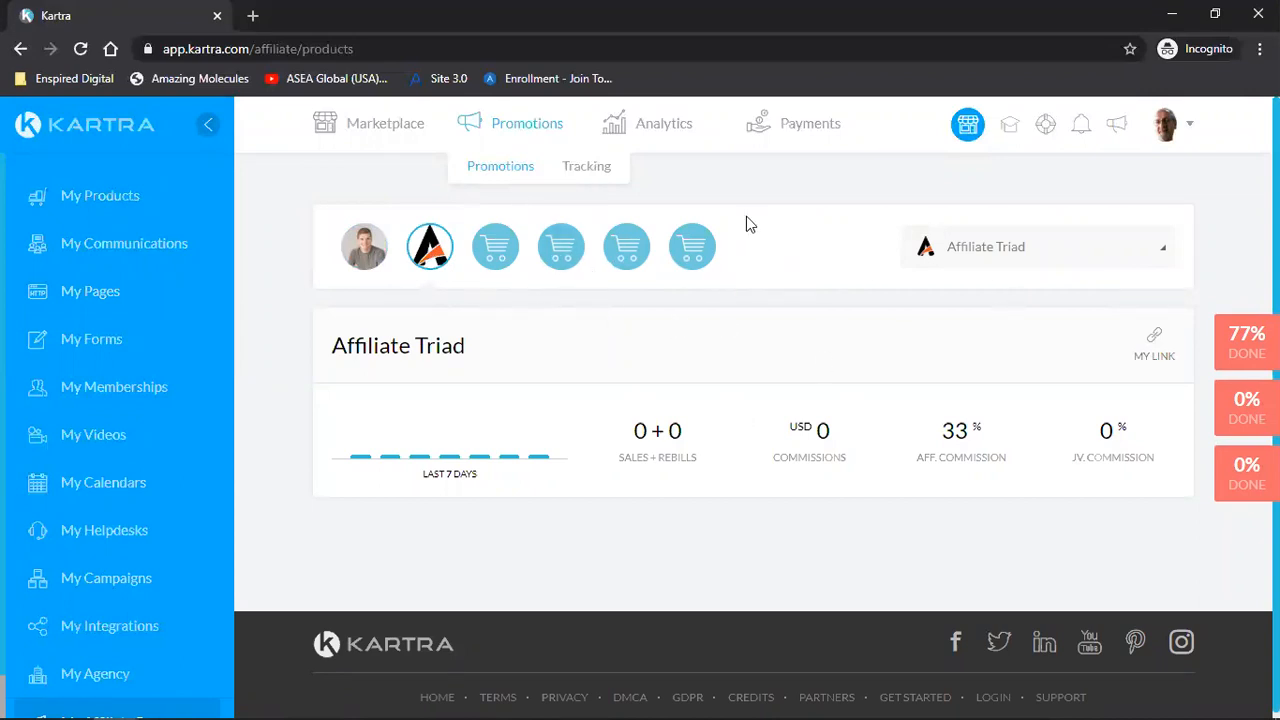
{"action": "mouse_move", "coordinate": [692, 248]}
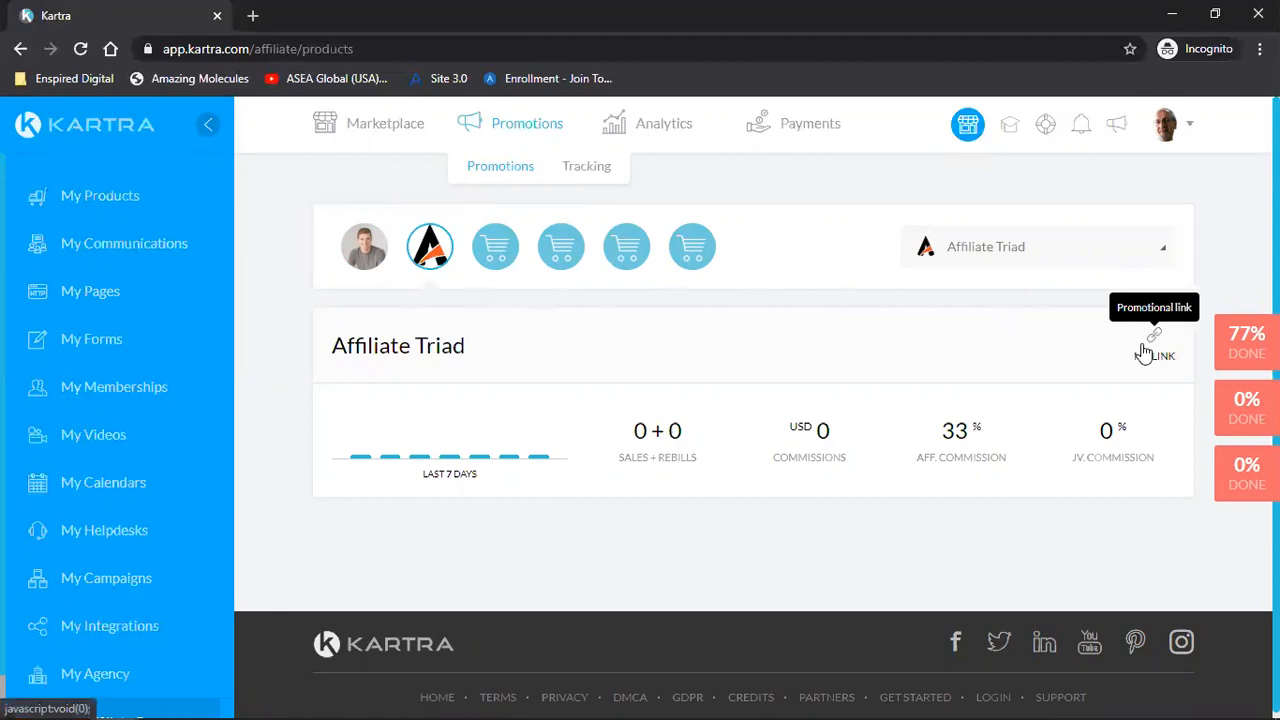
Copy the Affiliate Triad VSL link from the promotional links popup and close it
{"action": "left_click", "coordinate": [1152, 340]}
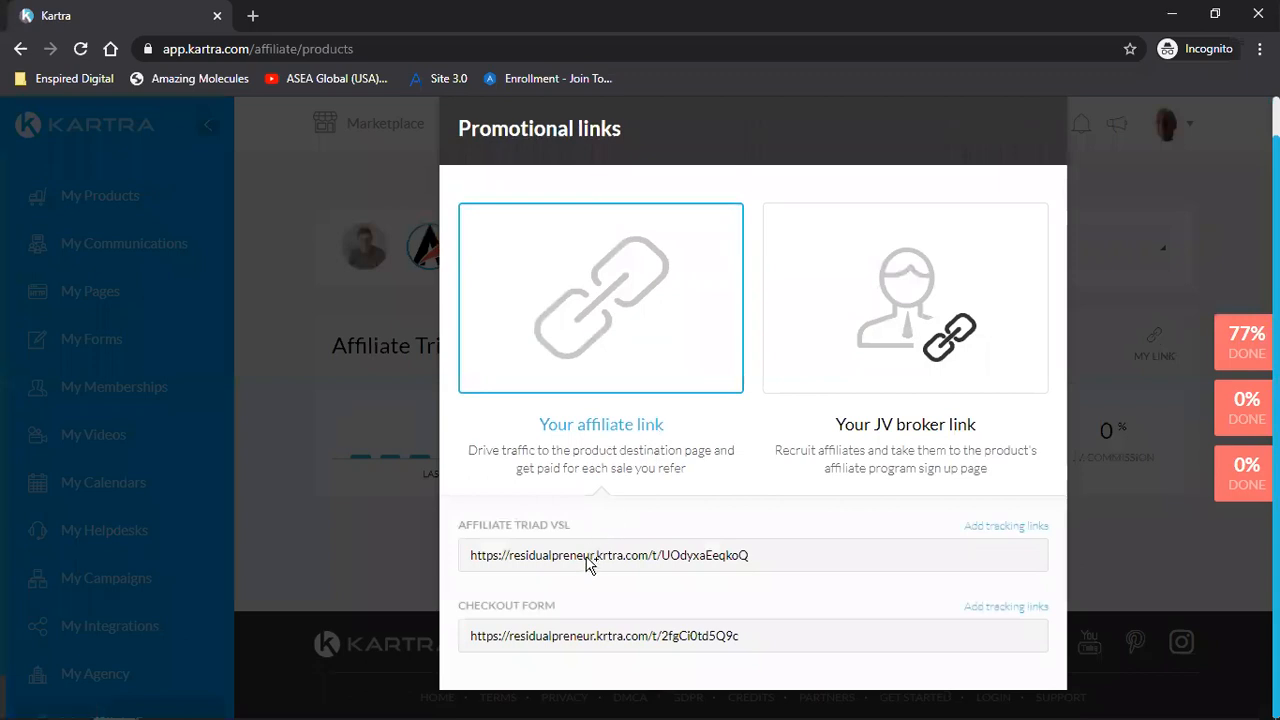
{"action": "triple_click", "coordinate": [588, 556]}
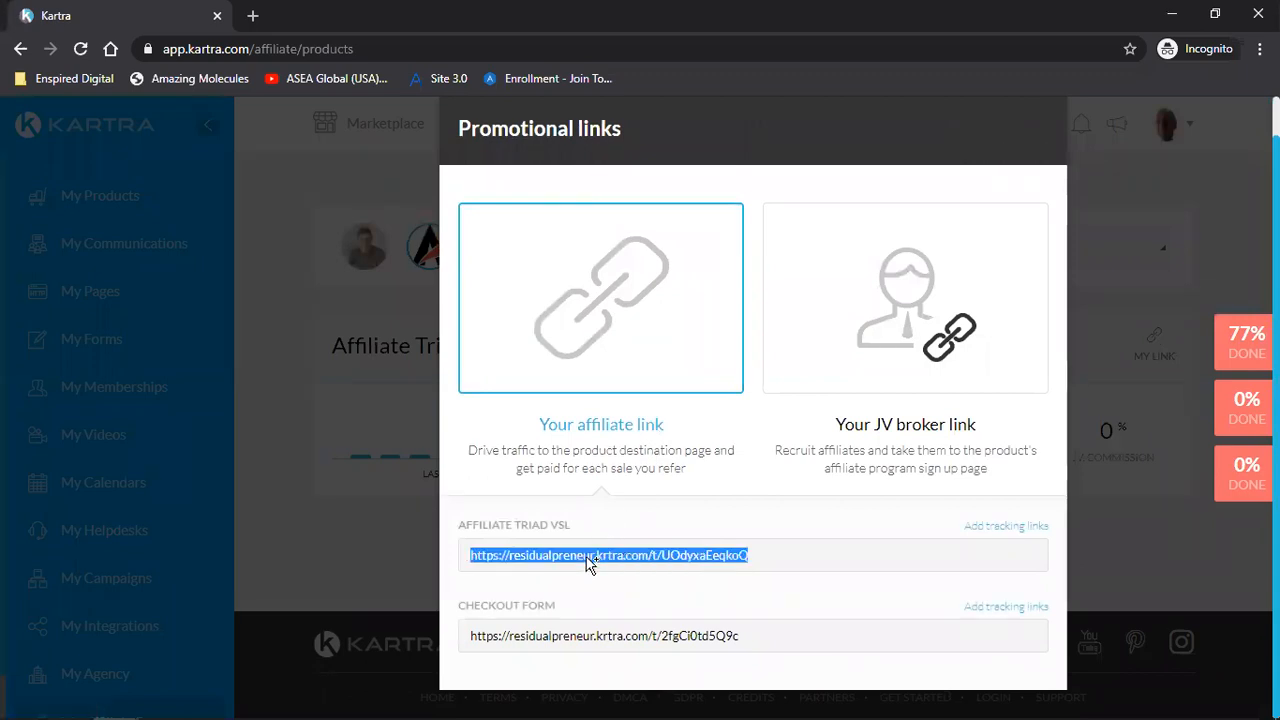
{"action": "right_click", "coordinate": [592, 556]}
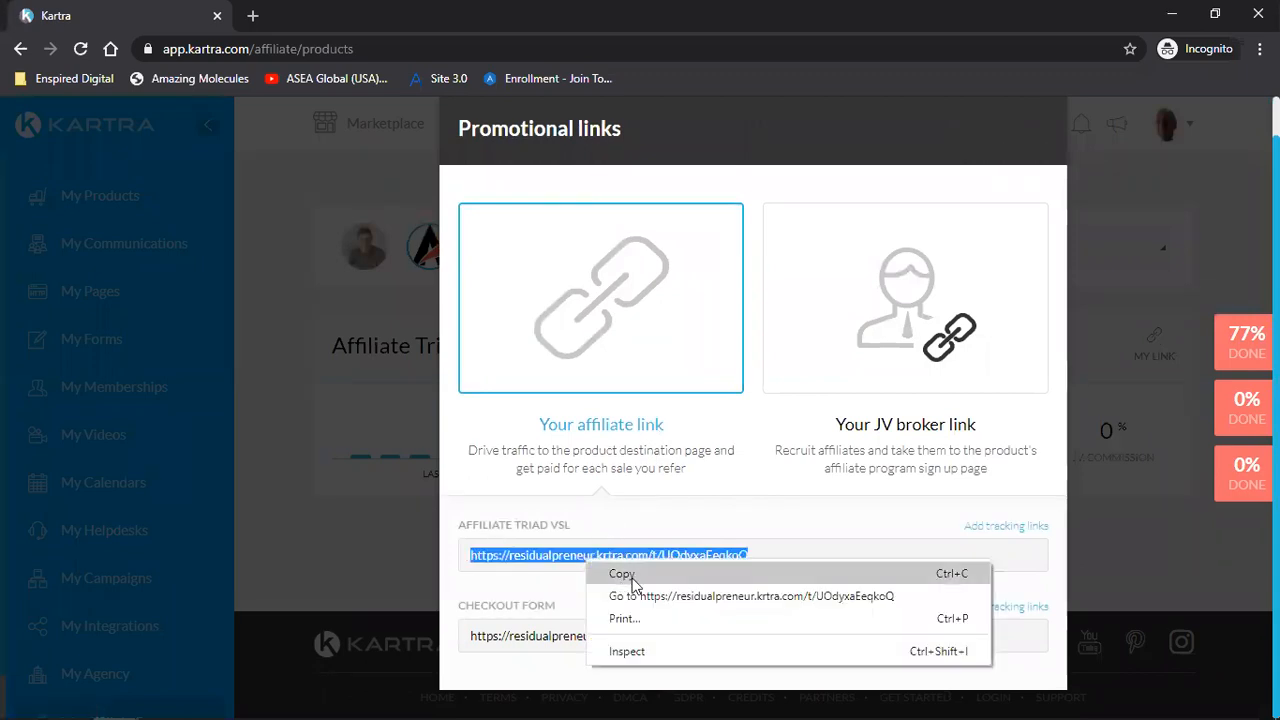
{"action": "mouse_move", "coordinate": [644, 576]}
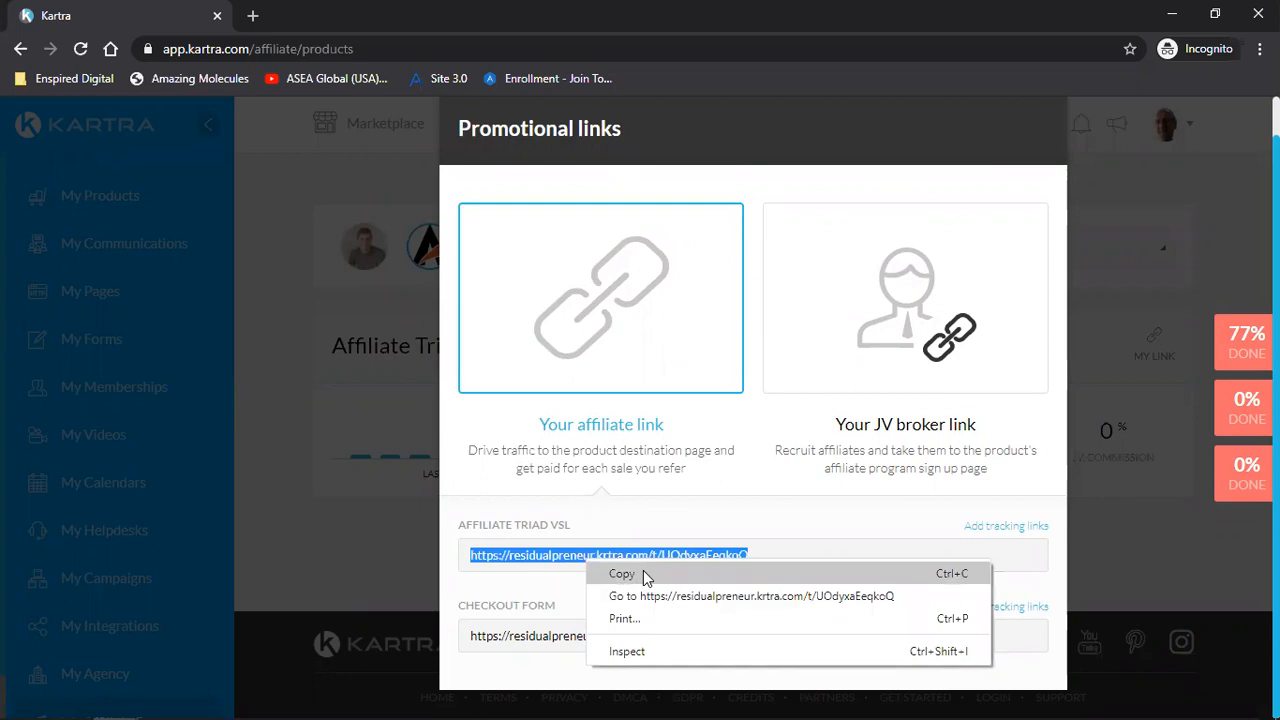
{"action": "mouse_move", "coordinate": [632, 576]}
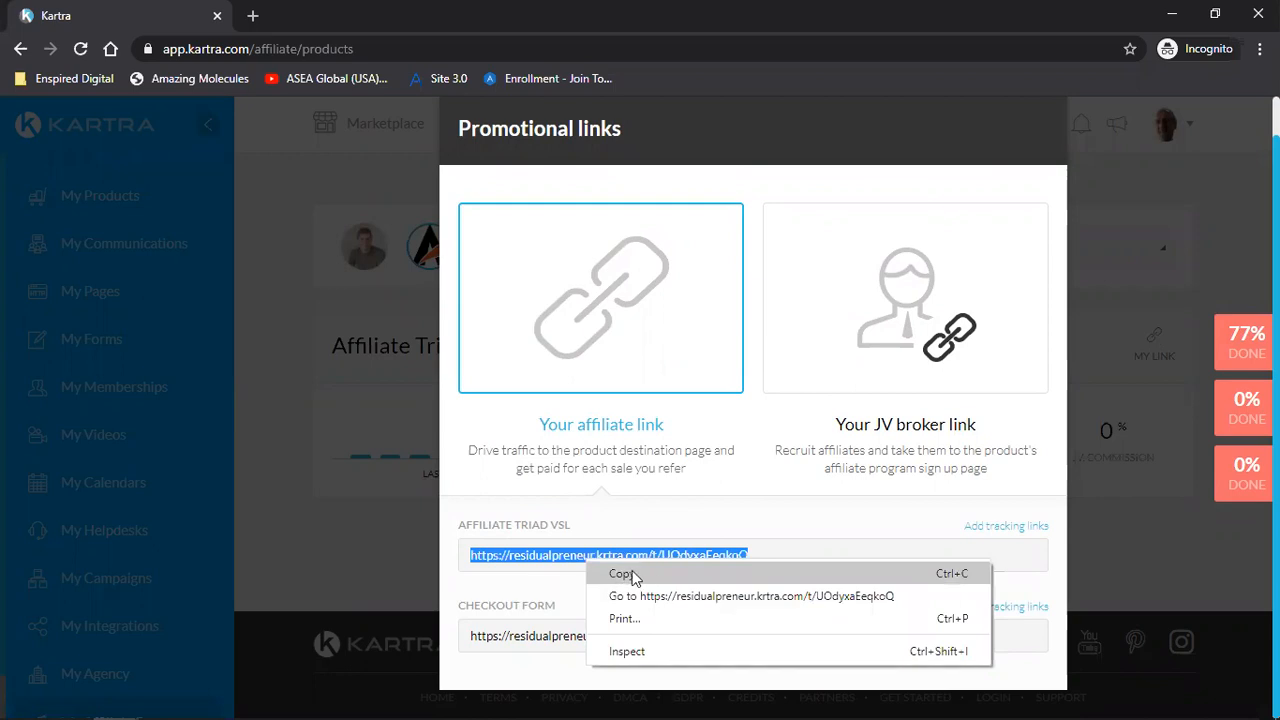
{"action": "left_click", "coordinate": [616, 572]}
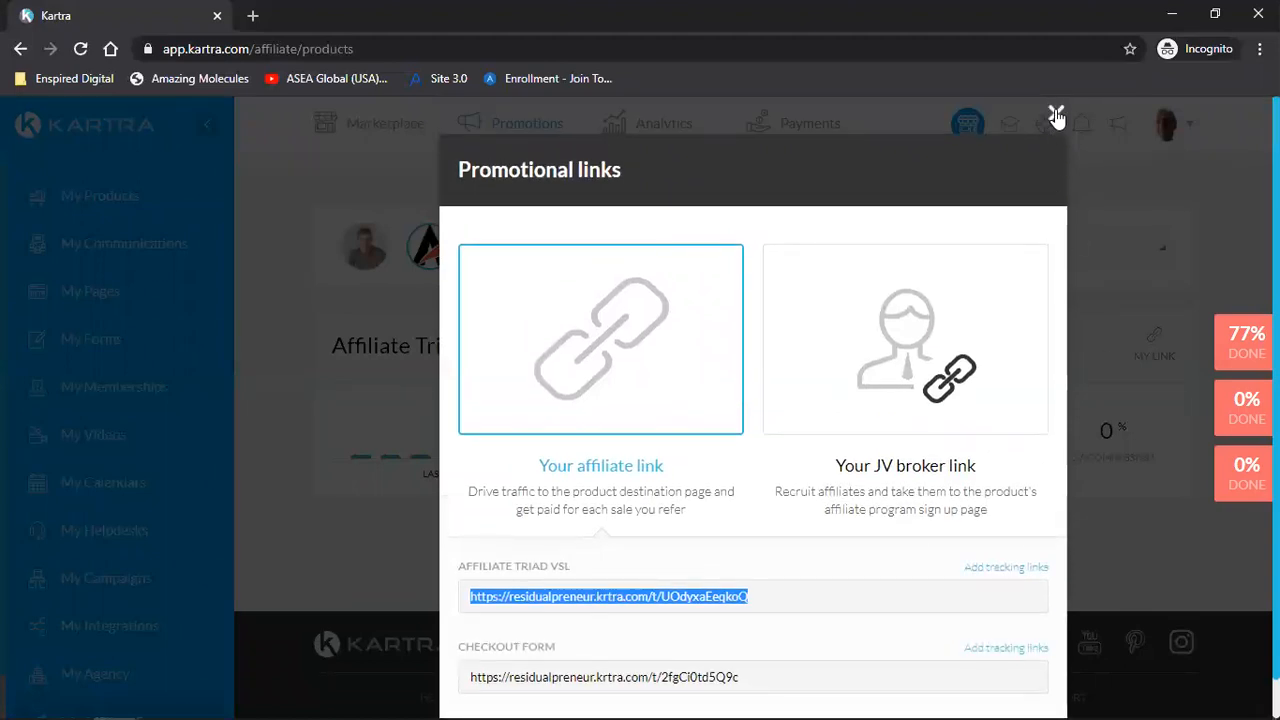
{"action": "left_click", "coordinate": [1056, 114]}
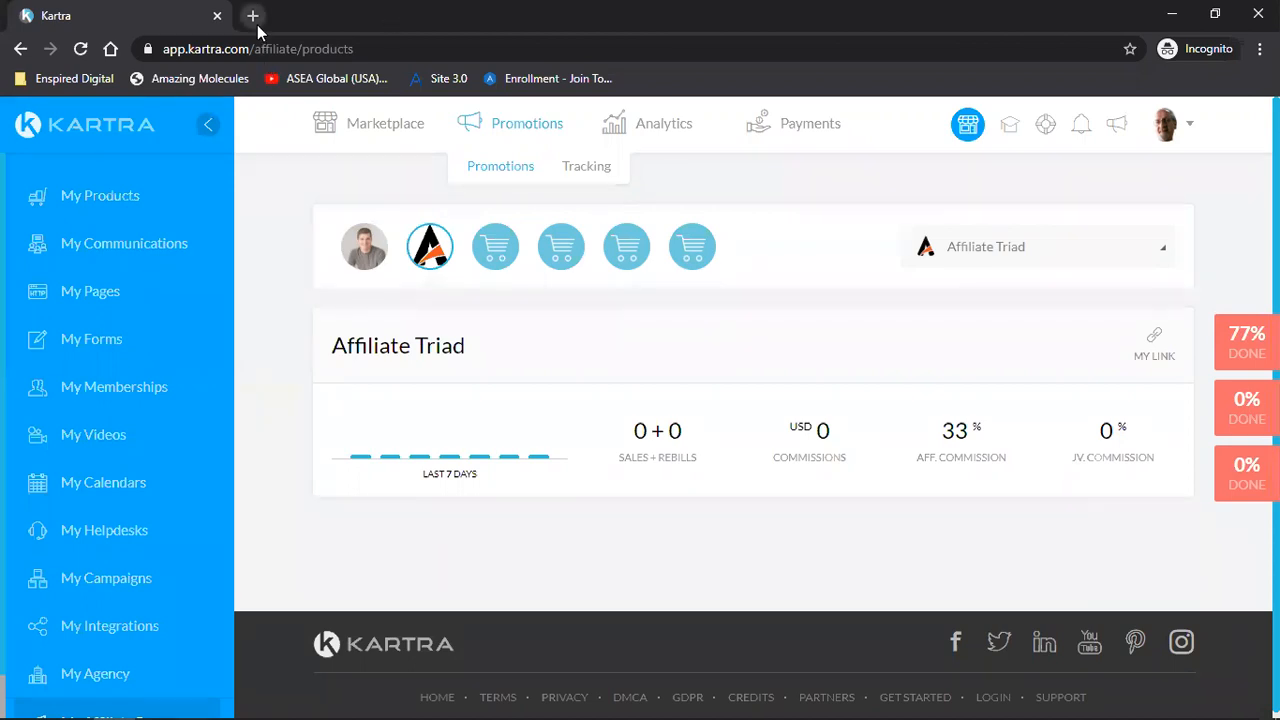
Reach the Google Accounts sign-in page in a new tab with the email field focused
{"action": "left_click", "coordinate": [256, 16]}
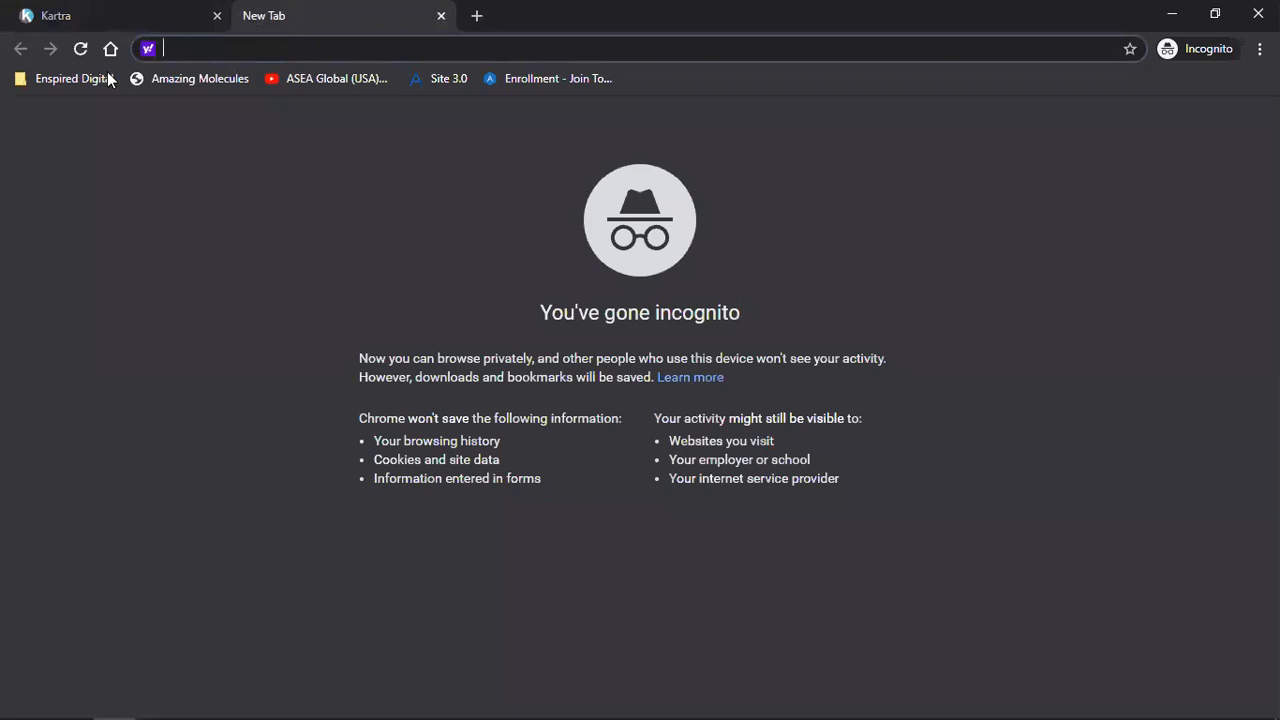
{"action": "mouse_move", "coordinate": [108, 48]}
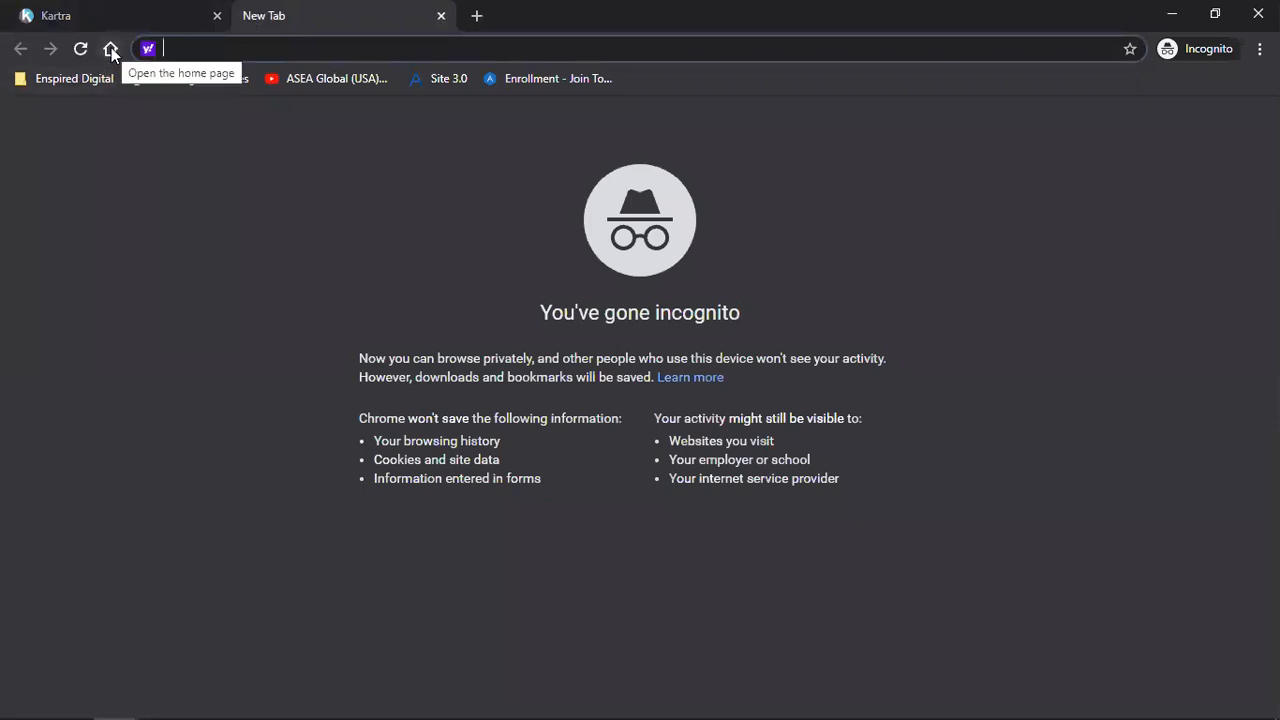
{"action": "left_click", "coordinate": [108, 48]}
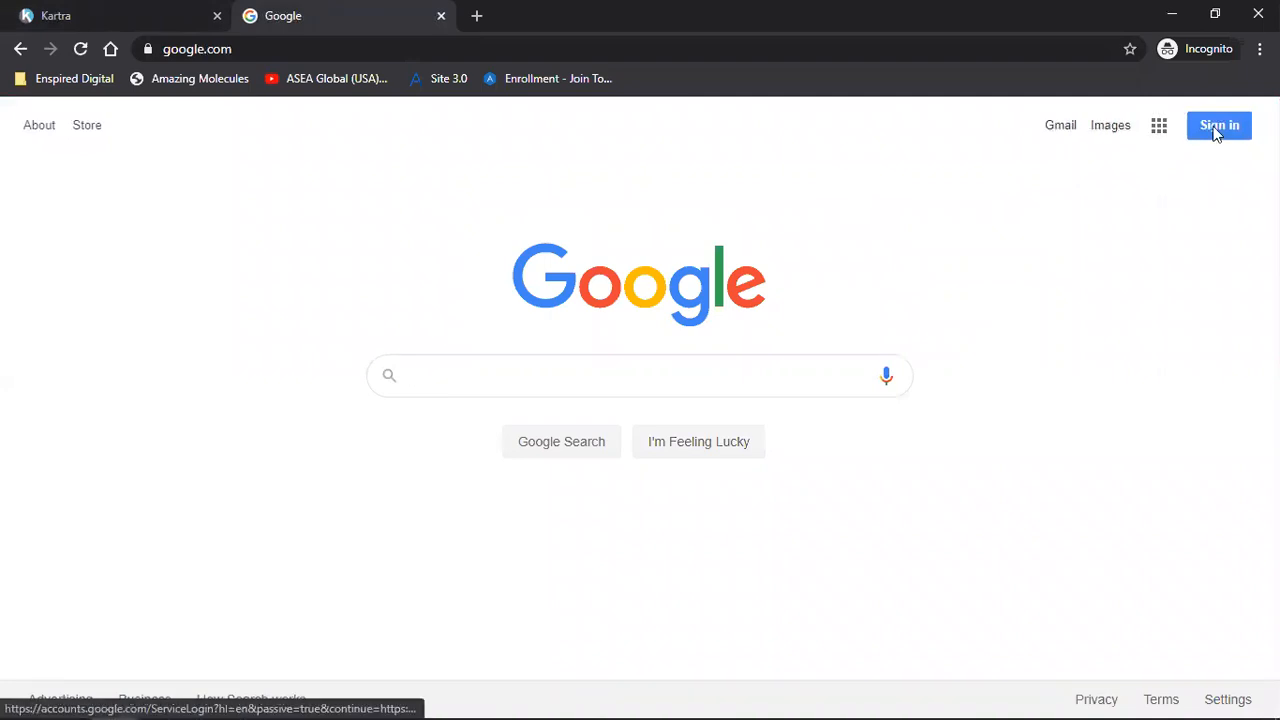
{"action": "left_click", "coordinate": [1218, 124]}
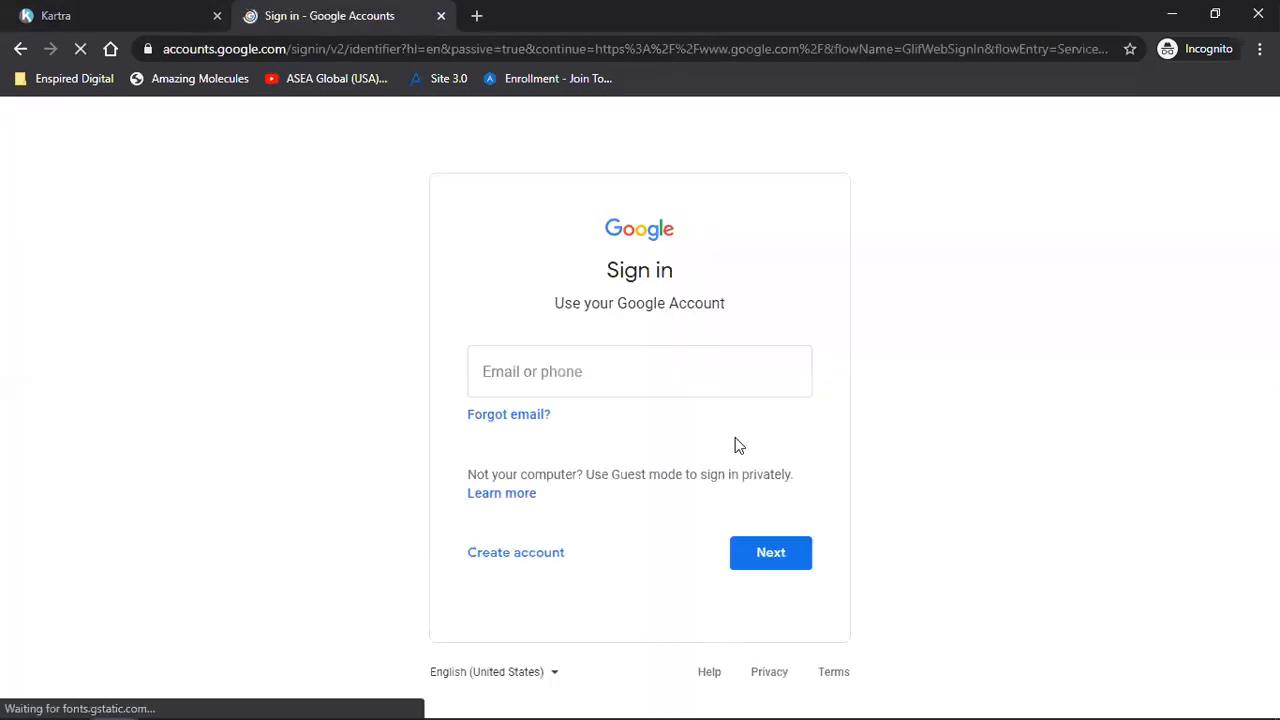
{"action": "left_click", "coordinate": [640, 370]}
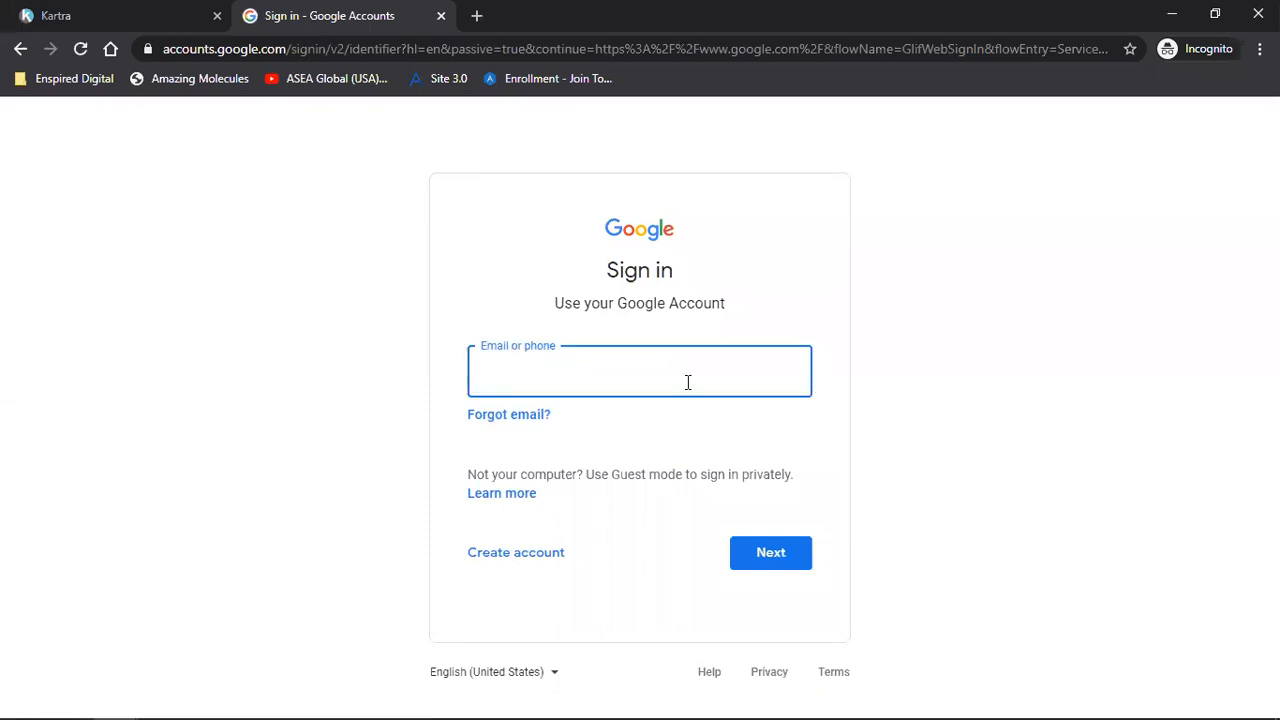
{"action": "left_click", "coordinate": [640, 370]}
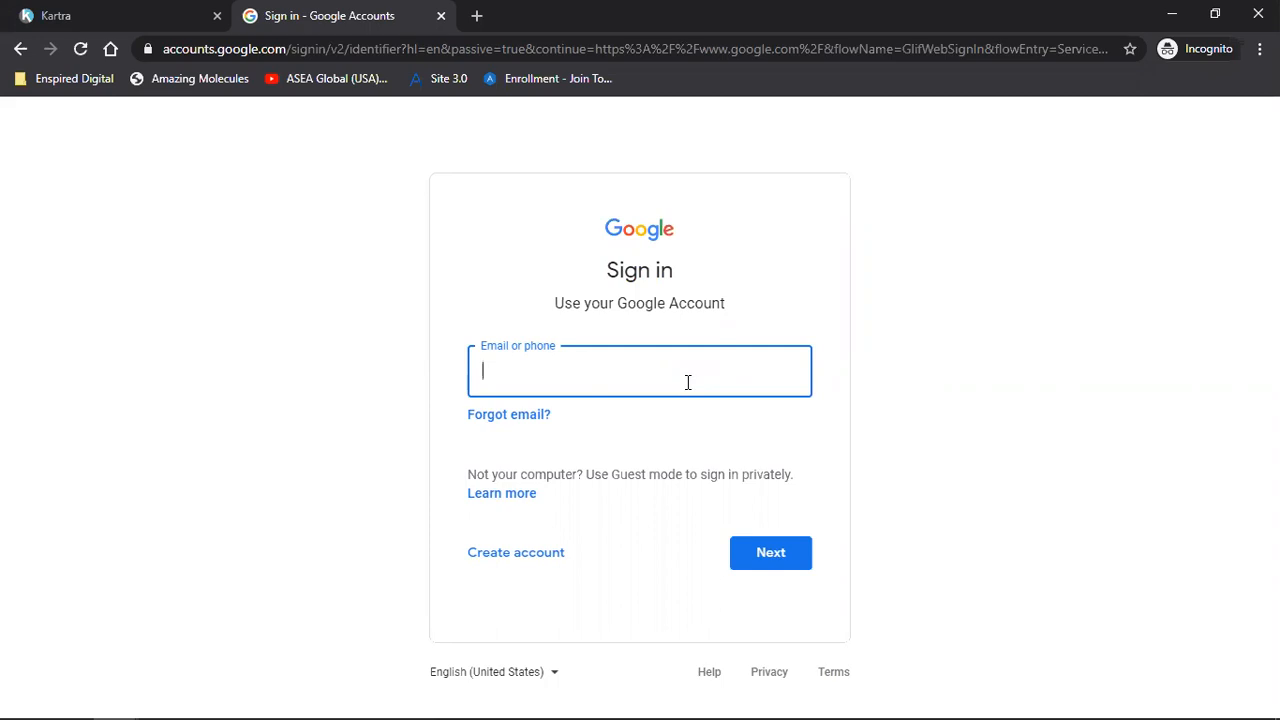
{"action": "mouse_move", "coordinate": [960, 272]}
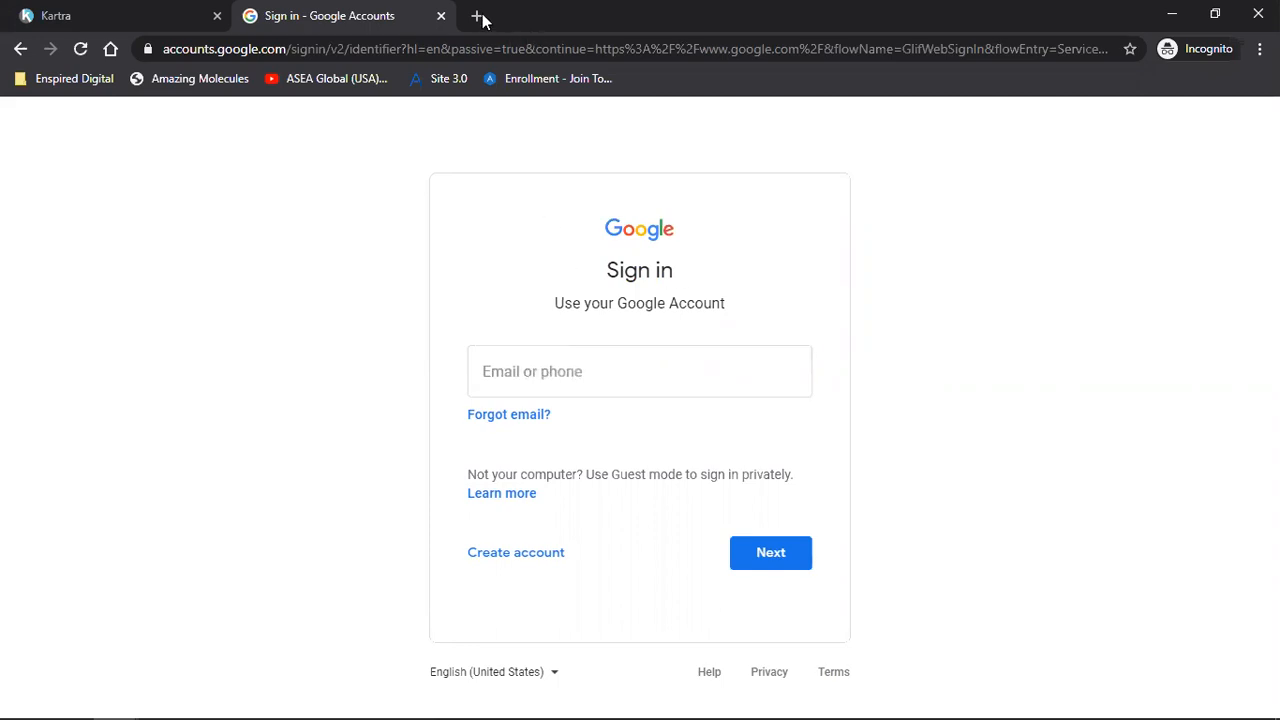
{"action": "mouse_move", "coordinate": [480, 16]}
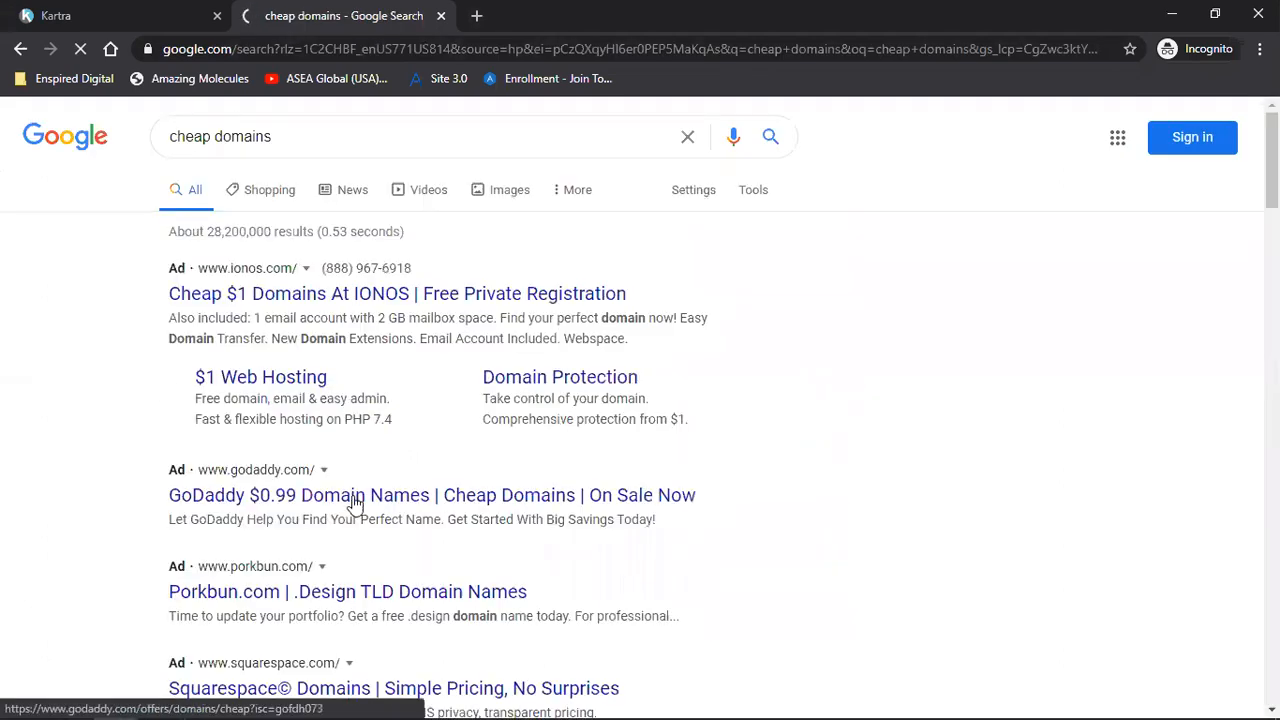
Review the cheap domains search results, then return to the Kartra tab
{"action": "scroll", "scroll_direction": "down", "scroll_amount": 3}
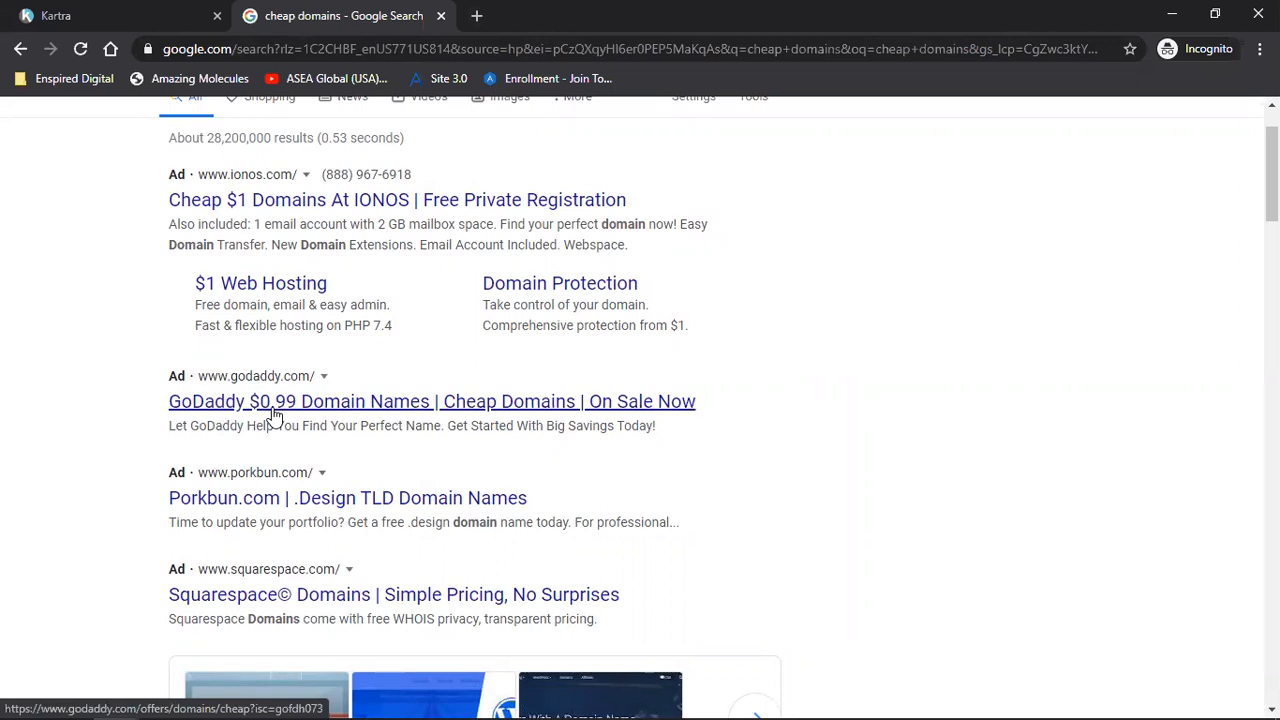
{"action": "mouse_move", "coordinate": [918, 464]}
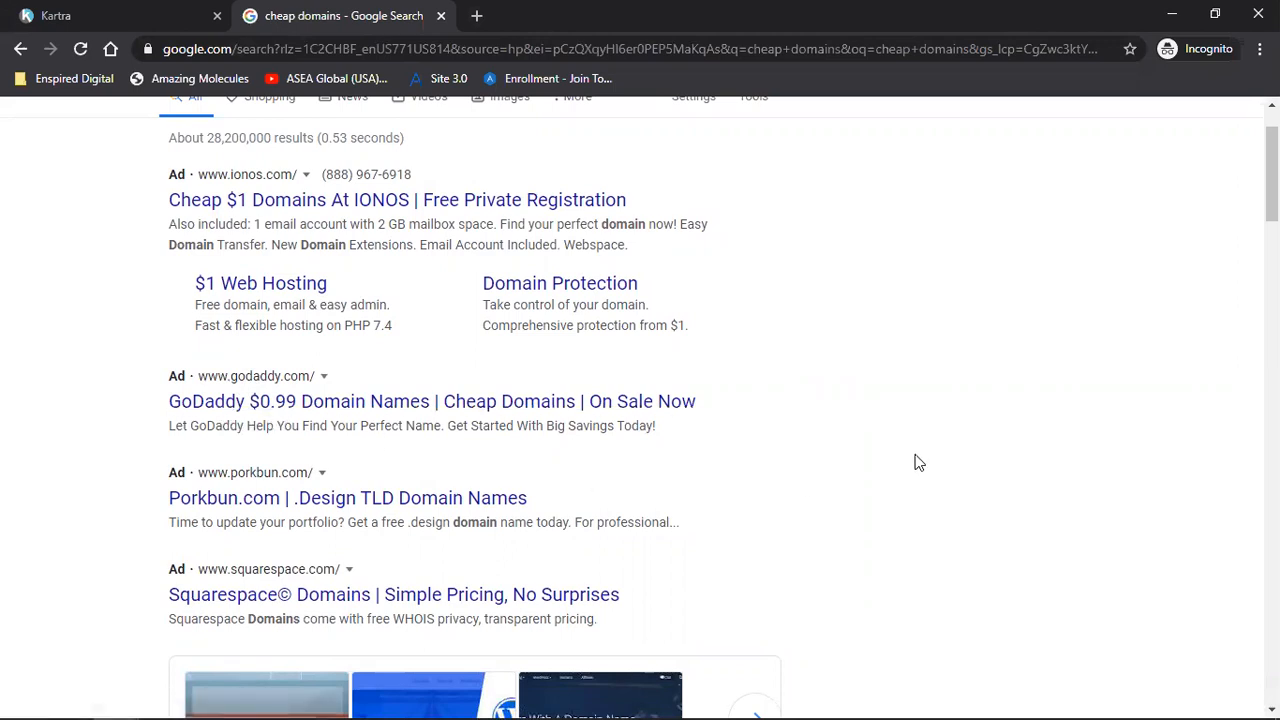
{"action": "mouse_move", "coordinate": [556, 128]}
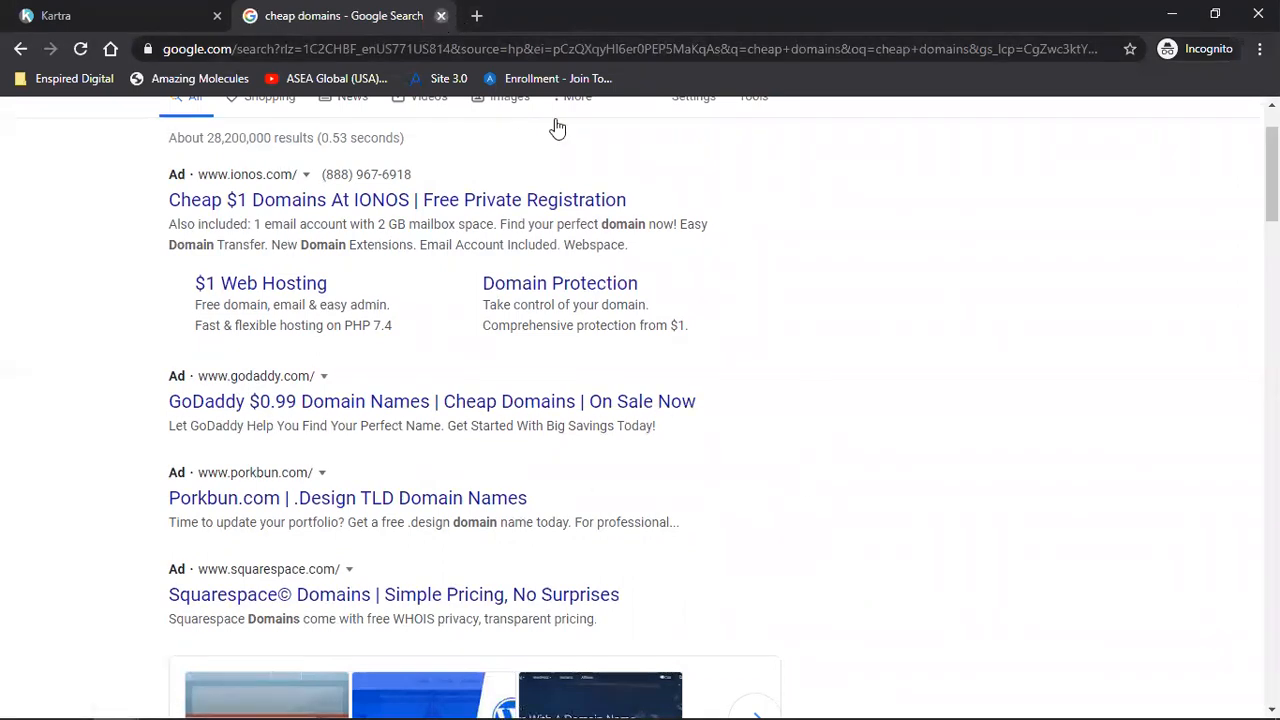
{"action": "left_click", "coordinate": [56, 16]}
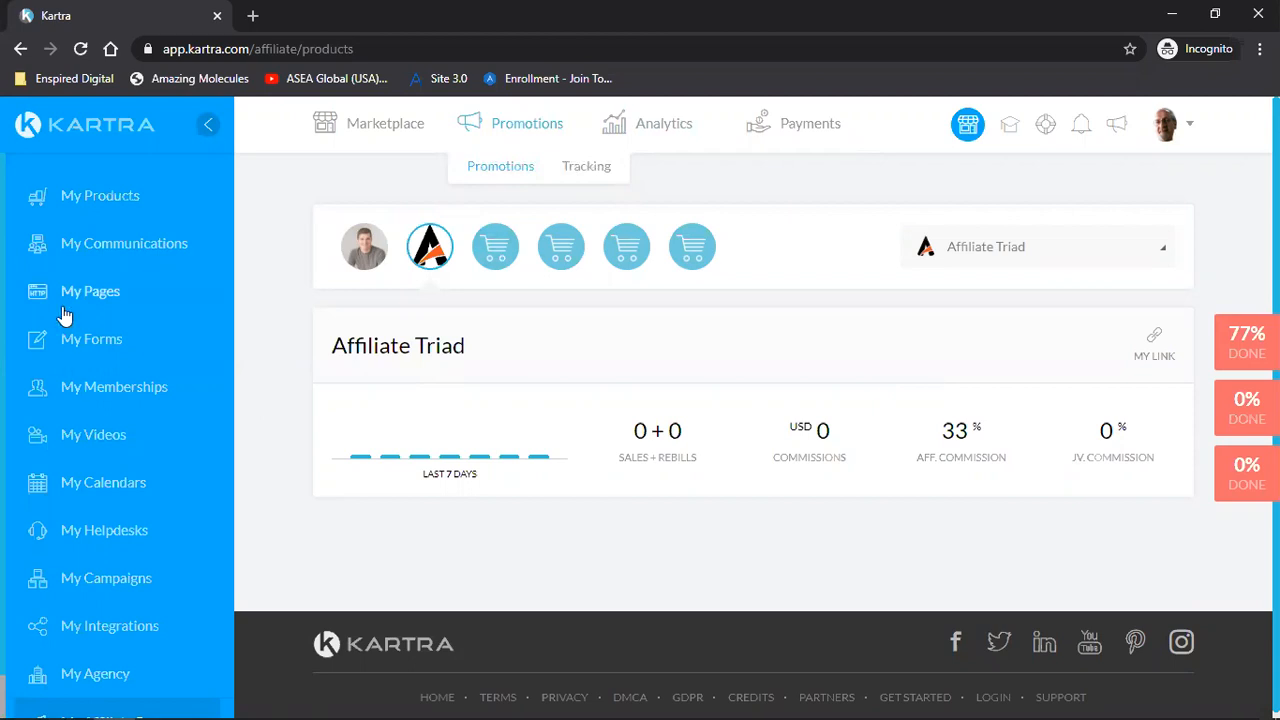
{"action": "left_click", "coordinate": [90, 292]}
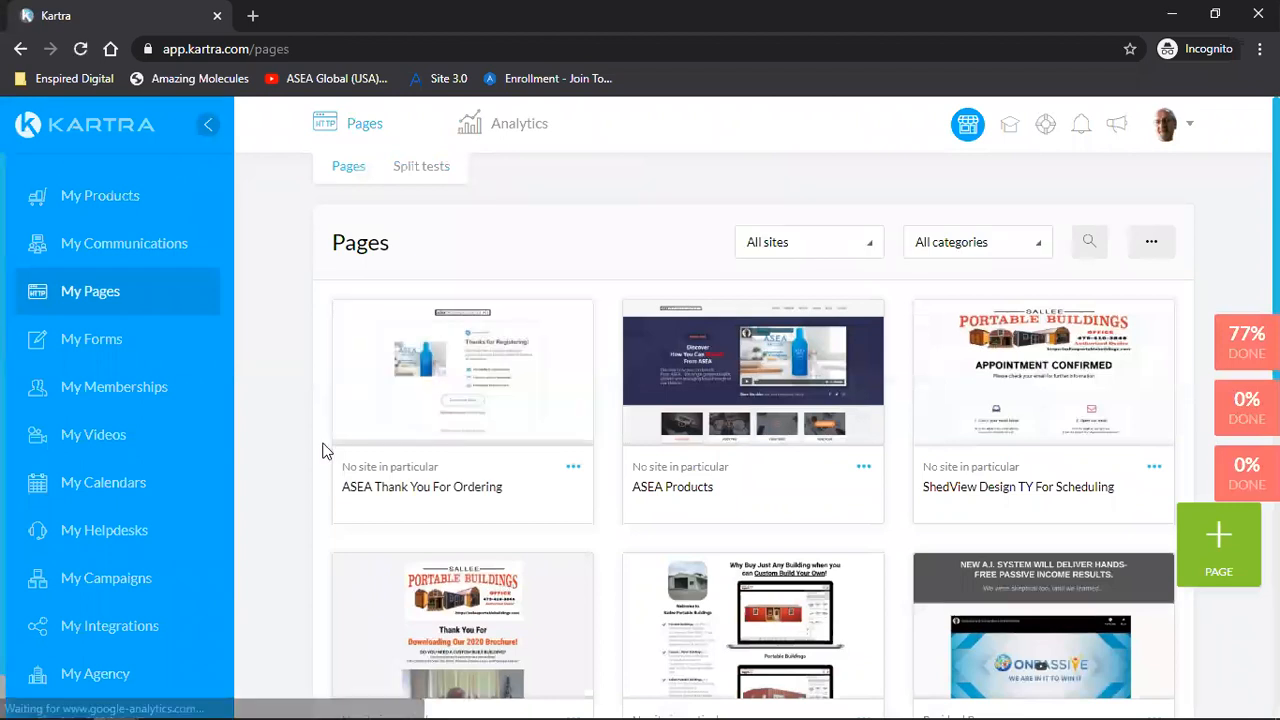
{"action": "mouse_move", "coordinate": [448, 384]}
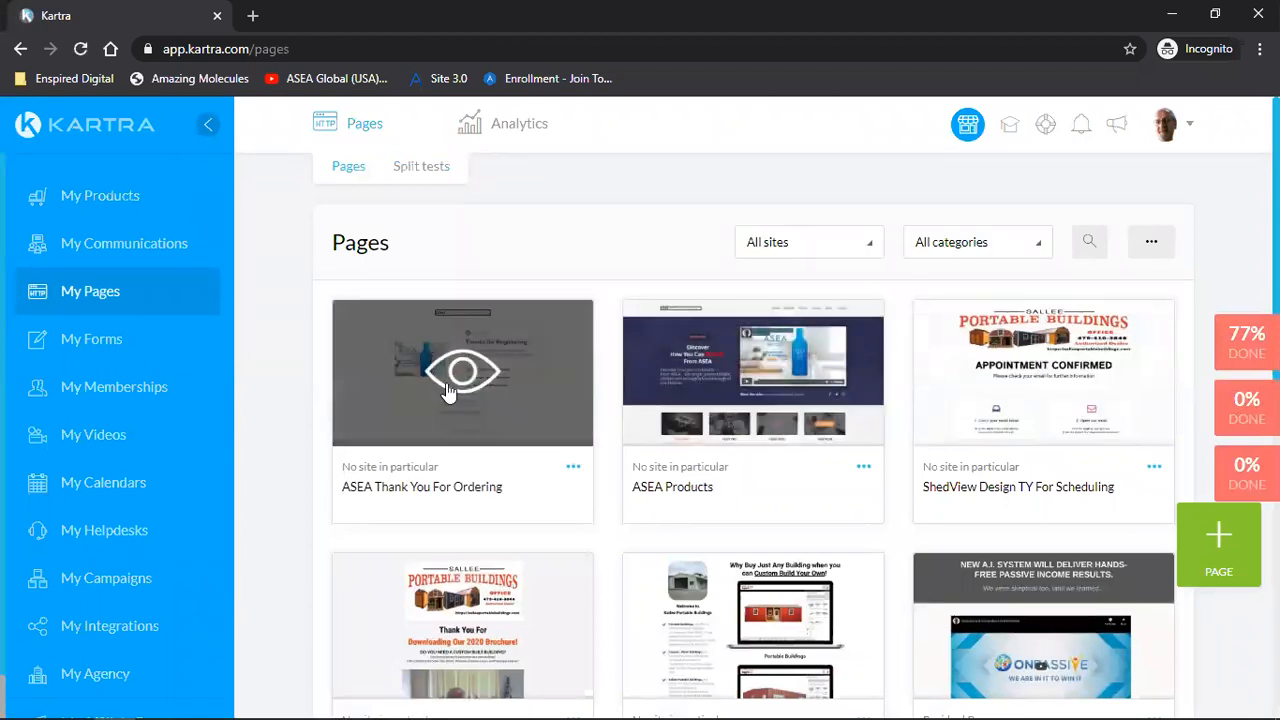
{"action": "mouse_move", "coordinate": [256, 454]}
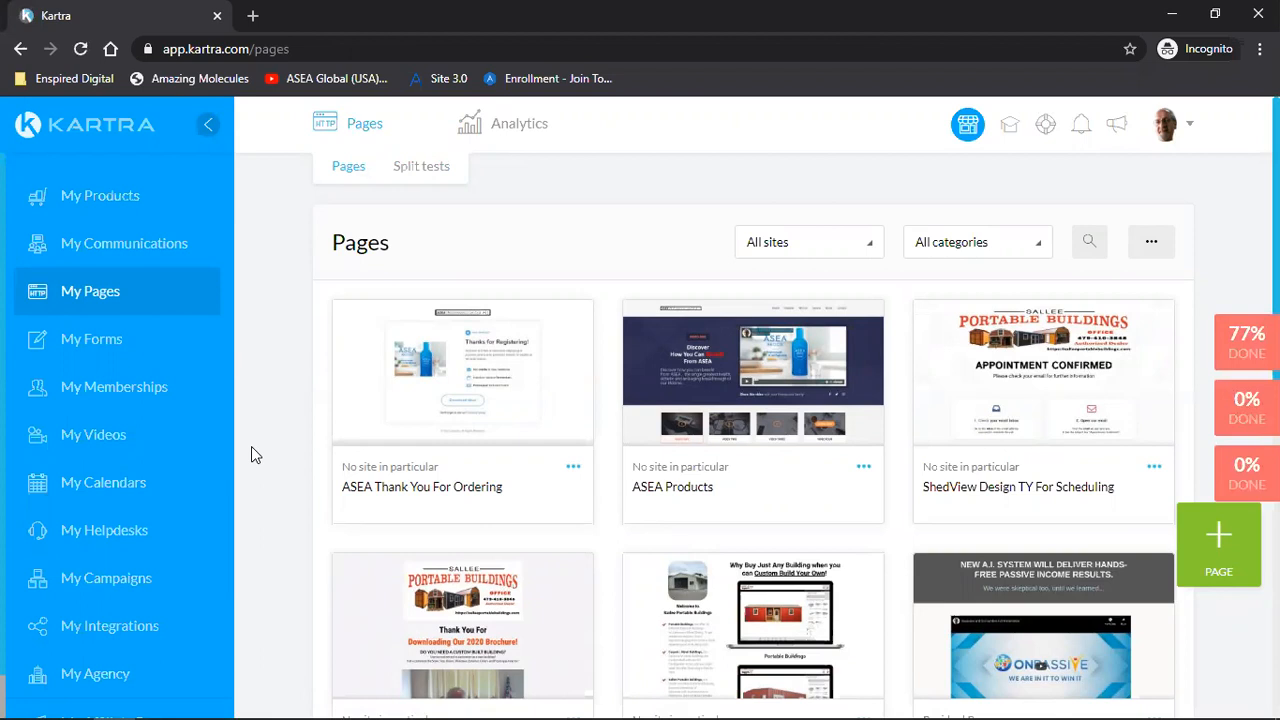
{"action": "mouse_move", "coordinate": [760, 426]}
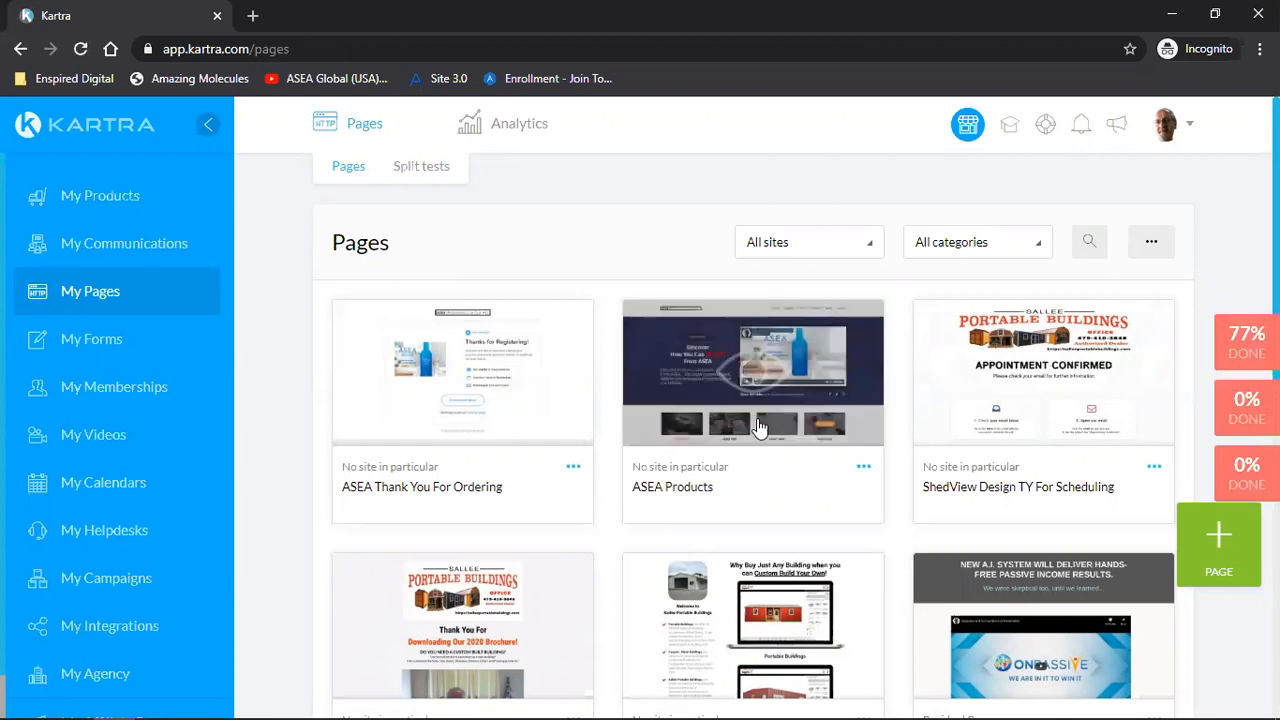
{"action": "mouse_move", "coordinate": [92, 338]}
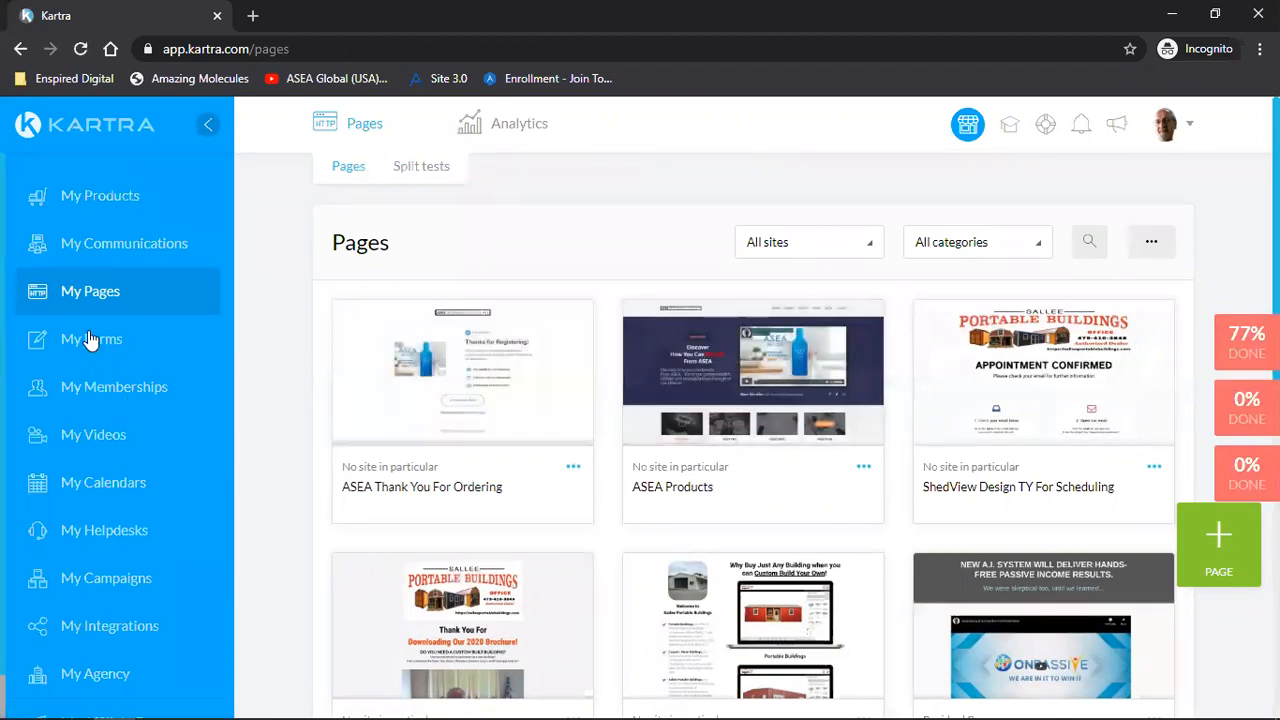
{"action": "mouse_move", "coordinate": [158, 358]}
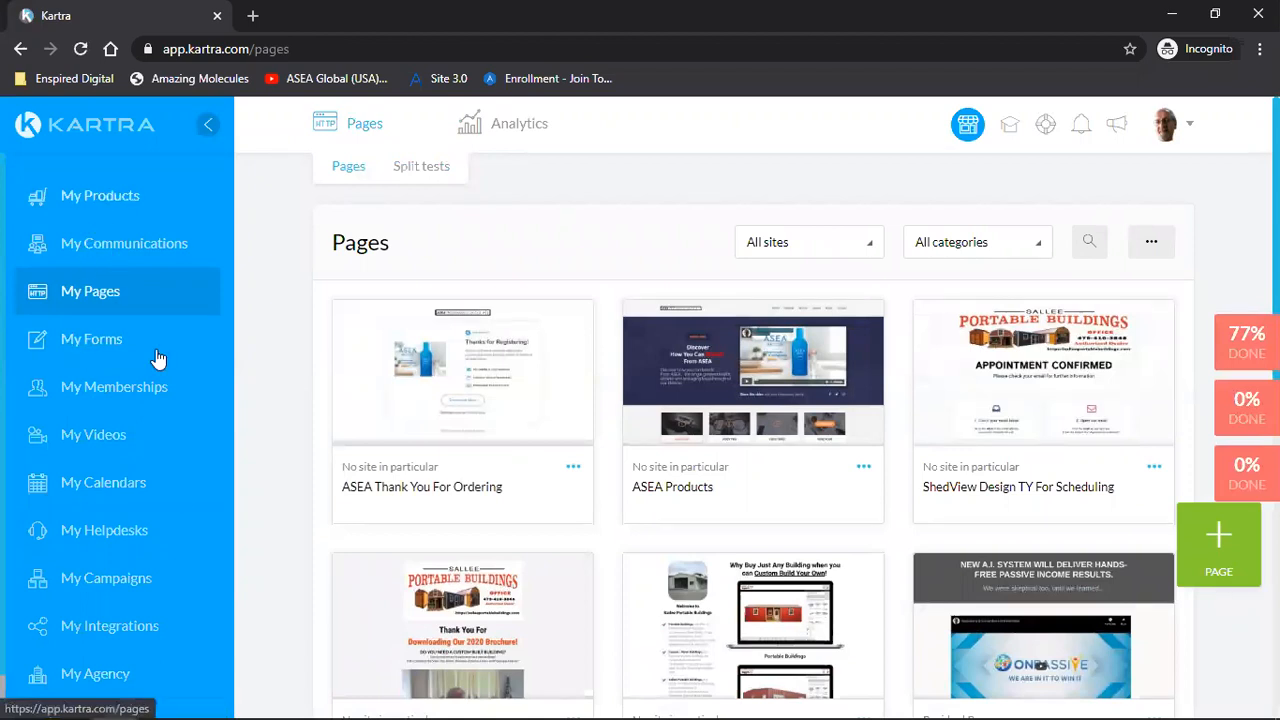
{"action": "mouse_move", "coordinate": [218, 576]}
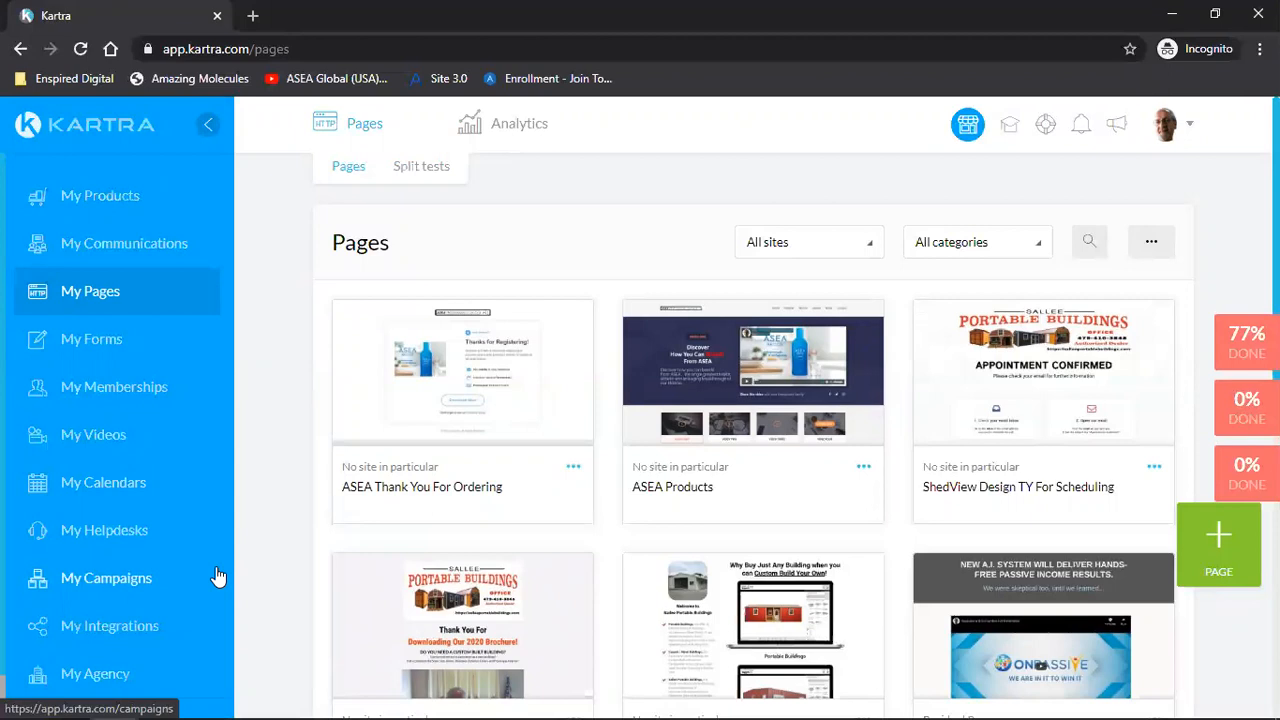
{"action": "mouse_move", "coordinate": [284, 528]}
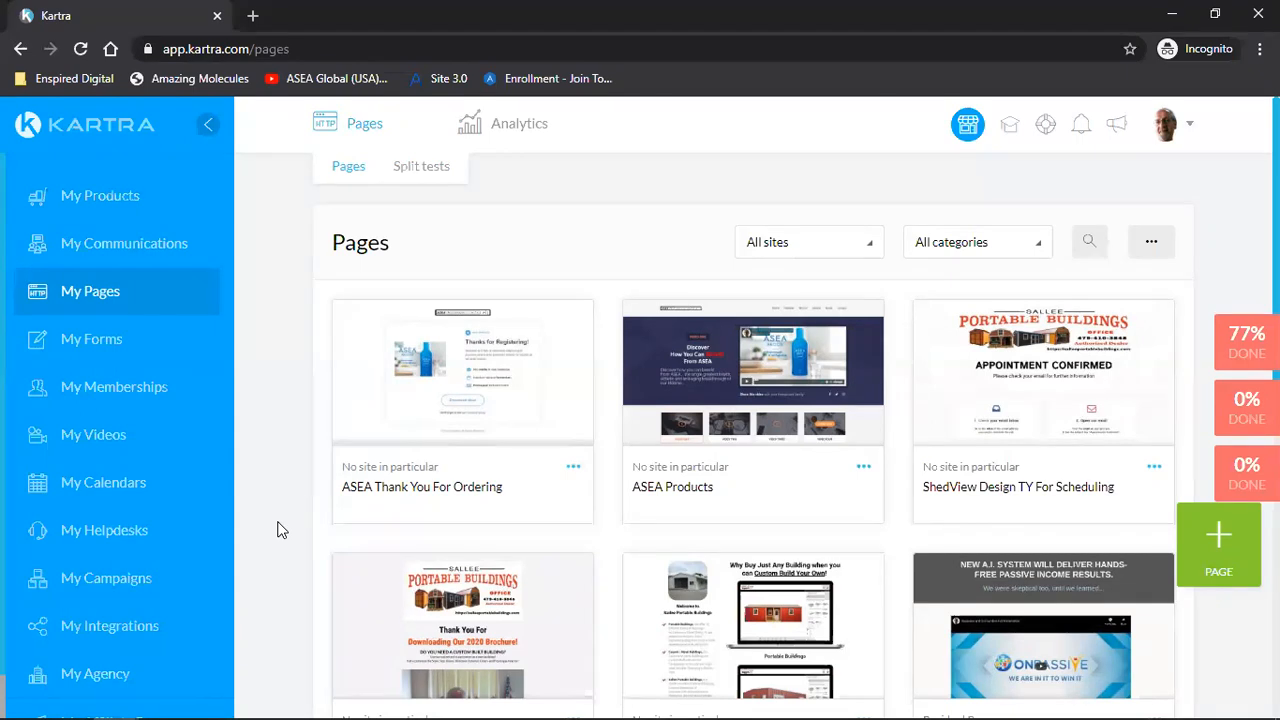
{"action": "mouse_move", "coordinate": [280, 600]}
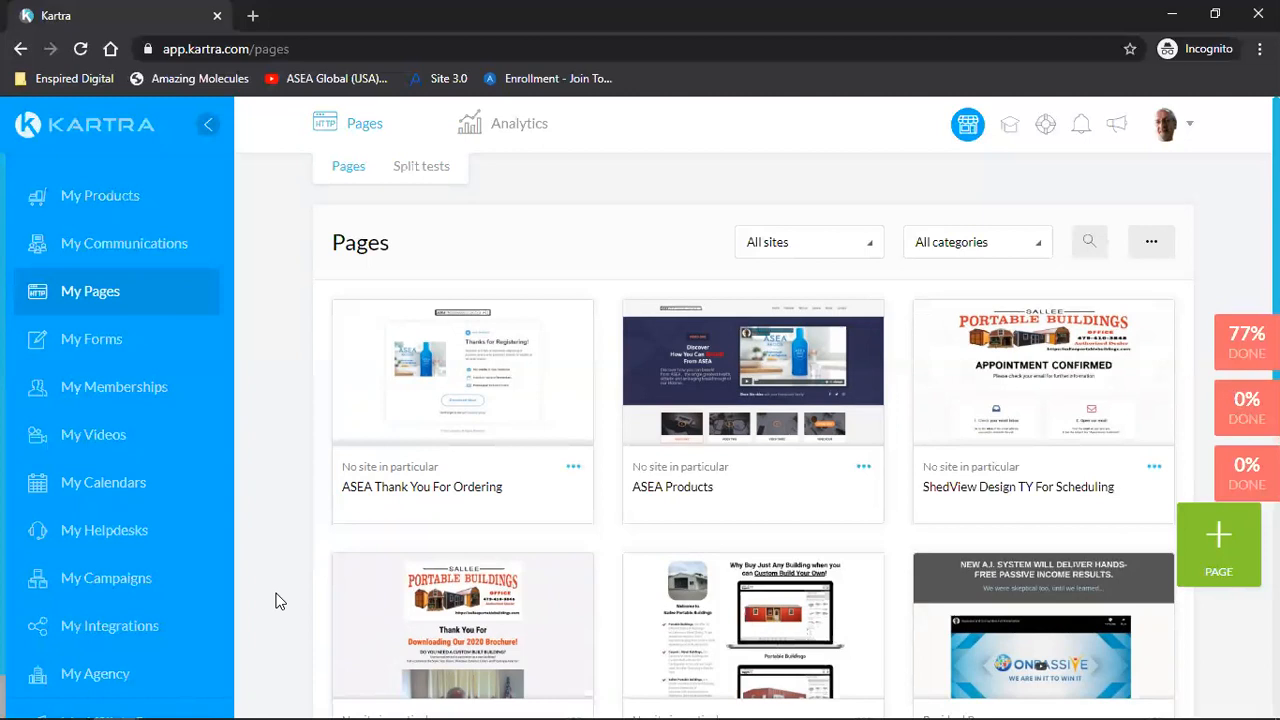
{"action": "mouse_move", "coordinate": [462, 372]}
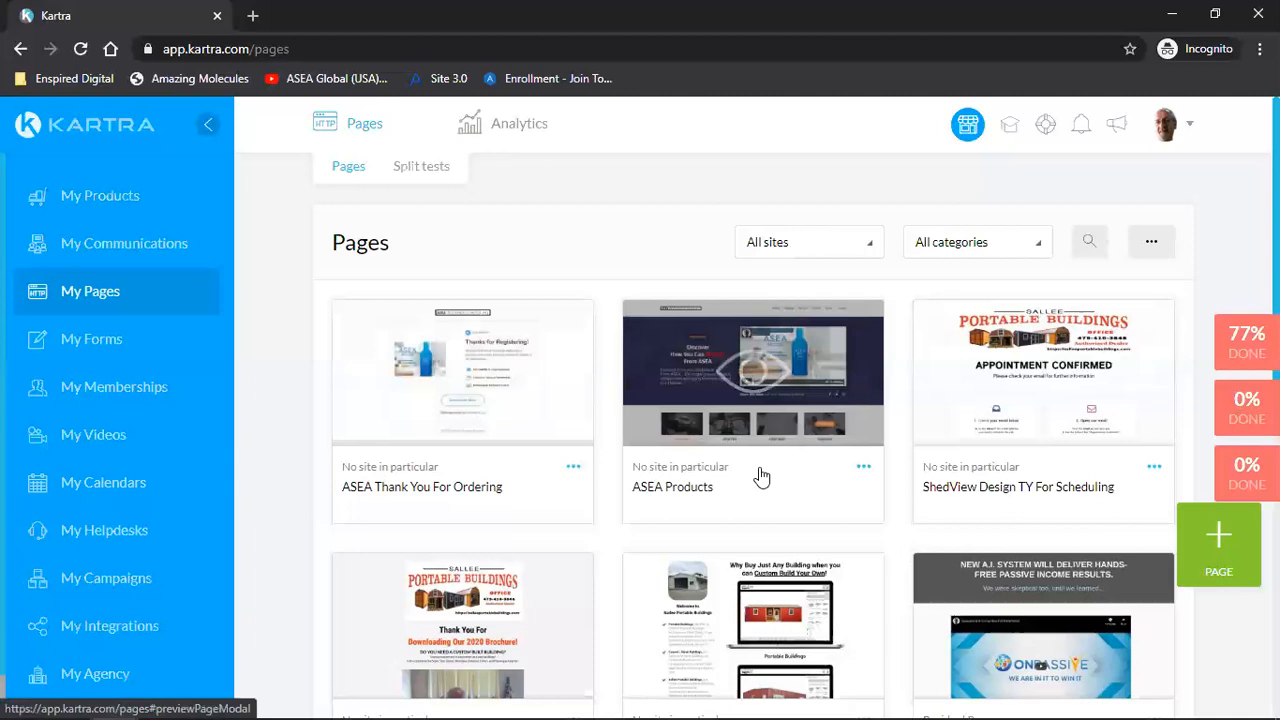
{"action": "mouse_move", "coordinate": [888, 628]}
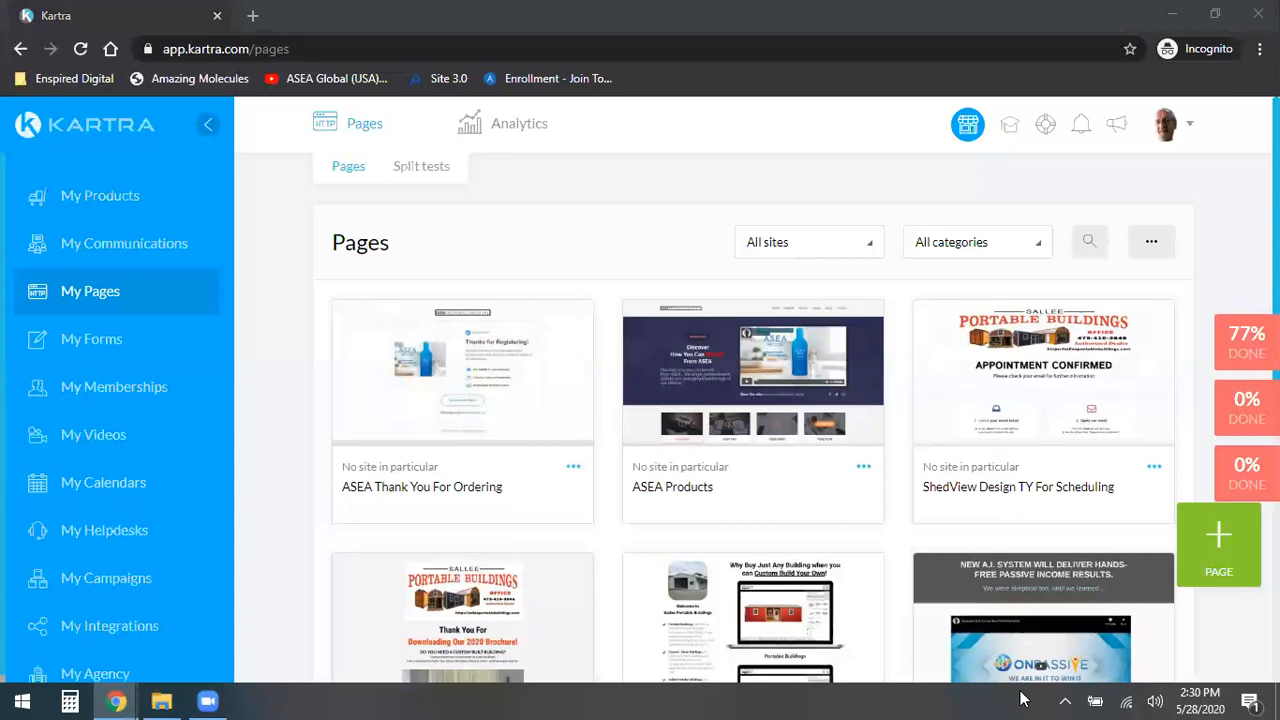
{"action": "mouse_move", "coordinate": [814, 464]}
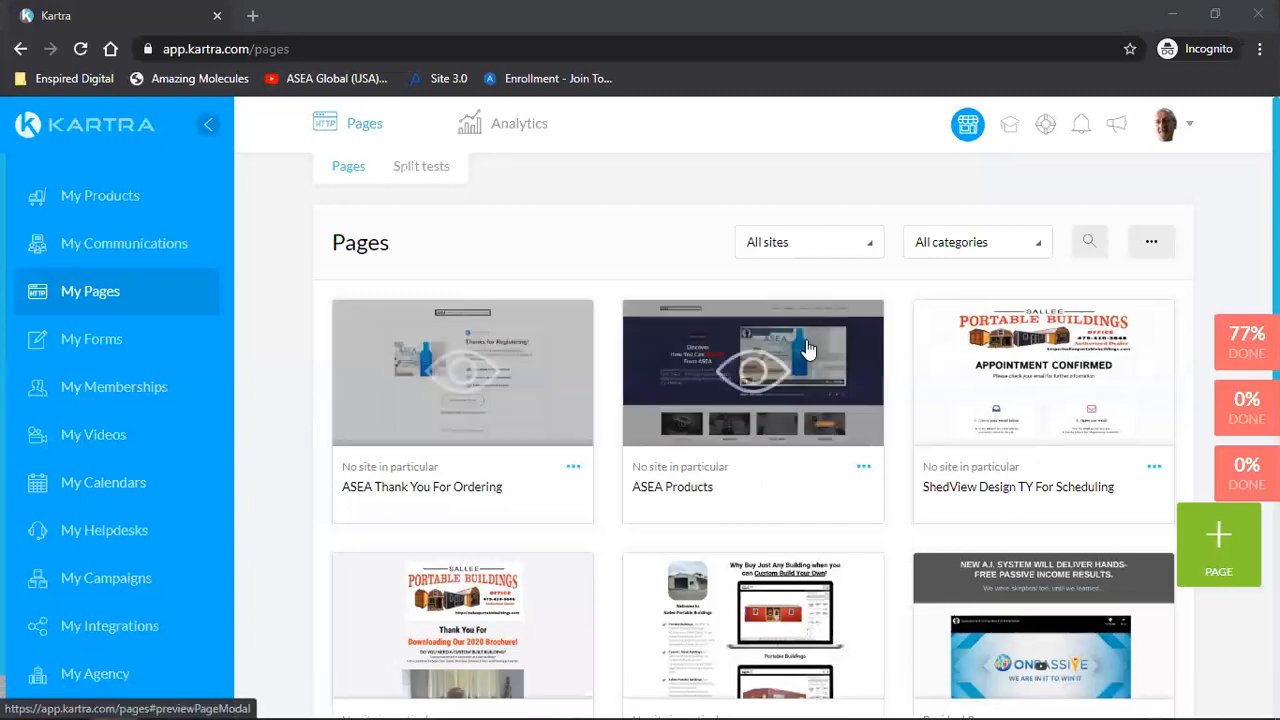
{"action": "mouse_move", "coordinate": [508, 414]}
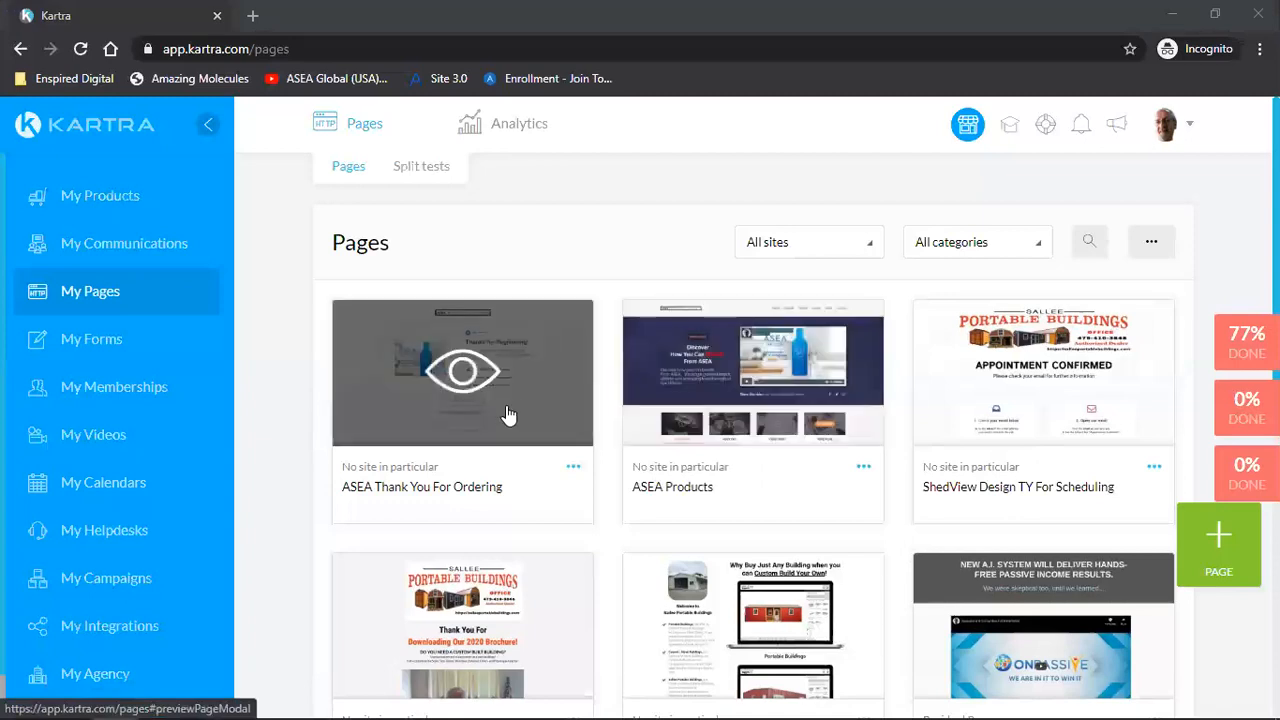
{"action": "mouse_move", "coordinate": [752, 374]}
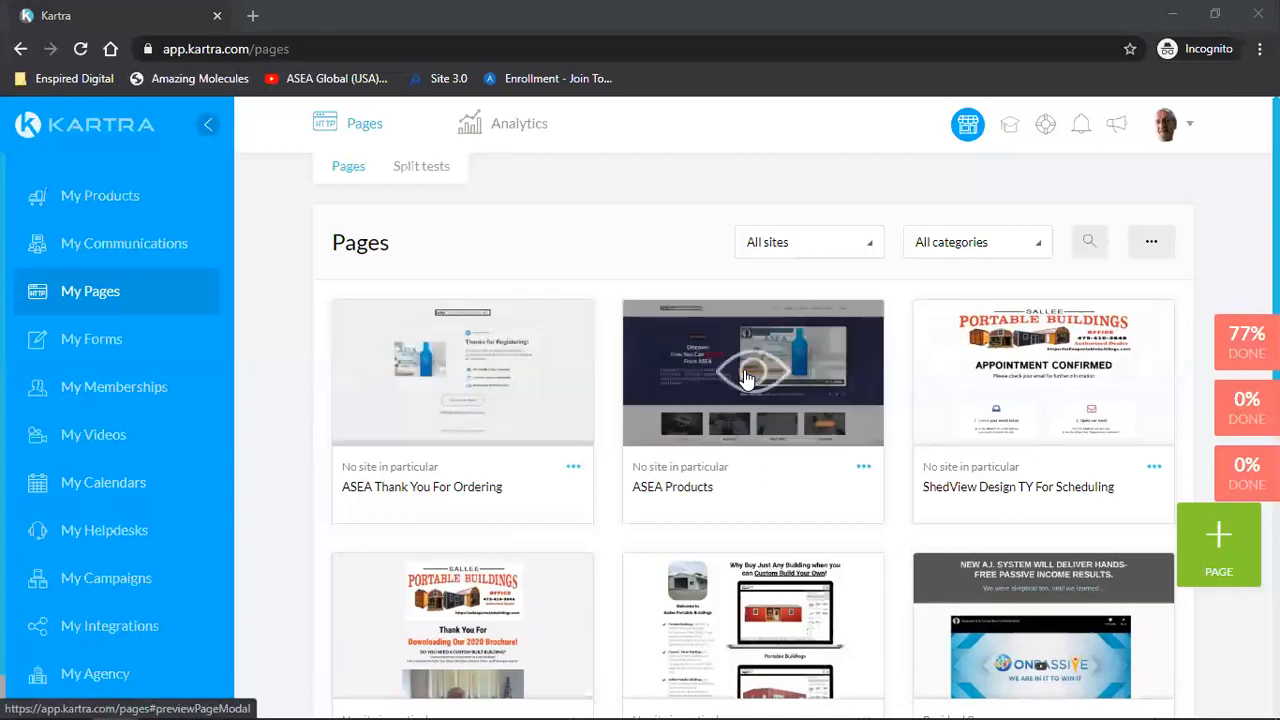
{"action": "mouse_move", "coordinate": [762, 388]}
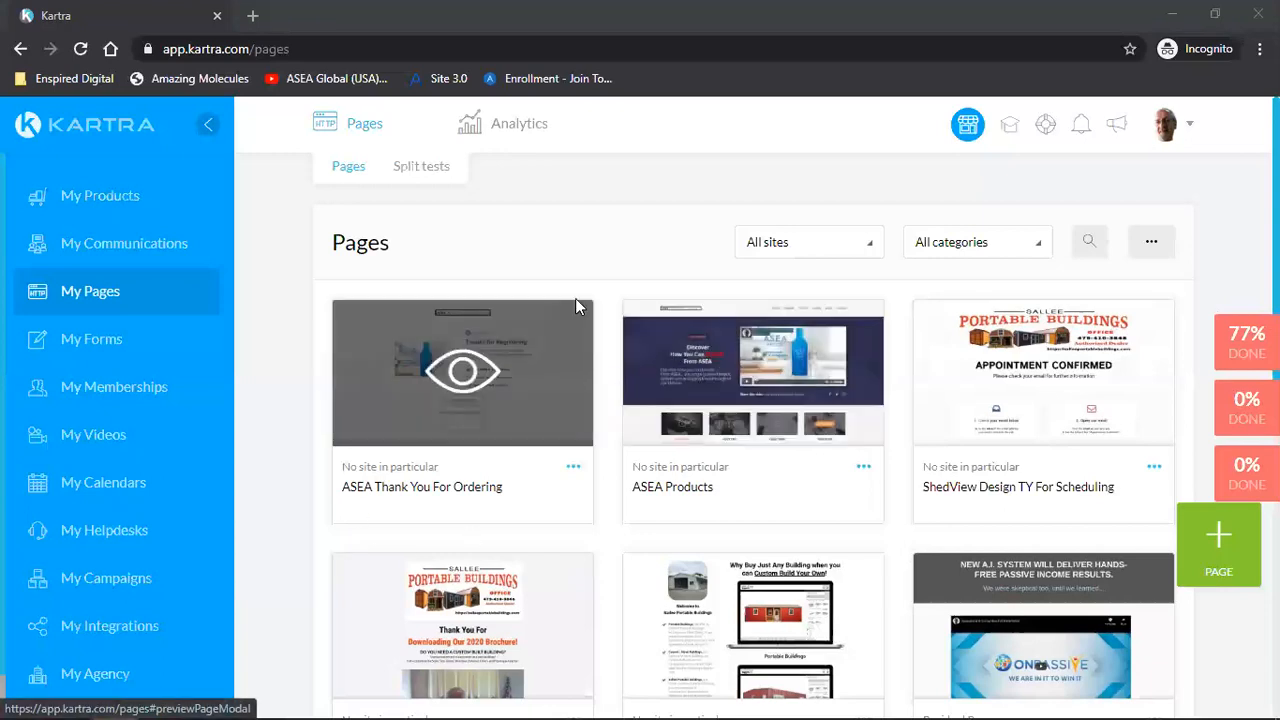
{"action": "mouse_move", "coordinate": [504, 384]}
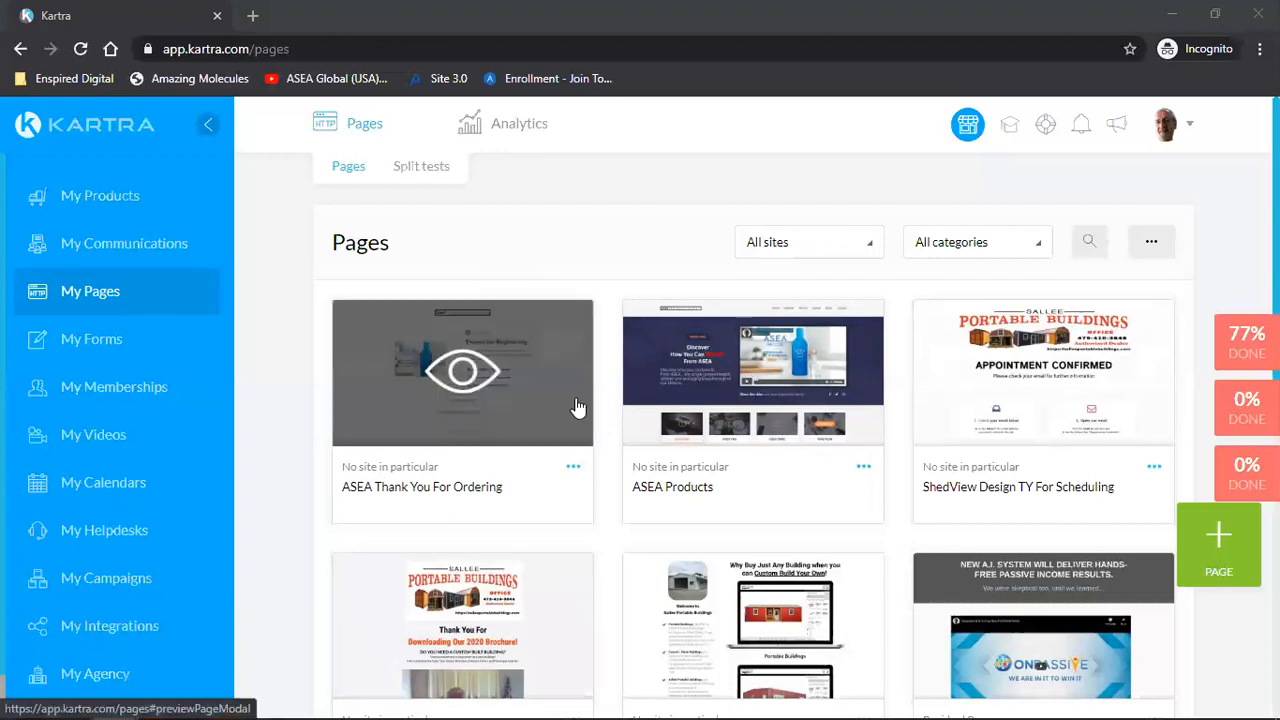
{"action": "mouse_move", "coordinate": [520, 394]}
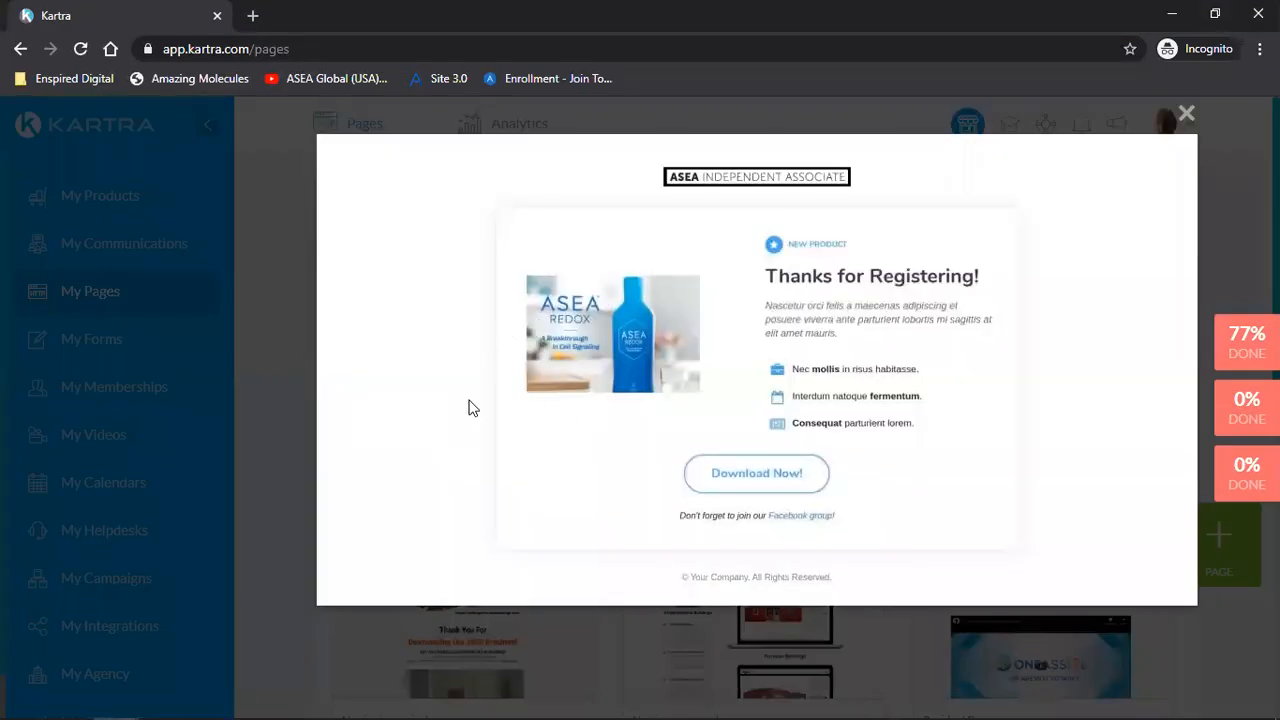
{"action": "mouse_move", "coordinate": [1186, 112]}
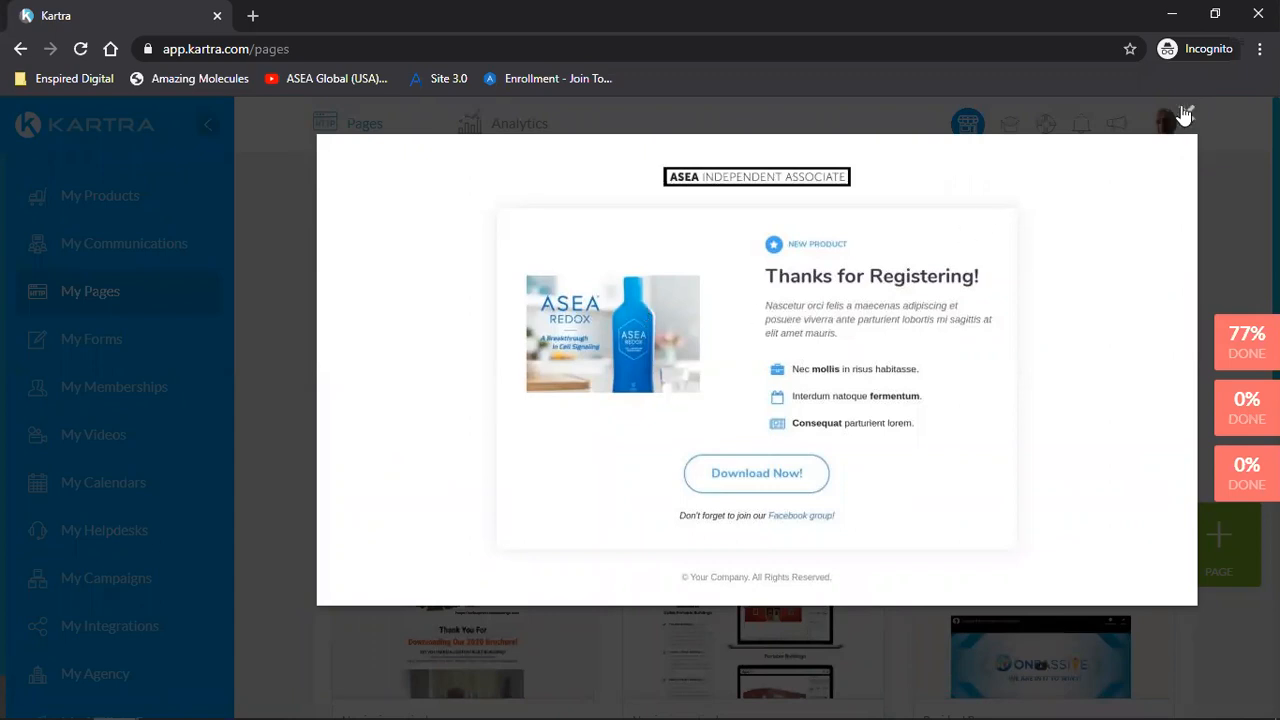
{"action": "mouse_move", "coordinate": [1178, 112]}
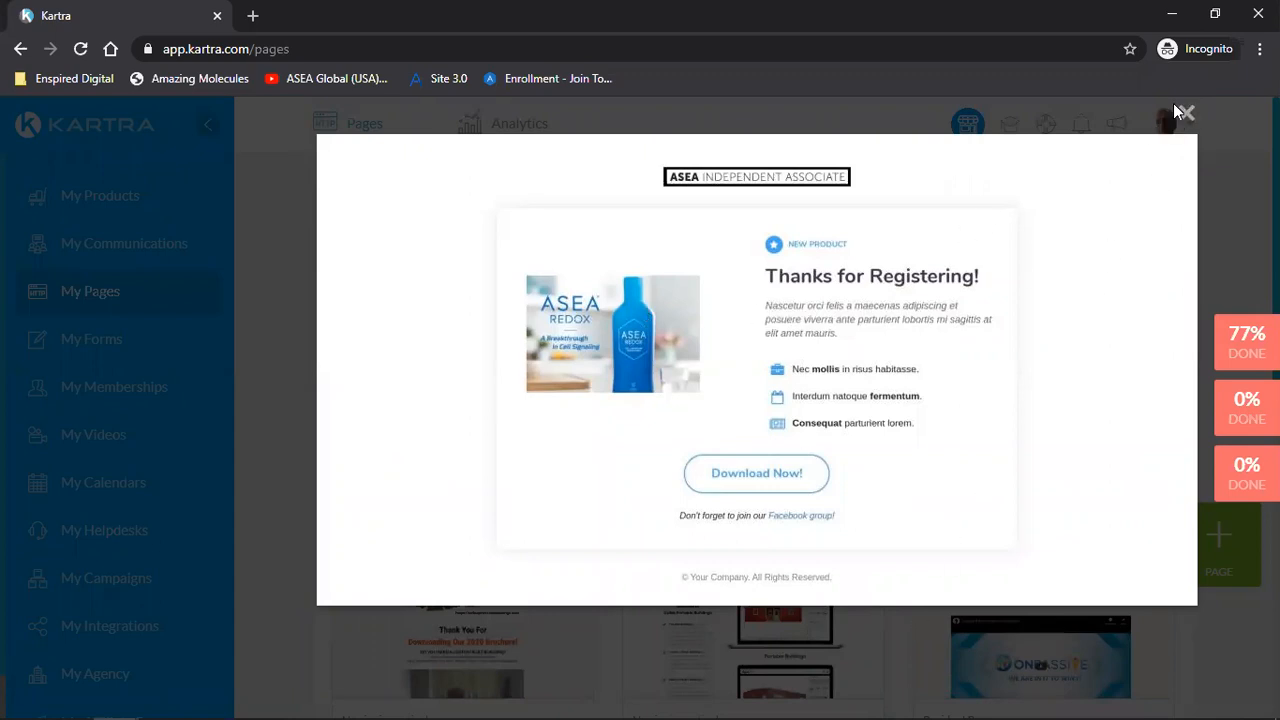
Close the ASEA Thank You For Ordering page preview
{"action": "left_click", "coordinate": [1184, 112]}
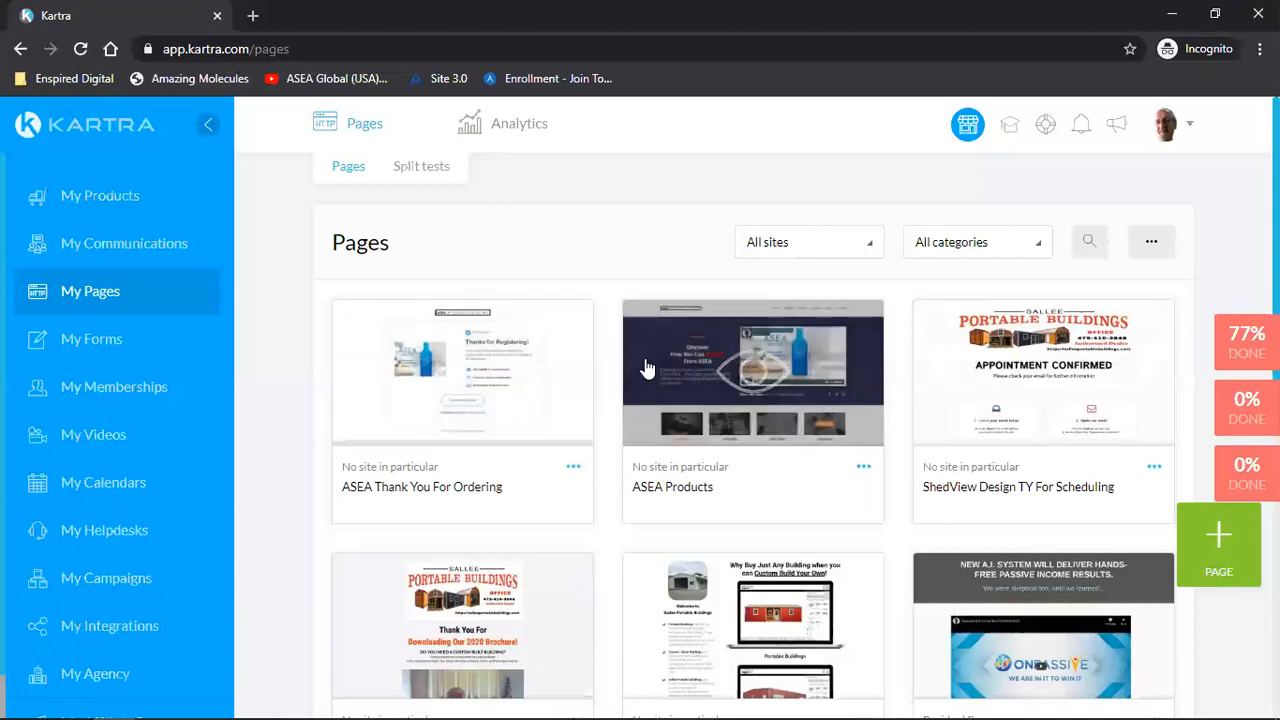
{"action": "mouse_move", "coordinate": [260, 396]}
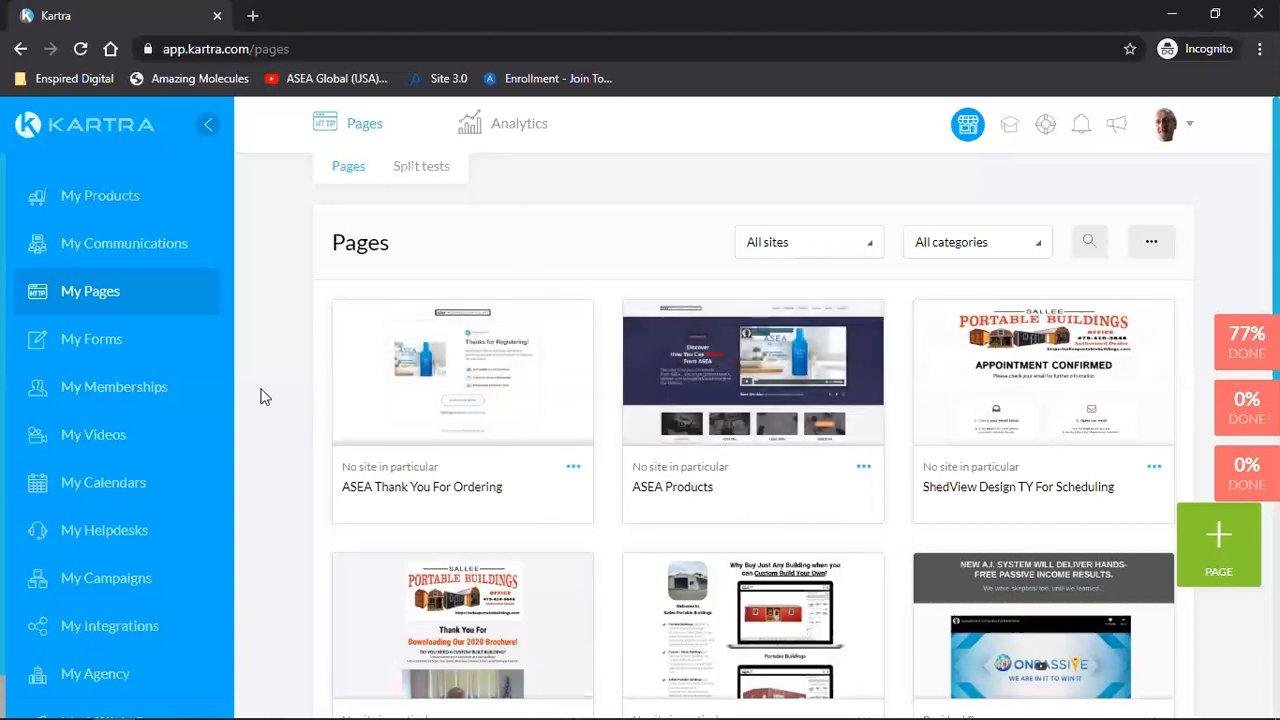
{"action": "mouse_move", "coordinate": [150, 244]}
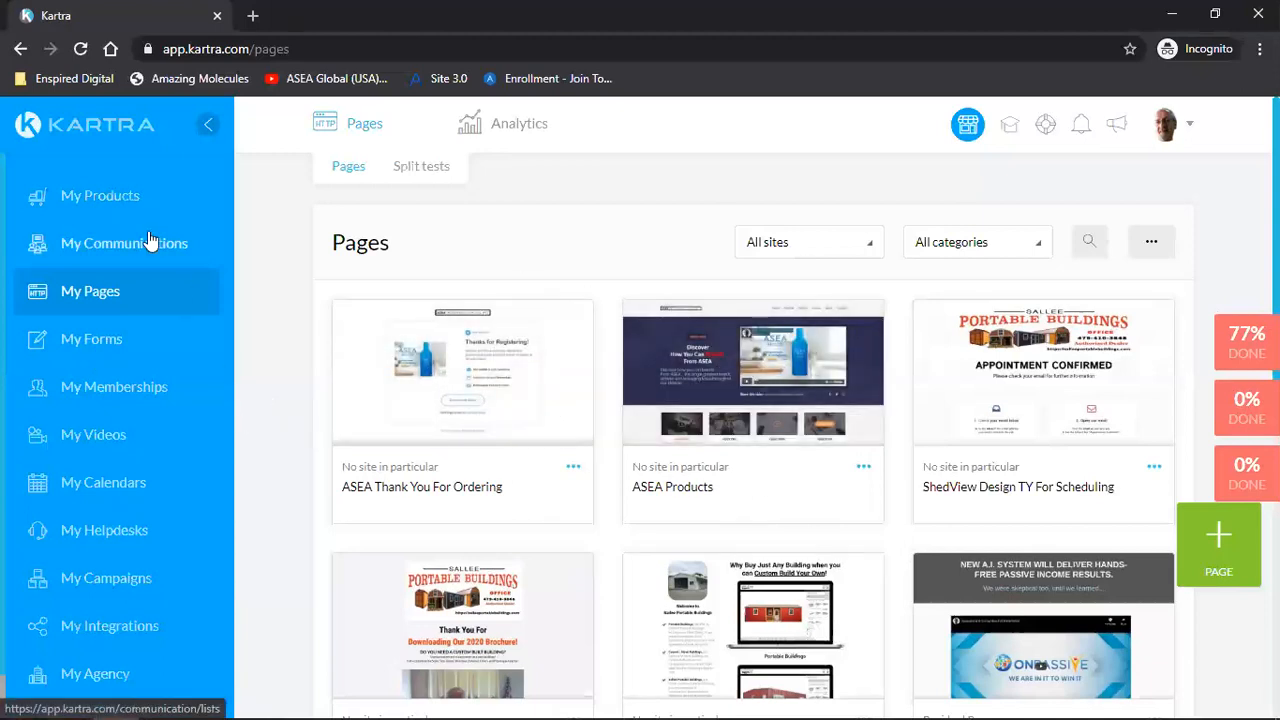
{"action": "mouse_move", "coordinate": [116, 312]}
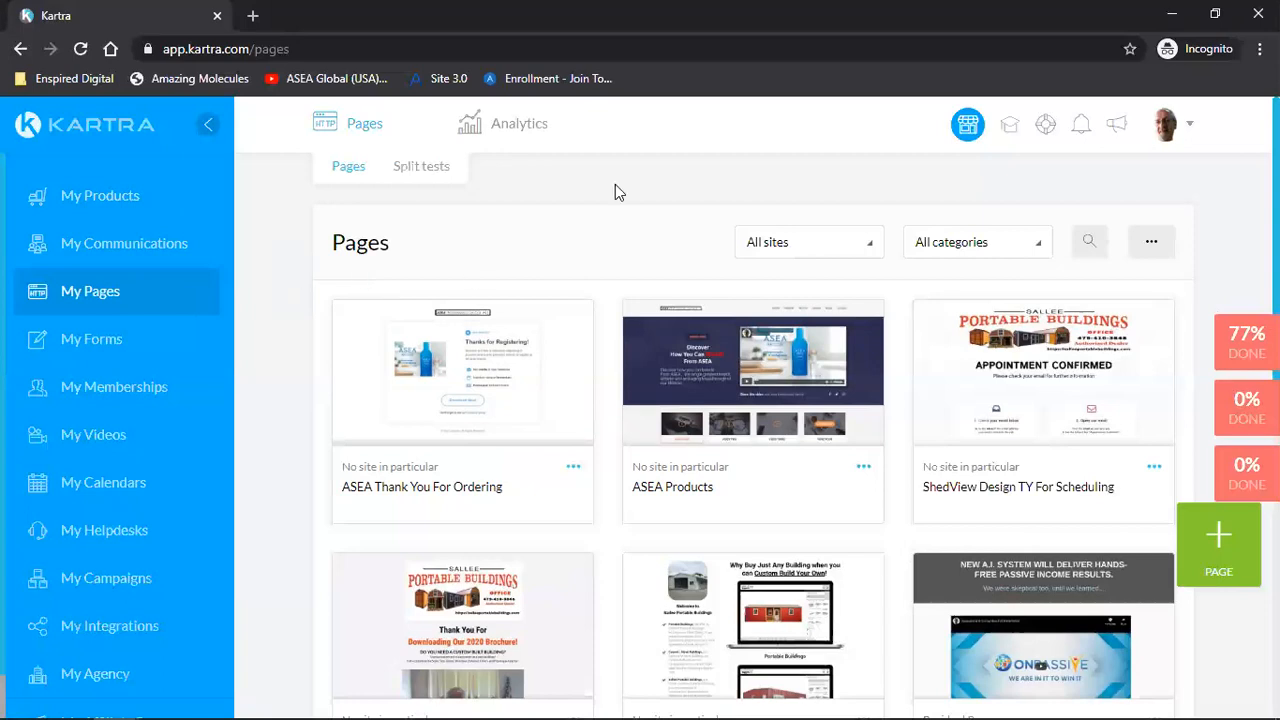
{"action": "mouse_move", "coordinate": [268, 16]}
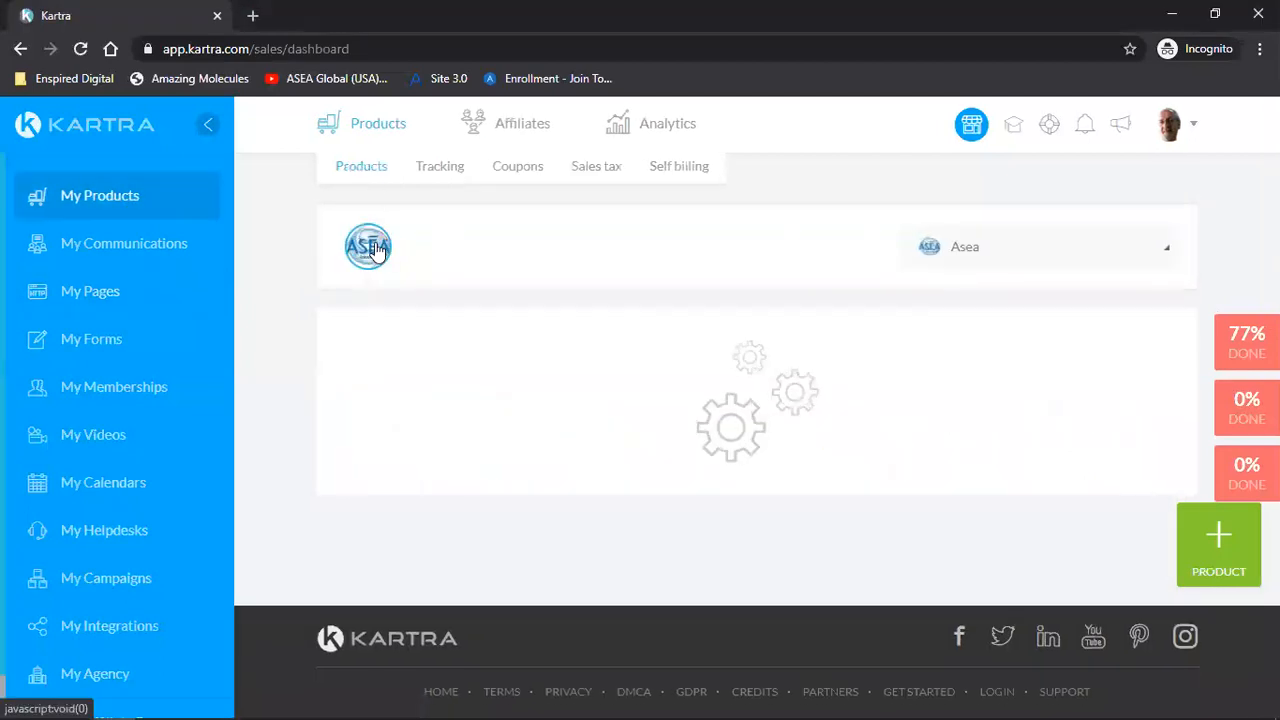
Load the Products dashboard showing the Asea product with its incomplete-configuration warning
{"action": "left_click", "coordinate": [368, 246]}
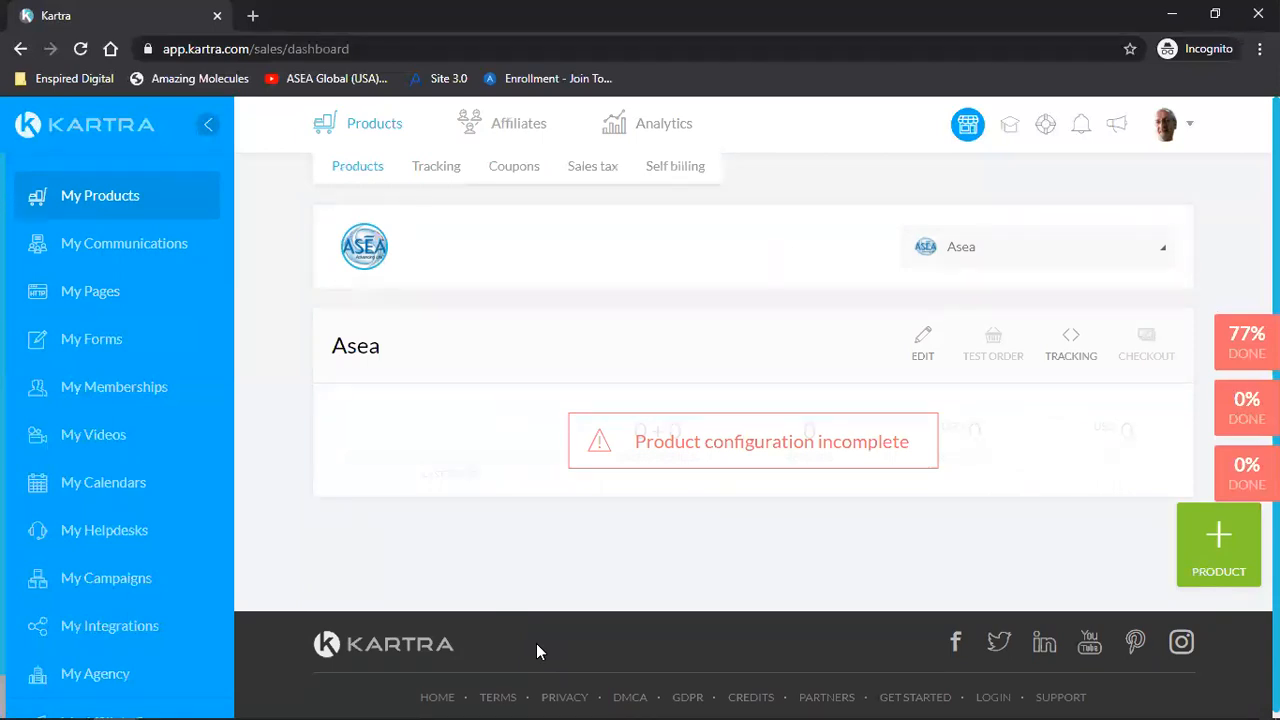
{"action": "mouse_move", "coordinate": [516, 196]}
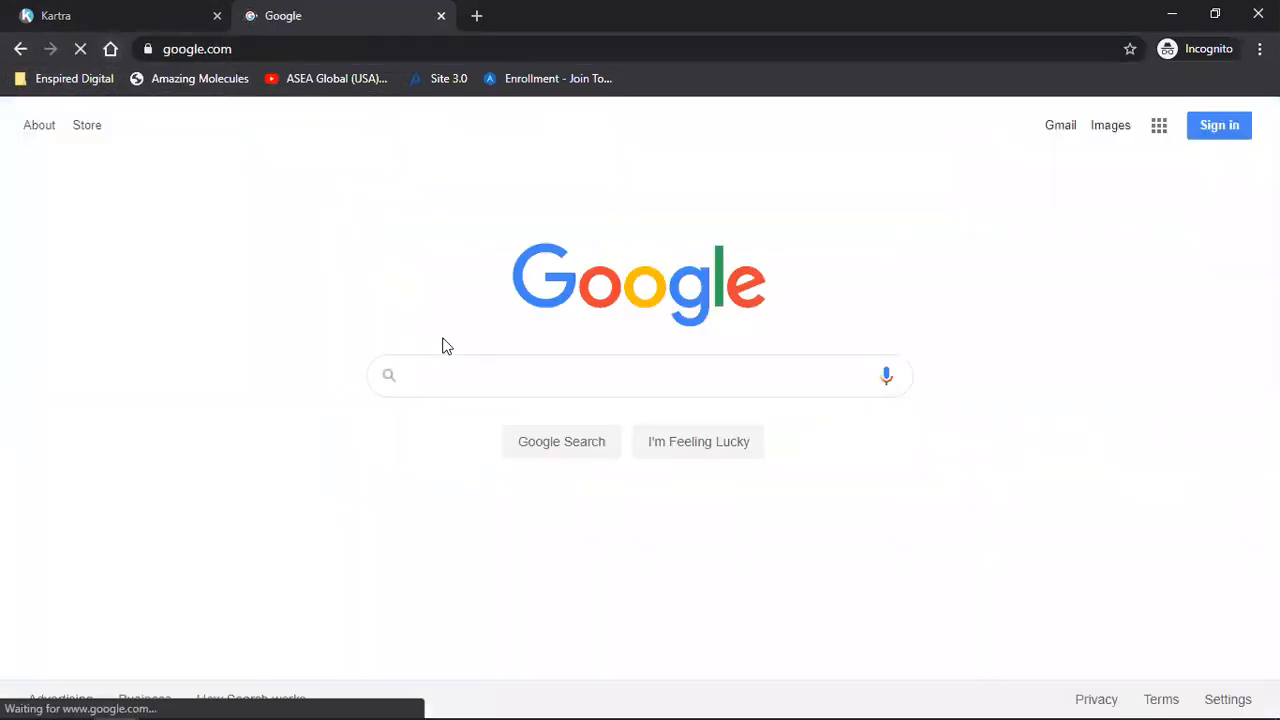
Search Google for 'stripe', then return to the Kartra Asea product dashboard
{"action": "type", "text": "stripe"}
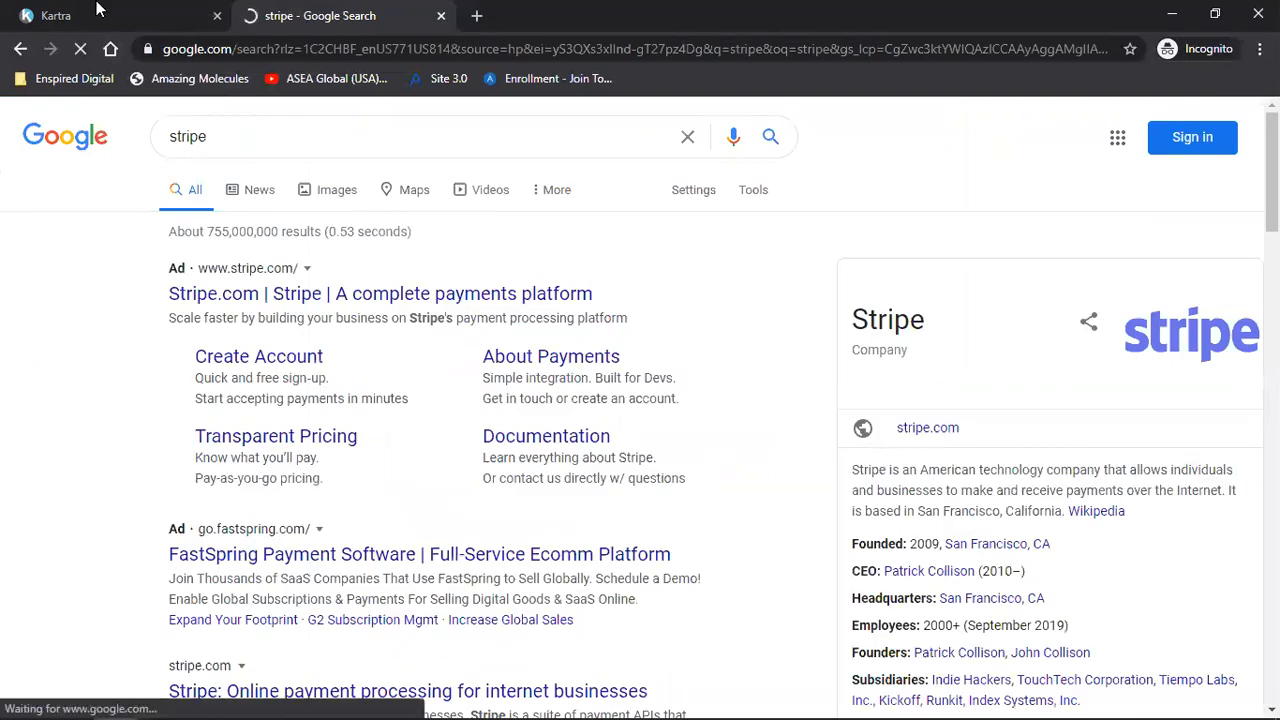
{"action": "left_click", "coordinate": [70, 16]}
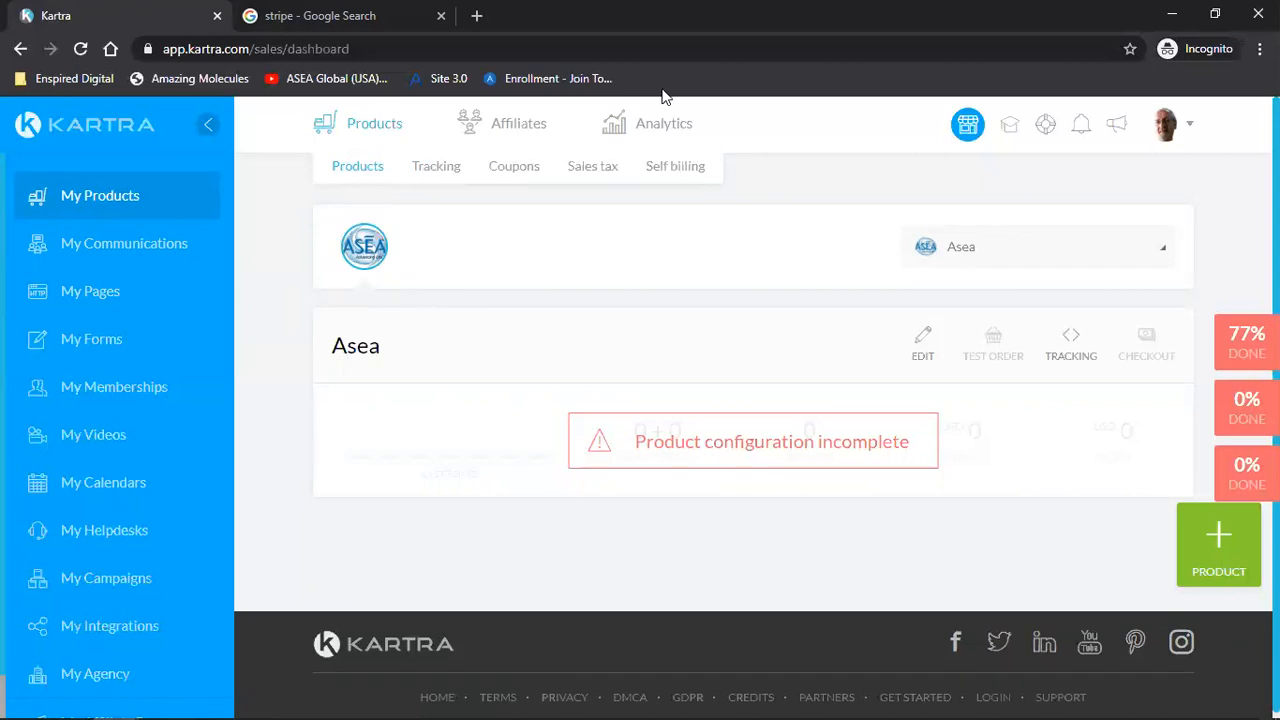
Go to My Integrations, listing KartraMail and PayPal as connected services
{"action": "scroll", "scroll_direction": "down", "scroll_amount": 3}
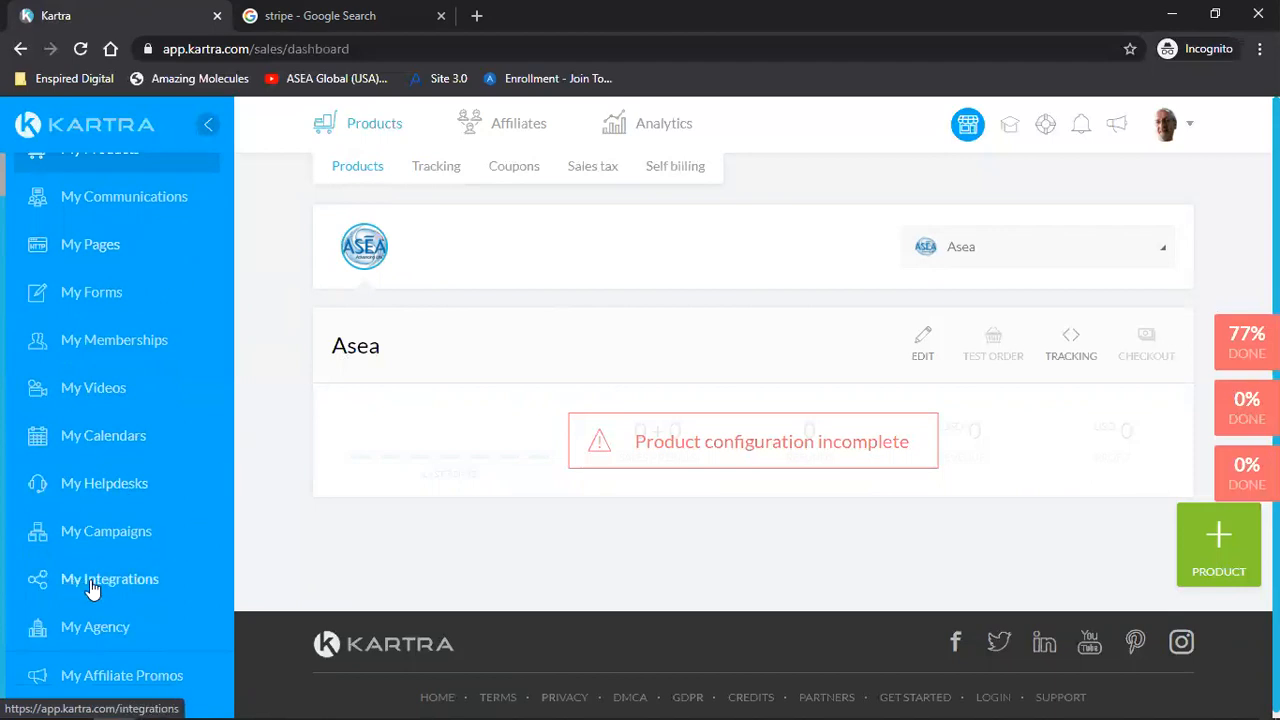
{"action": "left_click", "coordinate": [108, 578]}
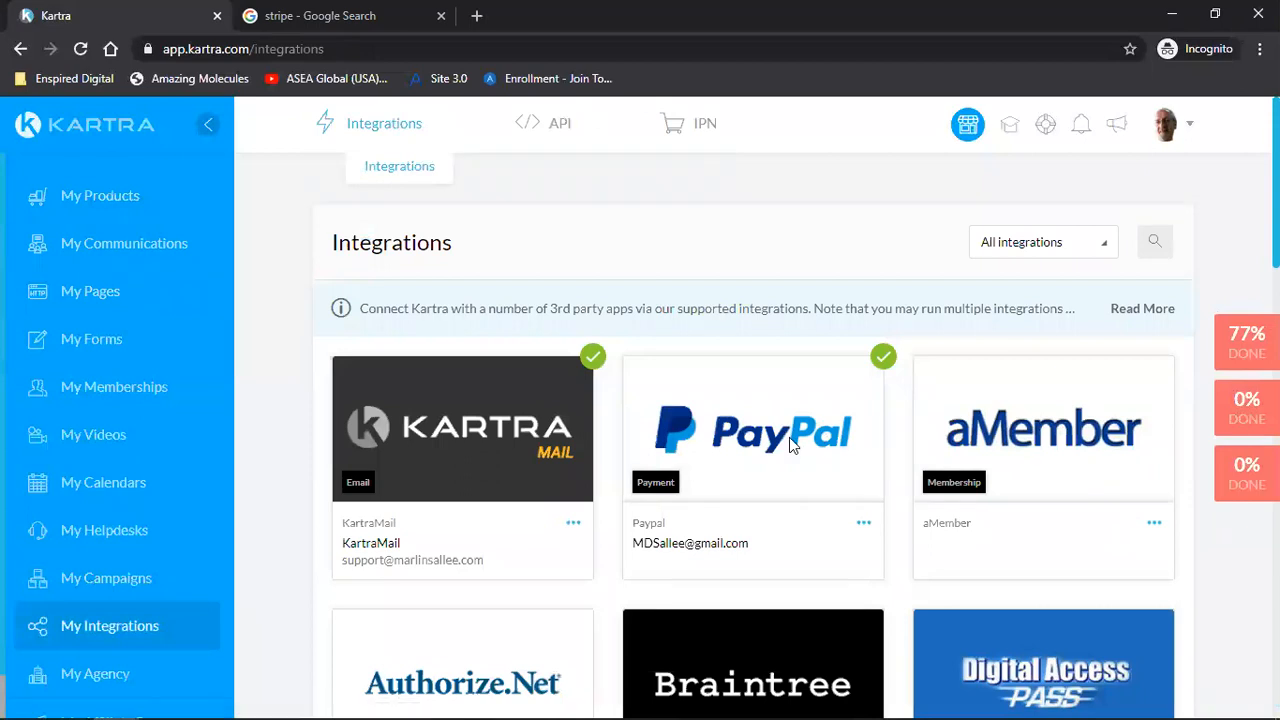
{"action": "mouse_move", "coordinate": [864, 522]}
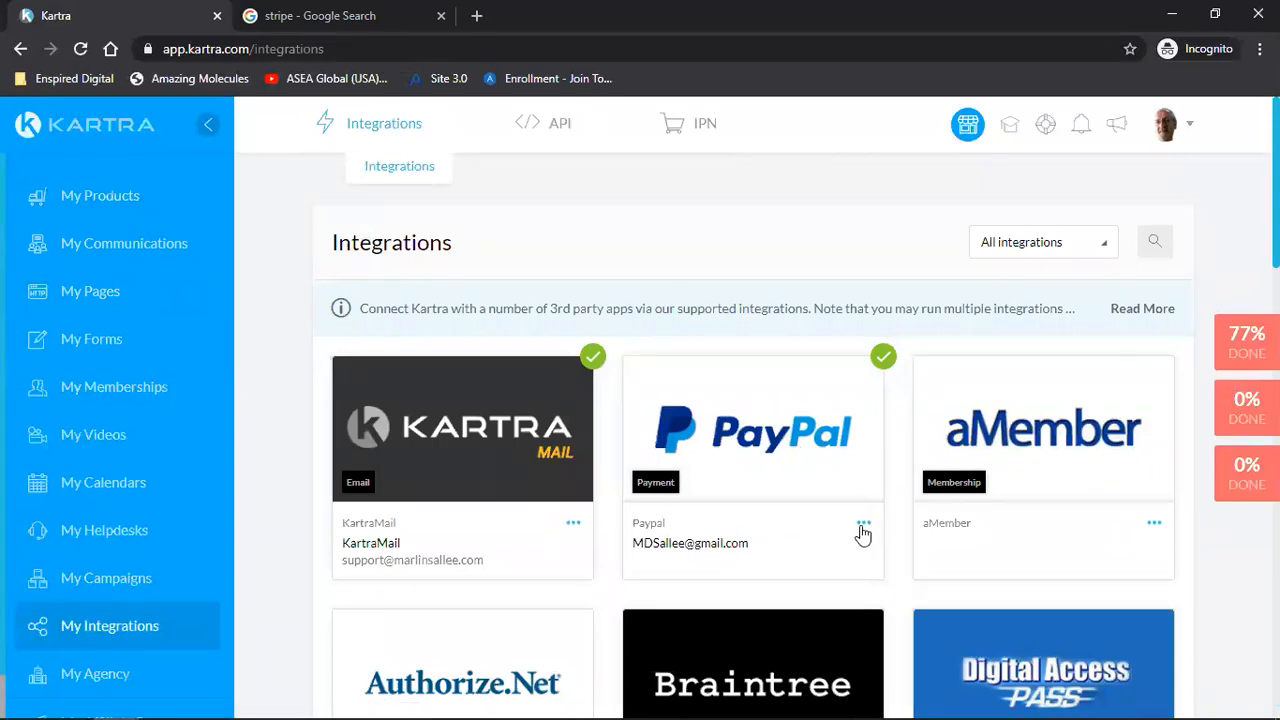
{"action": "mouse_move", "coordinate": [152, 310]}
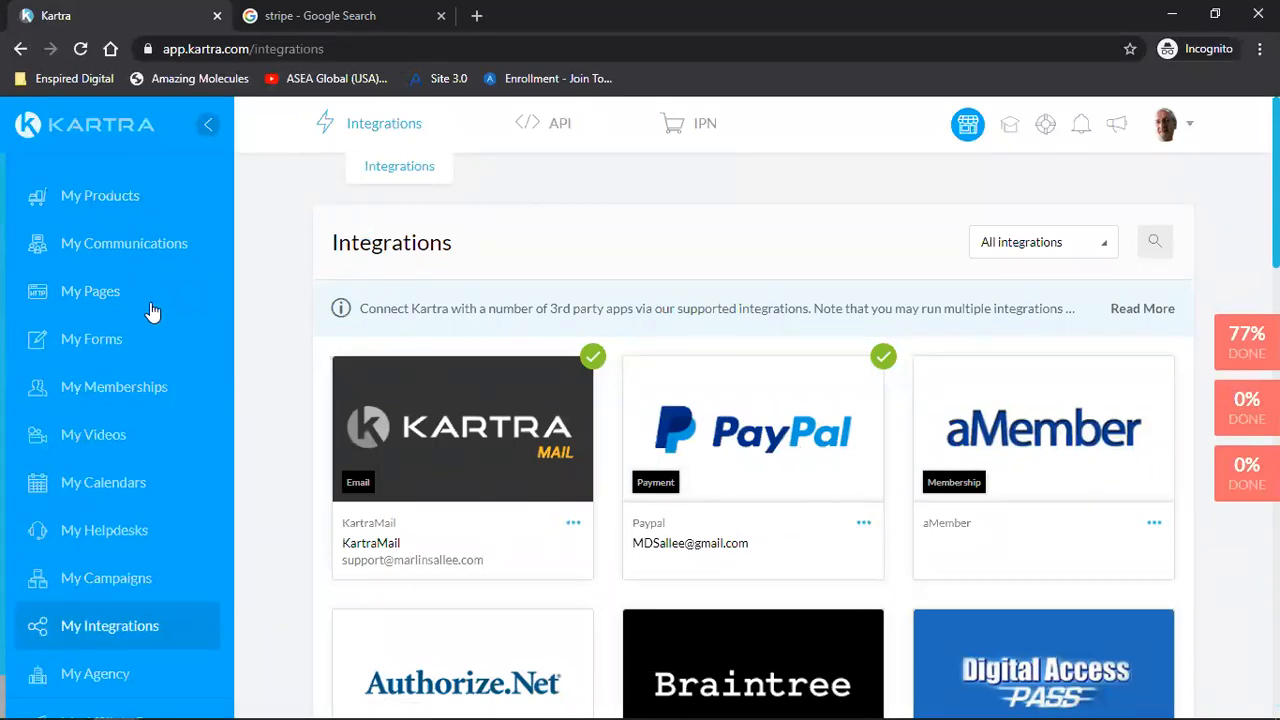
{"action": "mouse_move", "coordinate": [84, 204]}
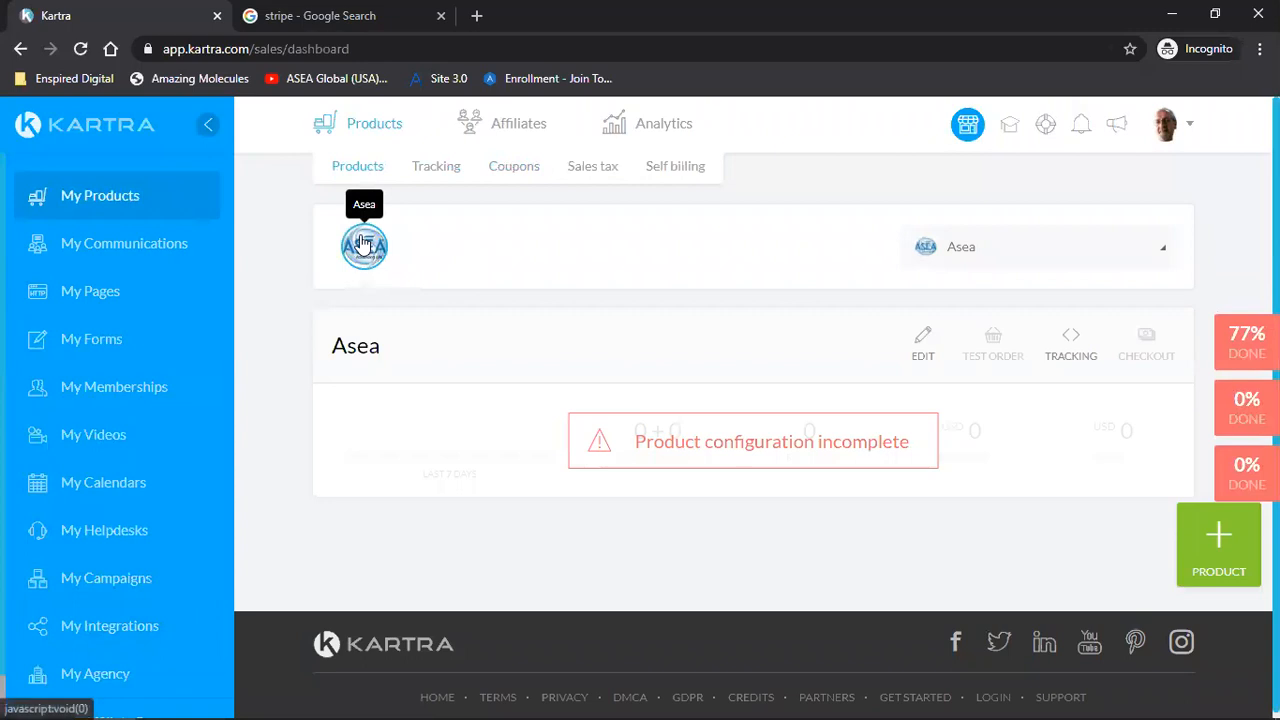
{"action": "mouse_move", "coordinate": [878, 354]}
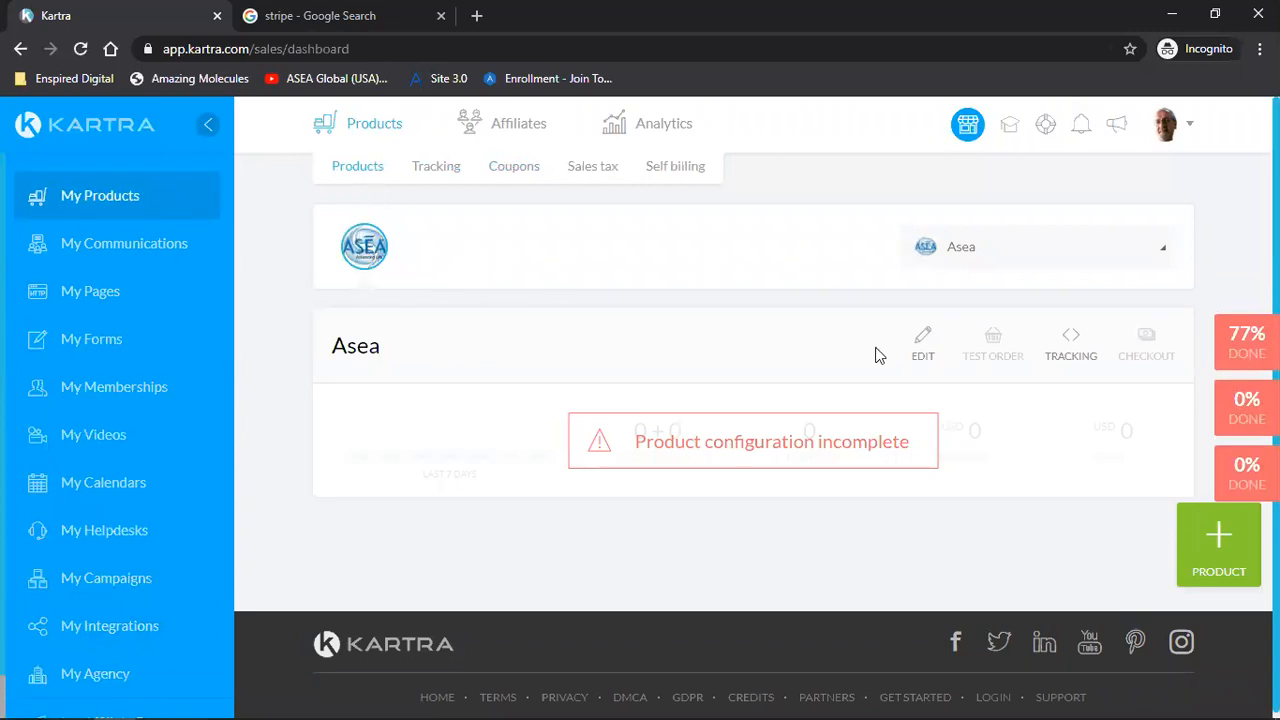
{"action": "left_click", "coordinate": [922, 340]}
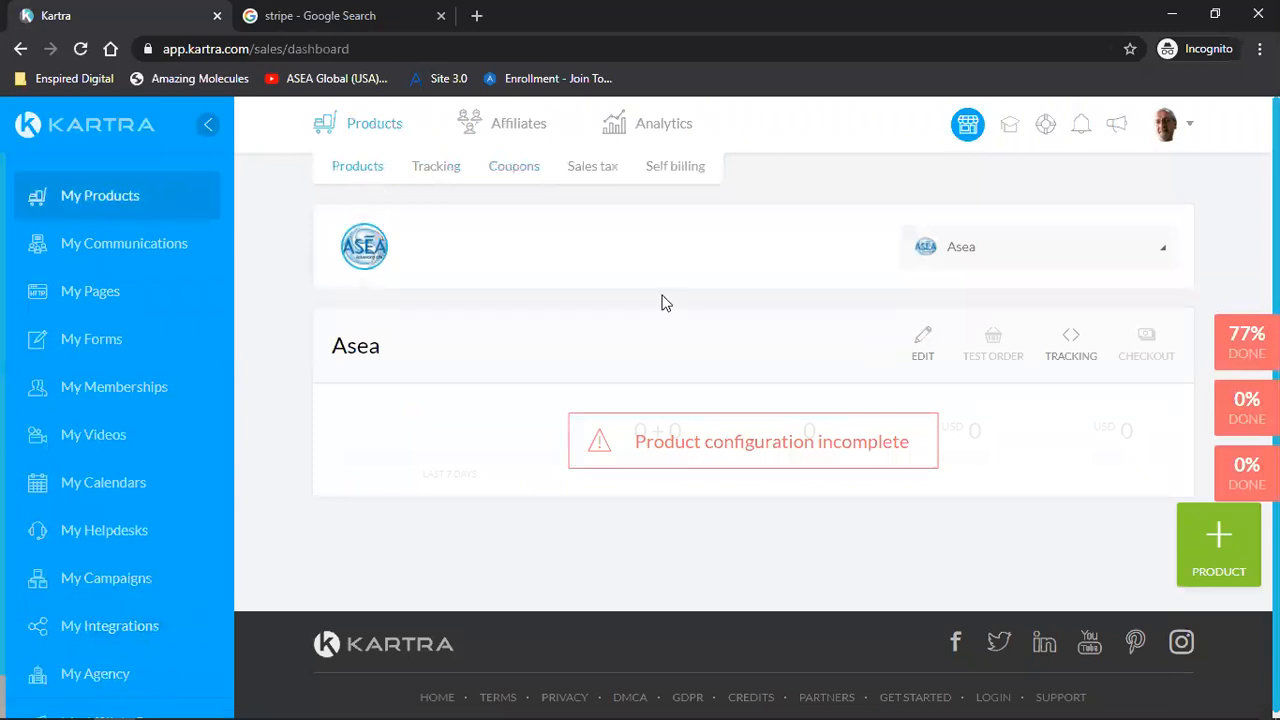
{"action": "mouse_move", "coordinate": [336, 250]}
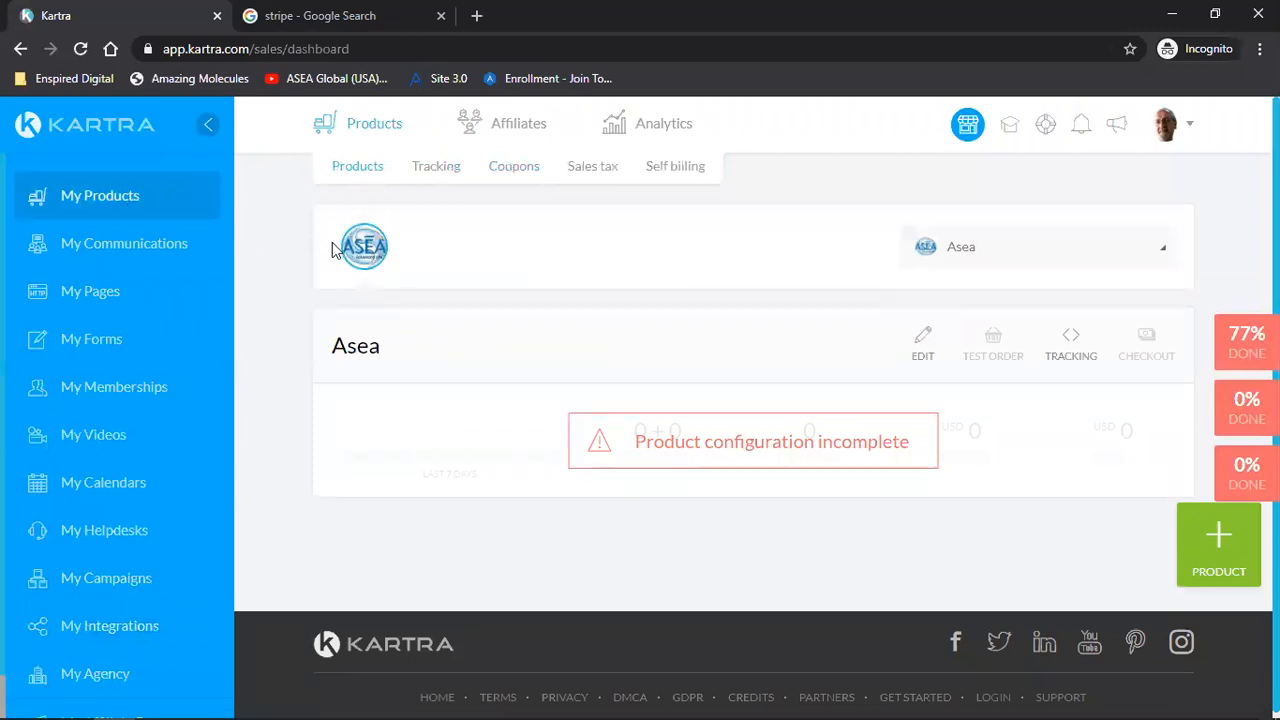
{"action": "mouse_move", "coordinate": [572, 336]}
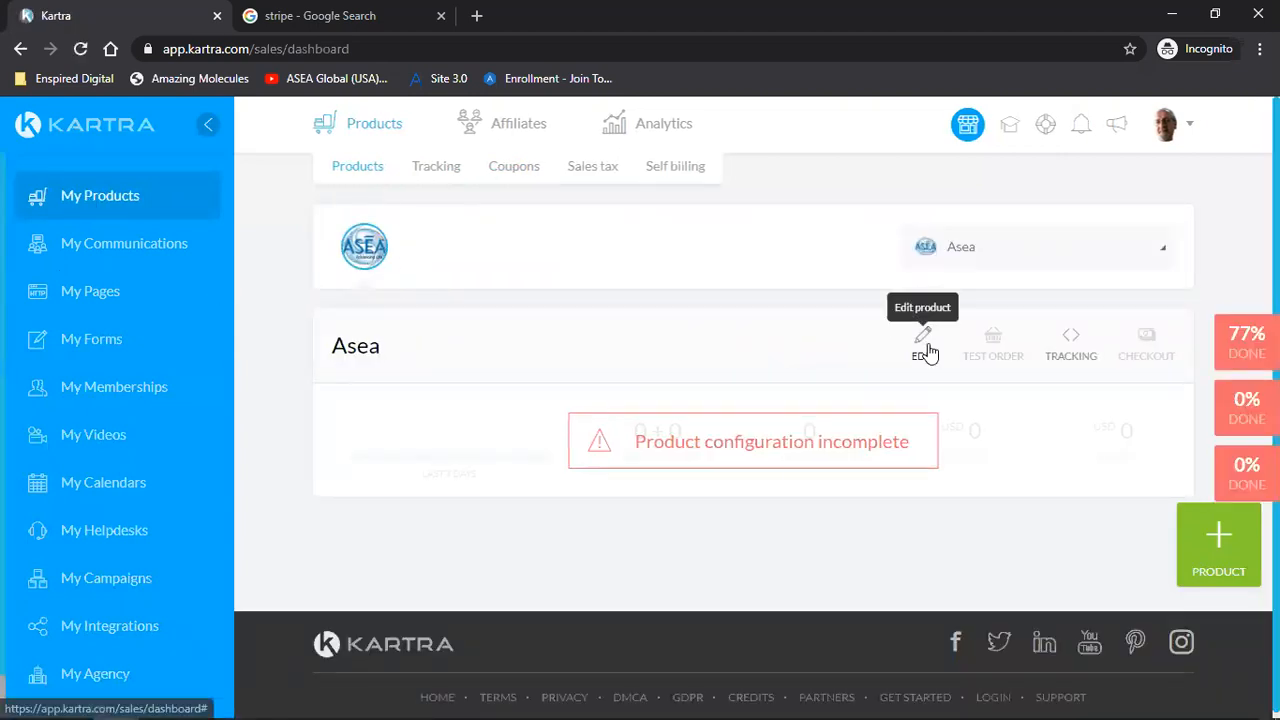
Edit the Asea product, keeping the internal name Asea Funnels, and continue into the wizard
{"action": "left_click", "coordinate": [922, 340]}
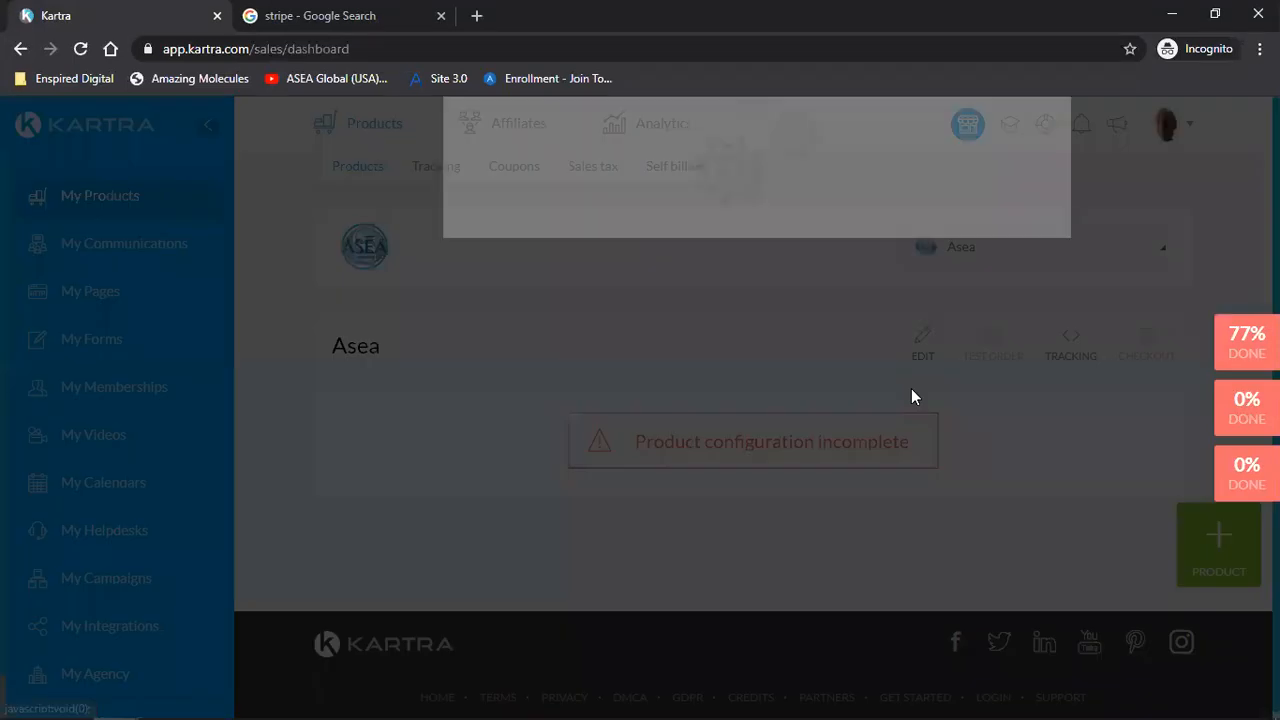
{"action": "left_click", "coordinate": [922, 336]}
{"action": "type", "text": "Asea Funnels"}
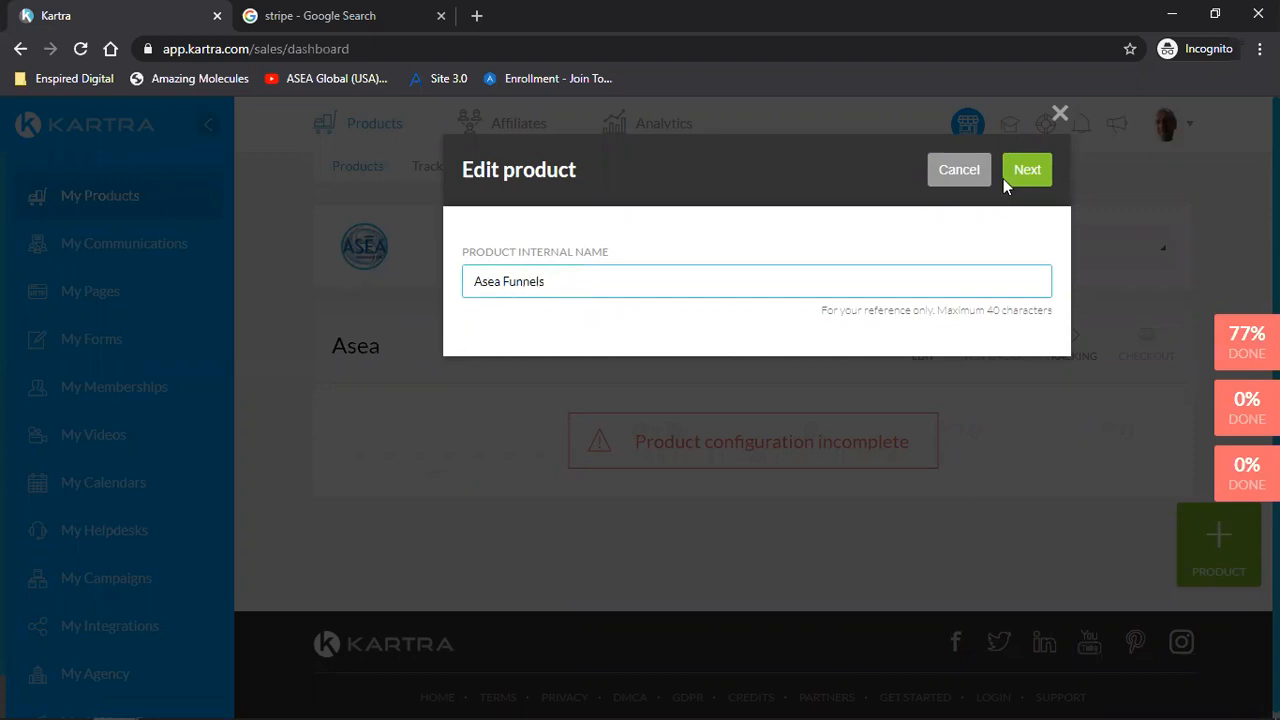
{"action": "left_click", "coordinate": [1028, 168]}
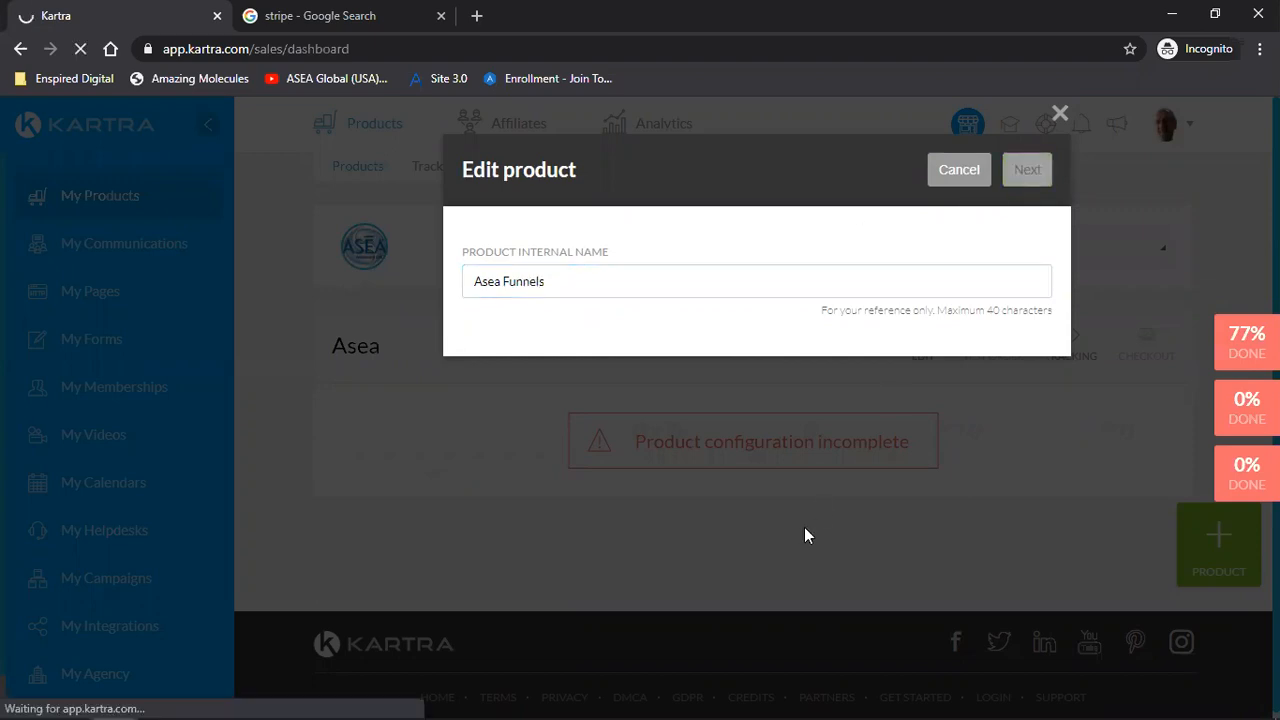
{"action": "left_click", "coordinate": [1028, 168]}
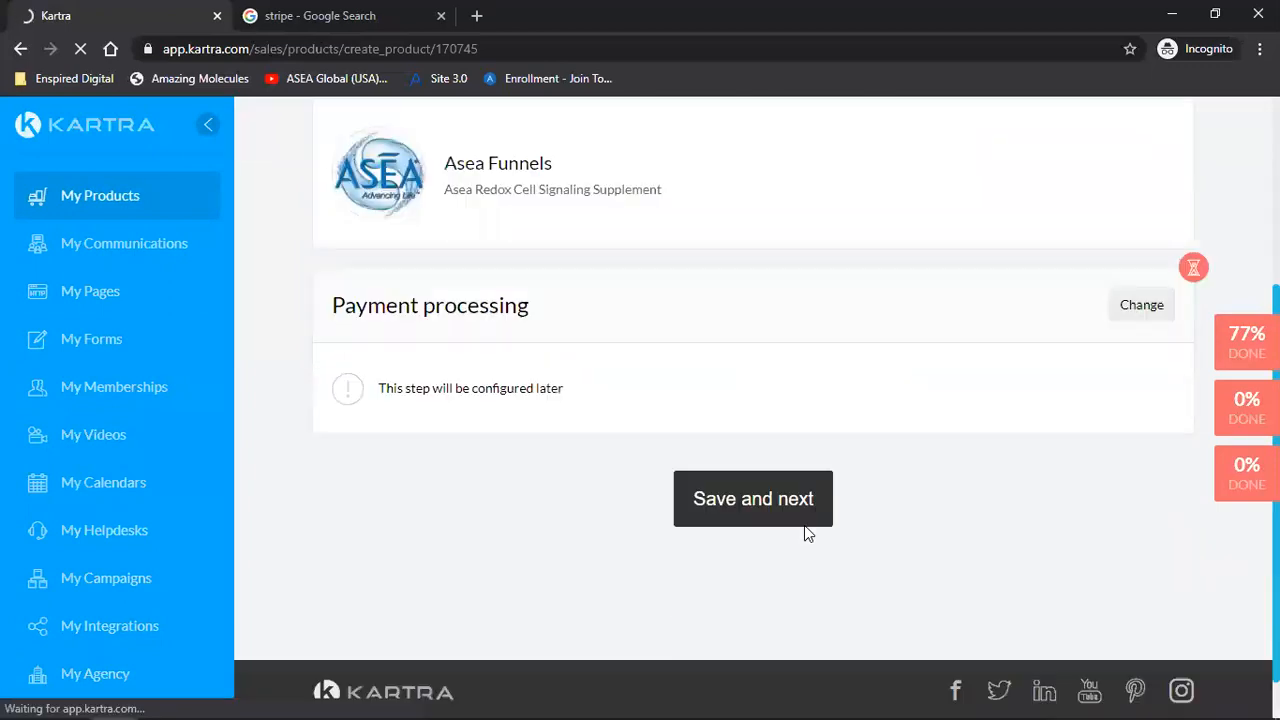
Set payment processing to Configure later and continue to pricing
{"action": "left_click", "coordinate": [1140, 304]}
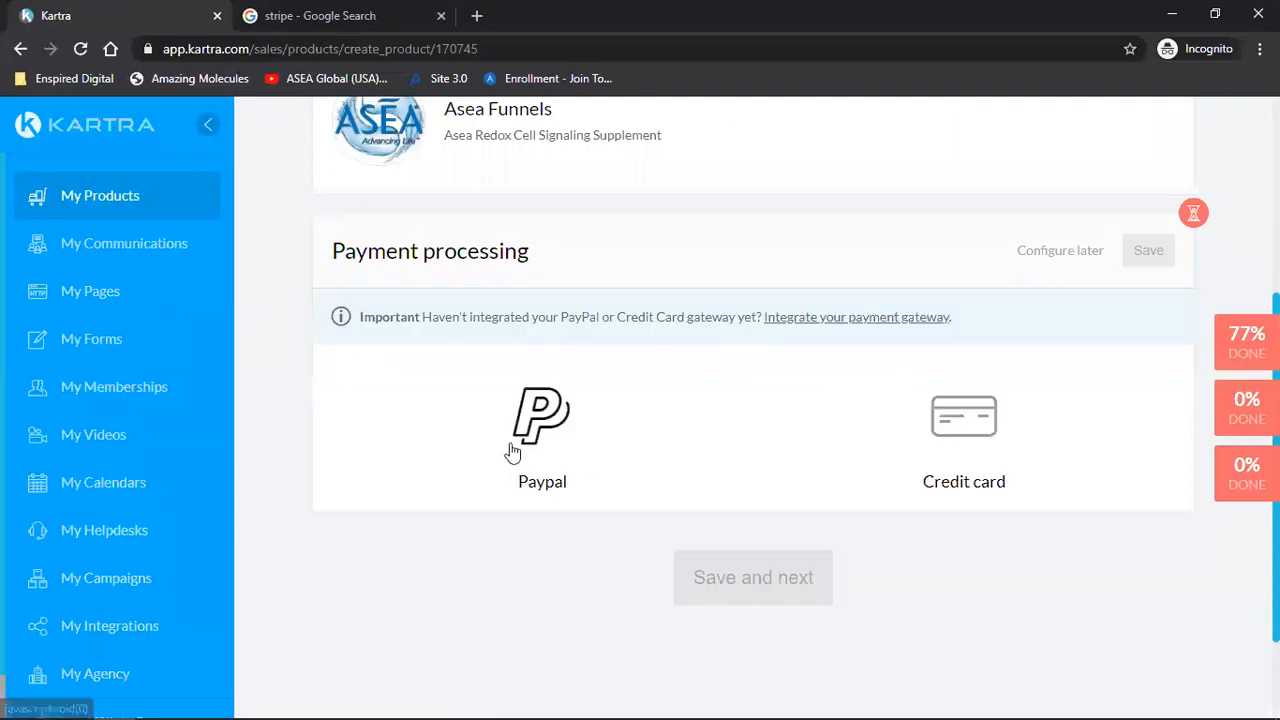
{"action": "left_click", "coordinate": [540, 414]}
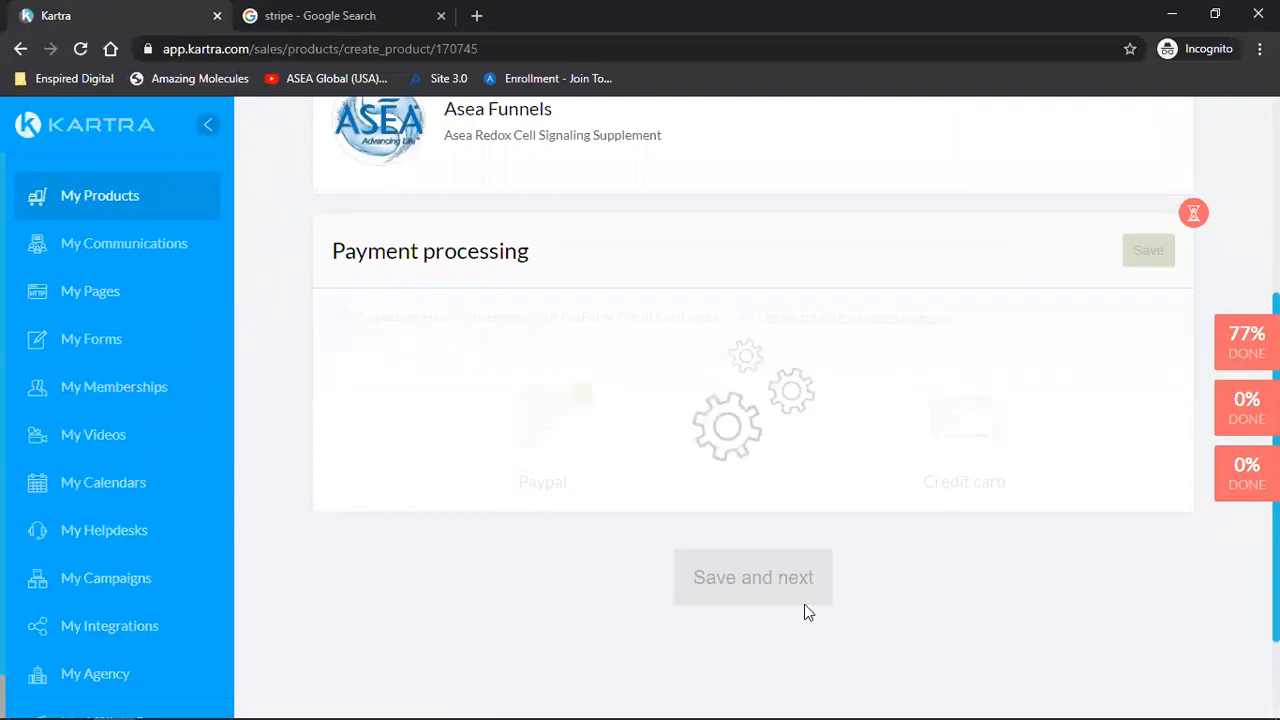
{"action": "left_click", "coordinate": [752, 576]}
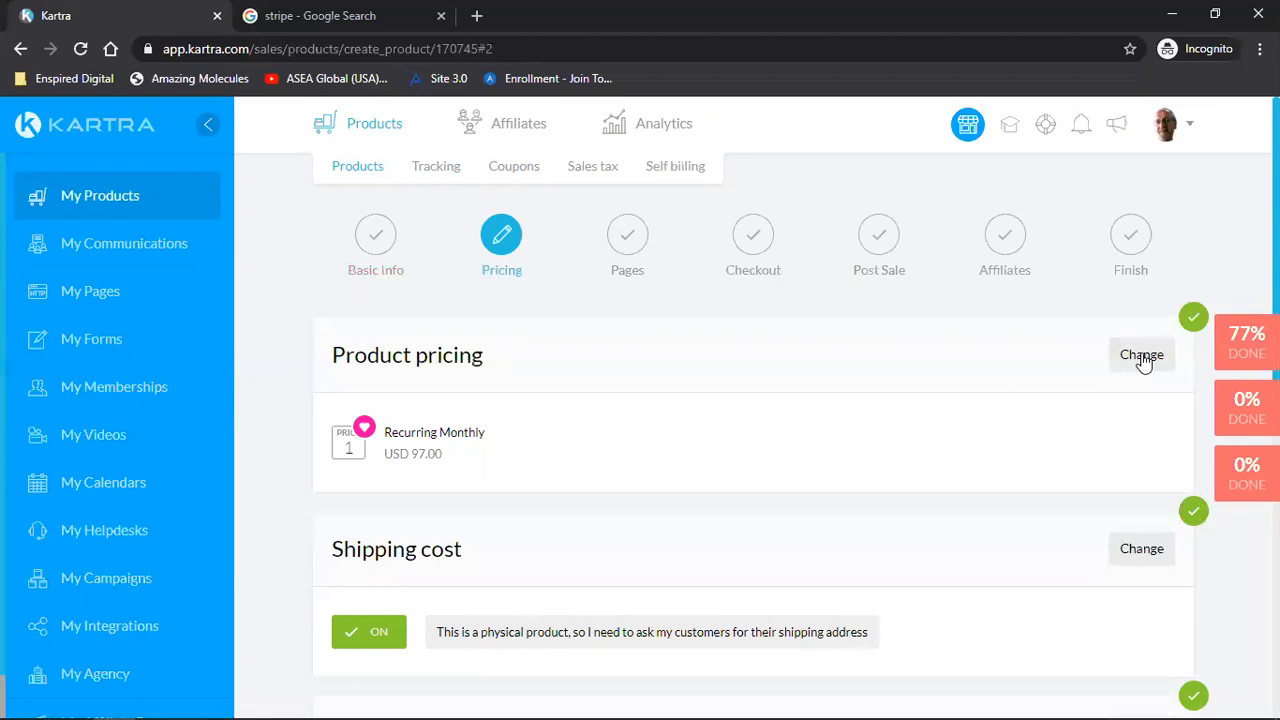
Price the product as a one-time USD 500 payment described as 'Lifetime Access'
{"action": "left_click", "coordinate": [1140, 356]}
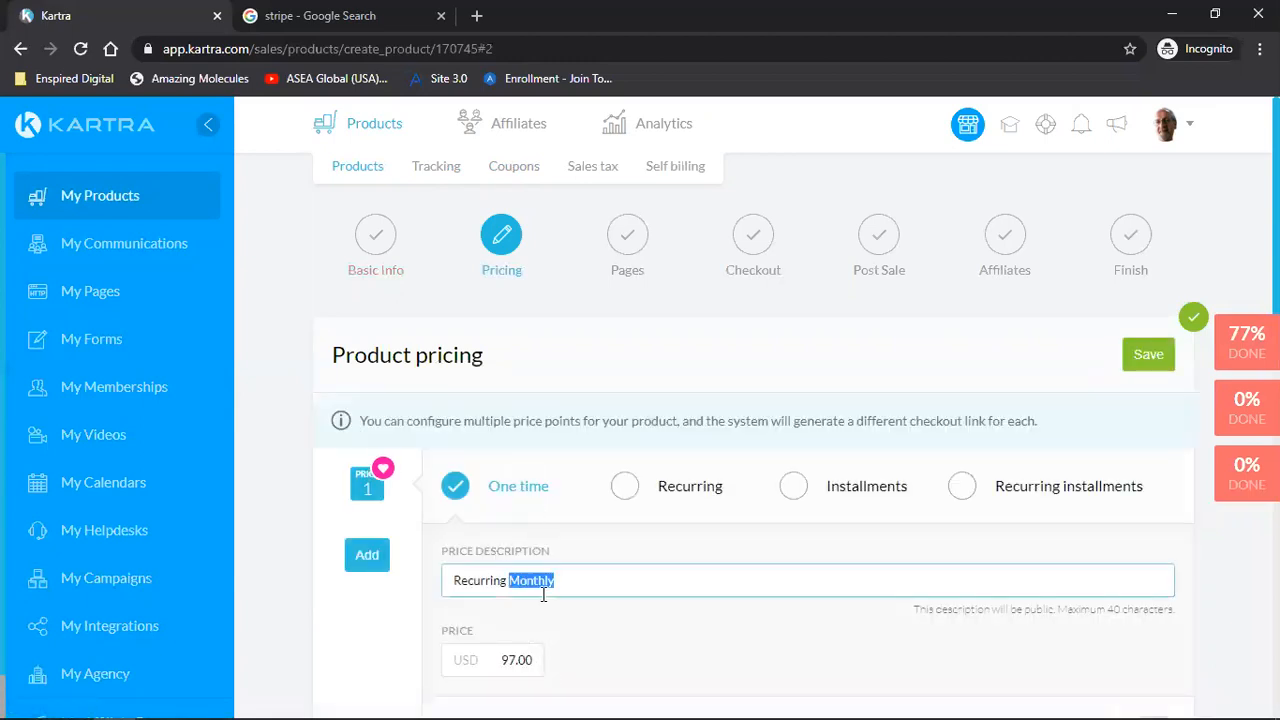
{"action": "type", "text": "L"}
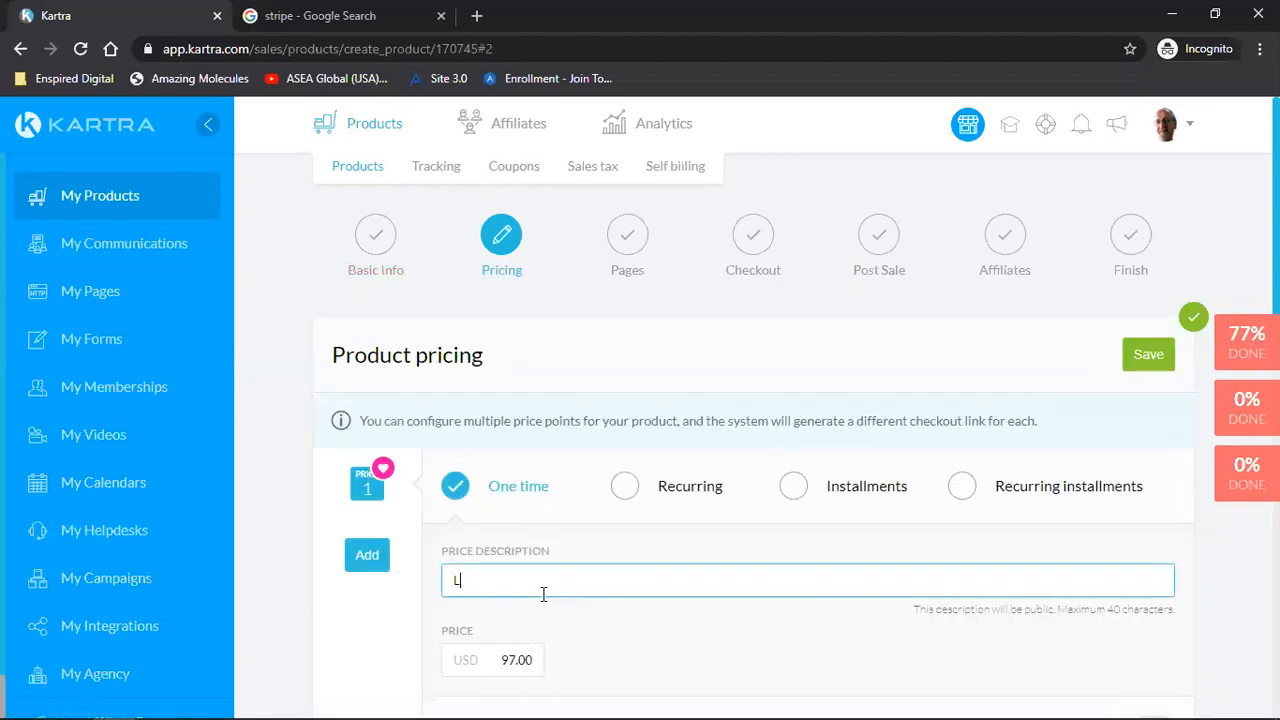
{"action": "type", "text": "ifetime Acc"}
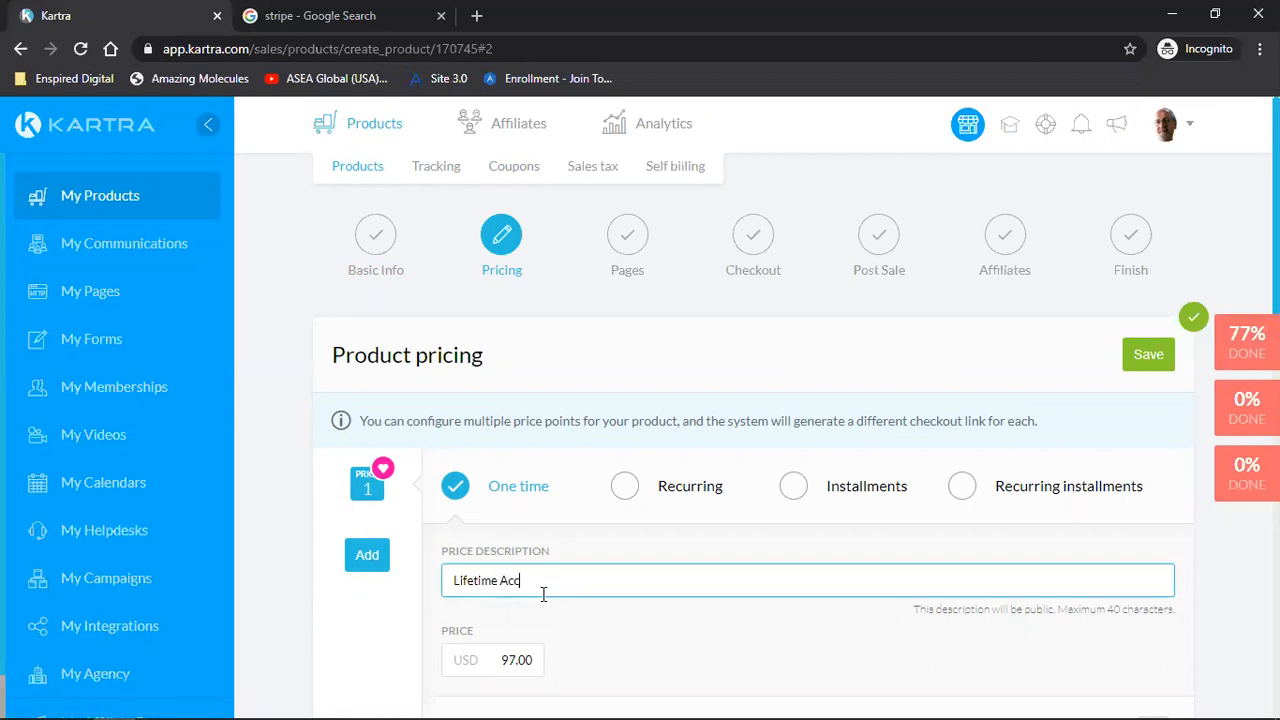
{"action": "type", "text": "ess"}
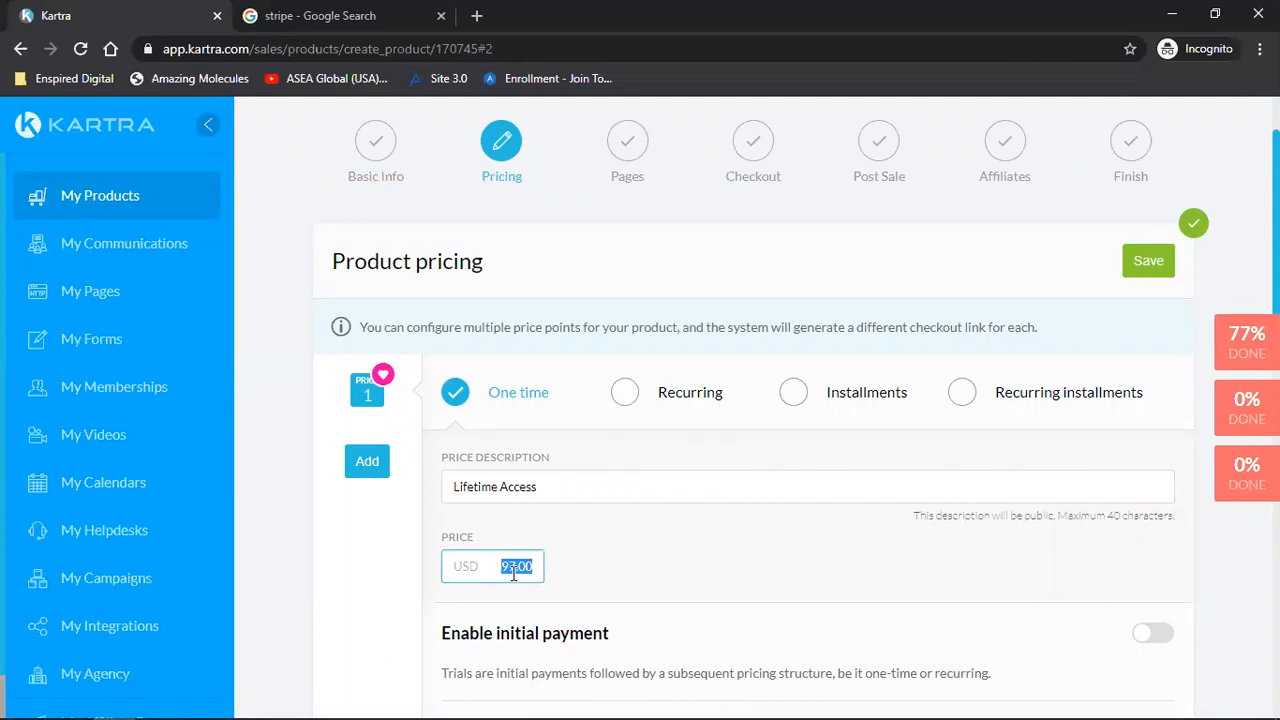
{"action": "type", "text": "500"}
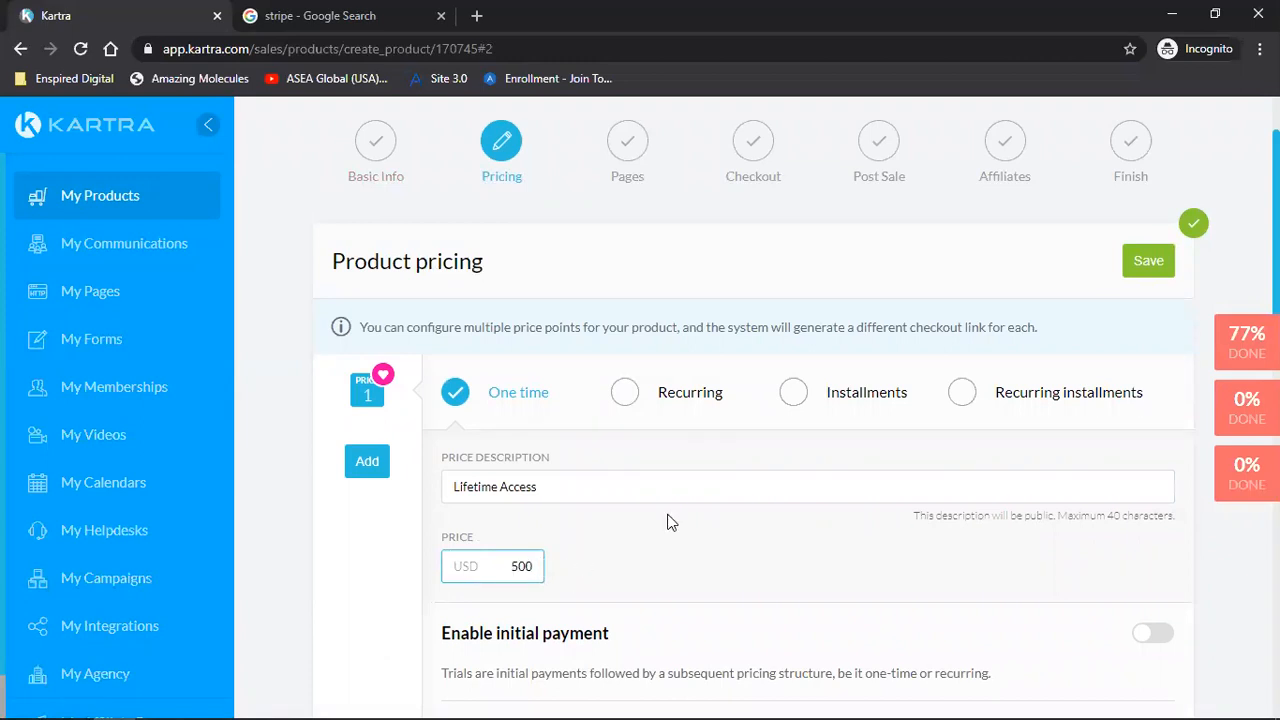
{"action": "left_click", "coordinate": [1148, 260]}
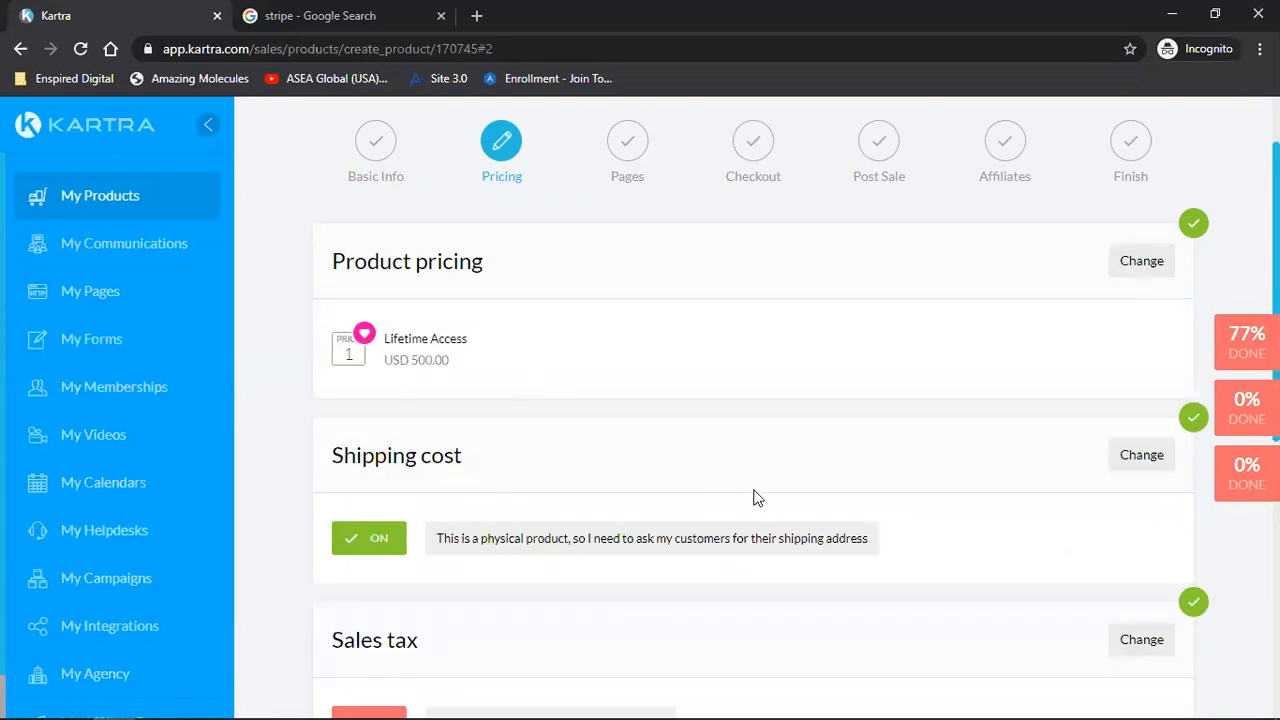
Mark the product as digital with no shipping and continue to the Pages step
{"action": "left_click", "coordinate": [1140, 456]}
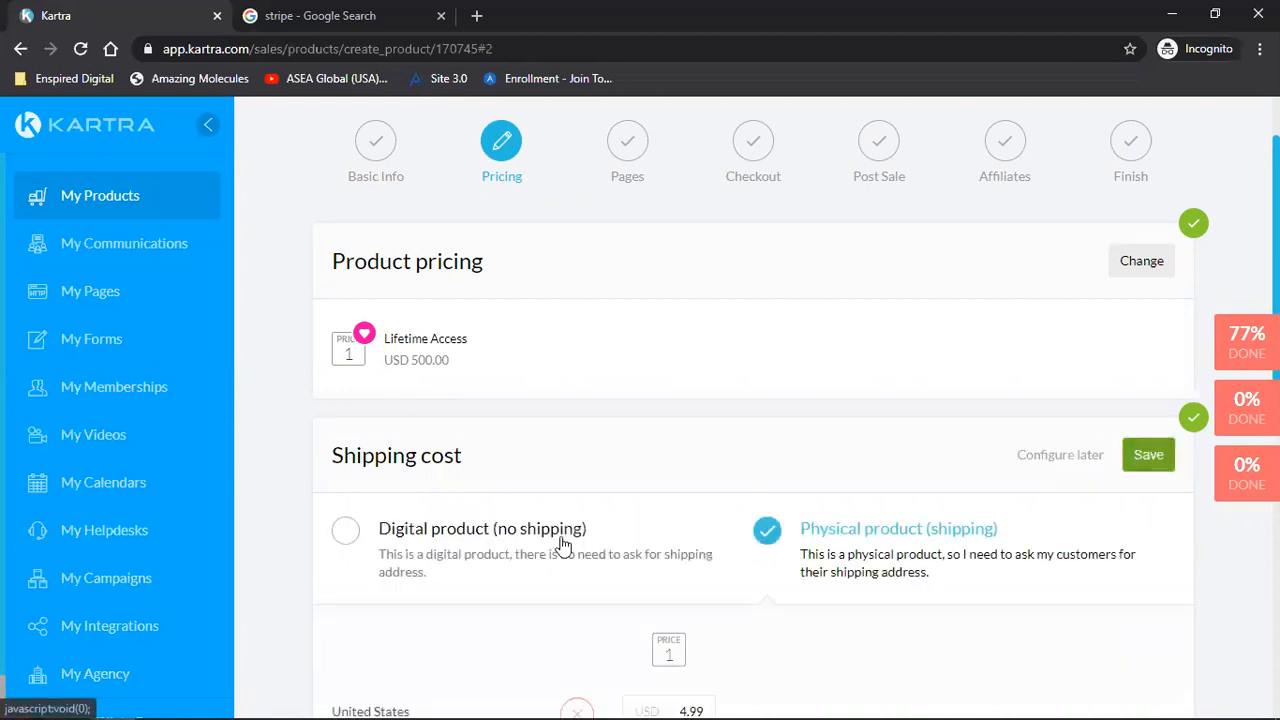
{"action": "left_click", "coordinate": [344, 530]}
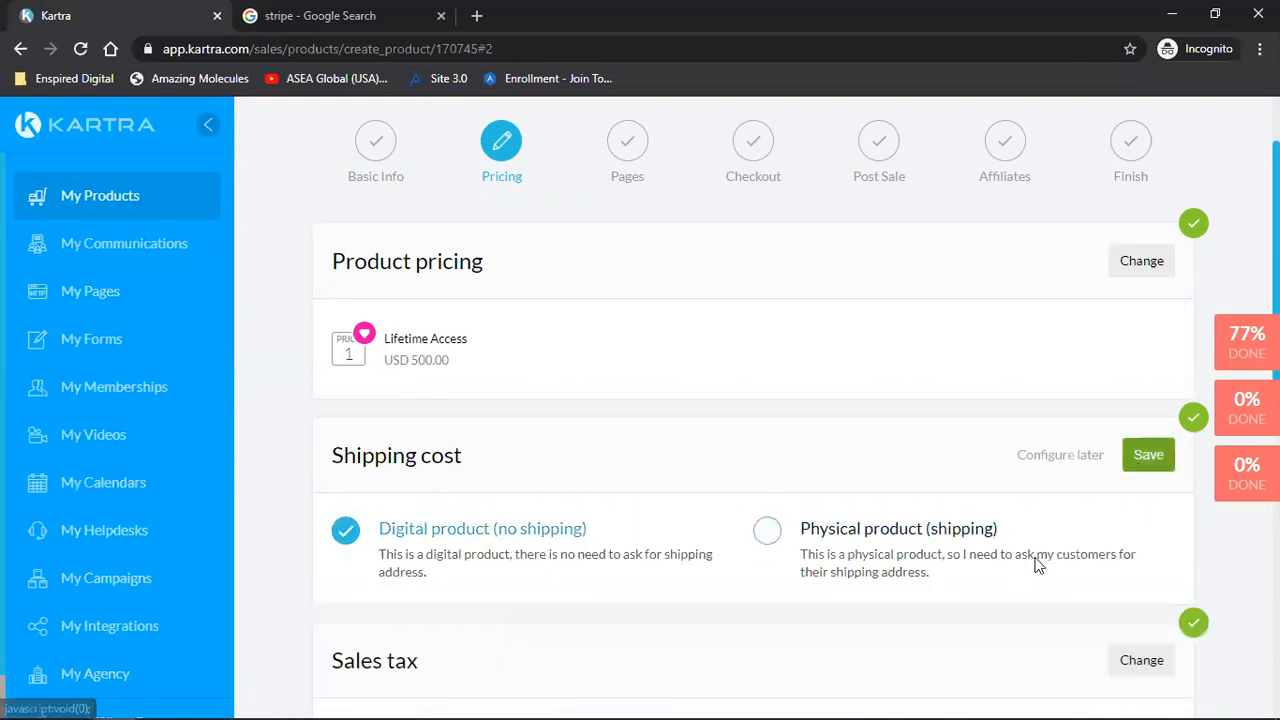
{"action": "scroll", "scroll_direction": "down", "scroll_amount": 3}
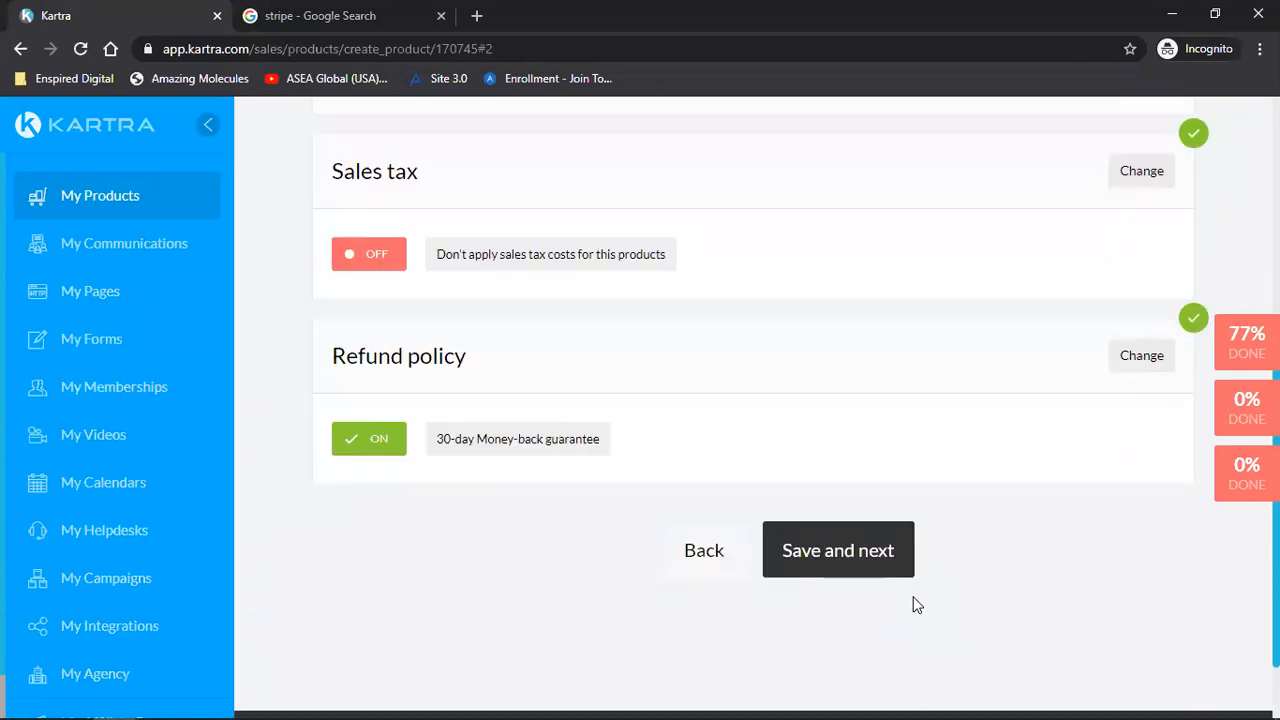
{"action": "left_click", "coordinate": [838, 548]}
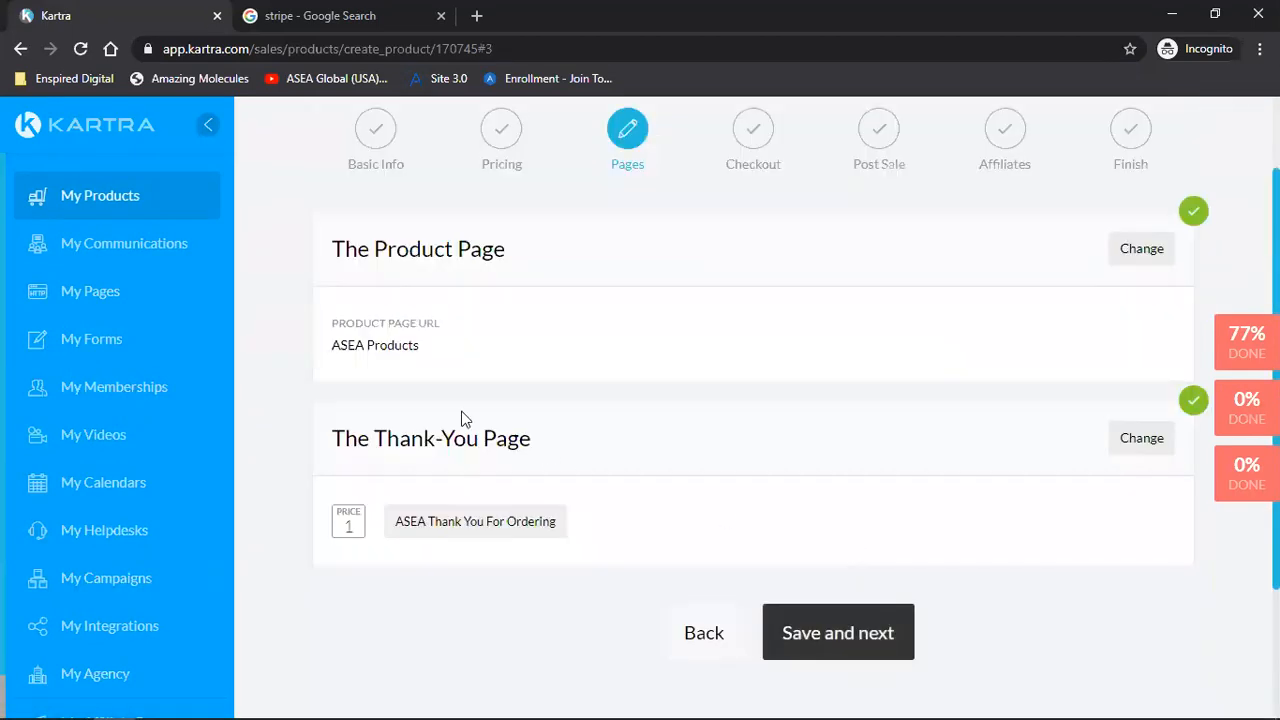
{"action": "mouse_move", "coordinate": [540, 424]}
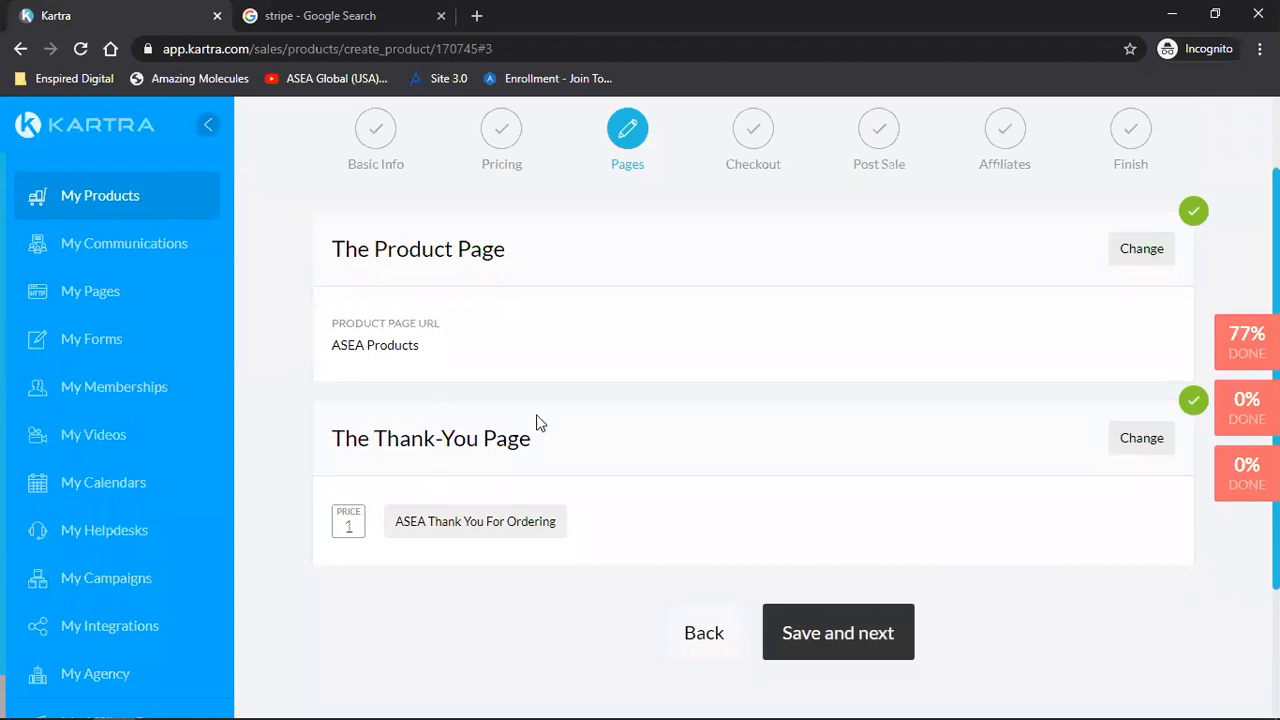
{"action": "mouse_move", "coordinate": [840, 648]}
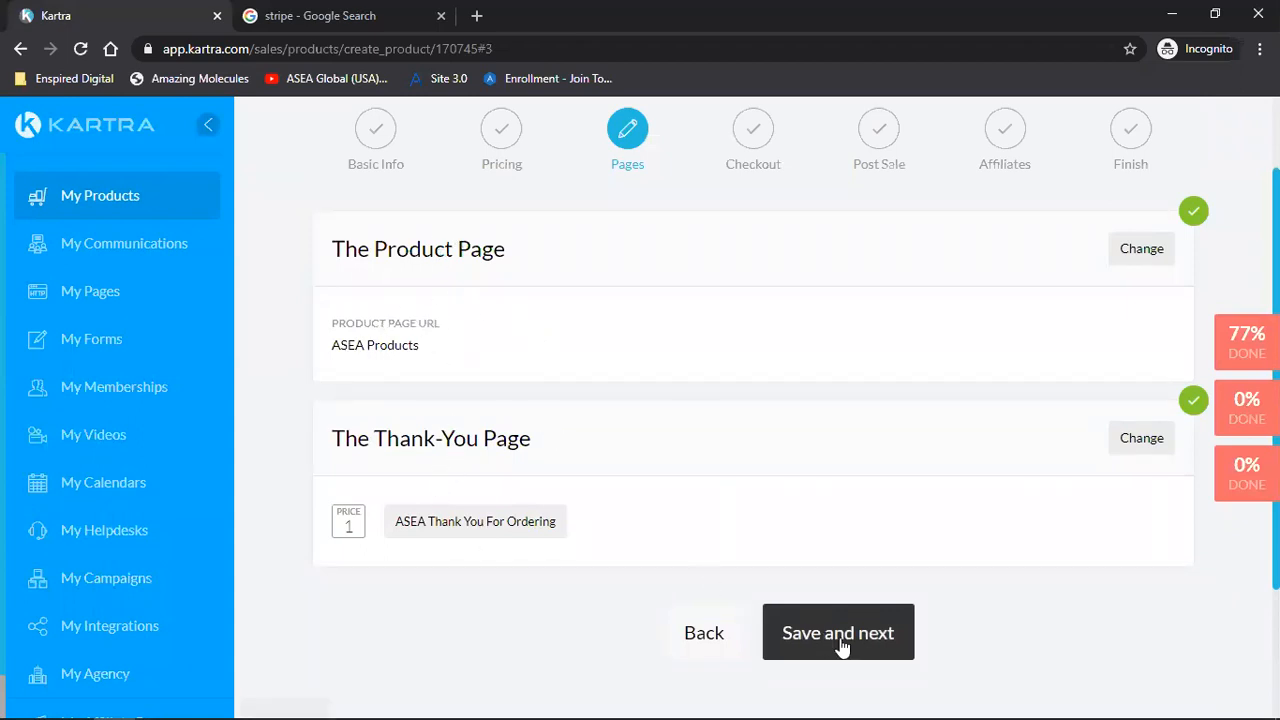
Keep the ASEA product and thank-you pages and review the Checkout step options
{"action": "left_click", "coordinate": [836, 632]}
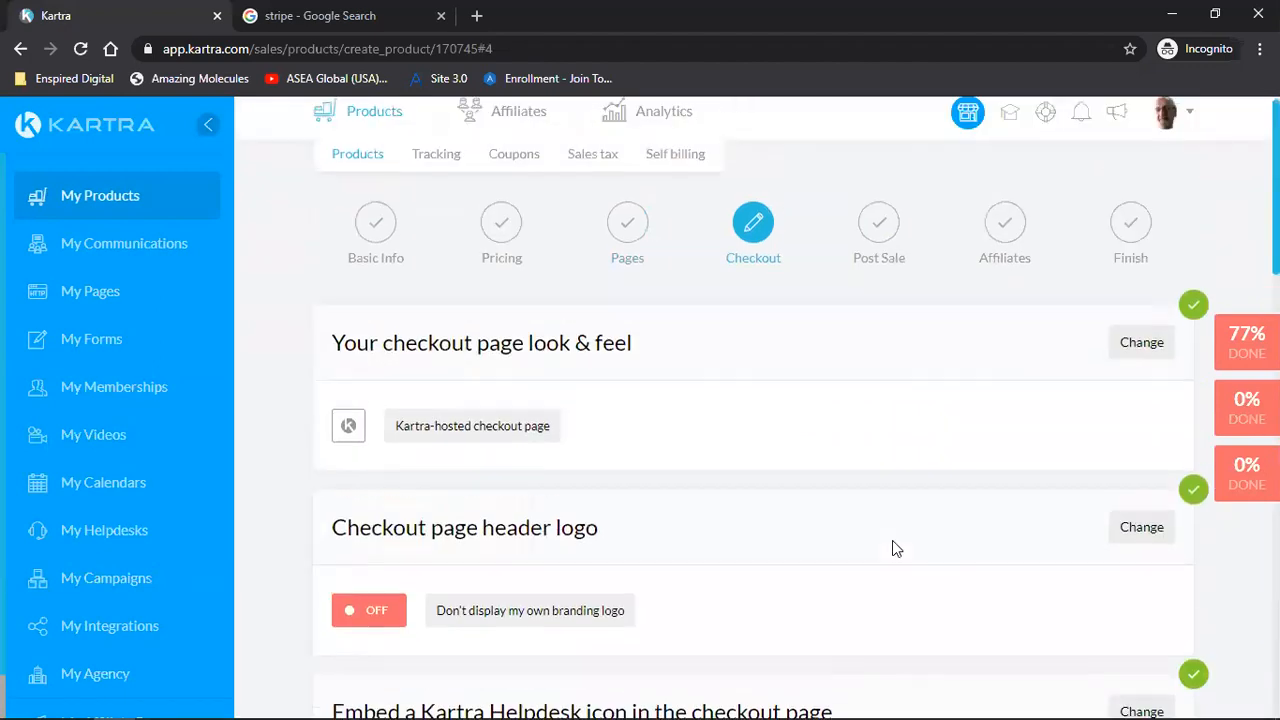
{"action": "scroll", "scroll_direction": "down", "scroll_amount": 3}
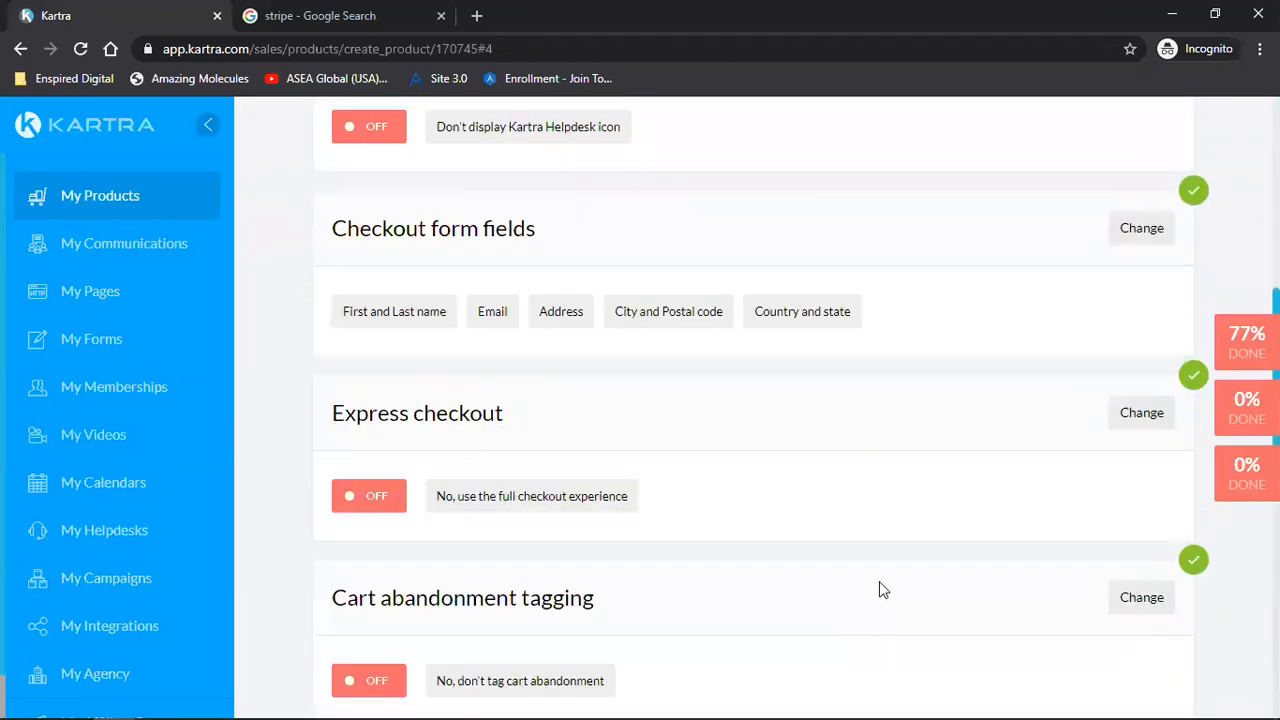
{"action": "scroll", "scroll_direction": "down", "scroll_amount": 3}
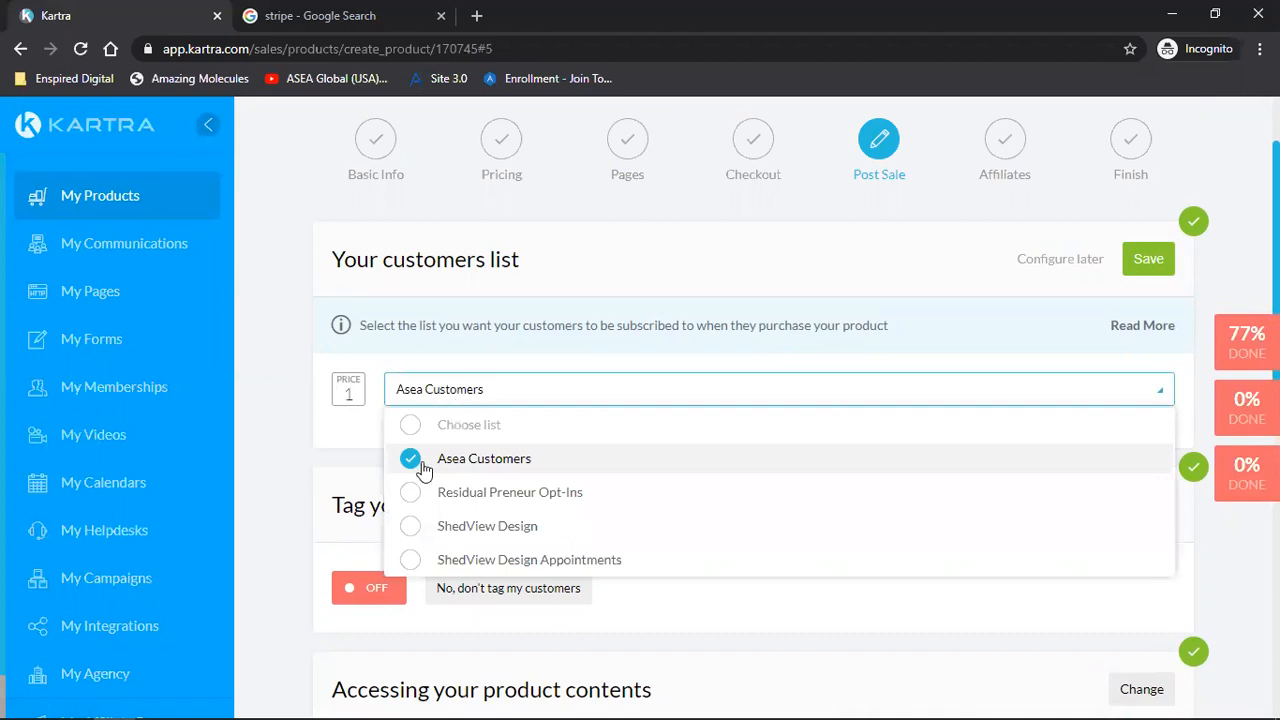
{"action": "mouse_move", "coordinate": [556, 352]}
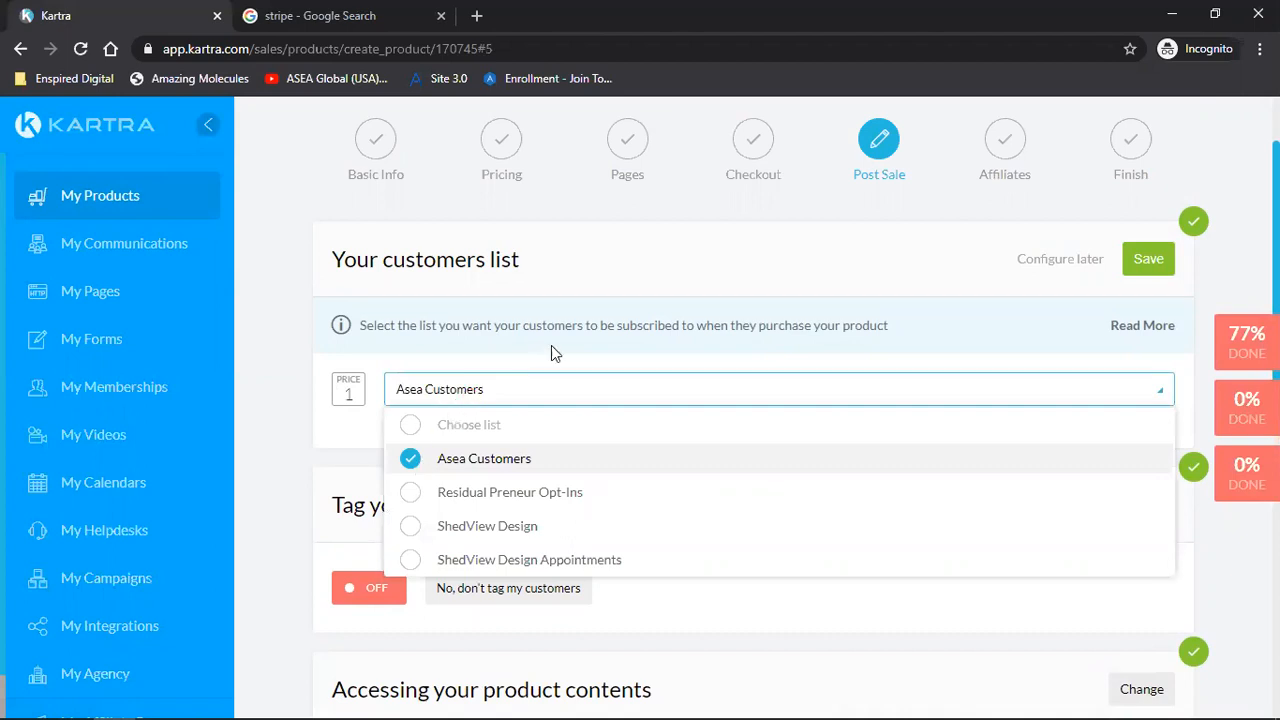
Subscribe buyers to the Asea Customers list and save the Post Sale settings
{"action": "left_click", "coordinate": [1148, 258]}
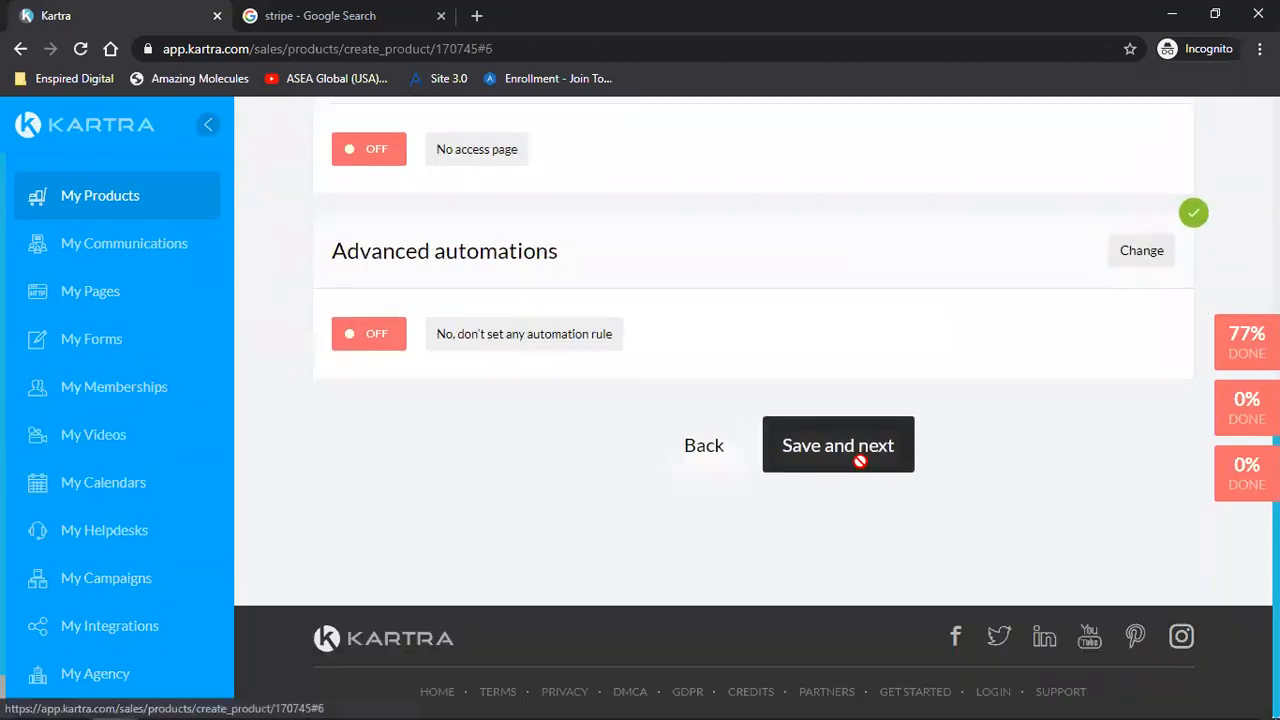
{"action": "left_click", "coordinate": [838, 444]}
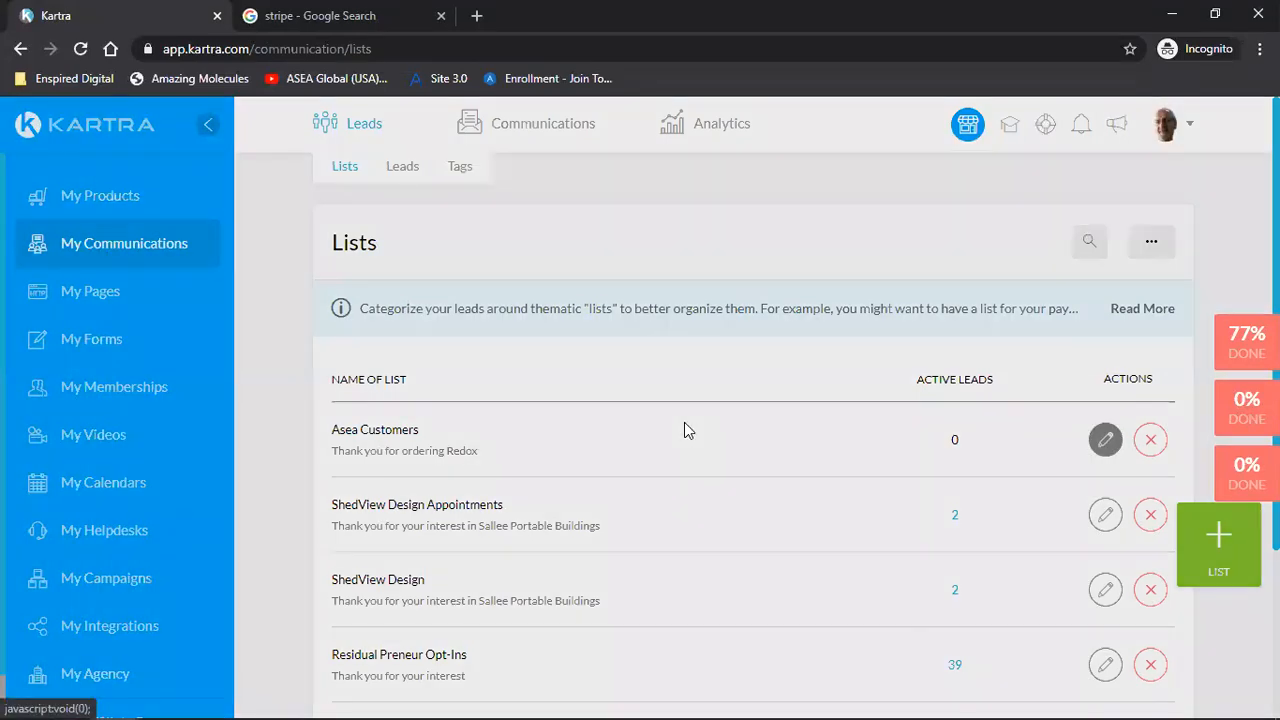
Edit the Asea Customers list, rewording its description with 'your Asea Funnel'
{"action": "left_click", "coordinate": [1104, 440]}
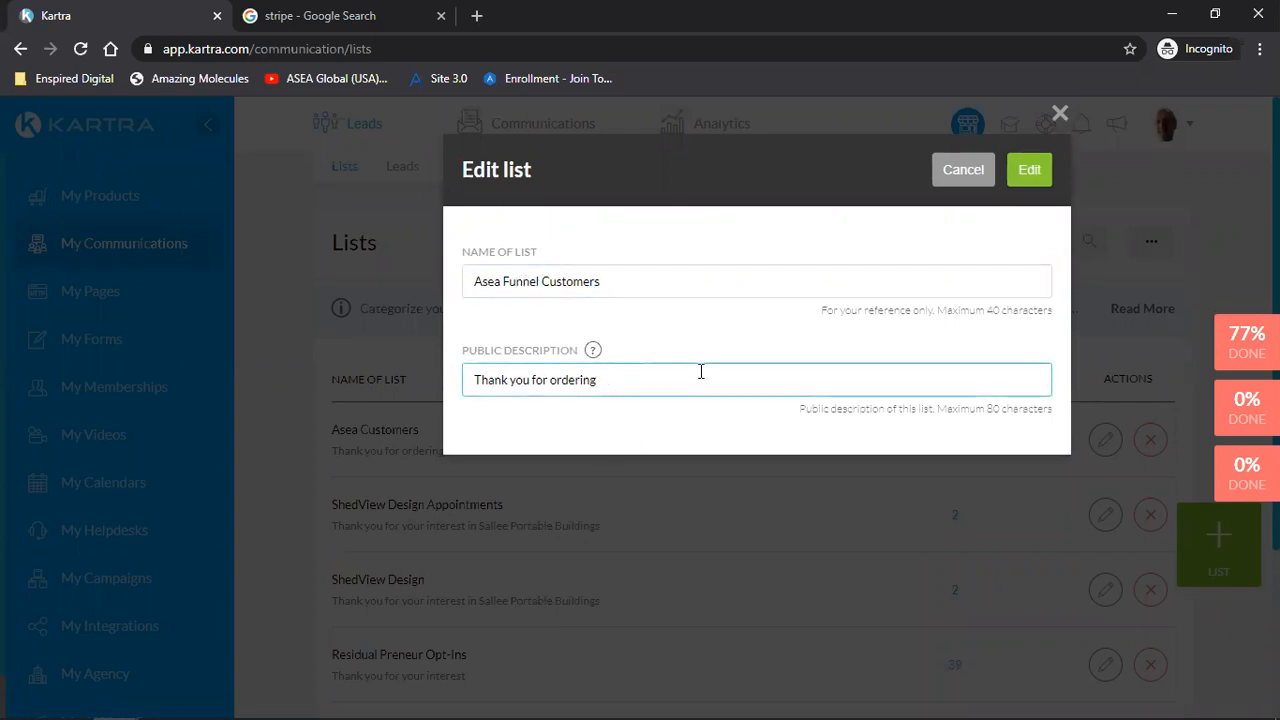
{"action": "type", "text": "your A"}
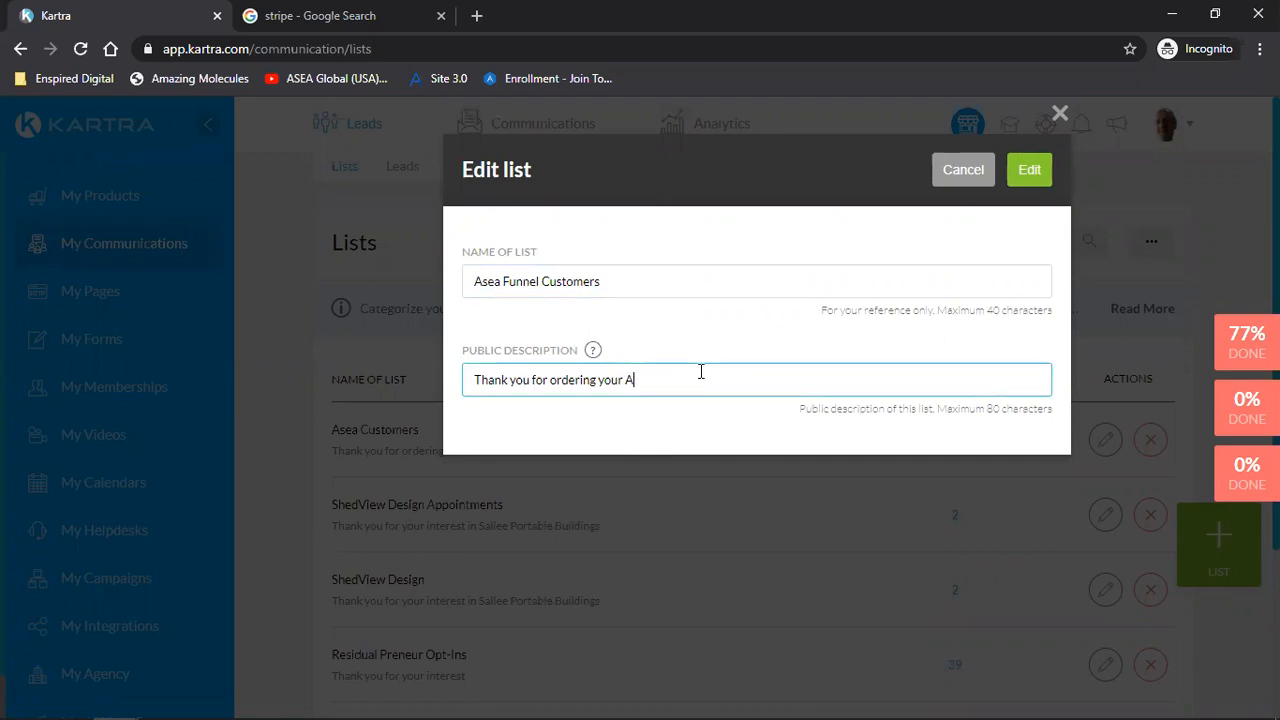
{"action": "type", "text": "sea Funnel"}
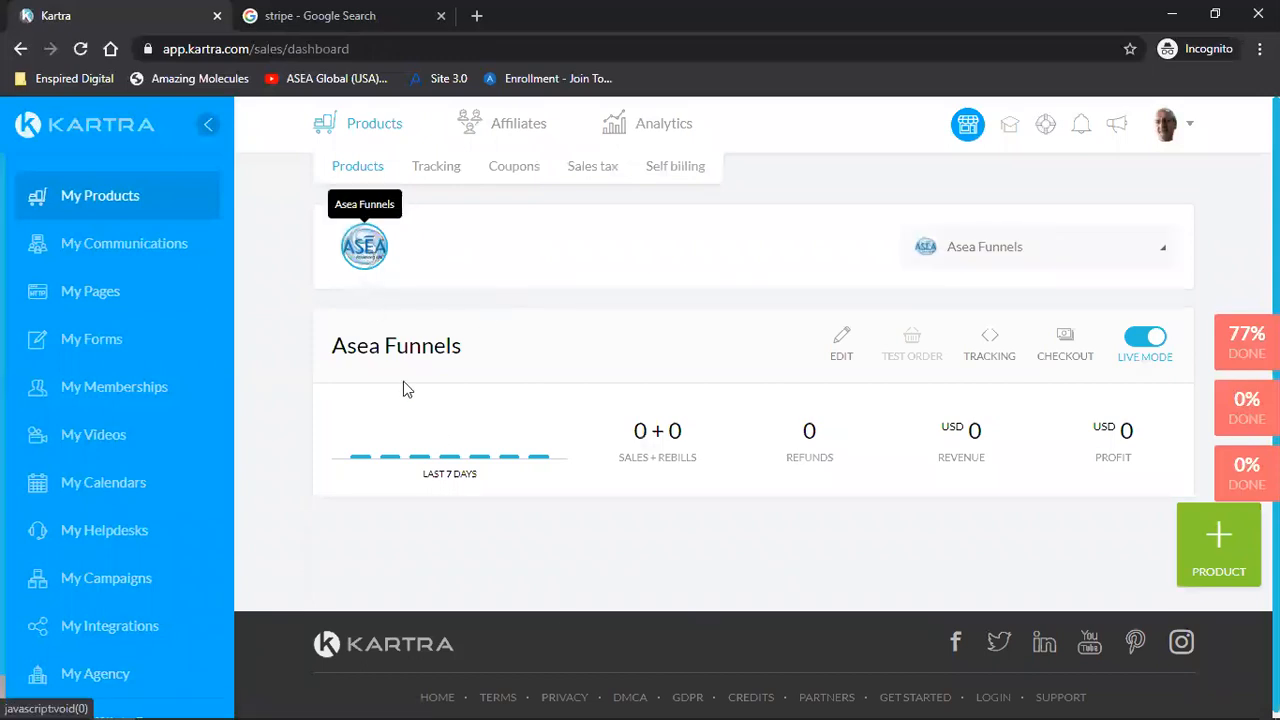
{"action": "mouse_move", "coordinate": [688, 564]}
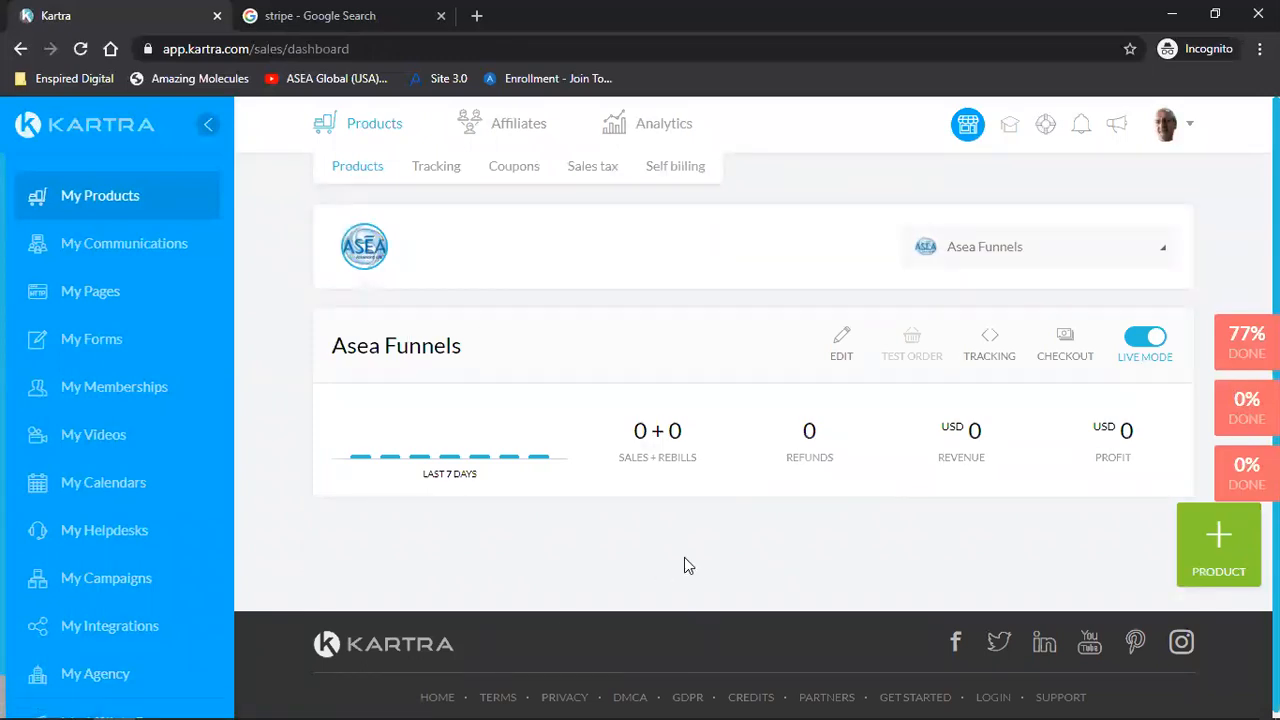
{"action": "mouse_move", "coordinate": [196, 304]}
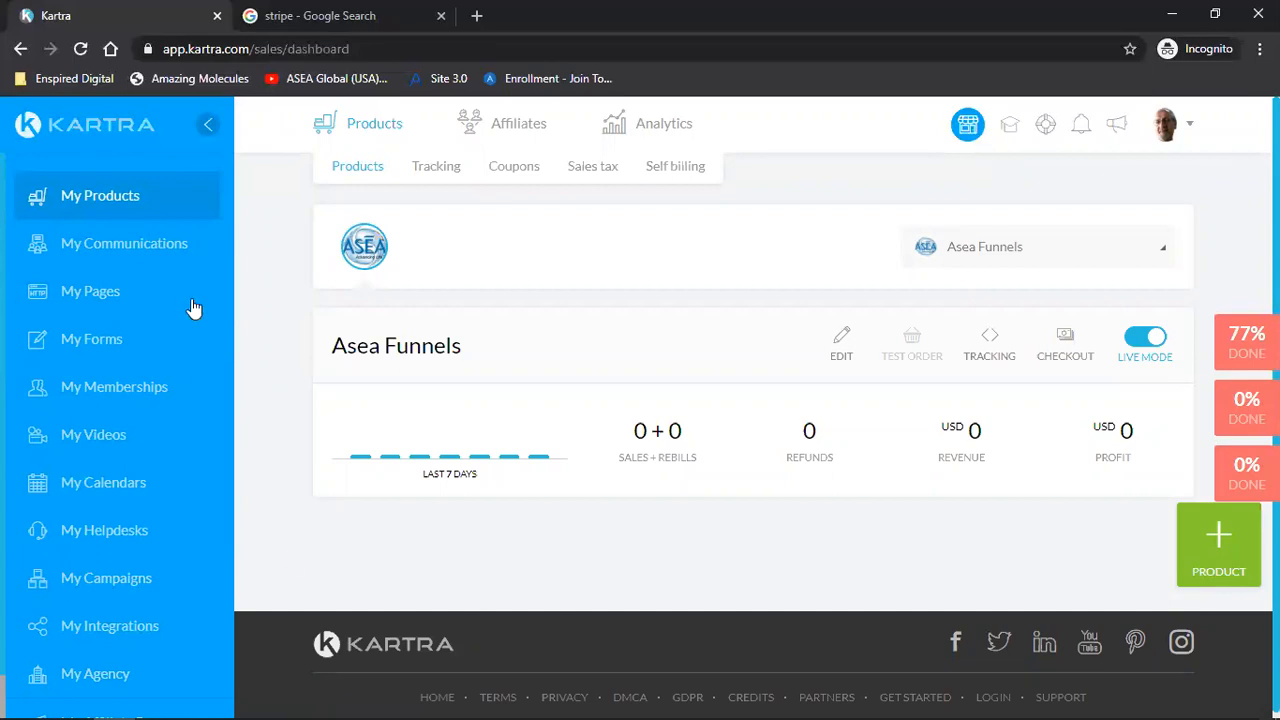
{"action": "scroll", "scroll_direction": "down", "scroll_amount": 3}
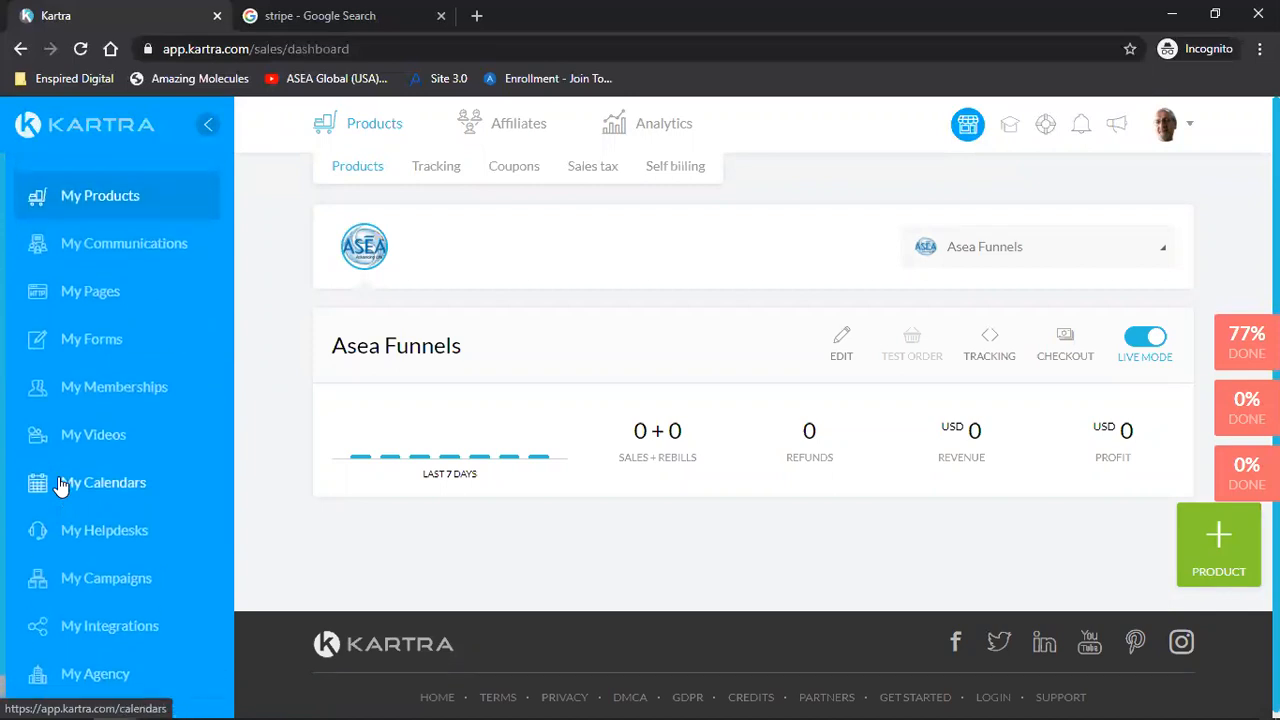
{"action": "mouse_move", "coordinate": [84, 492]}
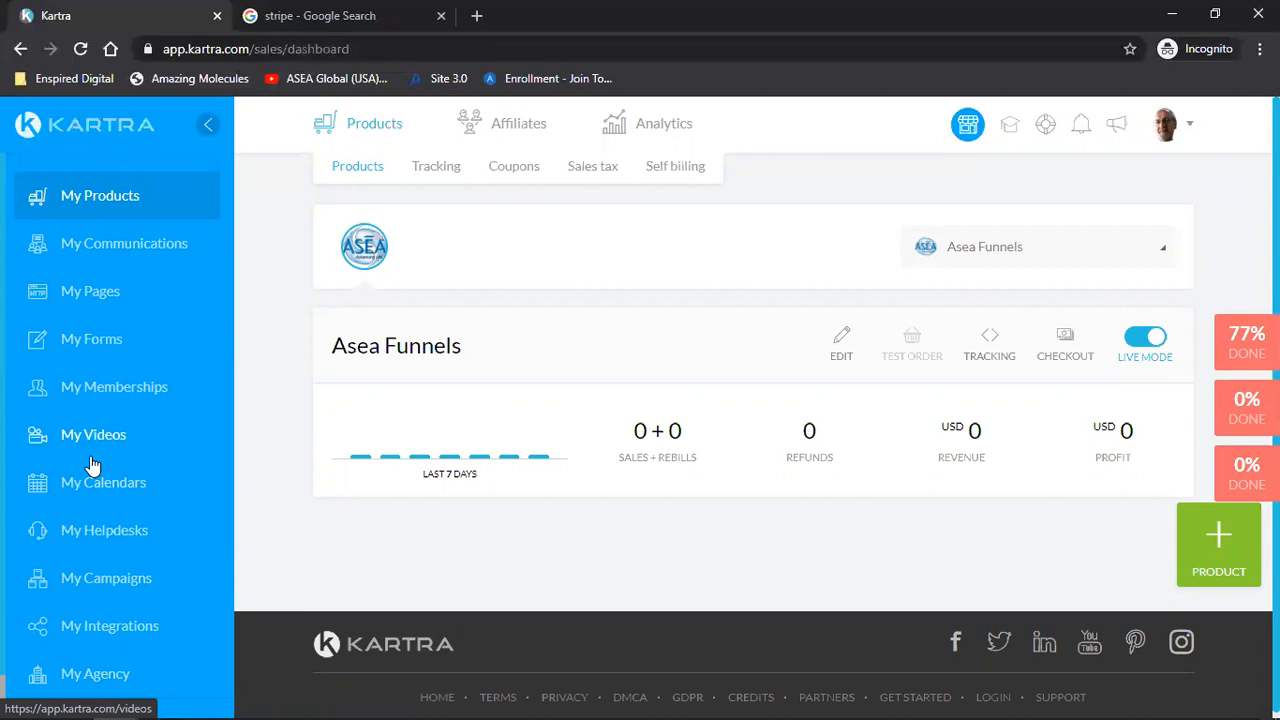
{"action": "mouse_move", "coordinate": [276, 442]}
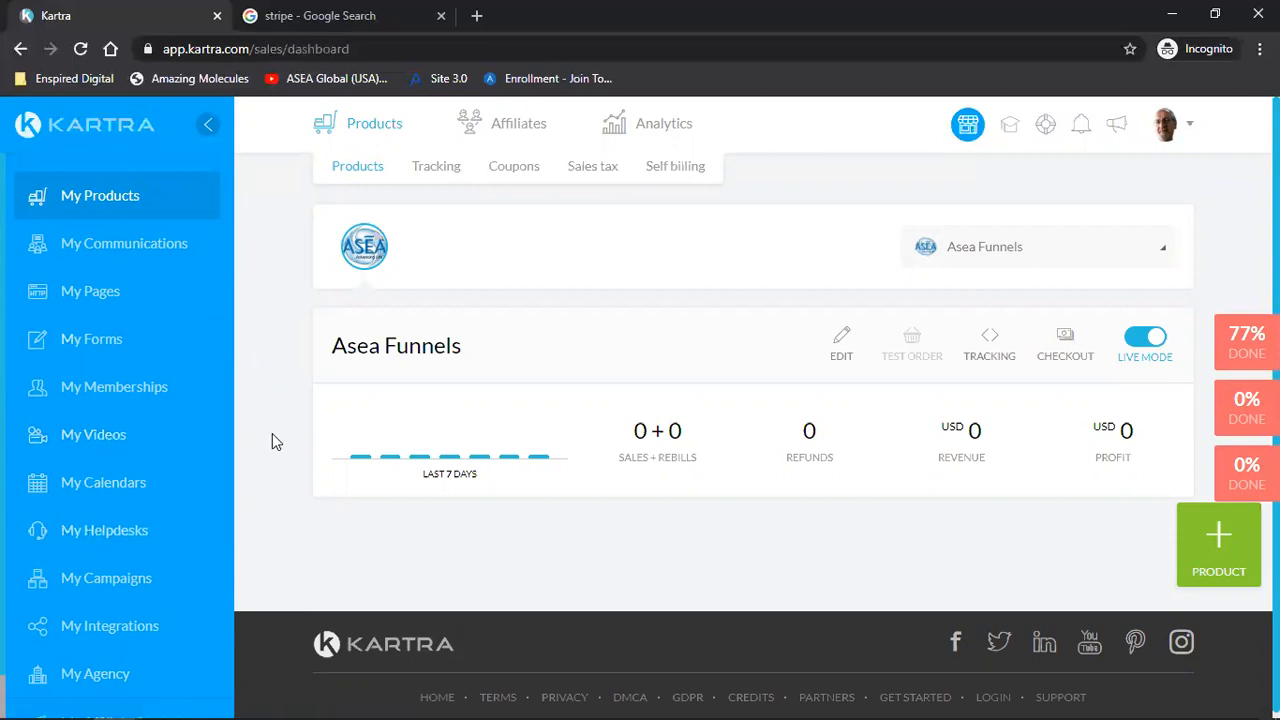
{"action": "left_click", "coordinate": [124, 244]}
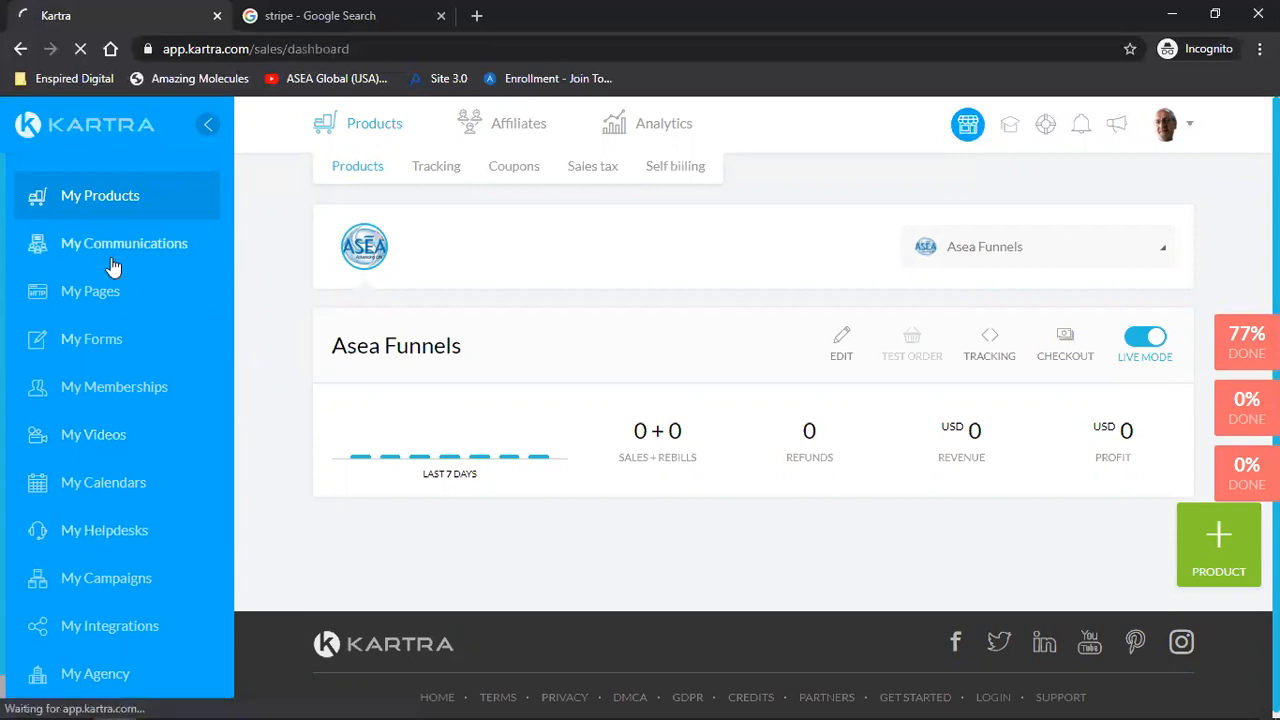
Go to Communications > Sequences and select the ShedView Download Opt-Ins sequence name
{"action": "left_click", "coordinate": [124, 244]}
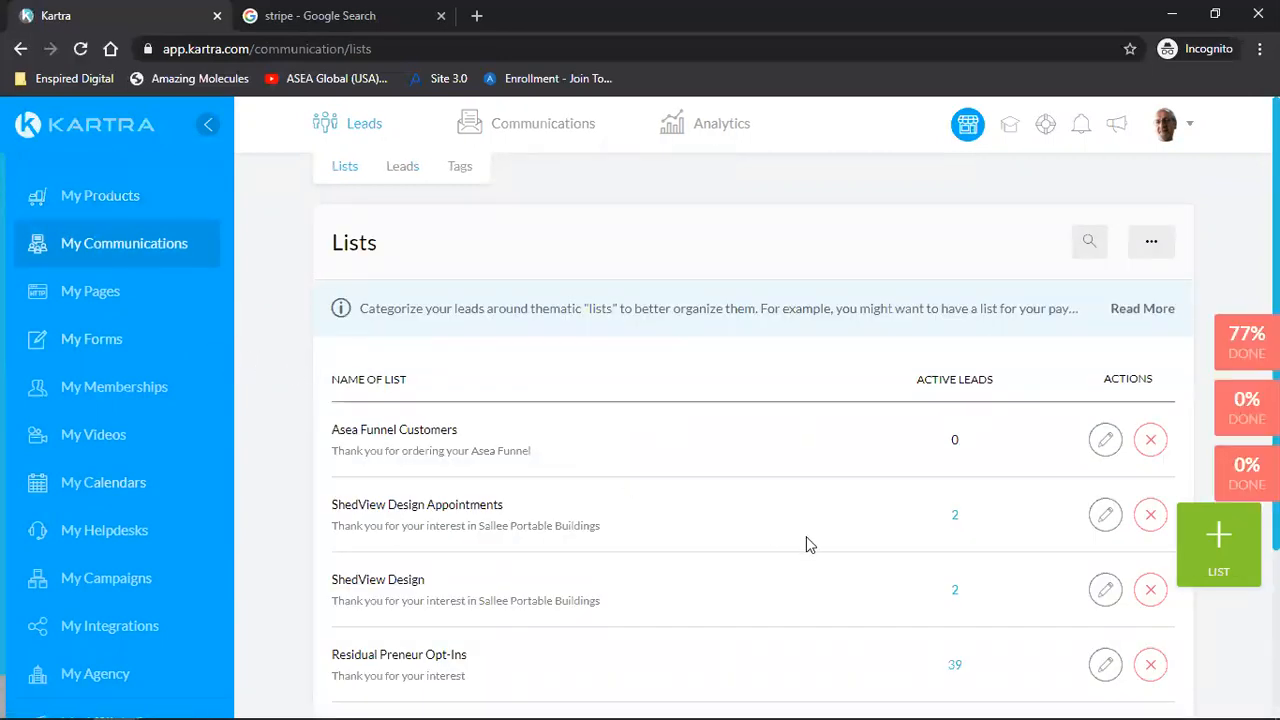
{"action": "mouse_move", "coordinate": [652, 300]}
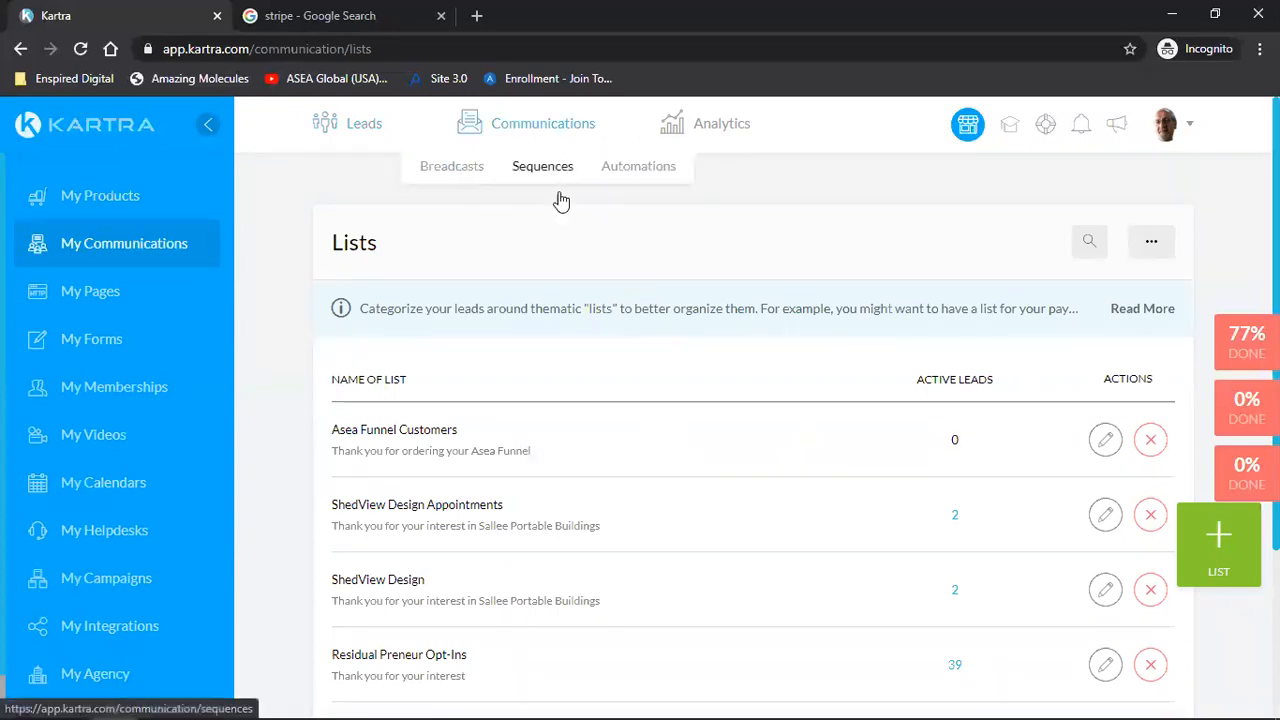
{"action": "left_click", "coordinate": [542, 166]}
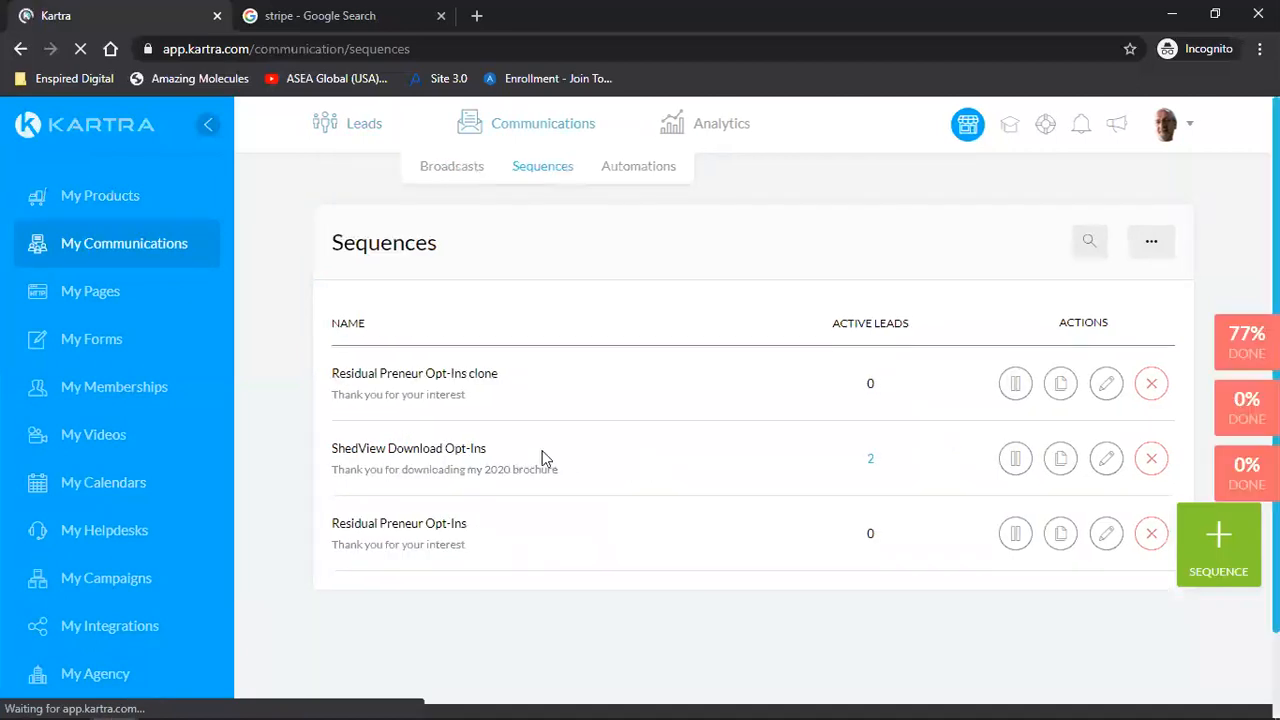
{"action": "double_click", "coordinate": [408, 448]}
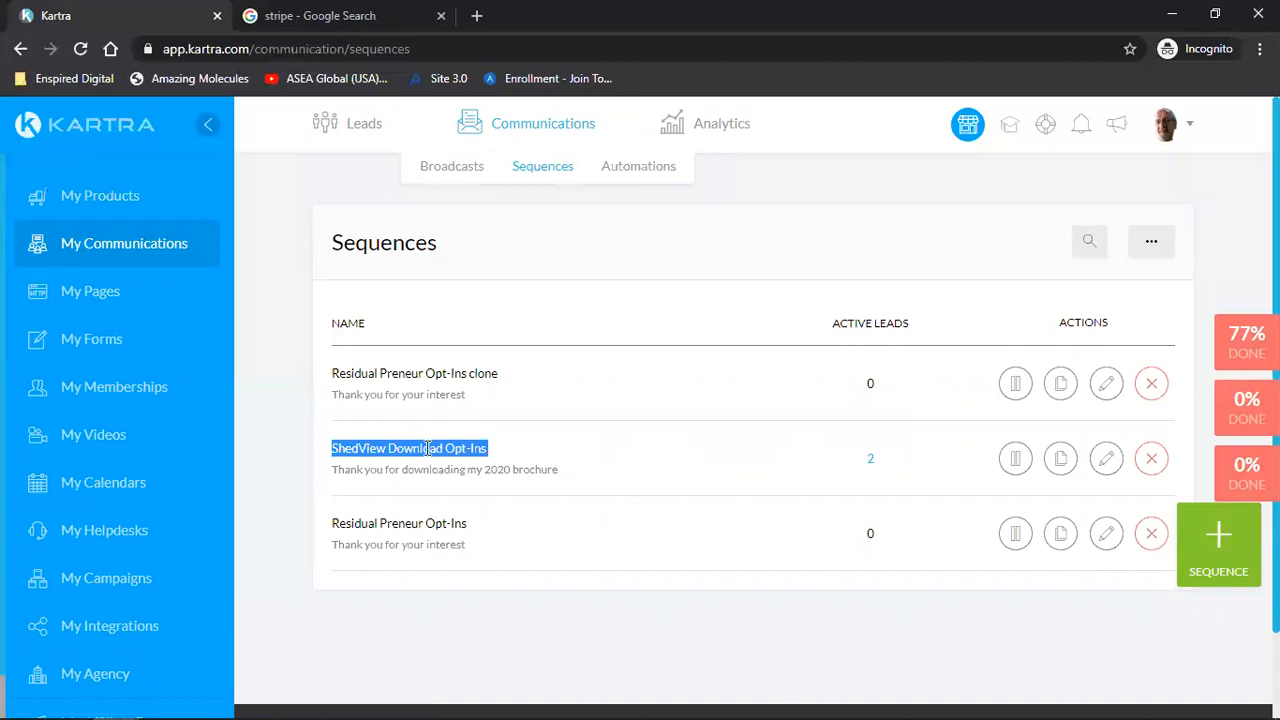
{"action": "mouse_move", "coordinate": [116, 284]}
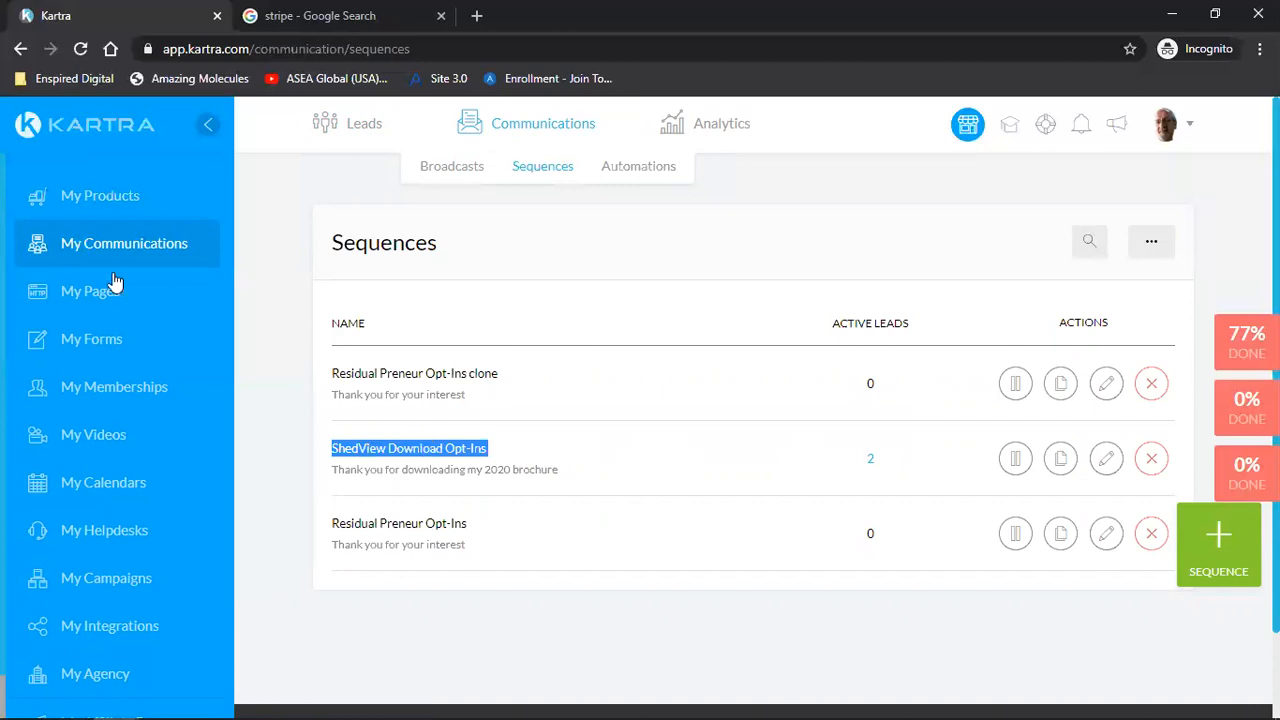
From My Pages, preview the ASEA Thank You For Ordering page, then close the preview
{"action": "left_click", "coordinate": [90, 292]}
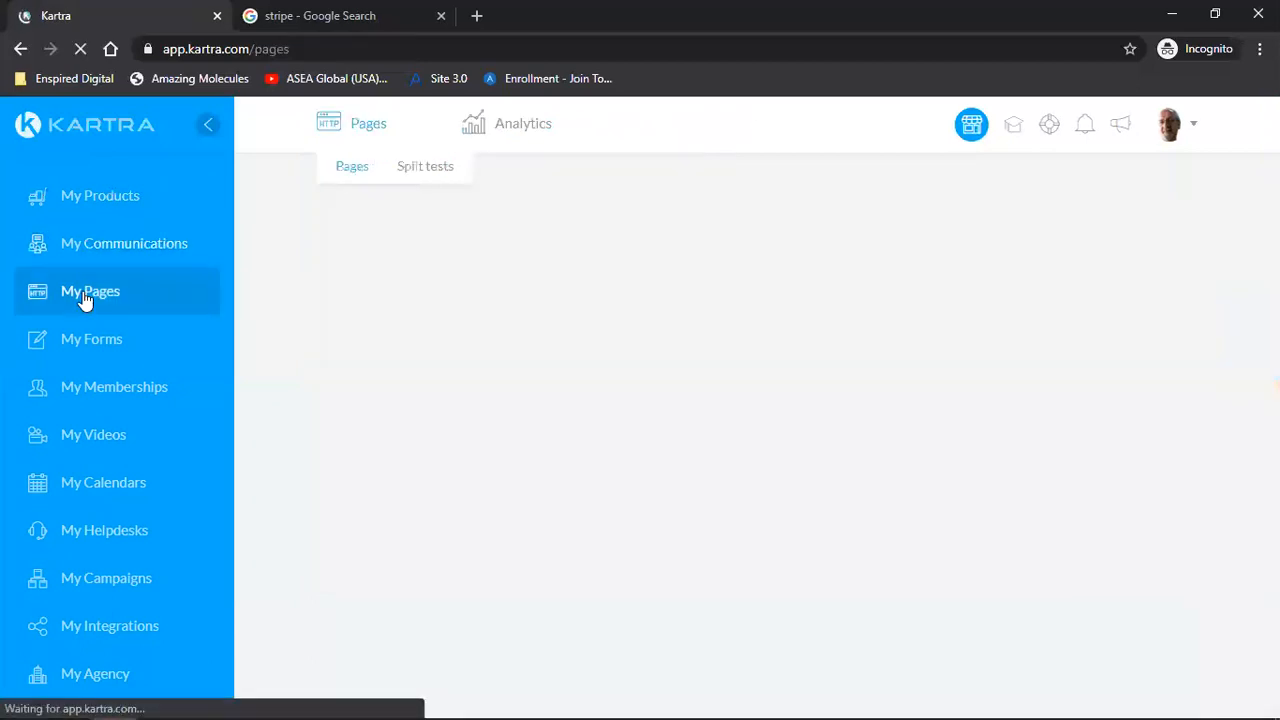
{"action": "left_click", "coordinate": [90, 292]}
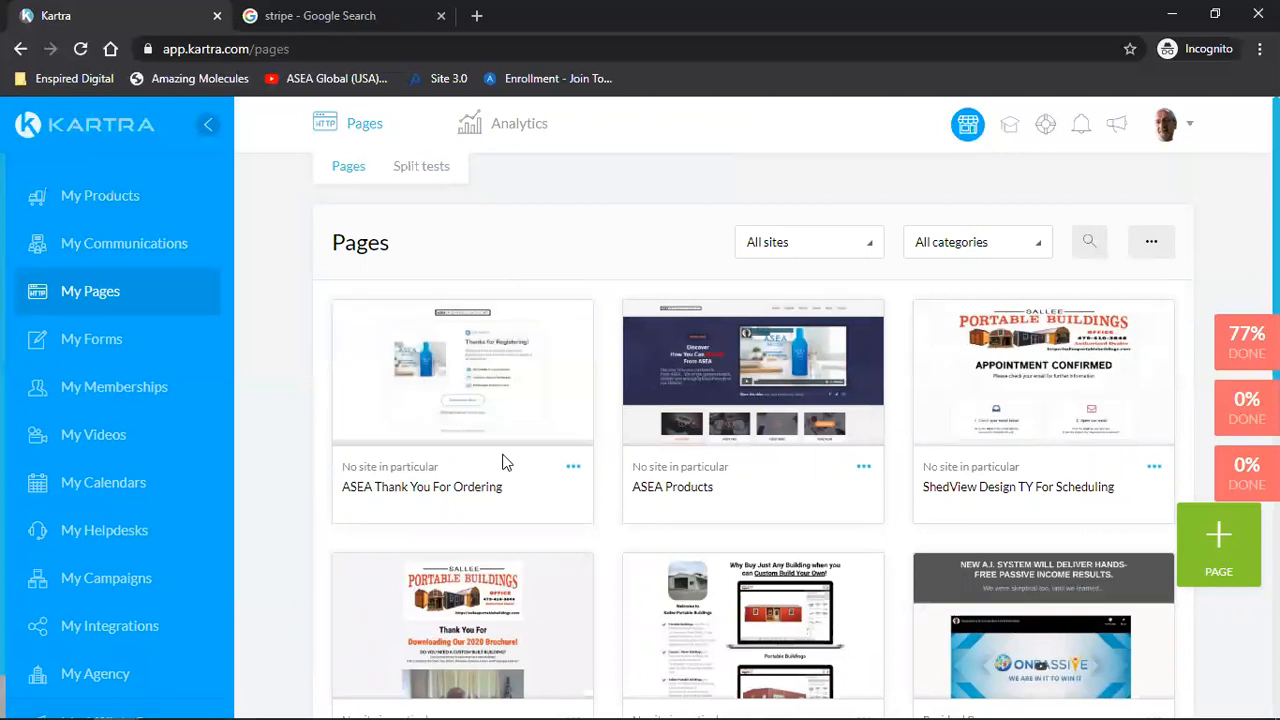
{"action": "left_click", "coordinate": [462, 372]}
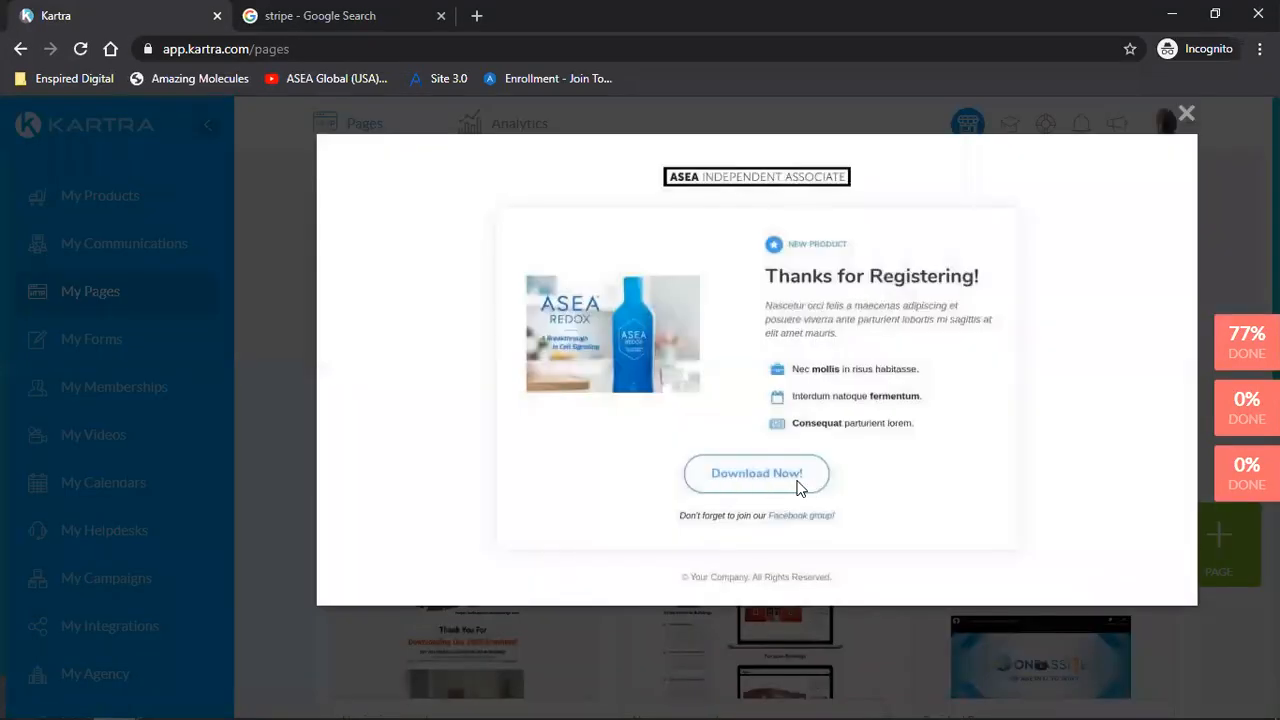
{"action": "mouse_move", "coordinate": [760, 488]}
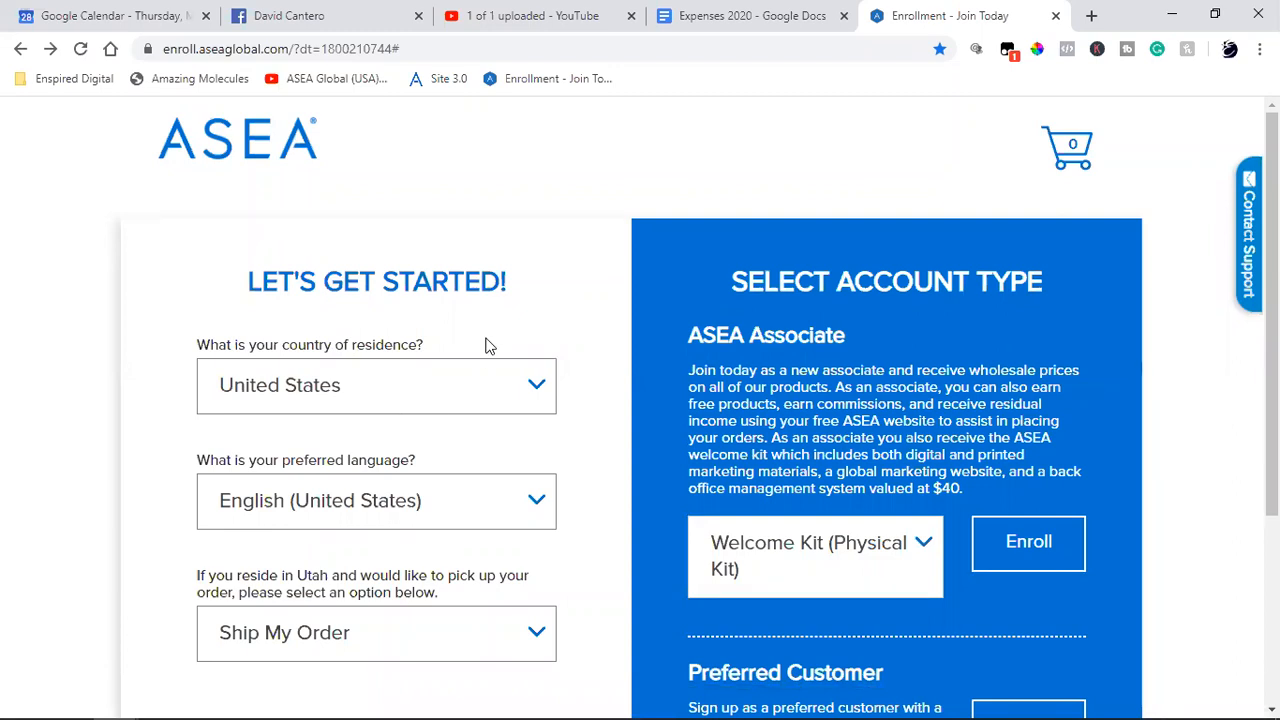
{"action": "mouse_move", "coordinate": [416, 268]}
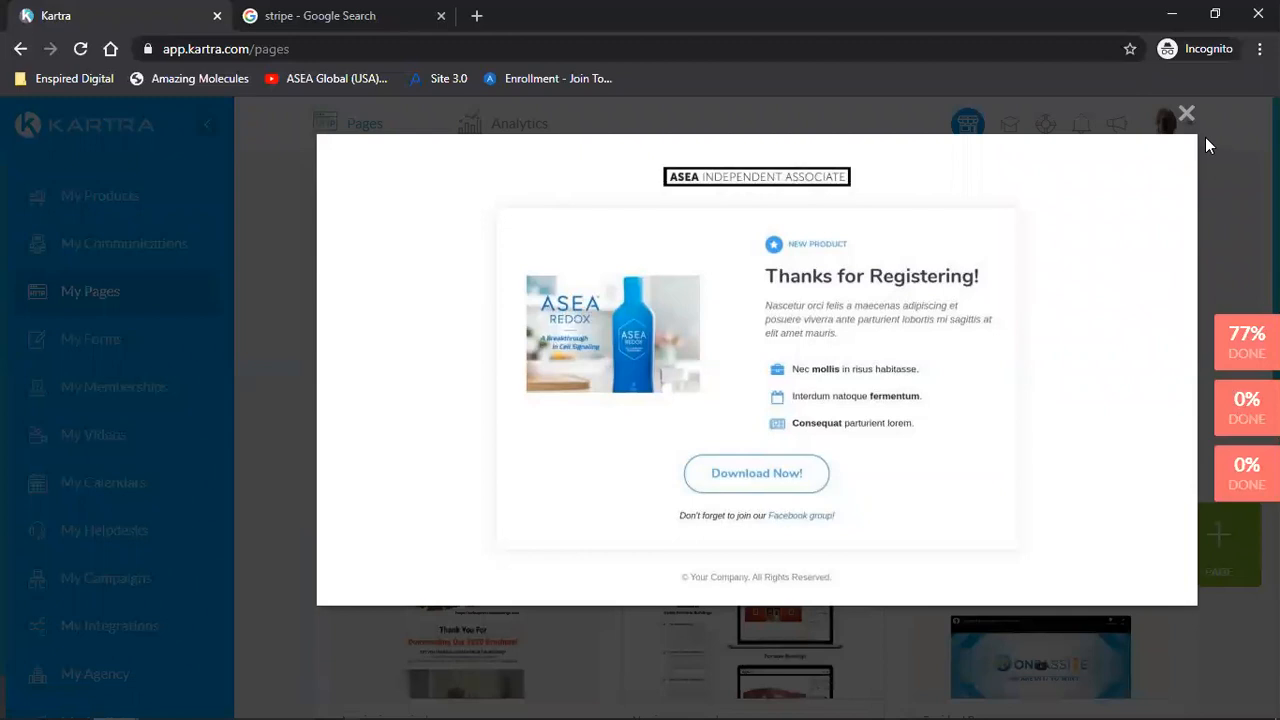
{"action": "left_click", "coordinate": [1186, 112]}
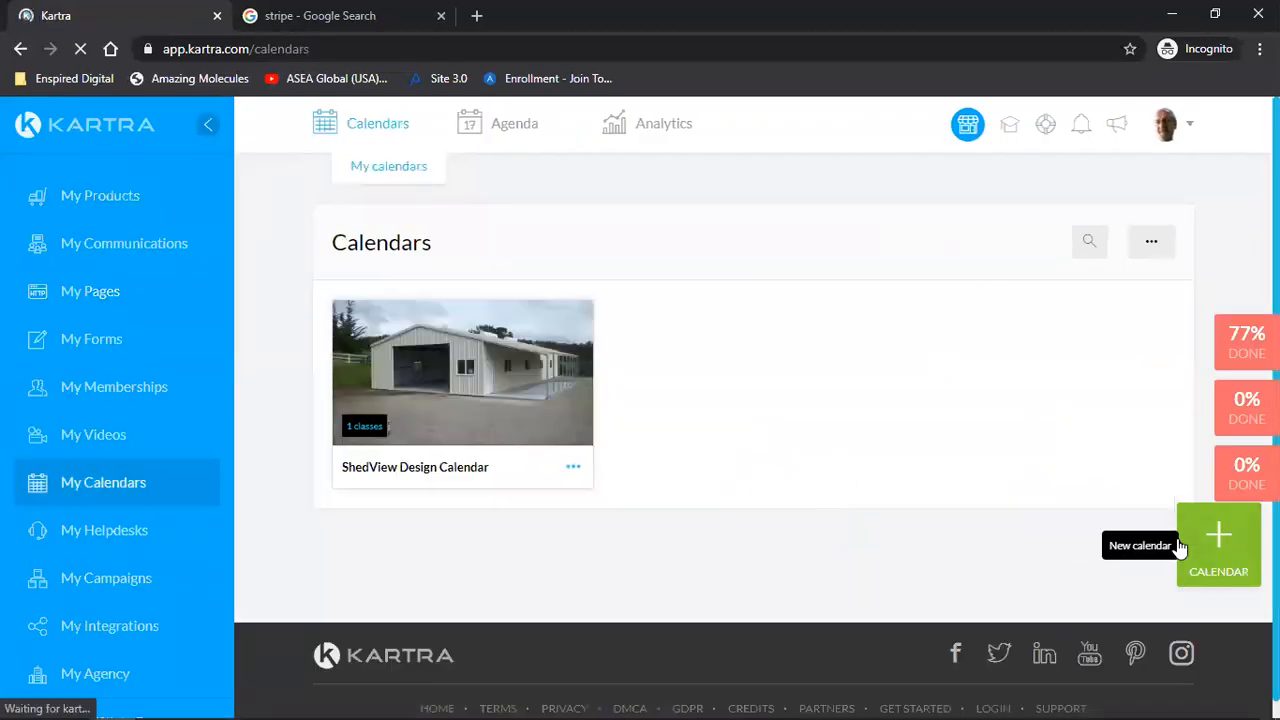
Add a new calendar named Asea, backing out of the model picker once before creating it
{"action": "left_click", "coordinate": [1218, 544]}
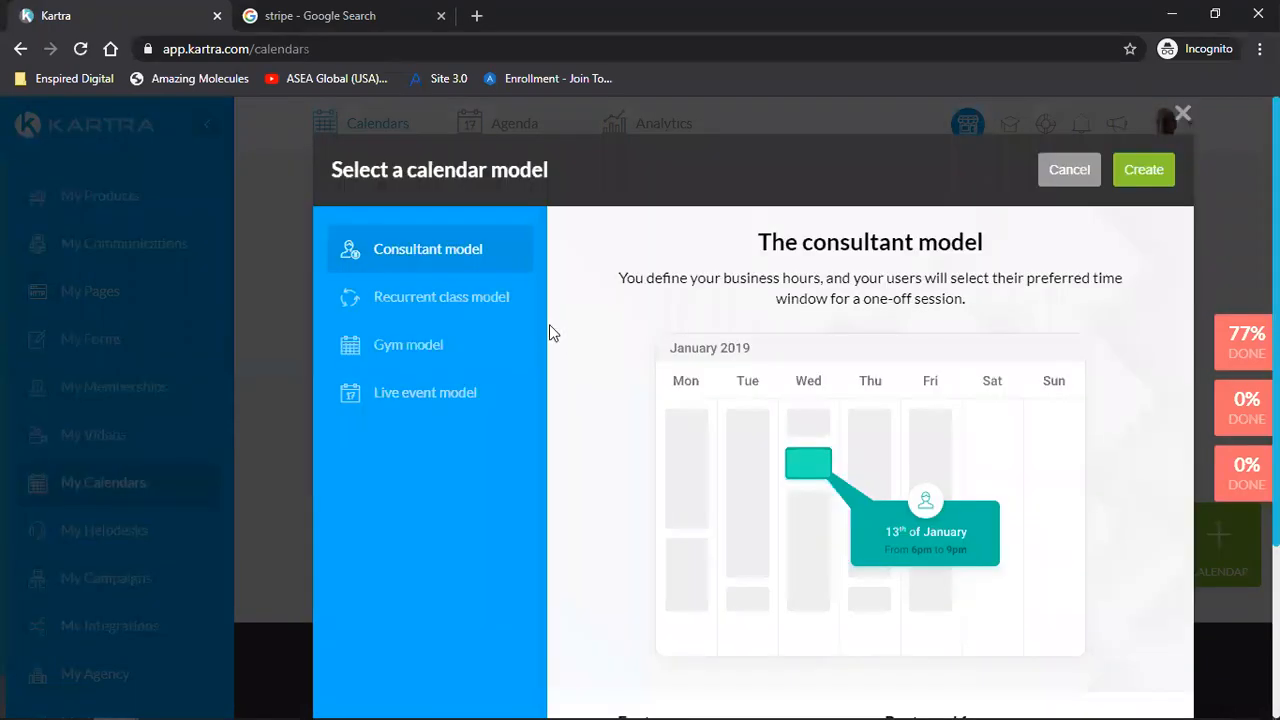
{"action": "left_click", "coordinate": [1068, 168]}
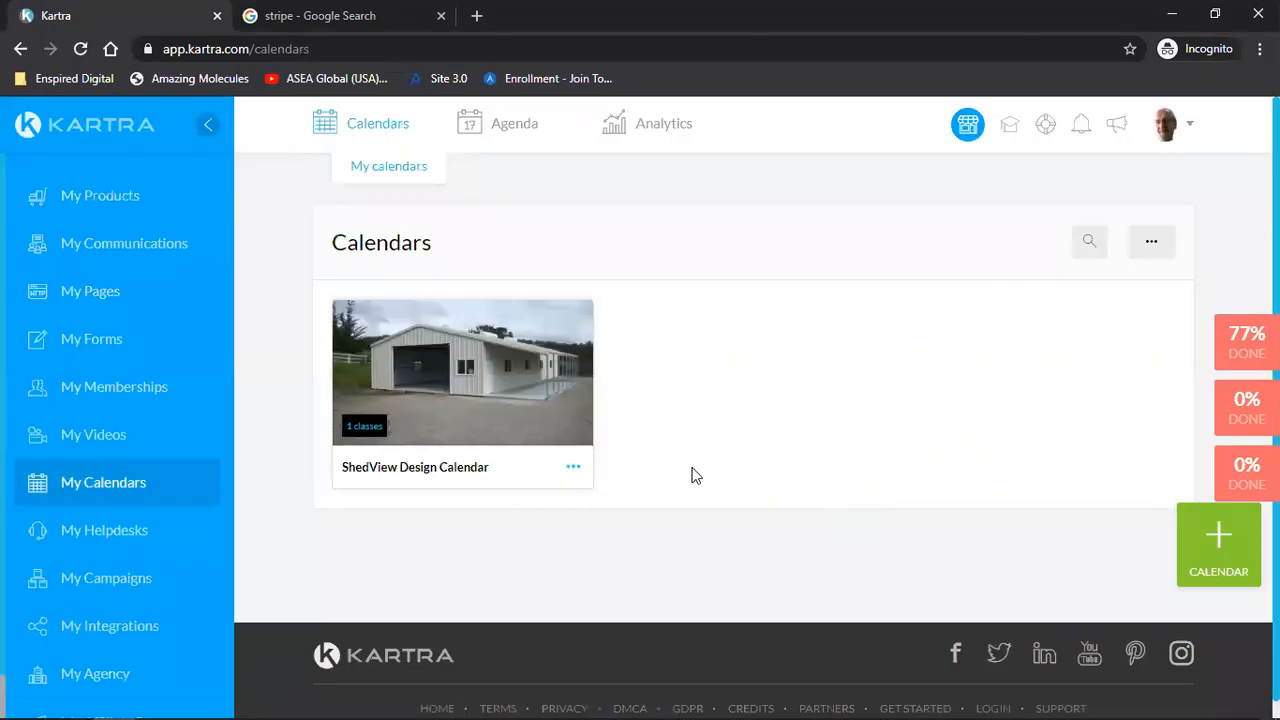
{"action": "left_click", "coordinate": [1218, 544]}
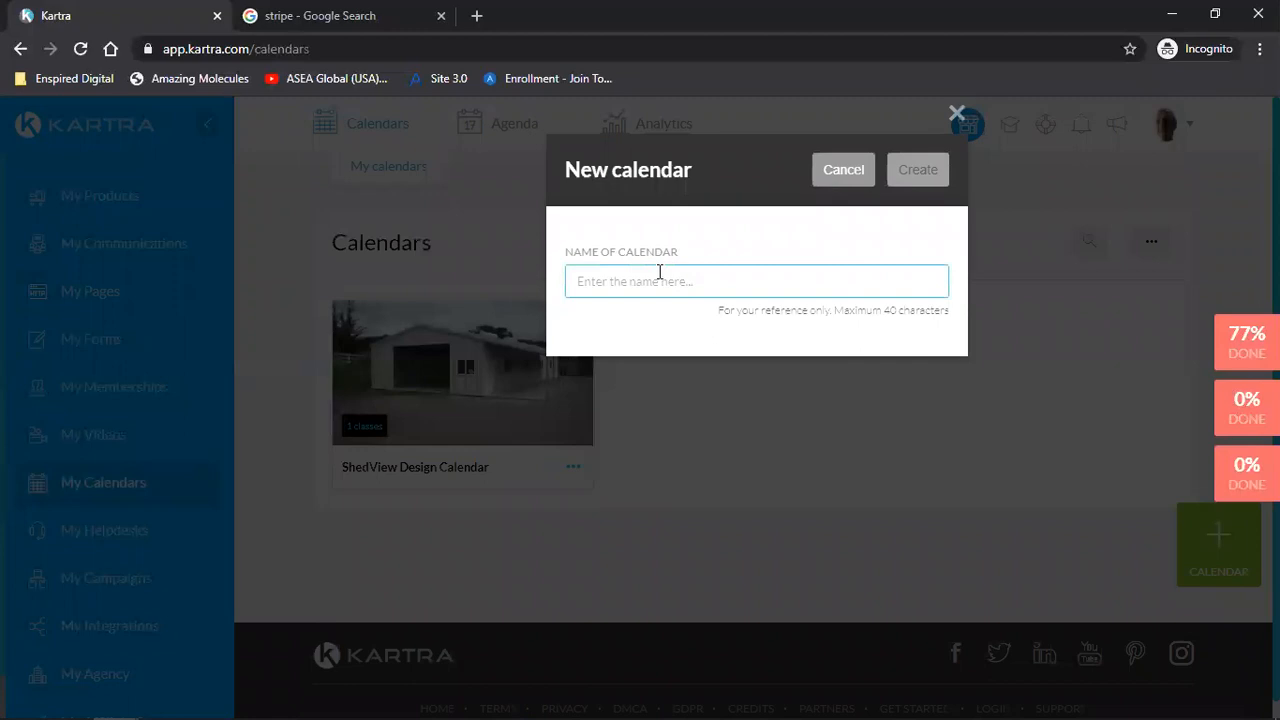
{"action": "type", "text": "Ade"}
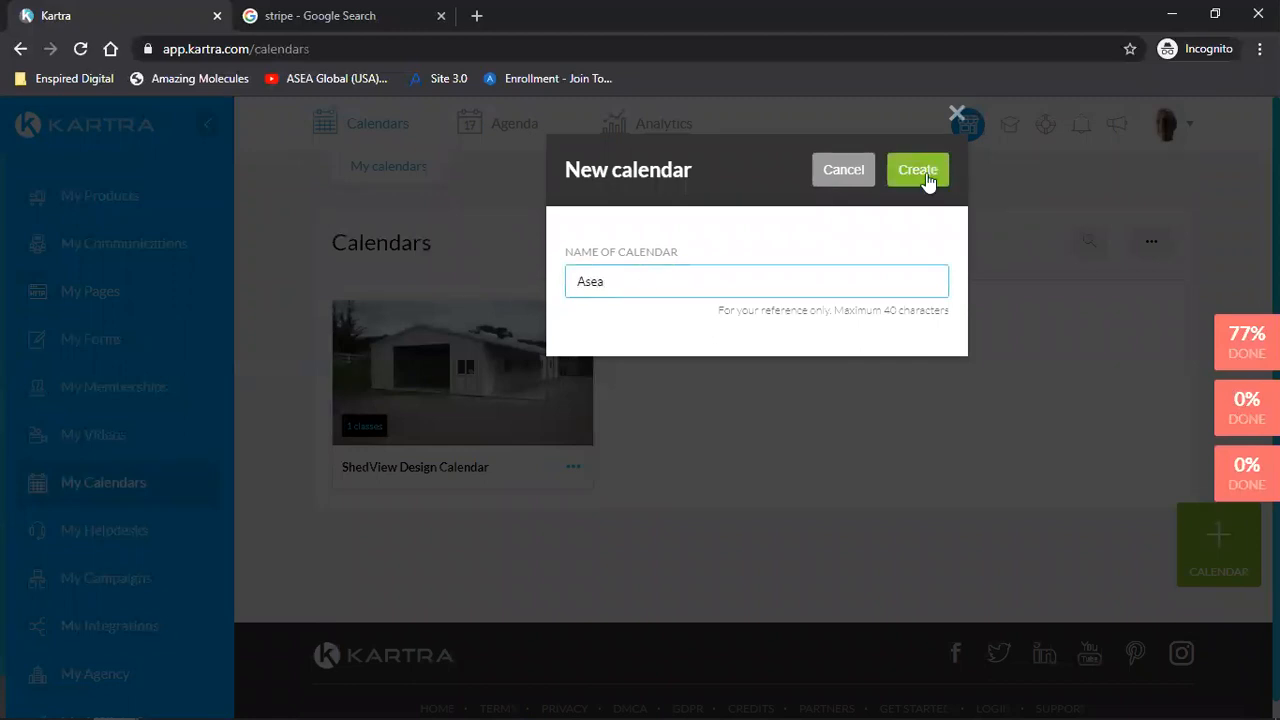
{"action": "left_click", "coordinate": [918, 168]}
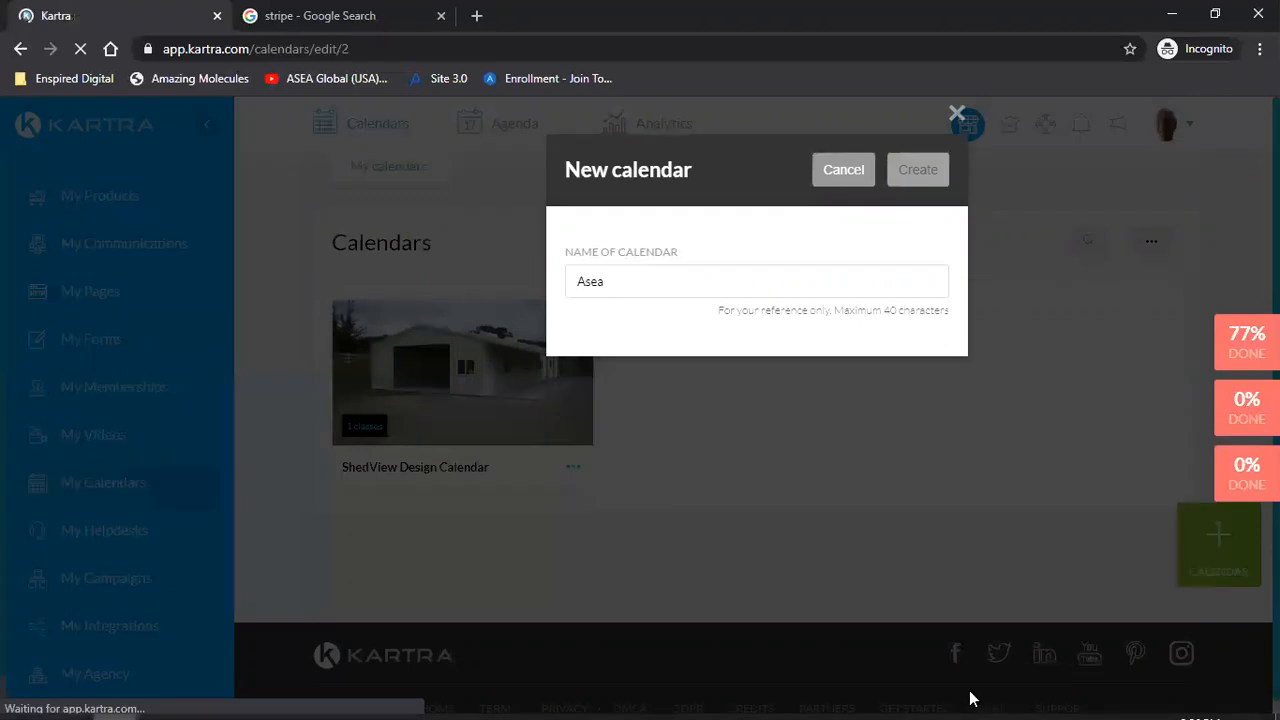
{"action": "left_click", "coordinate": [918, 168]}
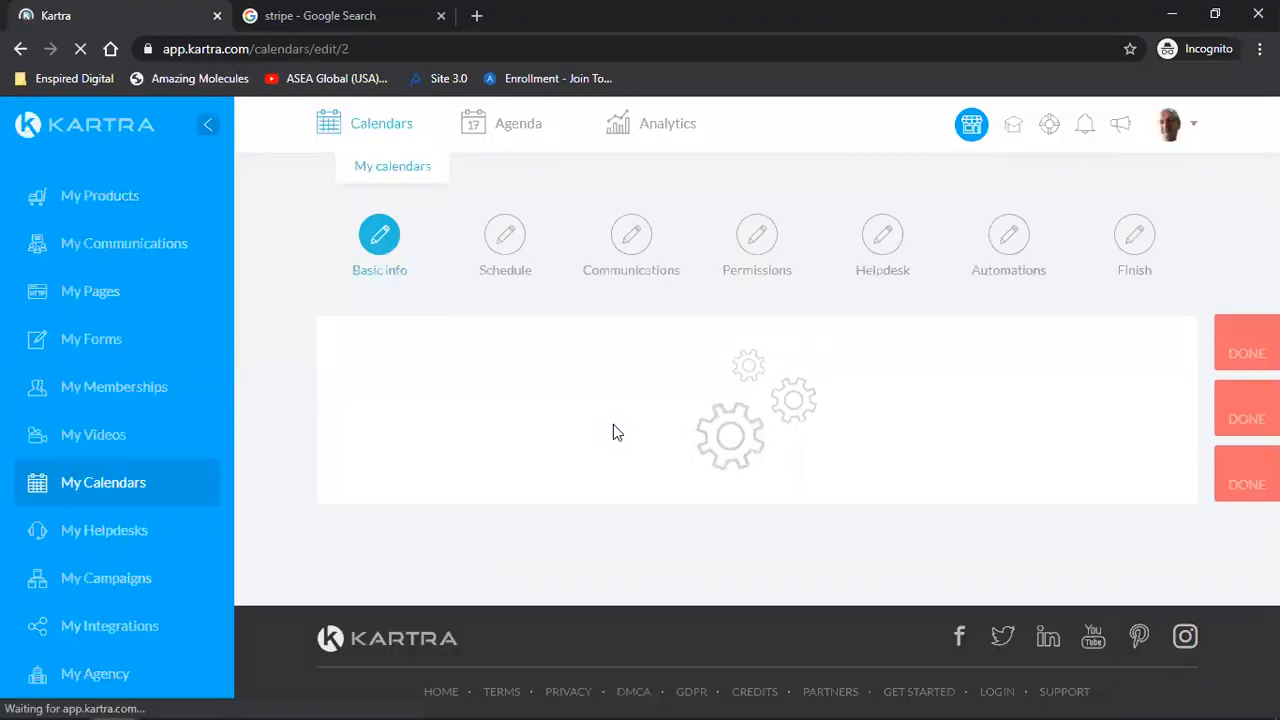
{"action": "mouse_move", "coordinate": [608, 472]}
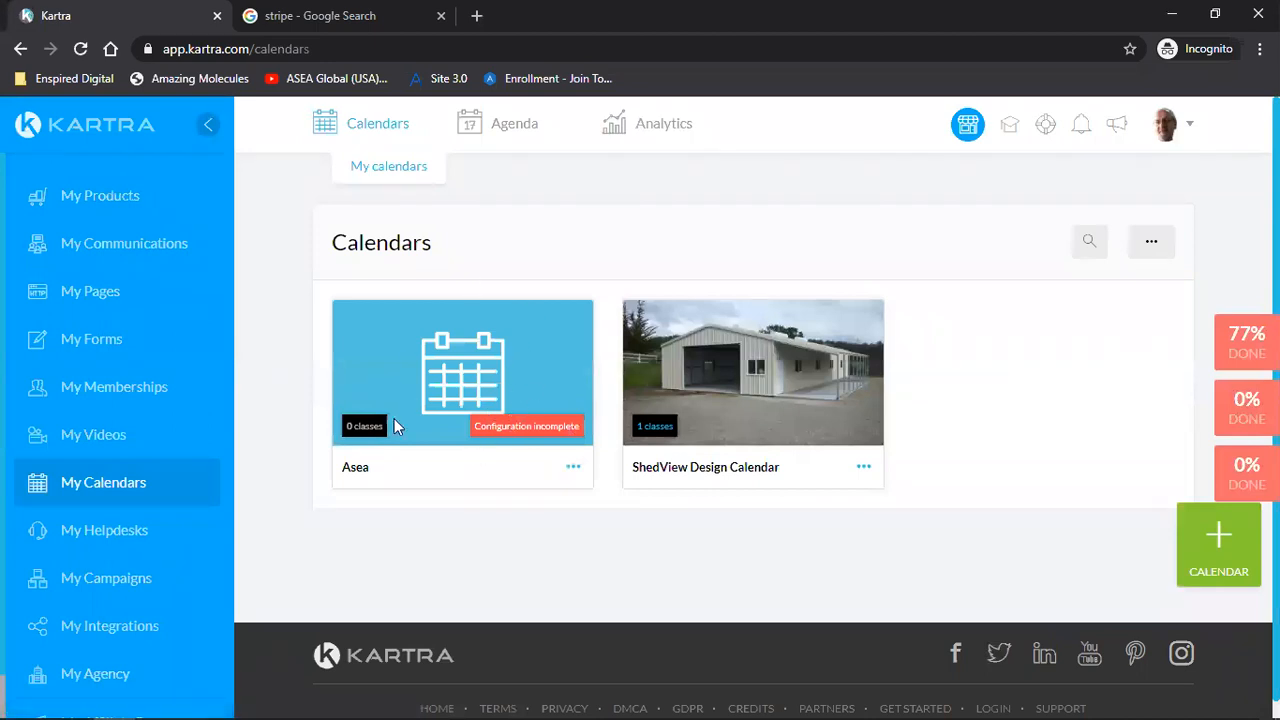
{"action": "mouse_move", "coordinate": [404, 566]}
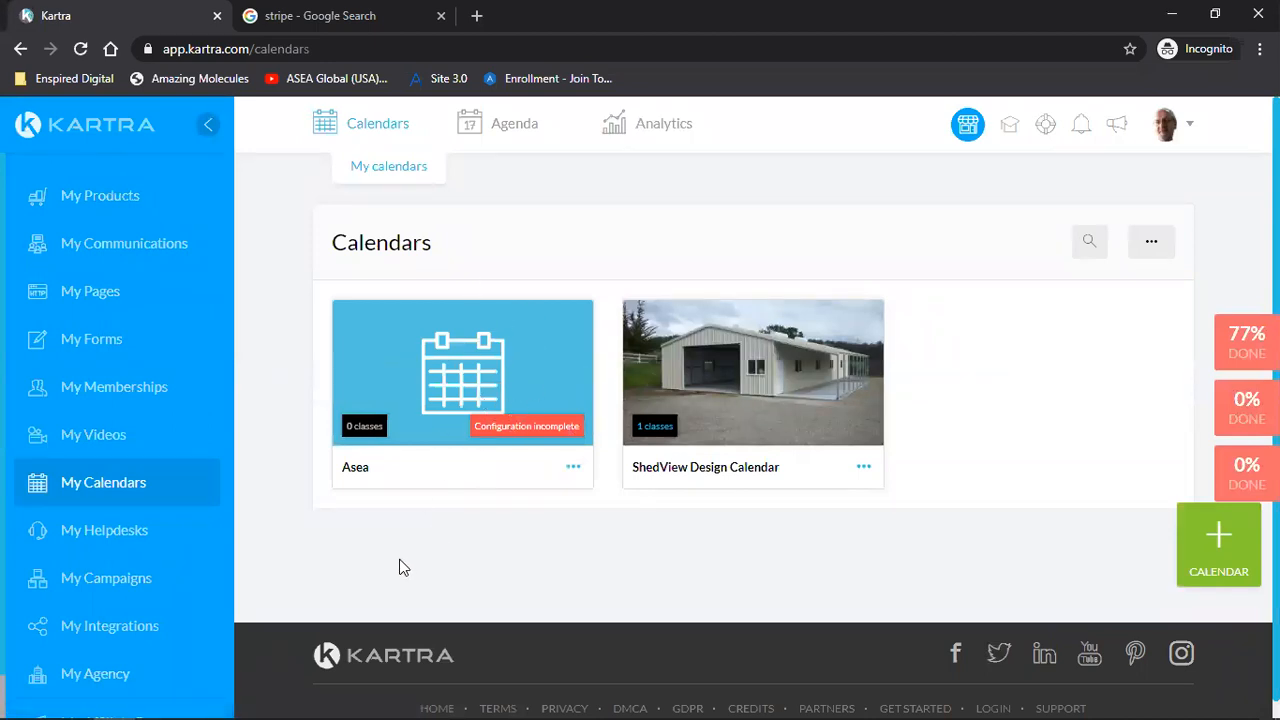
{"action": "mouse_move", "coordinate": [92, 292]}
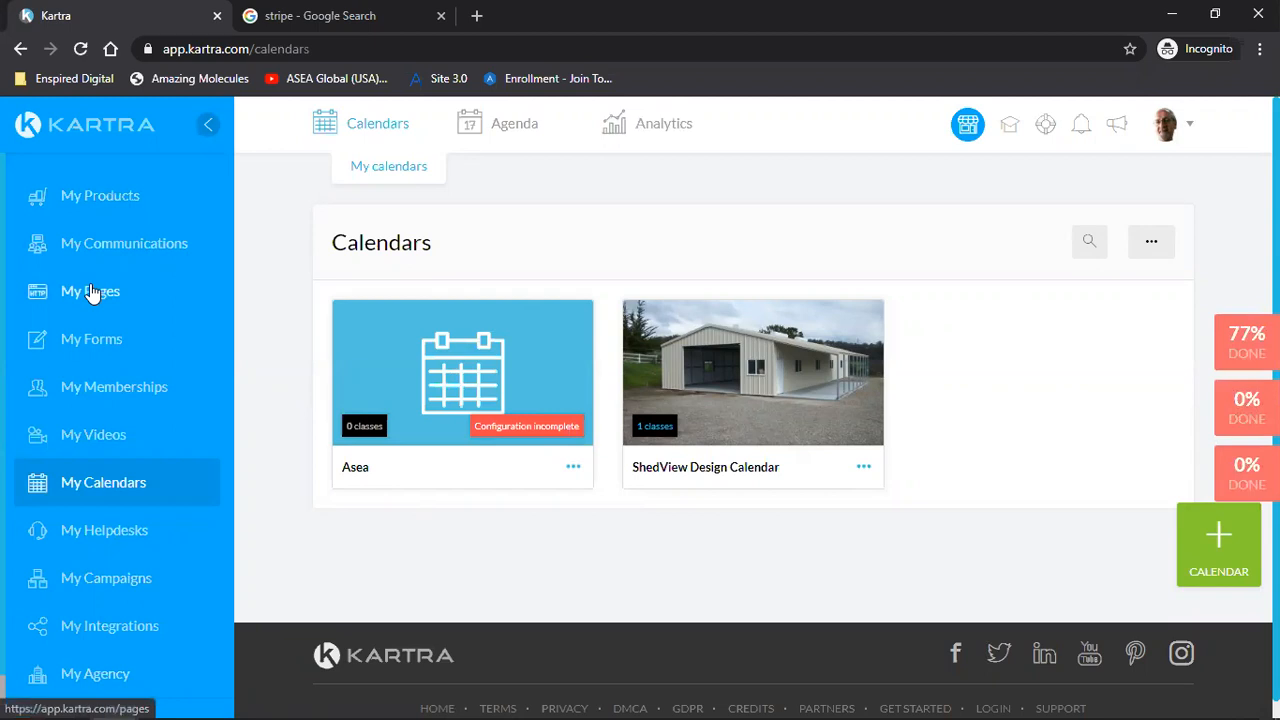
{"action": "mouse_move", "coordinate": [574, 470]}
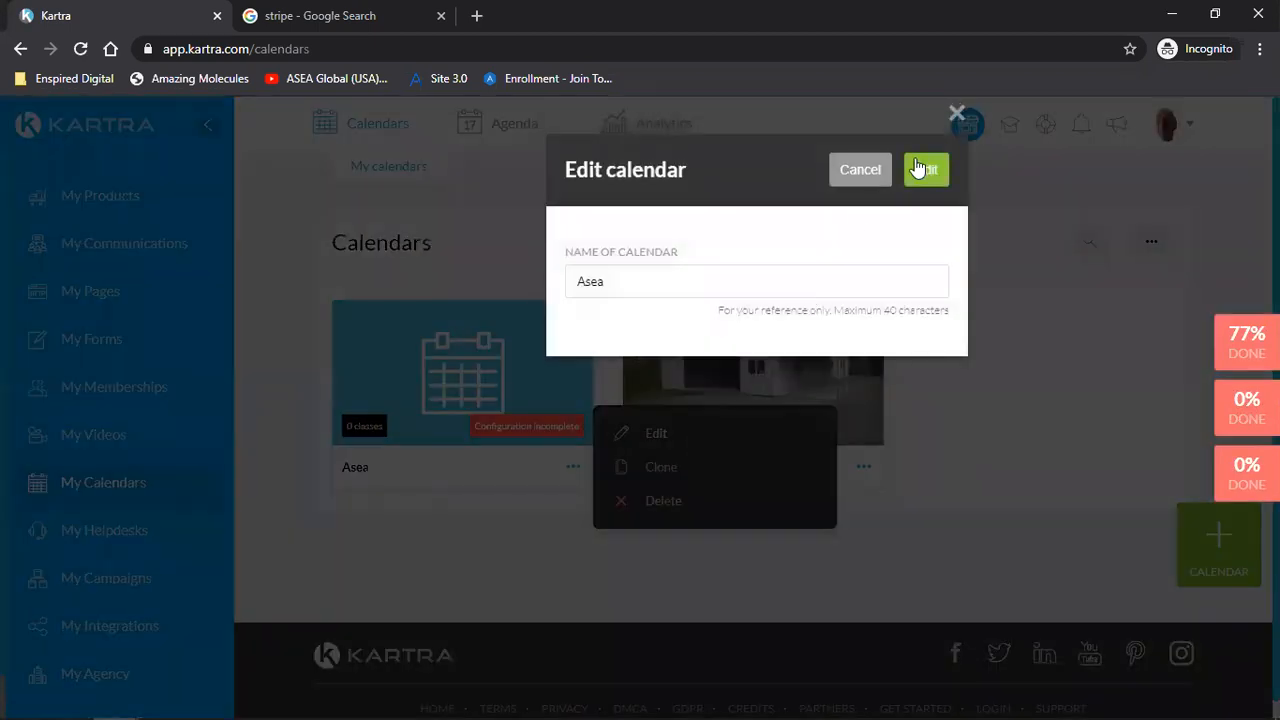
Confirm the Asea calendar name so its setup wizard opens on Basic info
{"action": "left_click", "coordinate": [924, 168]}
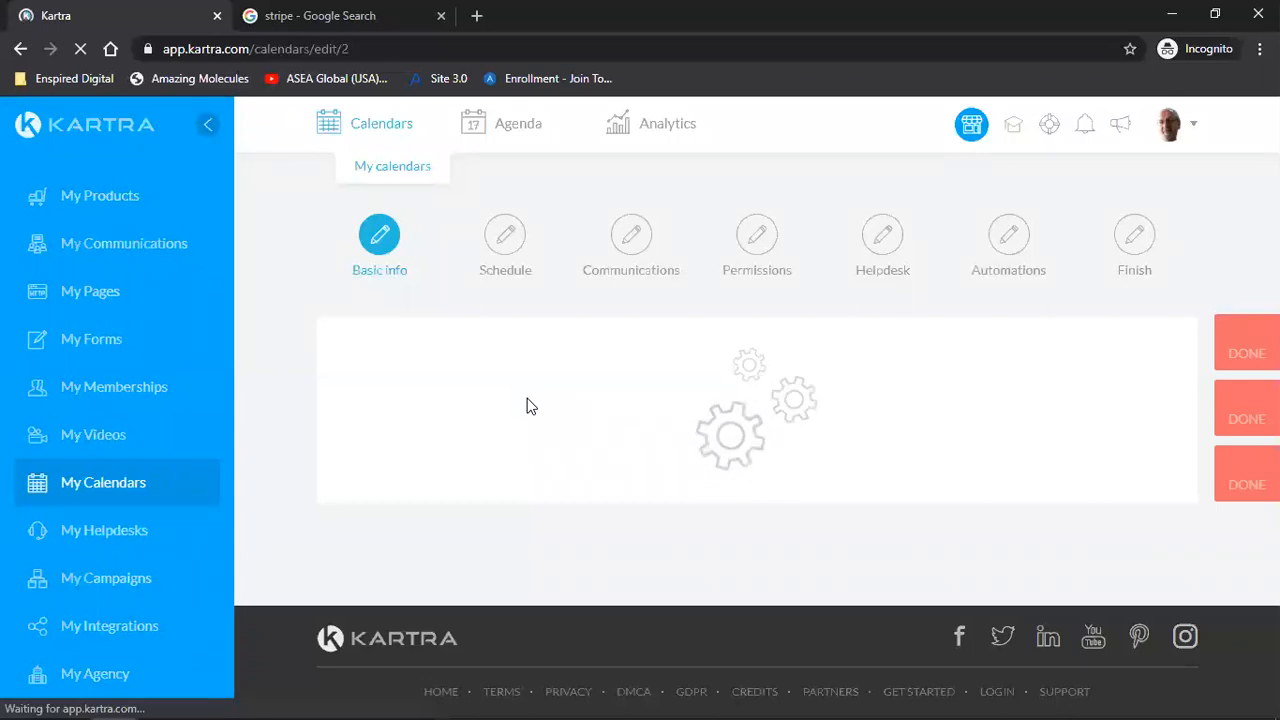
{"action": "mouse_move", "coordinate": [444, 400]}
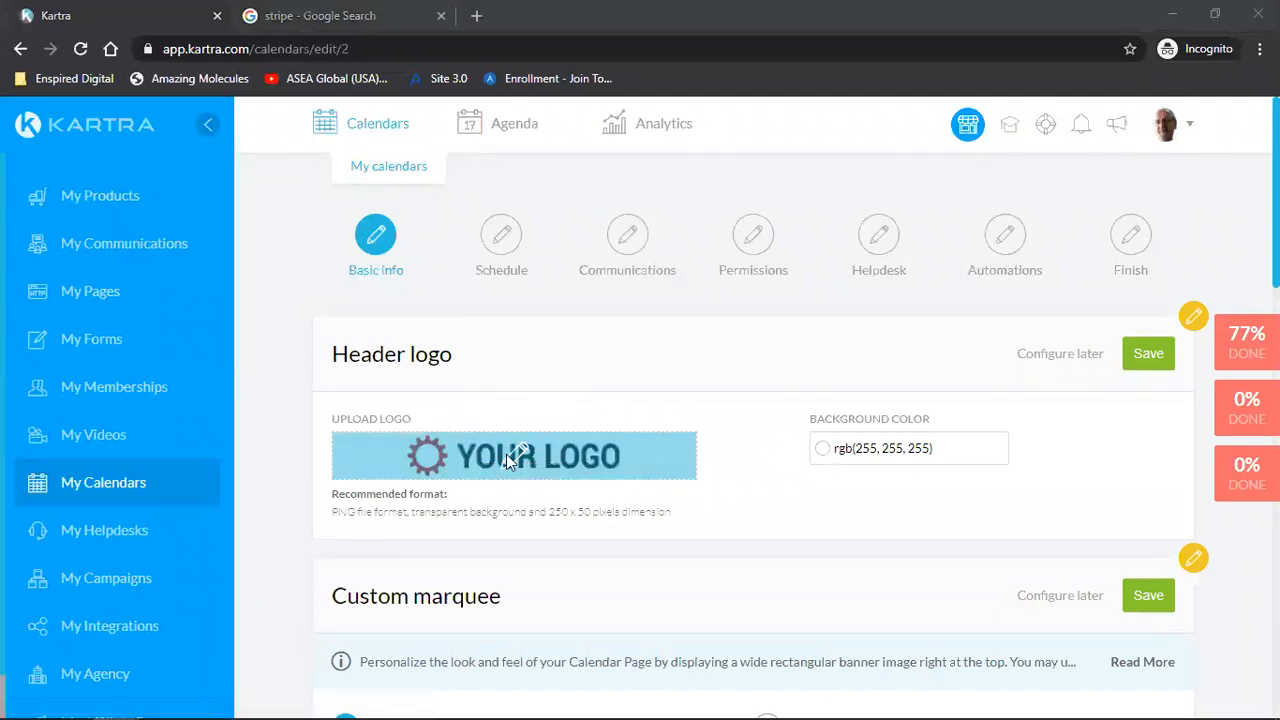
Leave the header logo at its default image by cancelling the file chooser each time
{"action": "left_click", "coordinate": [512, 456]}
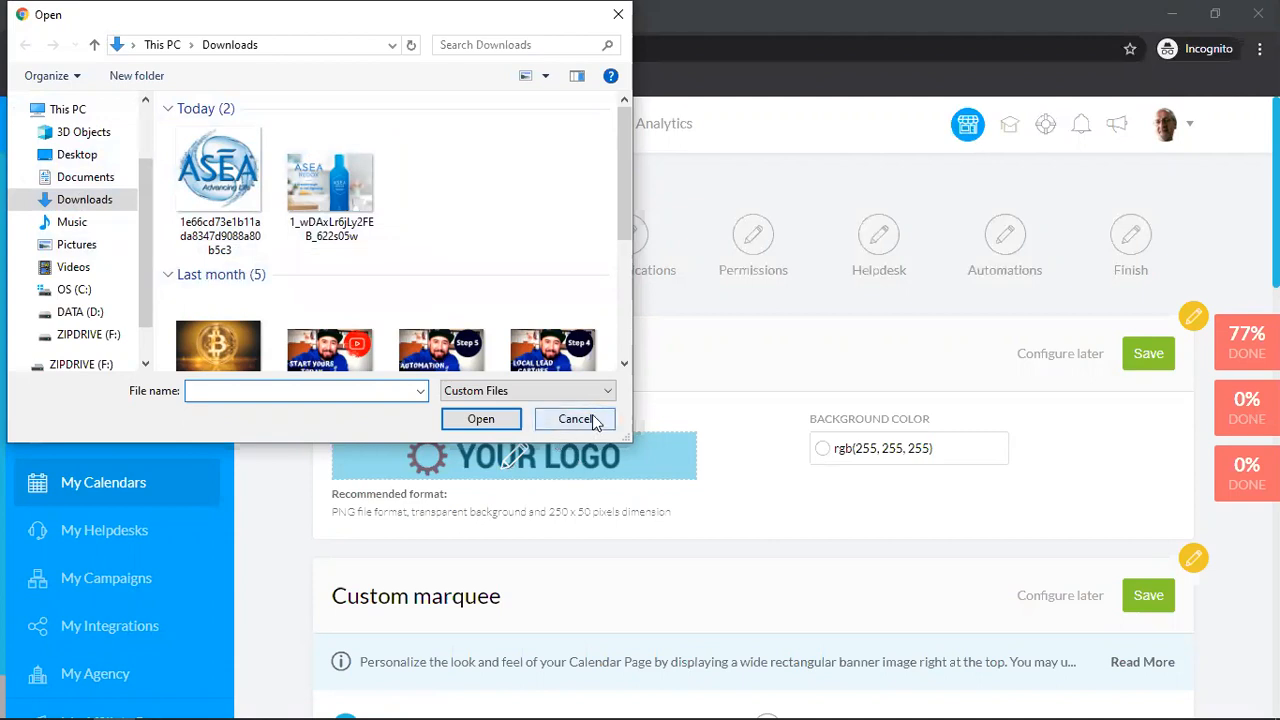
{"action": "left_click", "coordinate": [574, 420]}
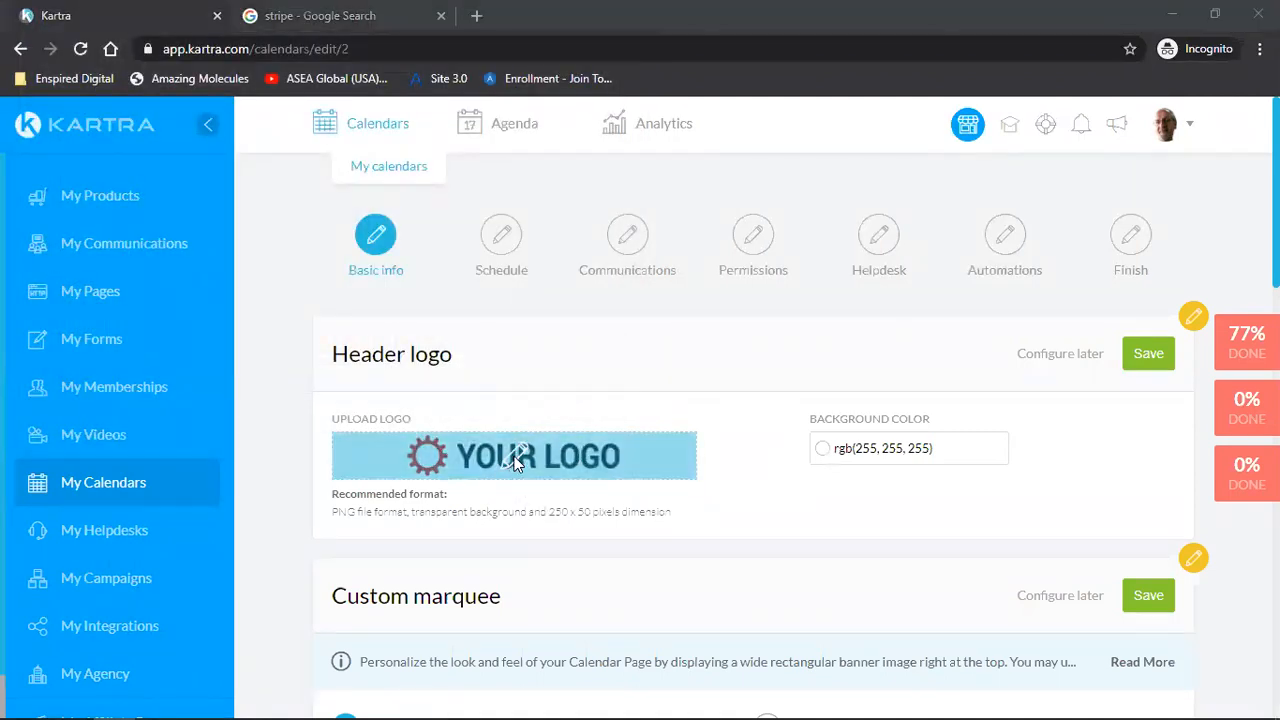
{"action": "left_click", "coordinate": [516, 456]}
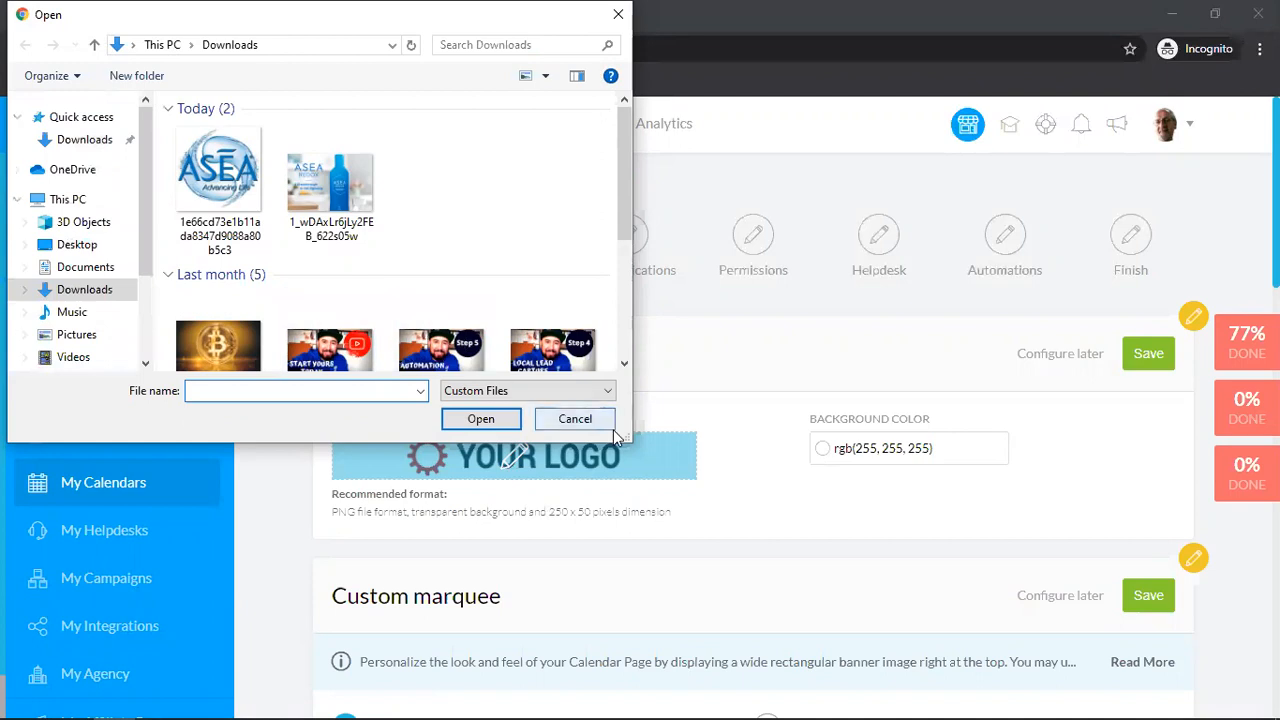
{"action": "left_click", "coordinate": [574, 420]}
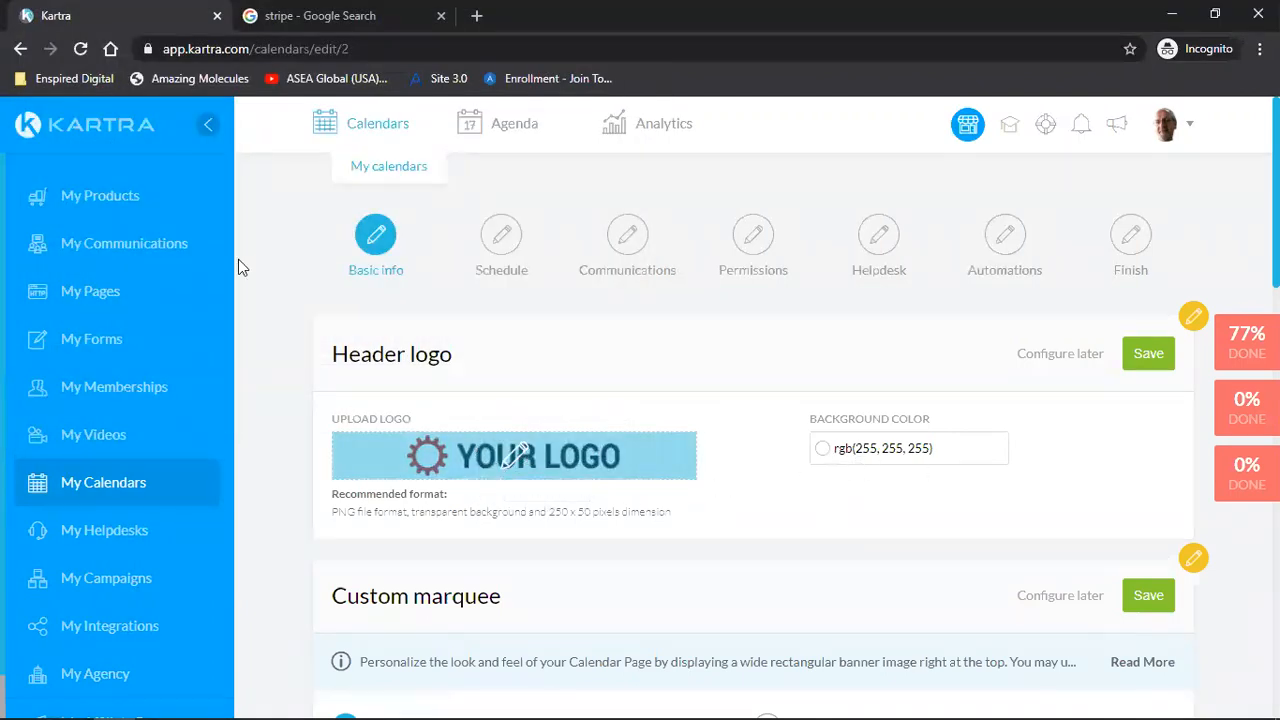
{"action": "left_click", "coordinate": [512, 456]}
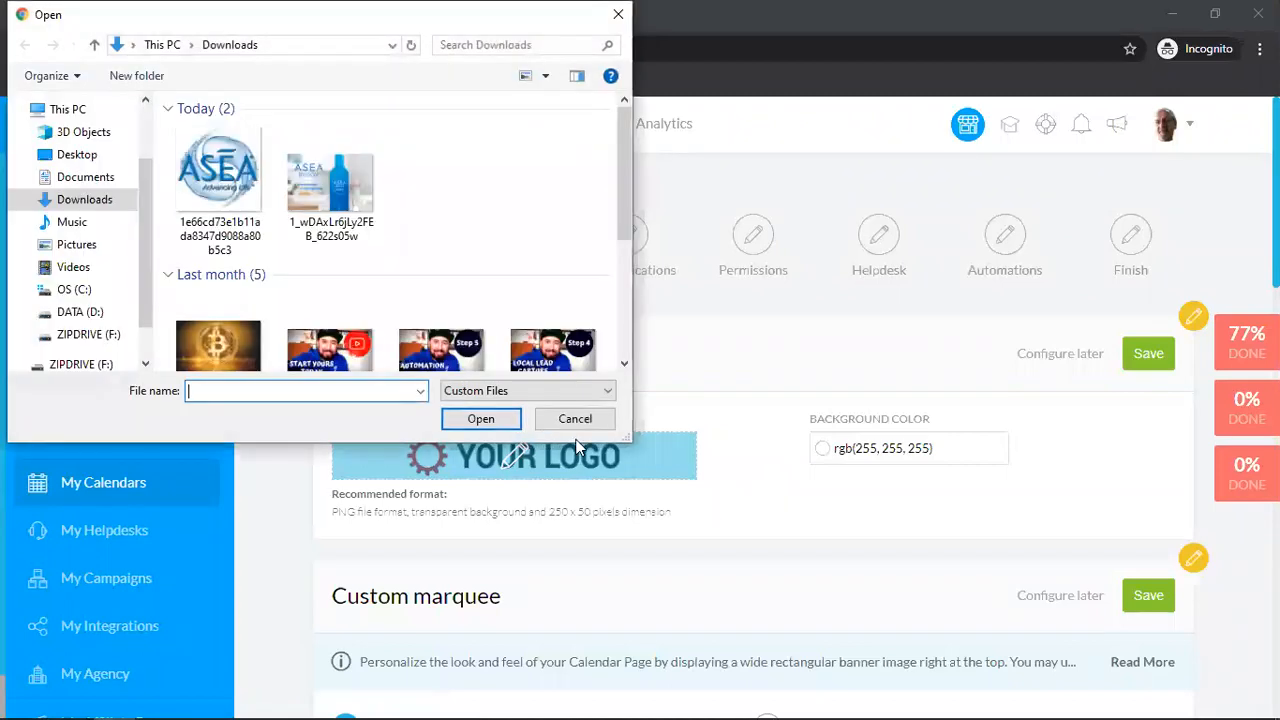
{"action": "left_click", "coordinate": [576, 418]}
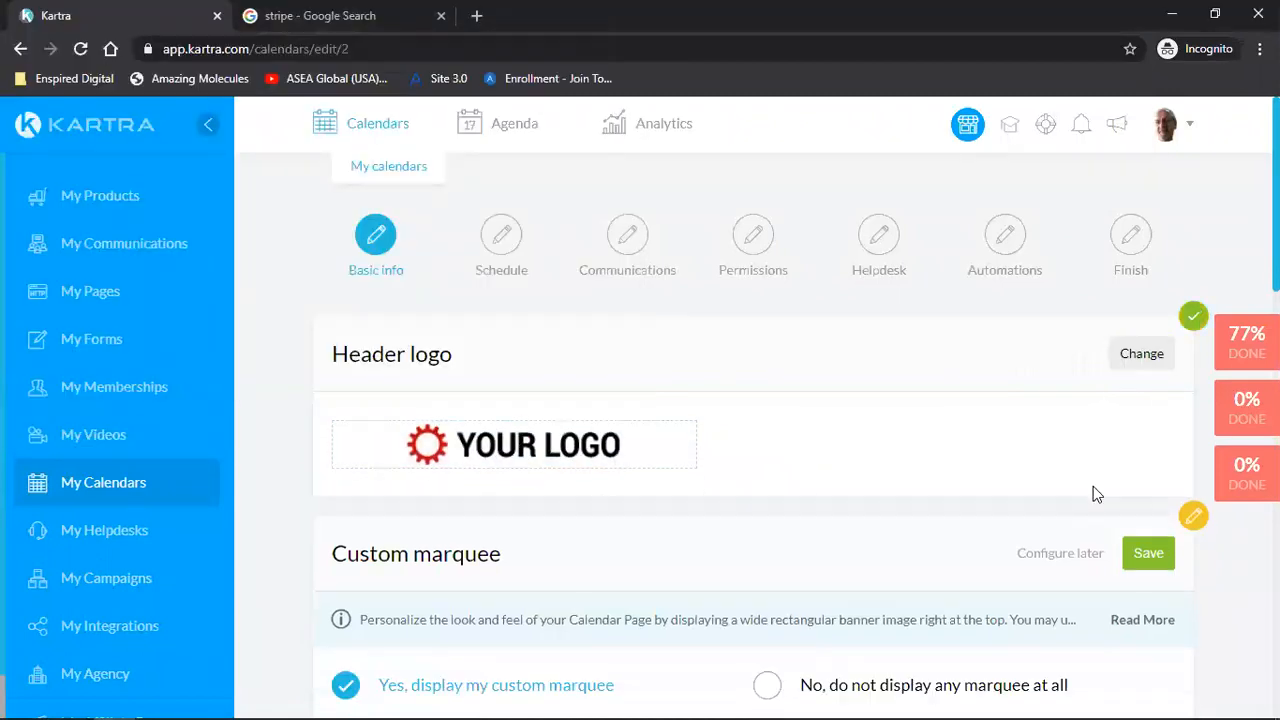
Scroll through the Custom marquee settings before returning to My Calendars
{"action": "scroll", "scroll_direction": "down", "scroll_amount": 3}
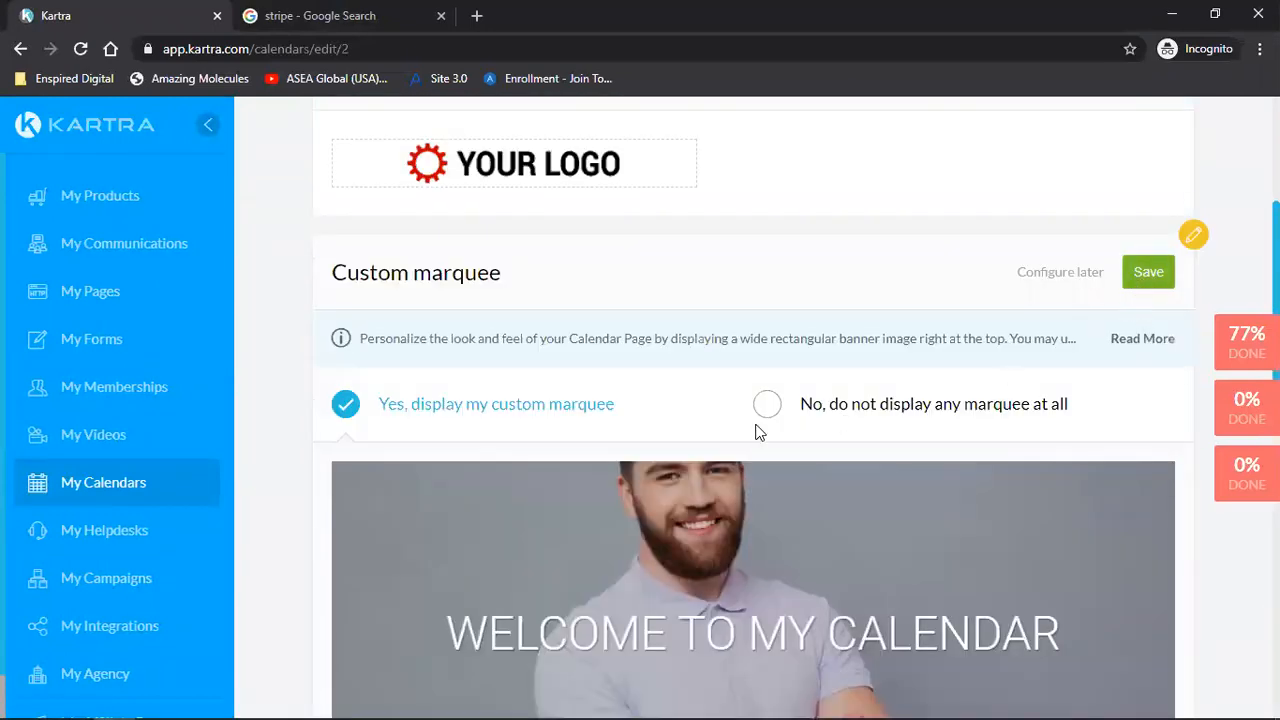
{"action": "scroll", "scroll_direction": "down", "scroll_amount": 3}
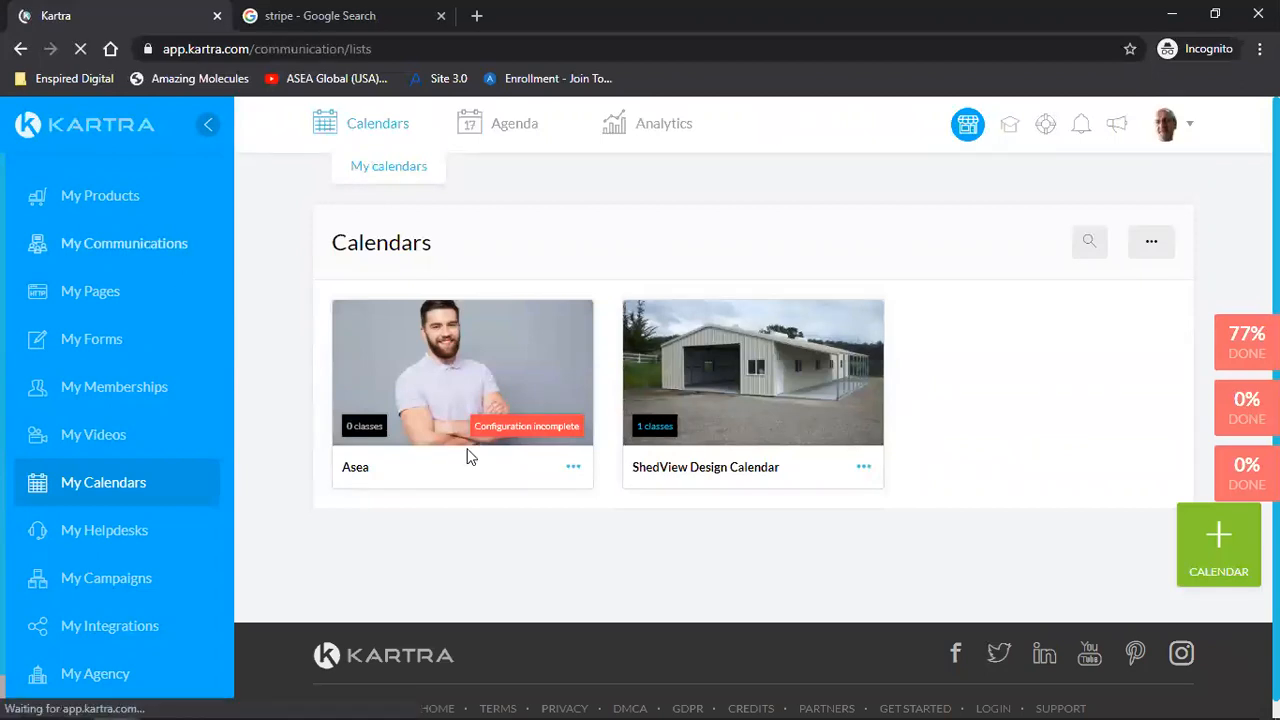
Go to the Communications Lists page of leads
{"action": "left_click", "coordinate": [124, 244]}
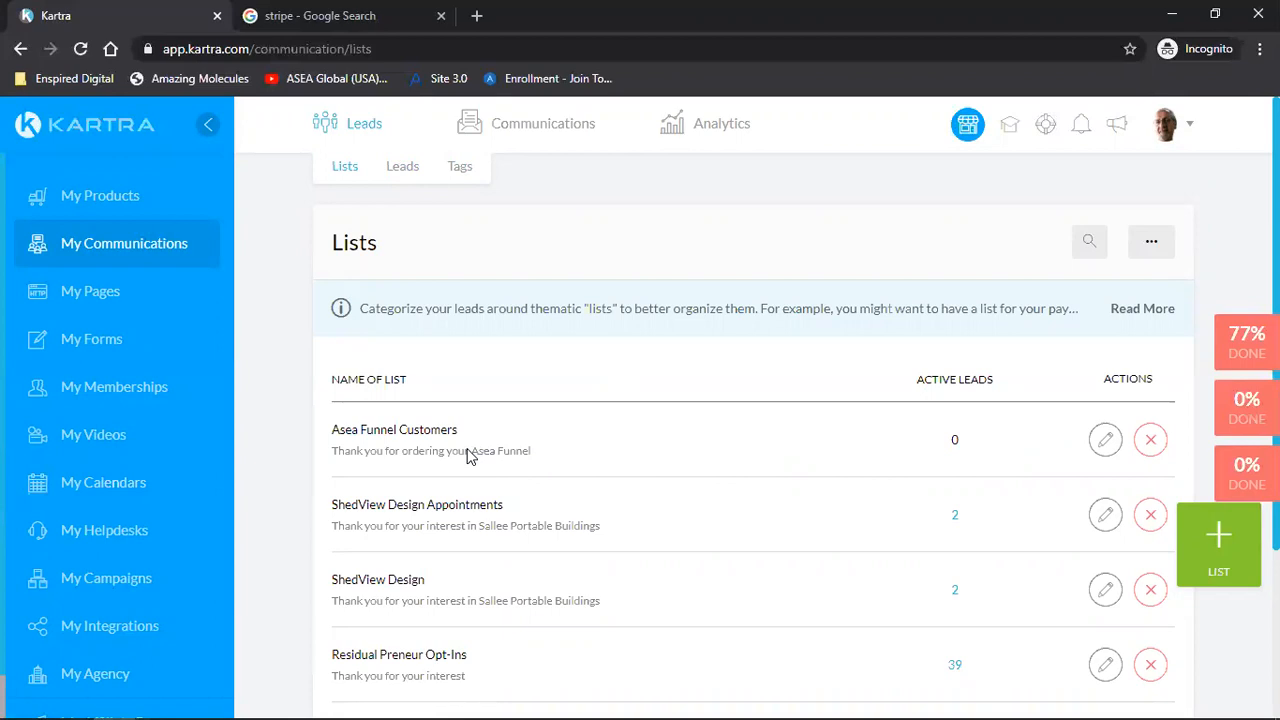
{"action": "mouse_move", "coordinate": [1008, 696]}
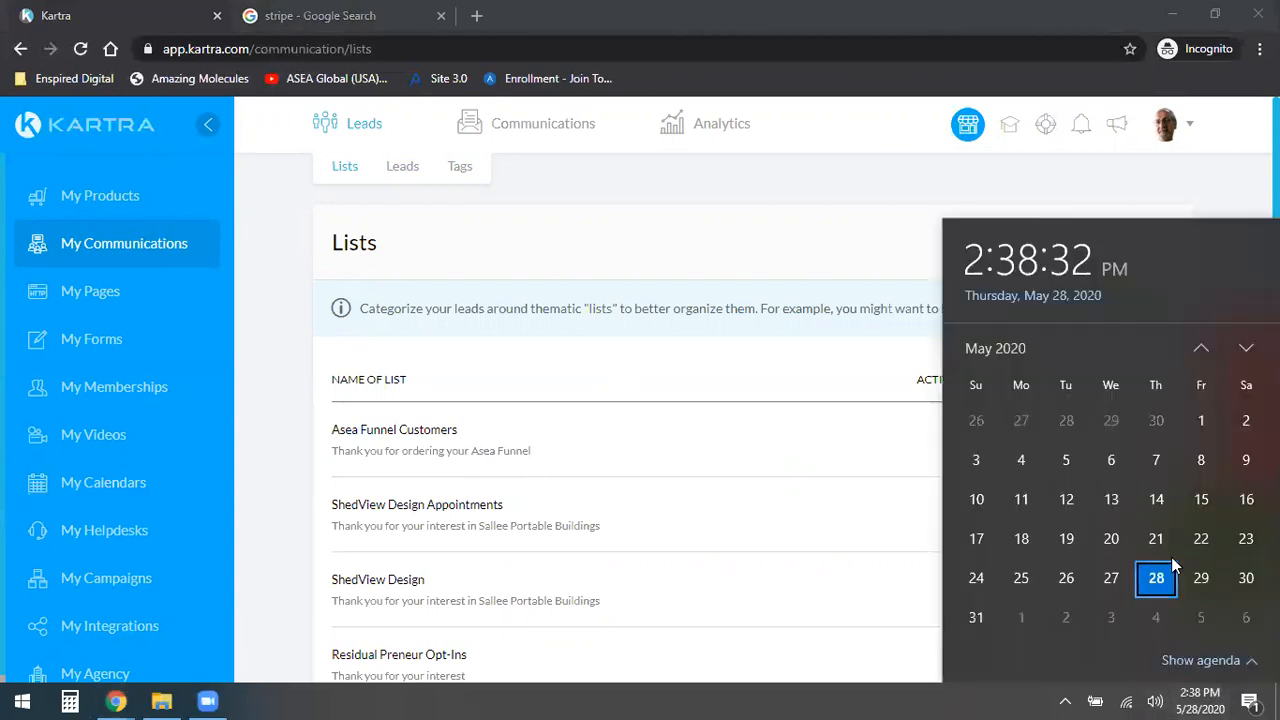
{"action": "mouse_move", "coordinate": [266, 266]}
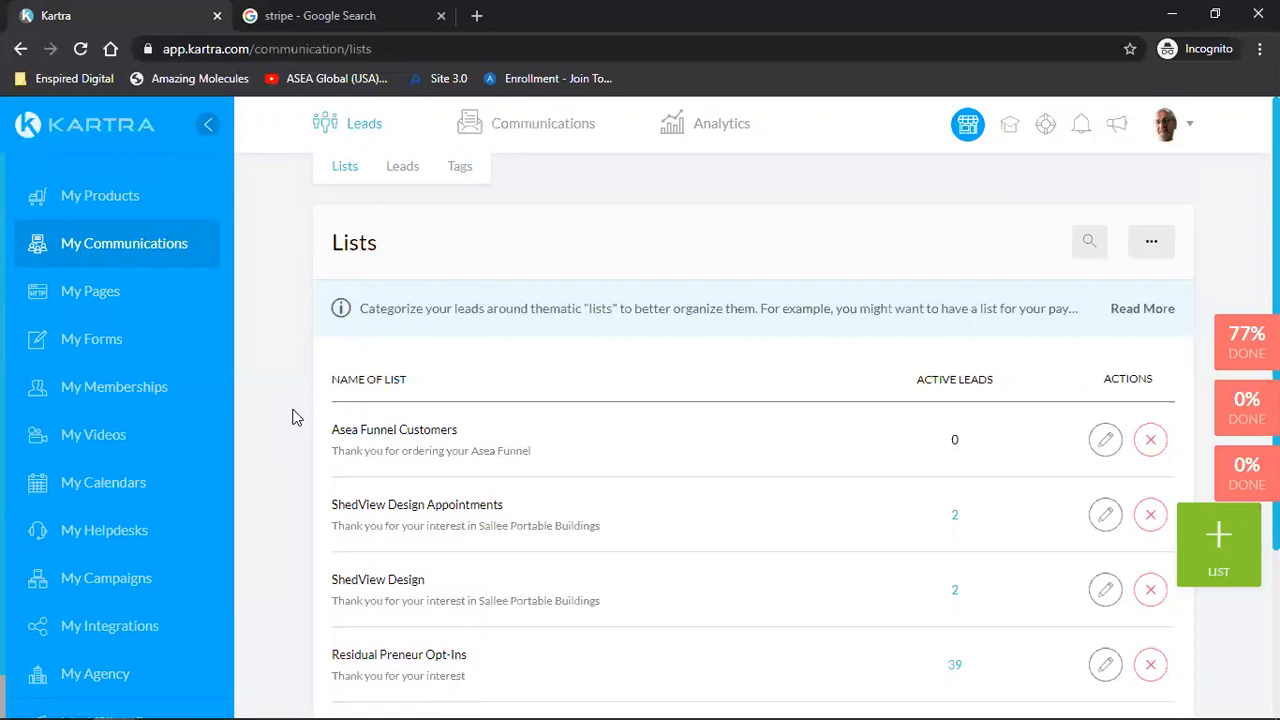
{"action": "mouse_move", "coordinate": [644, 552]}
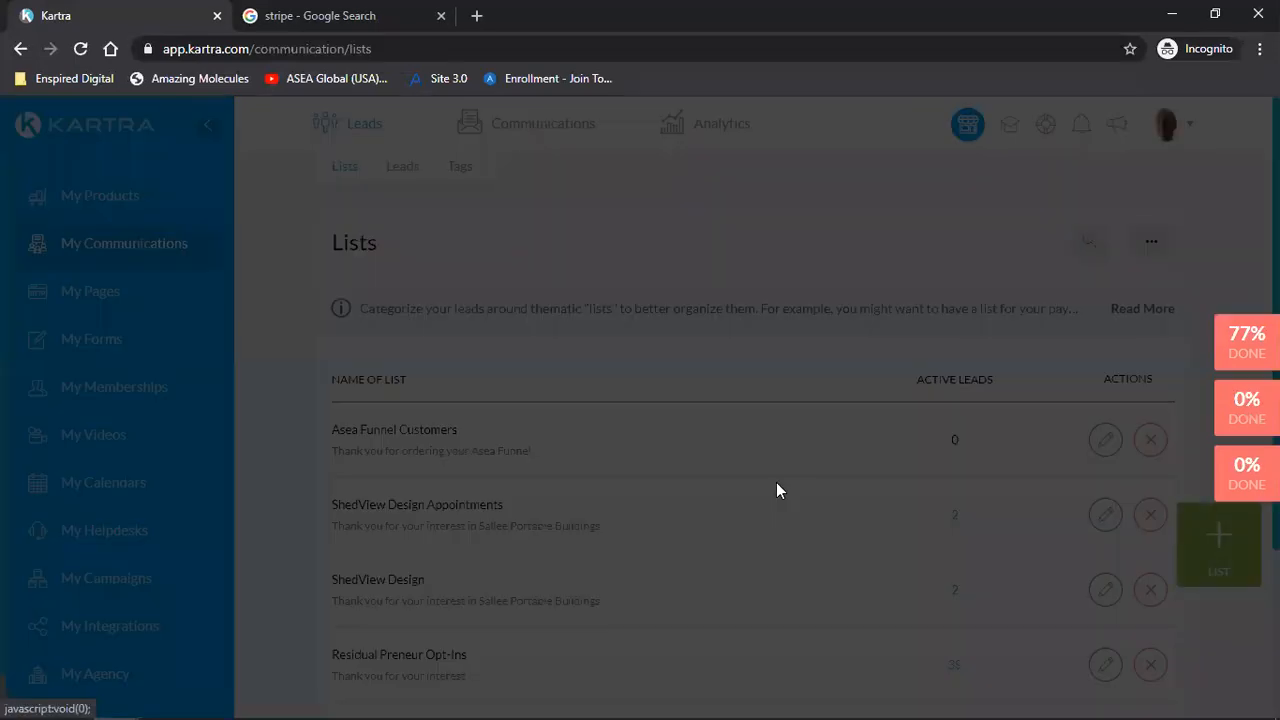
Name the list Asea Product Customers with description 'Thank you for ordering Redox Cell Signaling Supplement'
{"action": "left_click", "coordinate": [1218, 544]}
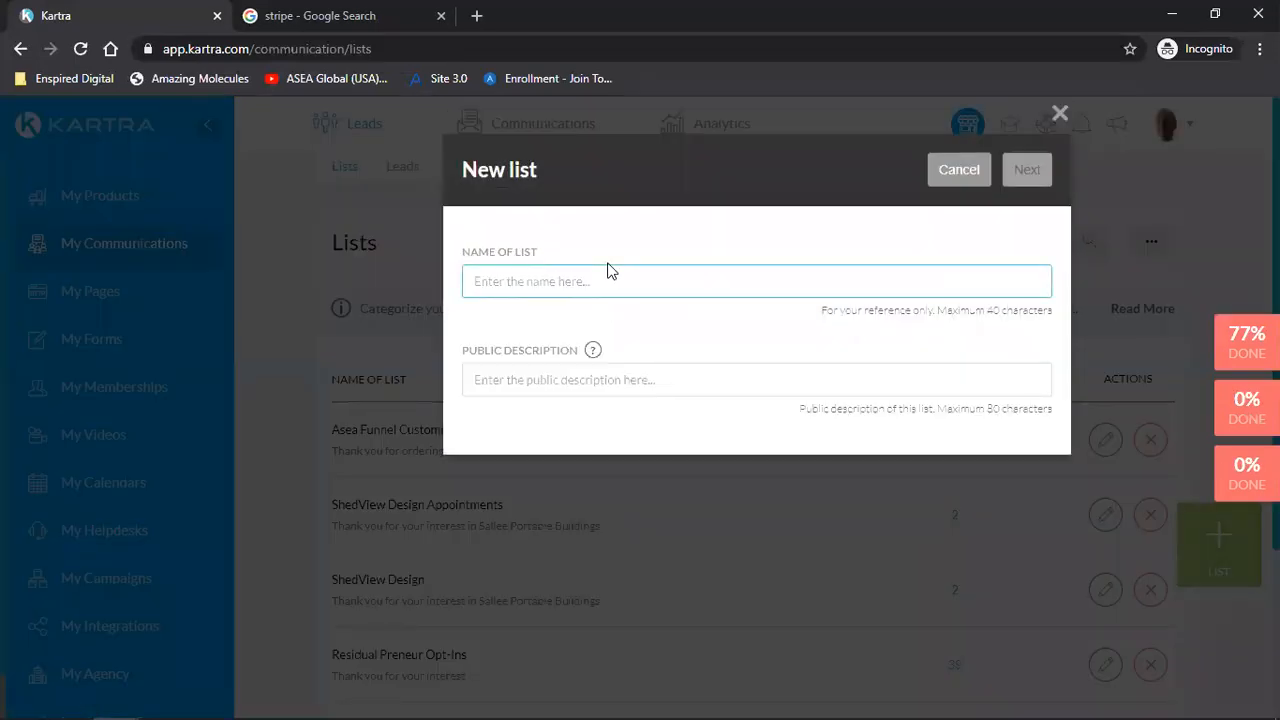
{"action": "type", "text": "Asea Product"}
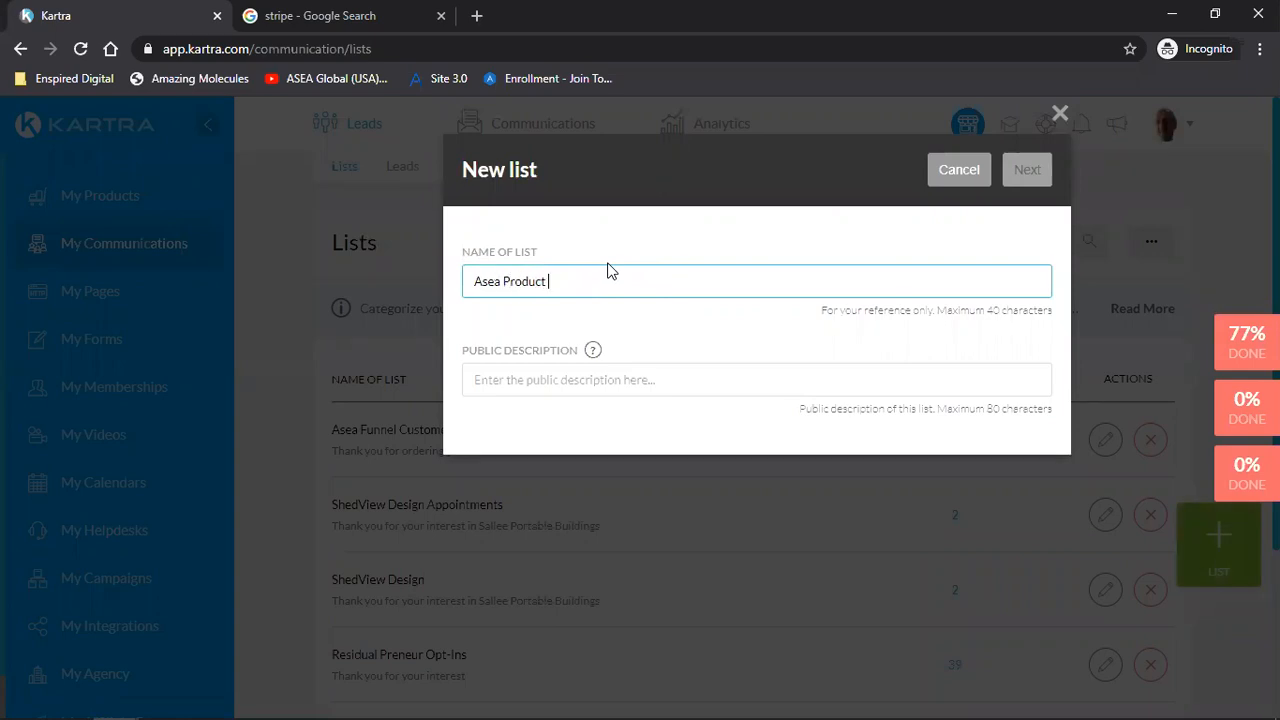
{"action": "type", "text": "Customers"}
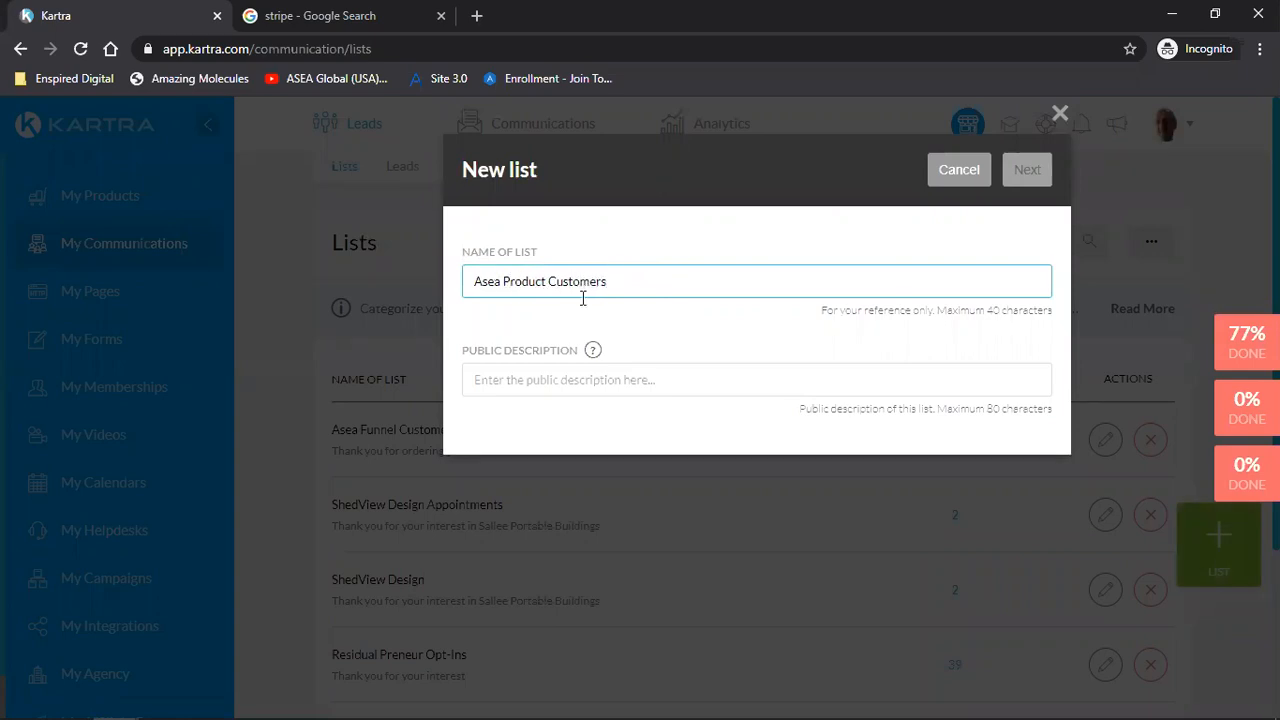
{"action": "type", "text": "T"}
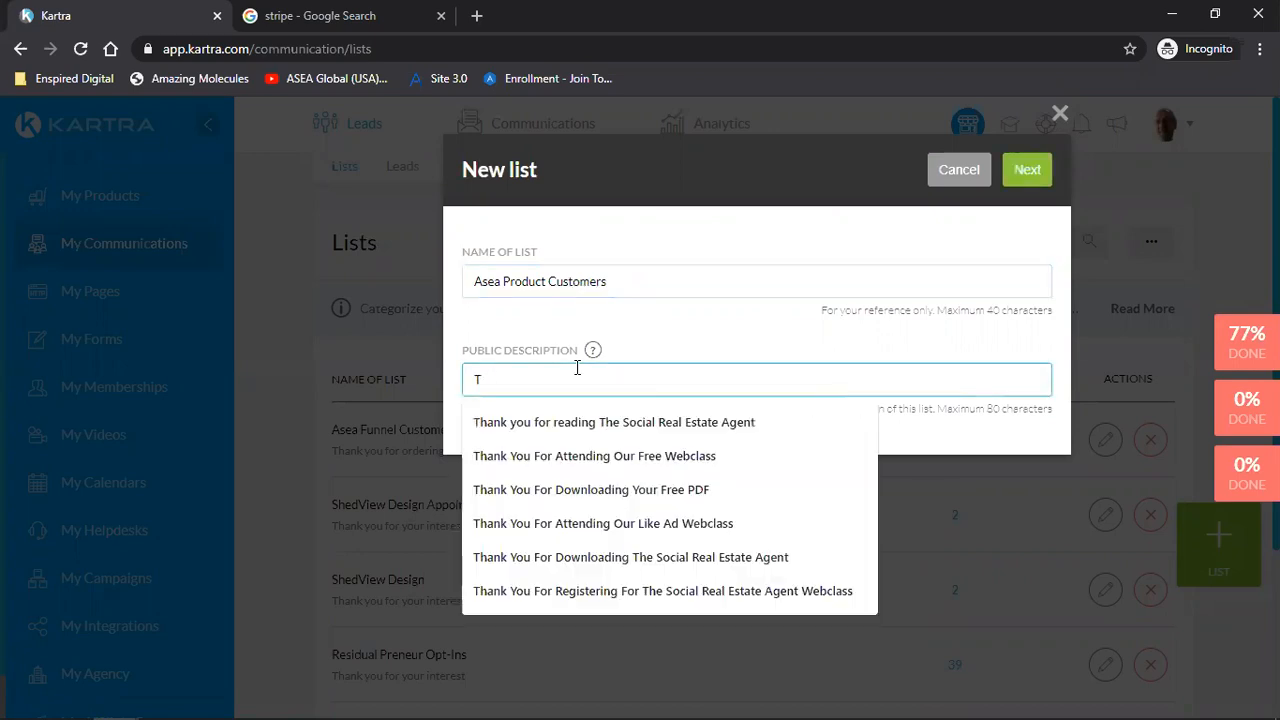
{"action": "type", "text": "hank you for or"}
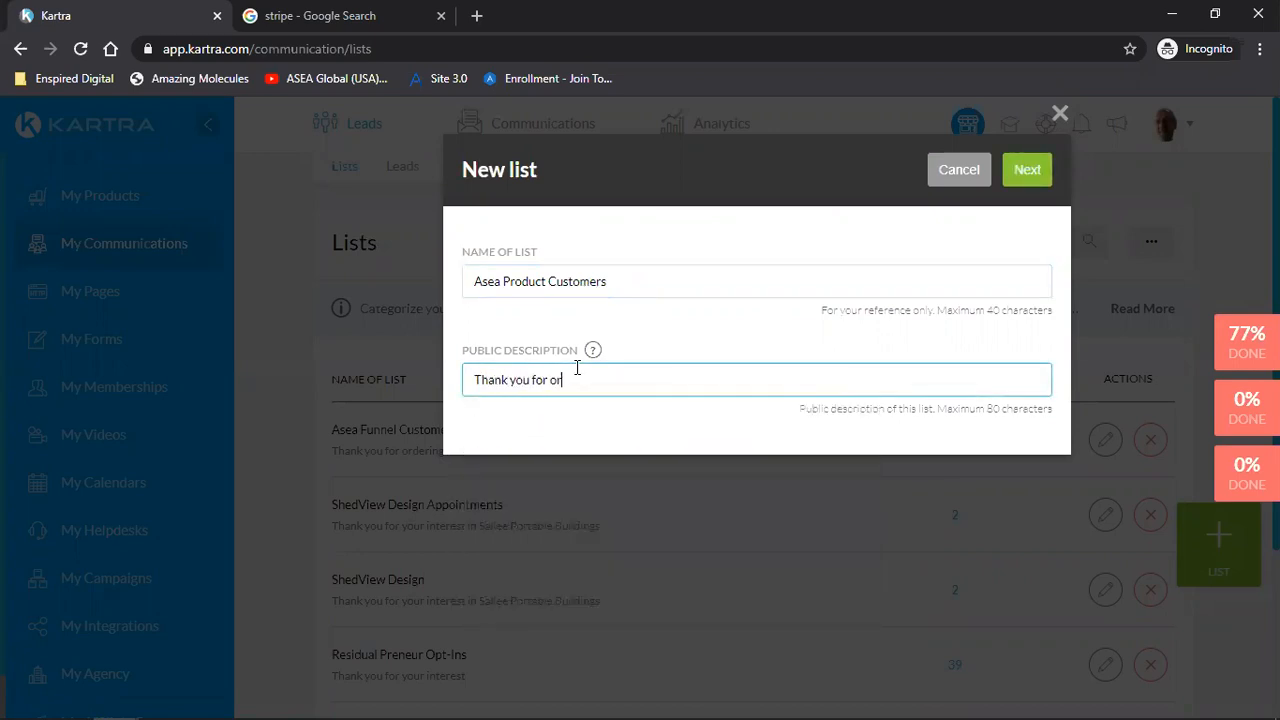
{"action": "type", "text": "dering"}
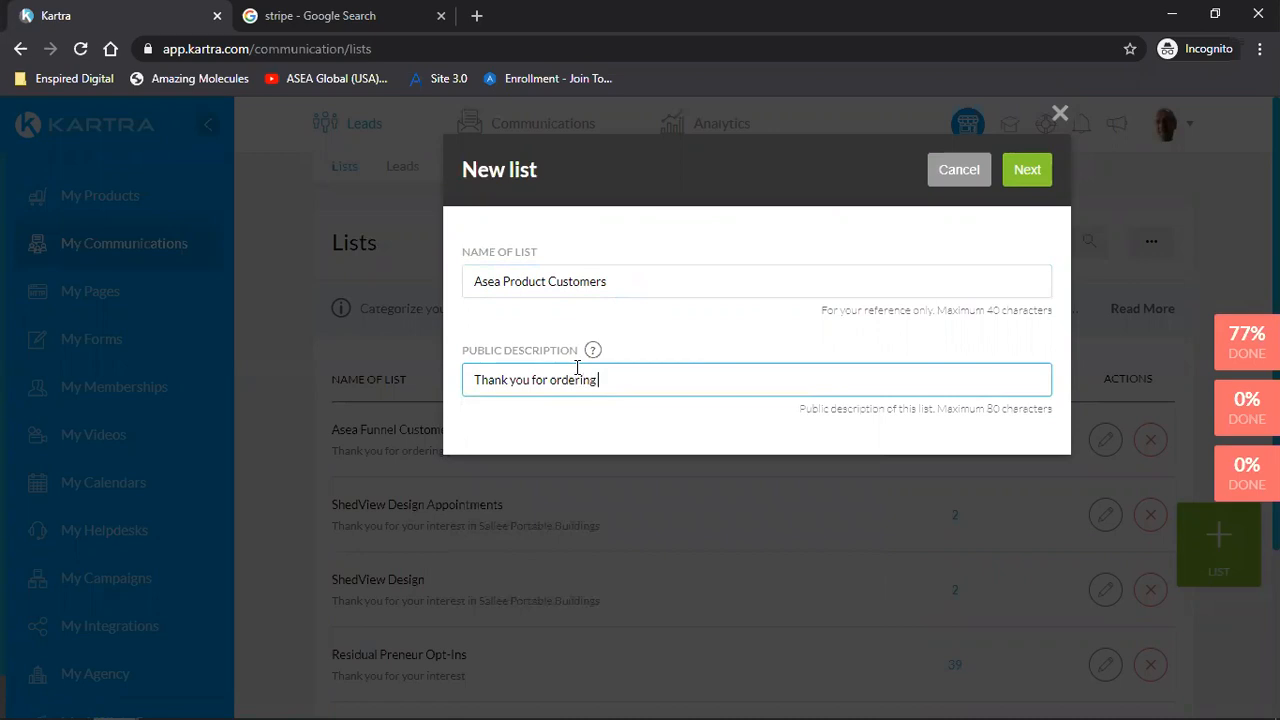
{"action": "type", "text": "Redox"}
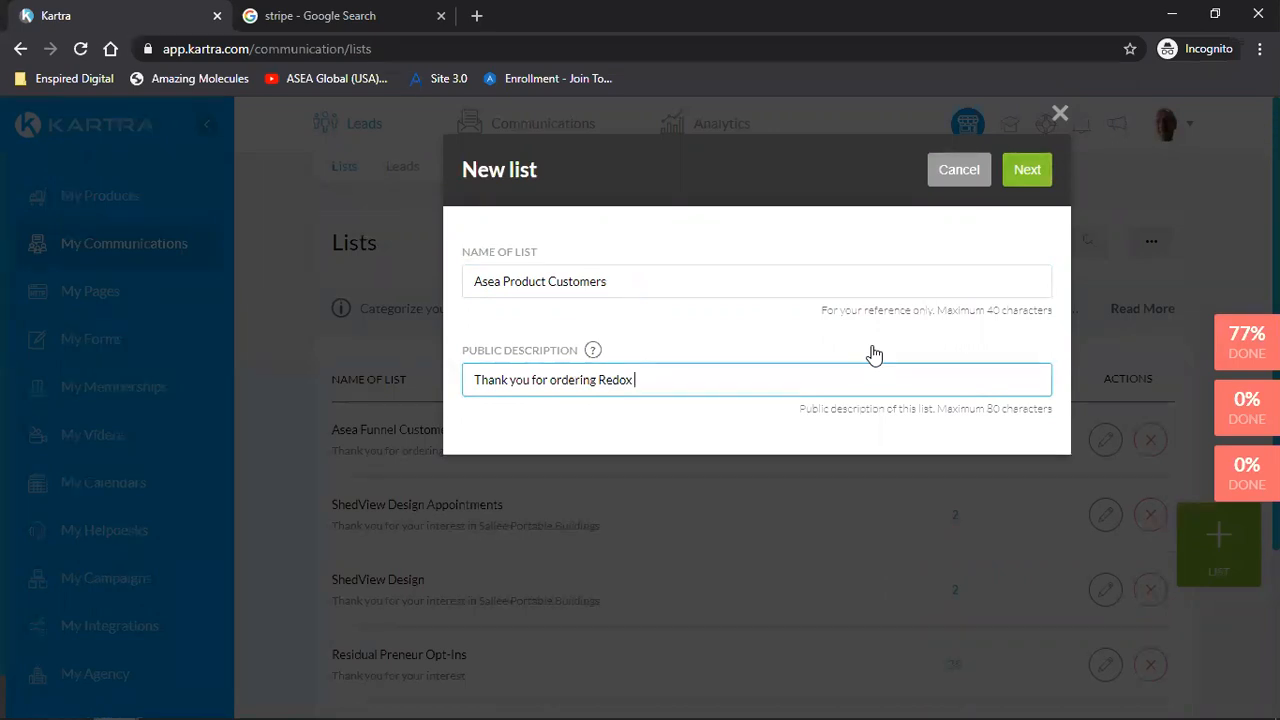
{"action": "type", "text": "Sign"}
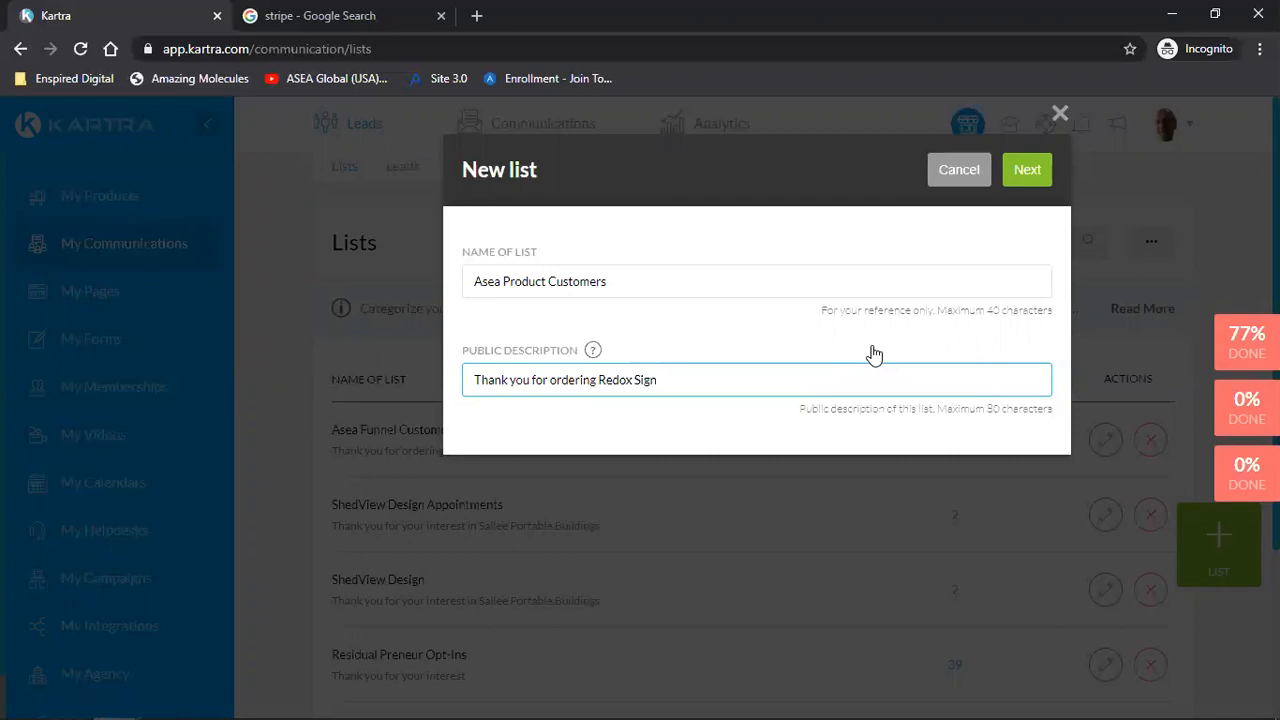
{"action": "type", "text": "aling"}
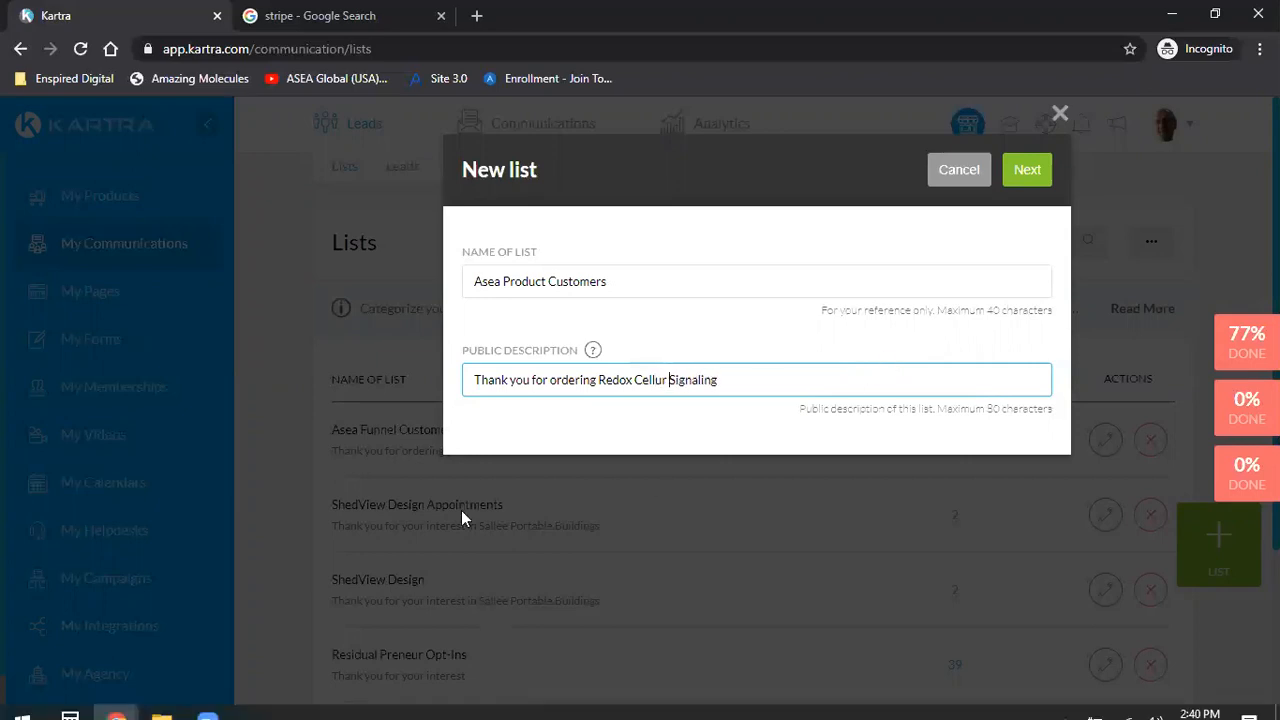
{"action": "mouse_move", "coordinate": [456, 348]}
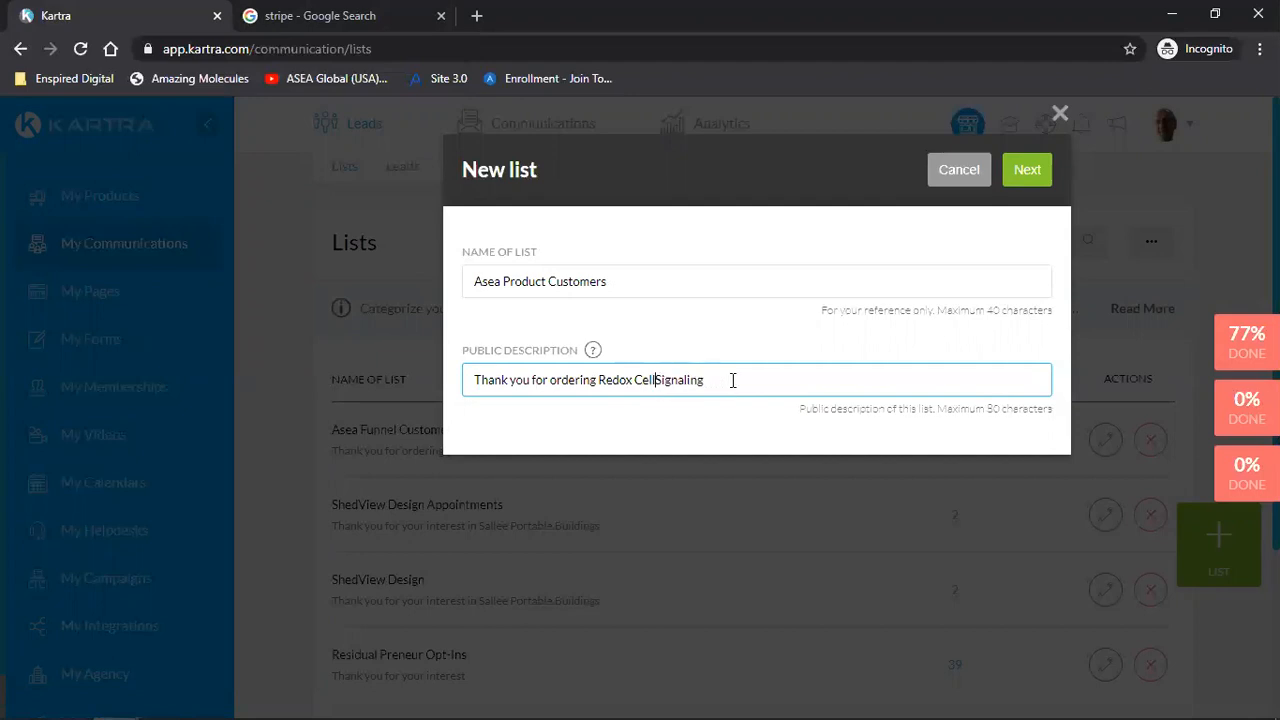
{"action": "type", "text": "\" \""}
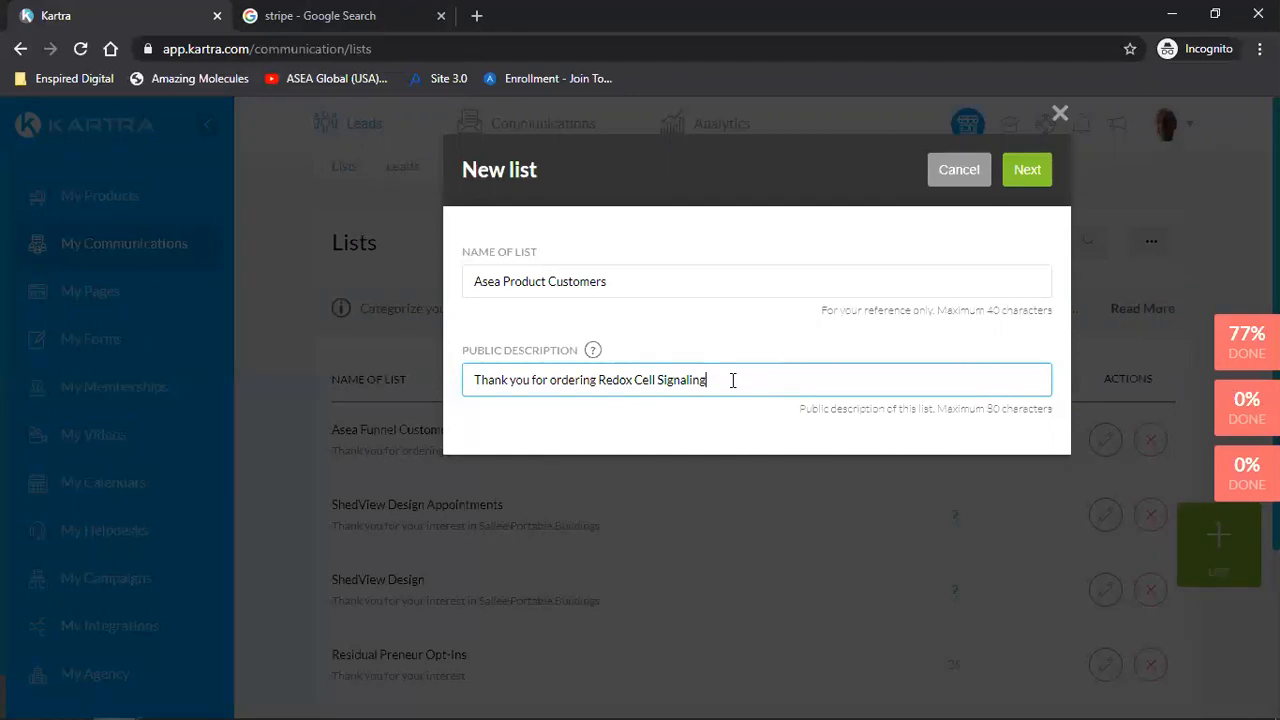
{"action": "key", "text": "BackSpace"}
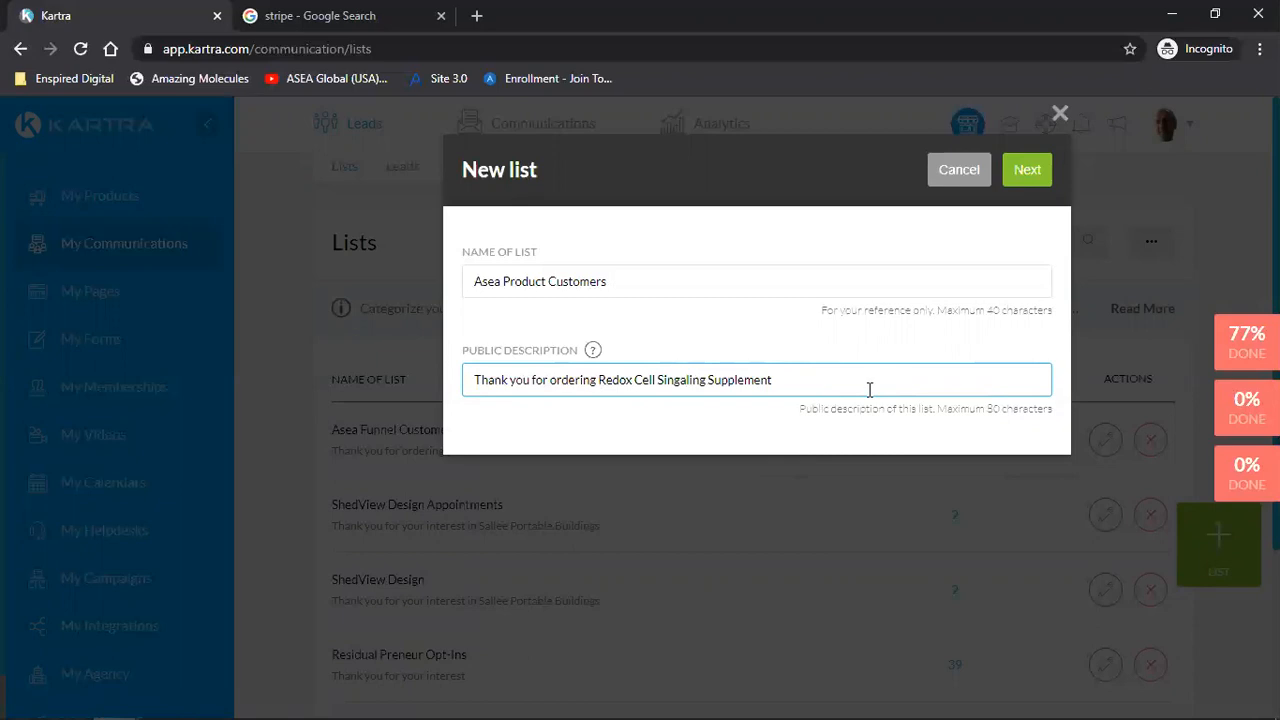
Correct the misspelled Singaling to Signaling via spelling suggestion and create the list
{"action": "double_click", "coordinate": [684, 380]}
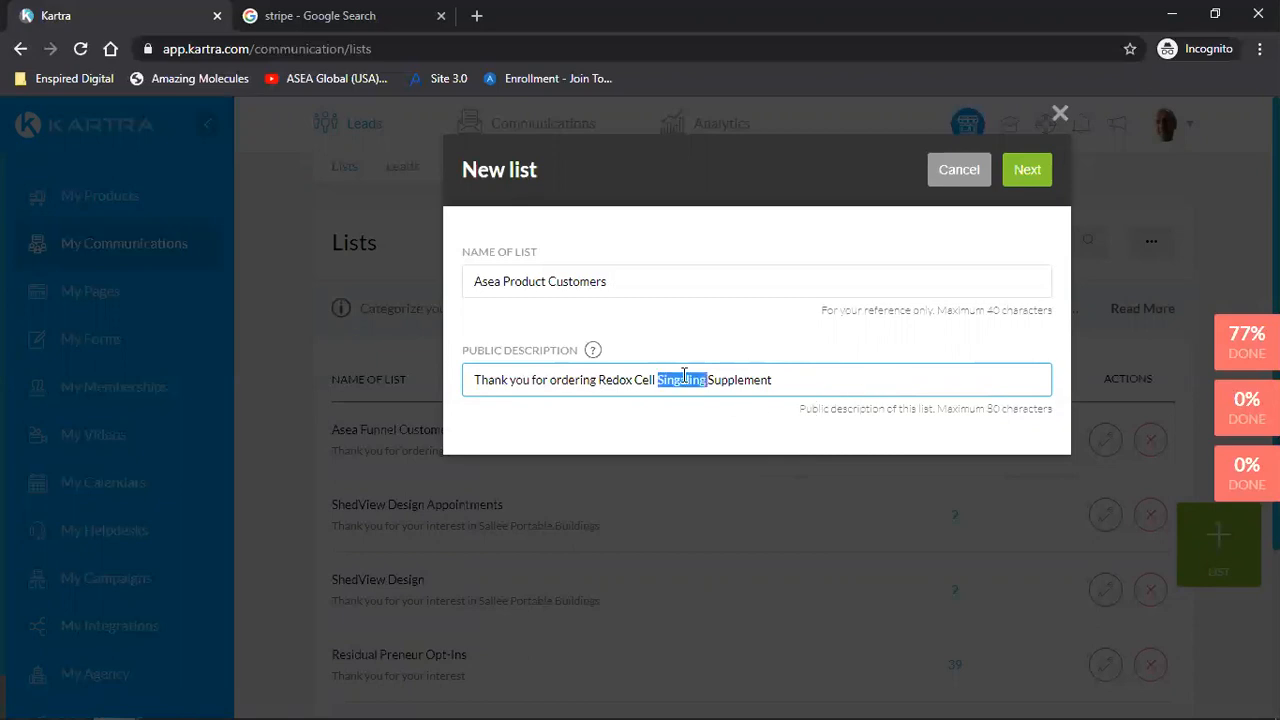
{"action": "right_click", "coordinate": [682, 380]}
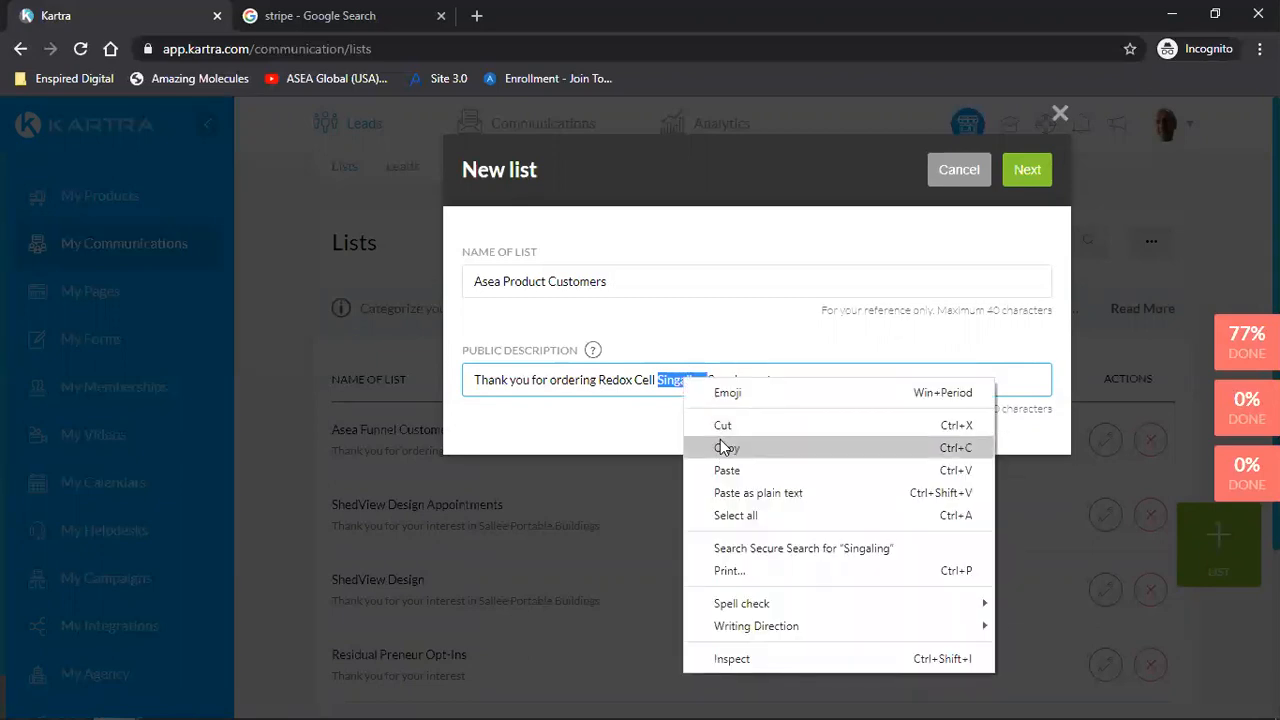
{"action": "left_click", "coordinate": [710, 380]}
{"action": "type", "text": "g"}
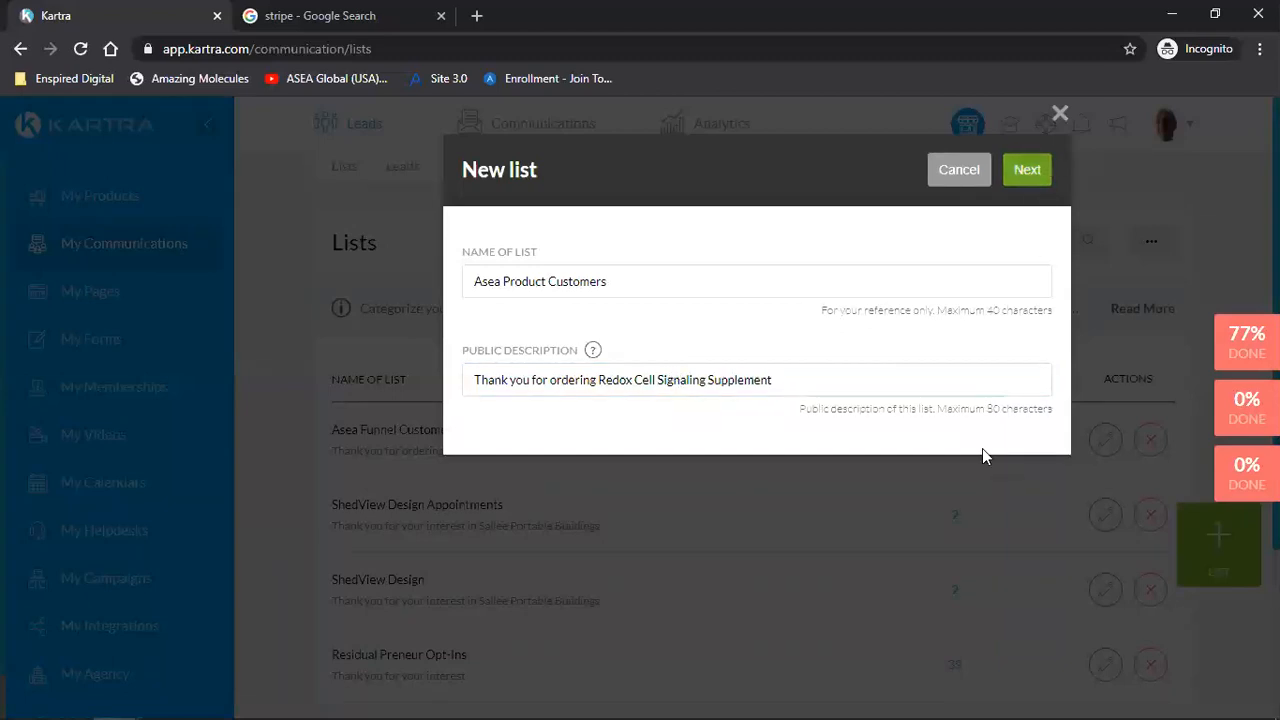
{"action": "left_click", "coordinate": [1026, 168]}
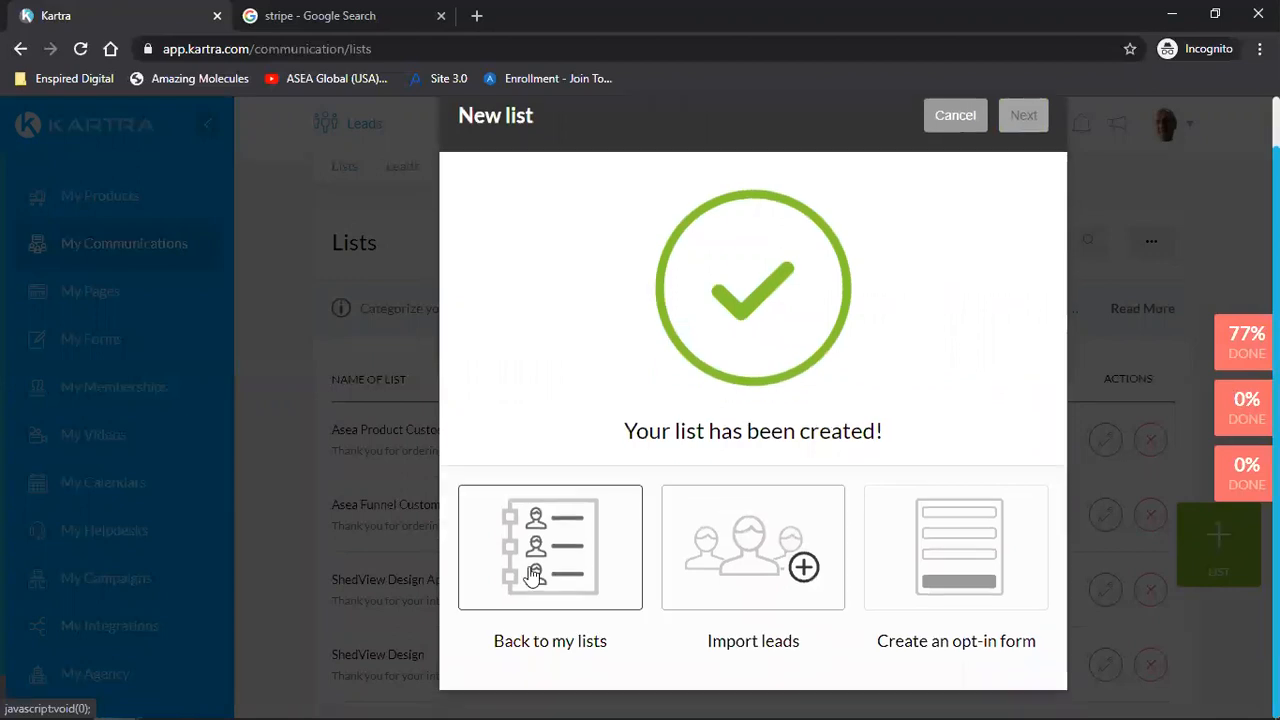
Return to the lists overview, then go to the Sequences page
{"action": "left_click", "coordinate": [550, 548]}
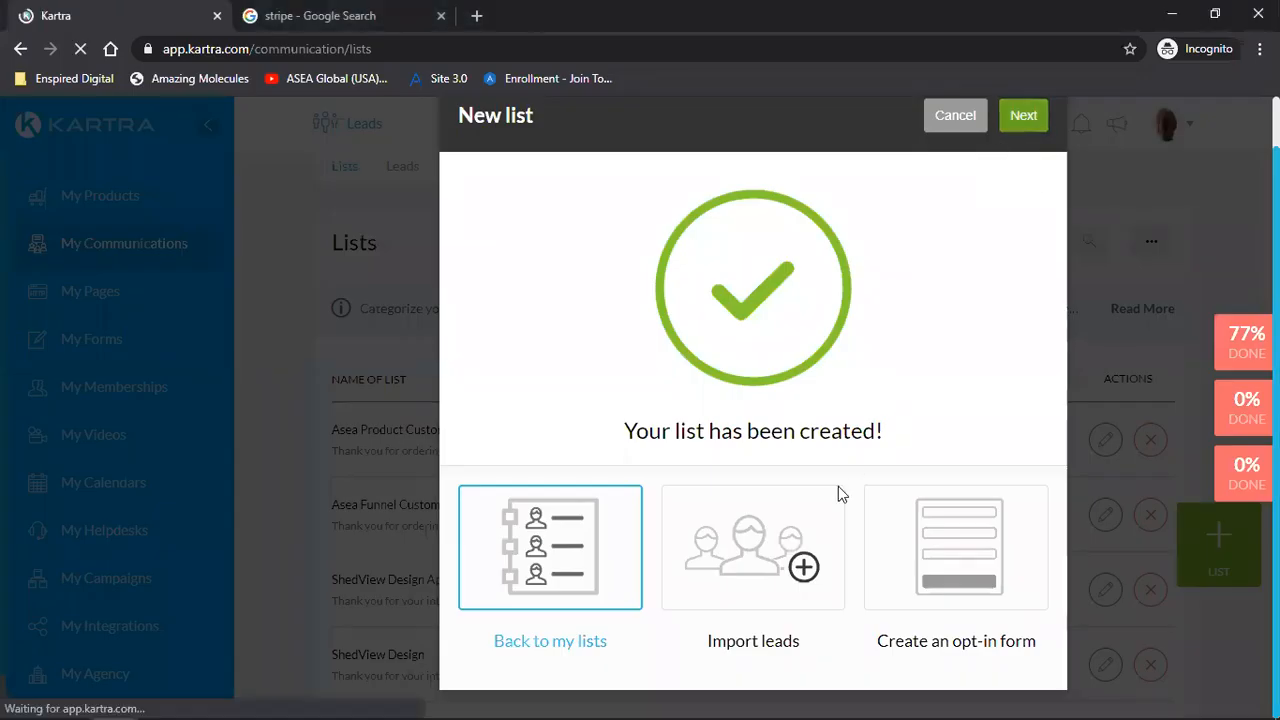
{"action": "left_click", "coordinate": [550, 640]}
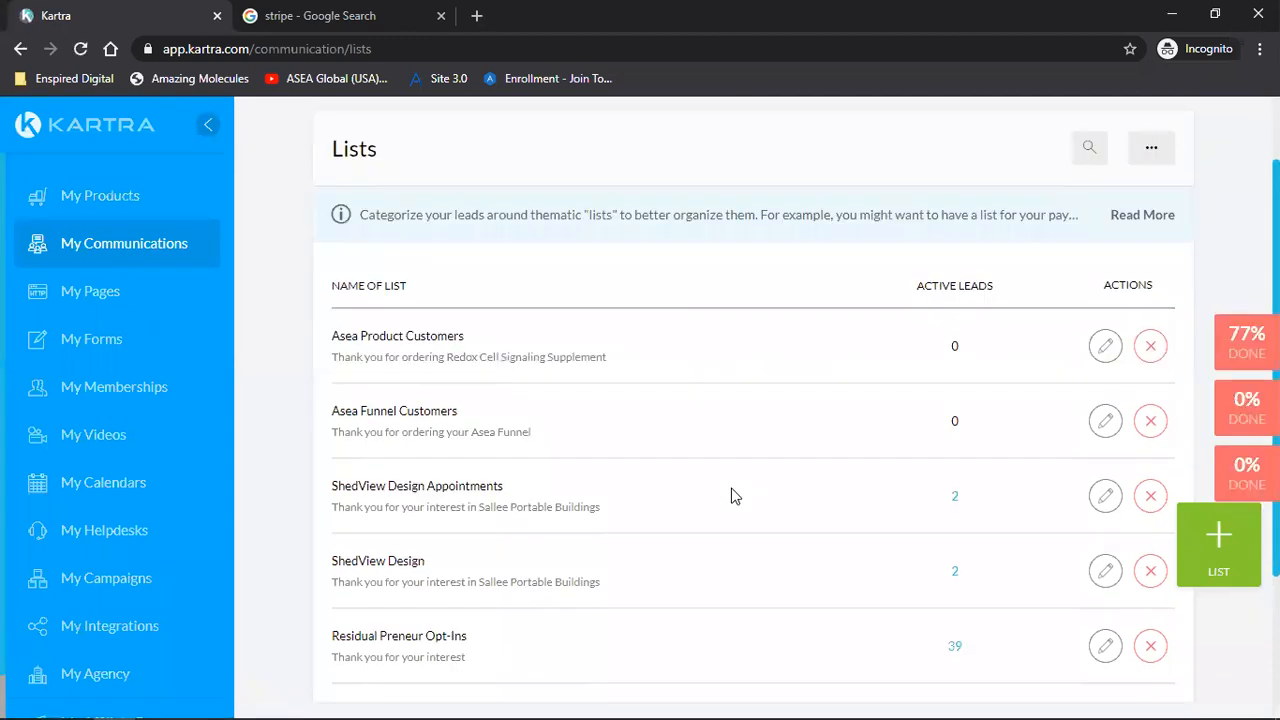
{"action": "mouse_move", "coordinate": [340, 340]}
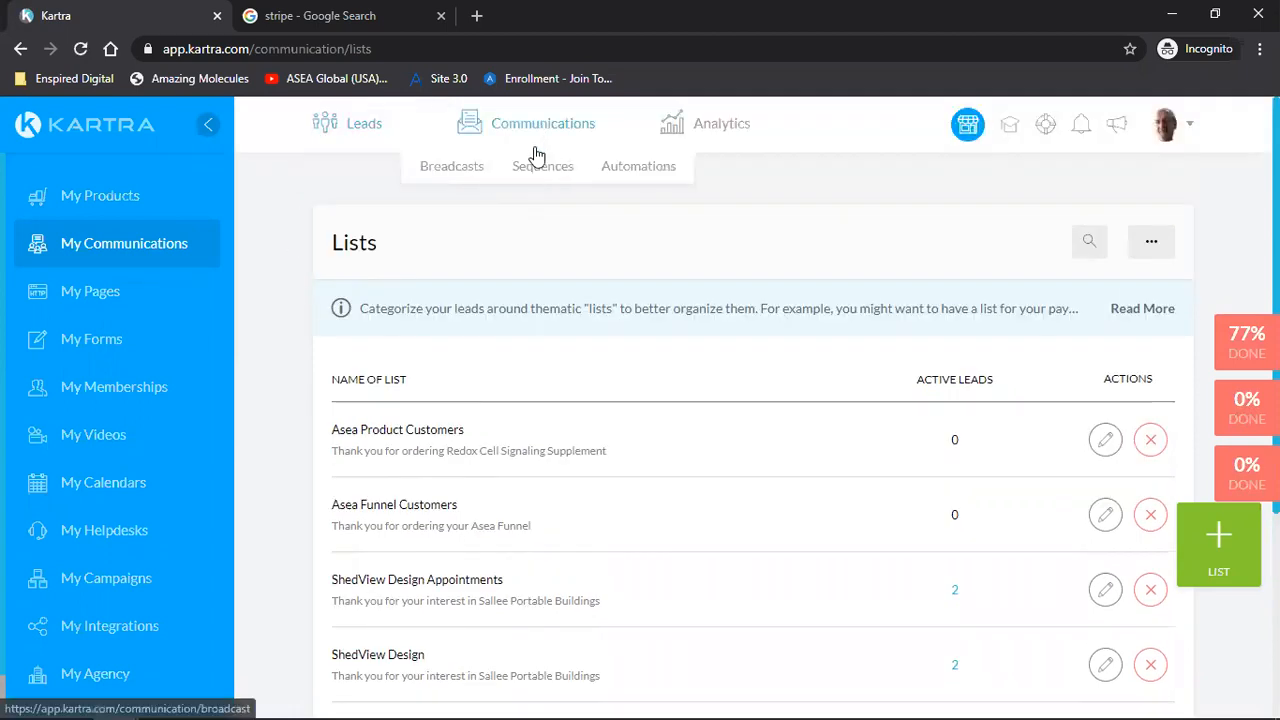
{"action": "left_click", "coordinate": [542, 166]}
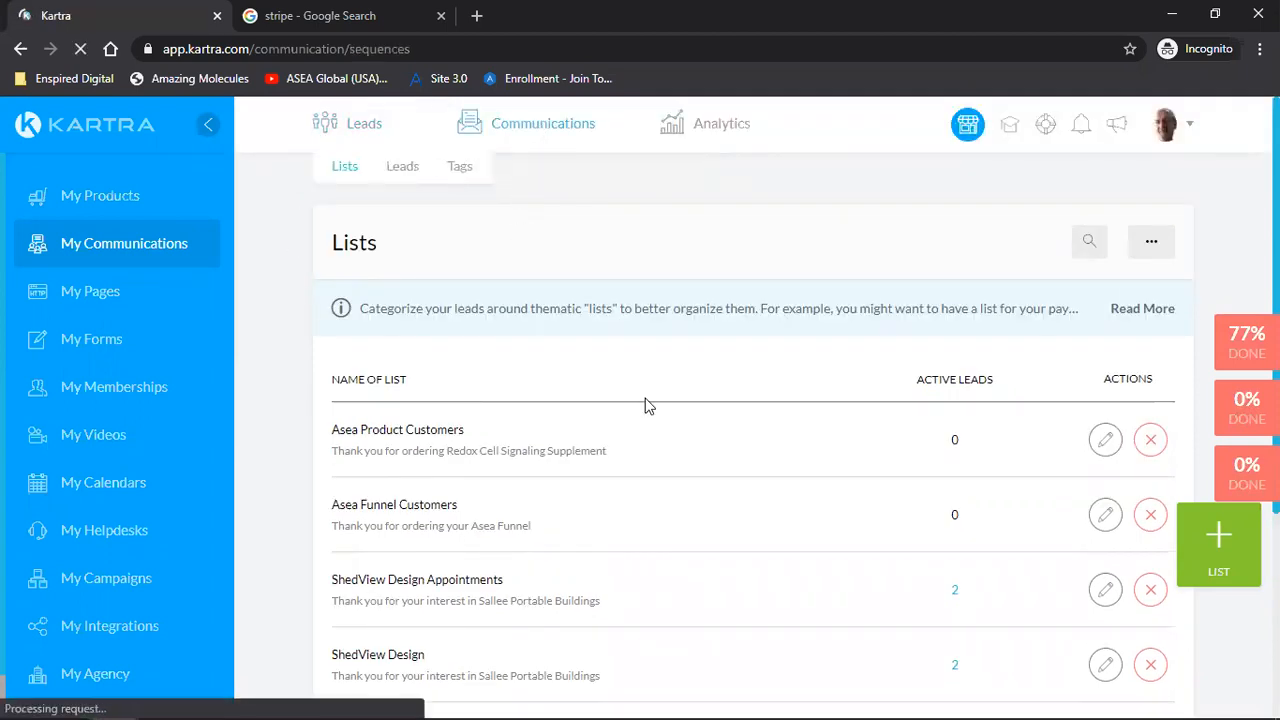
{"action": "left_click", "coordinate": [542, 166]}
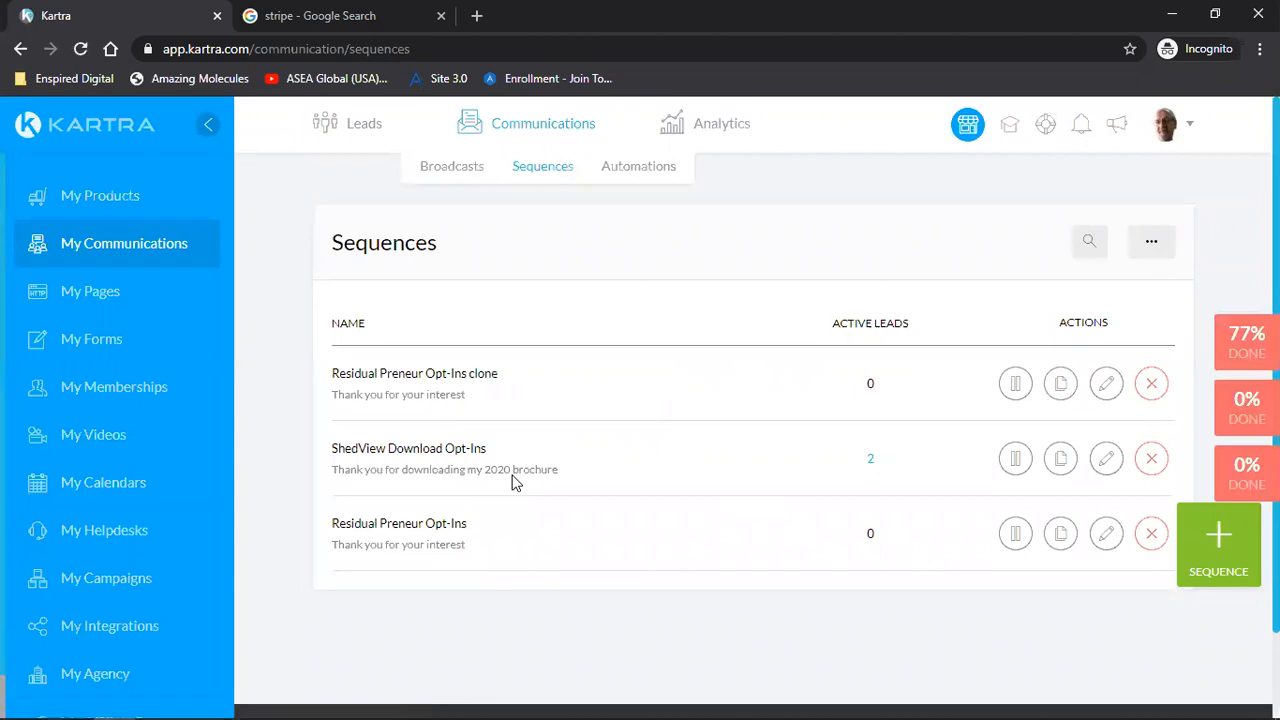
{"action": "mouse_move", "coordinate": [280, 340]}
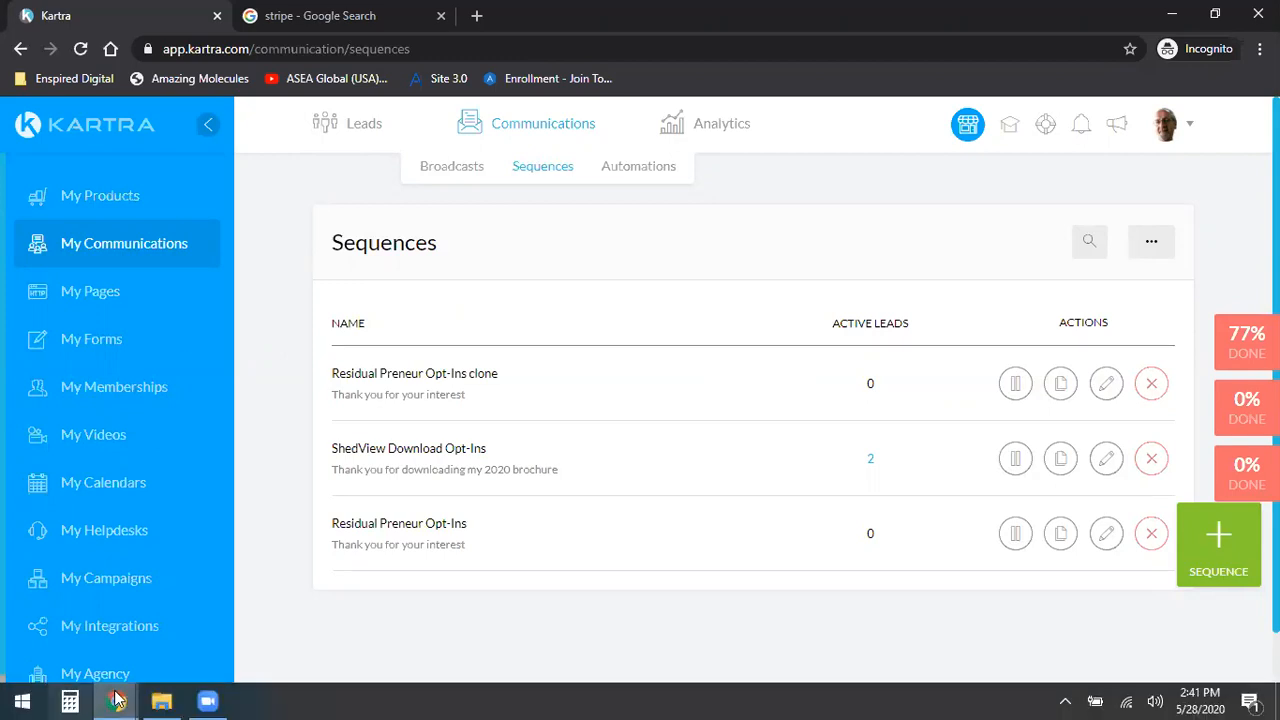
{"action": "mouse_move", "coordinate": [116, 698]}
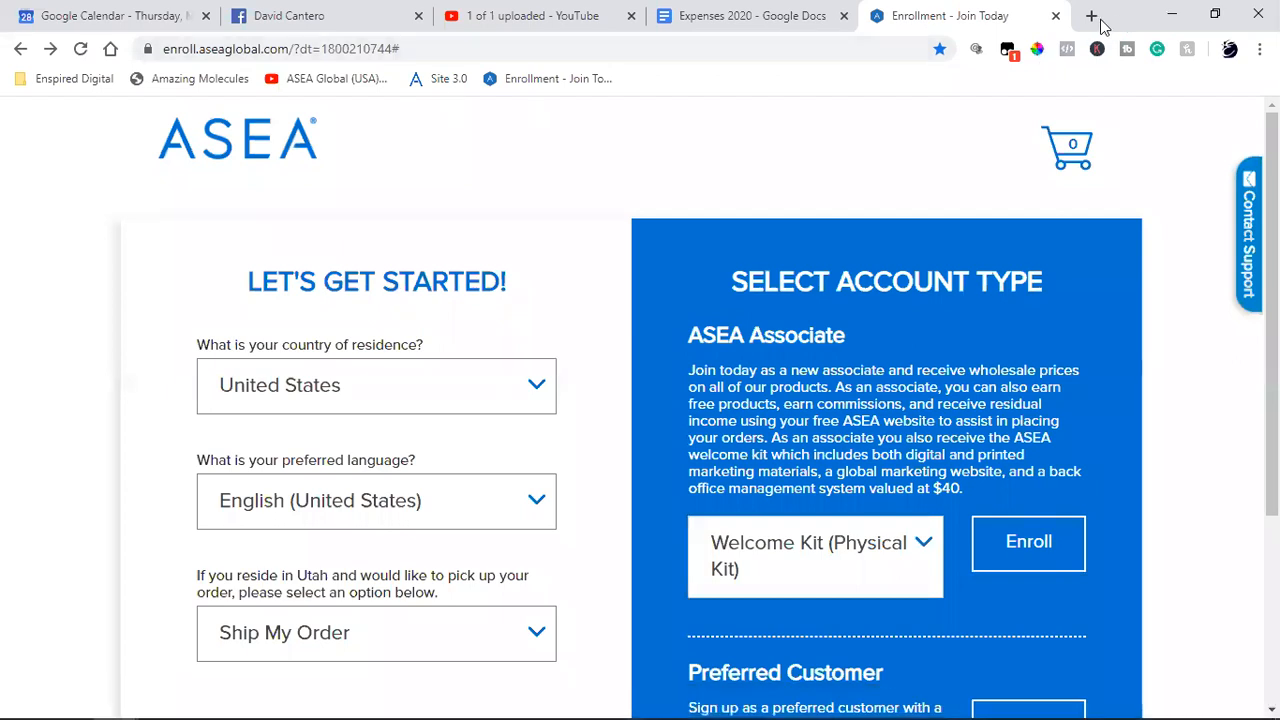
Load the Enspired Digital Strategy Call booking calendar and switch it to Central Time
{"action": "left_click", "coordinate": [1086, 16]}
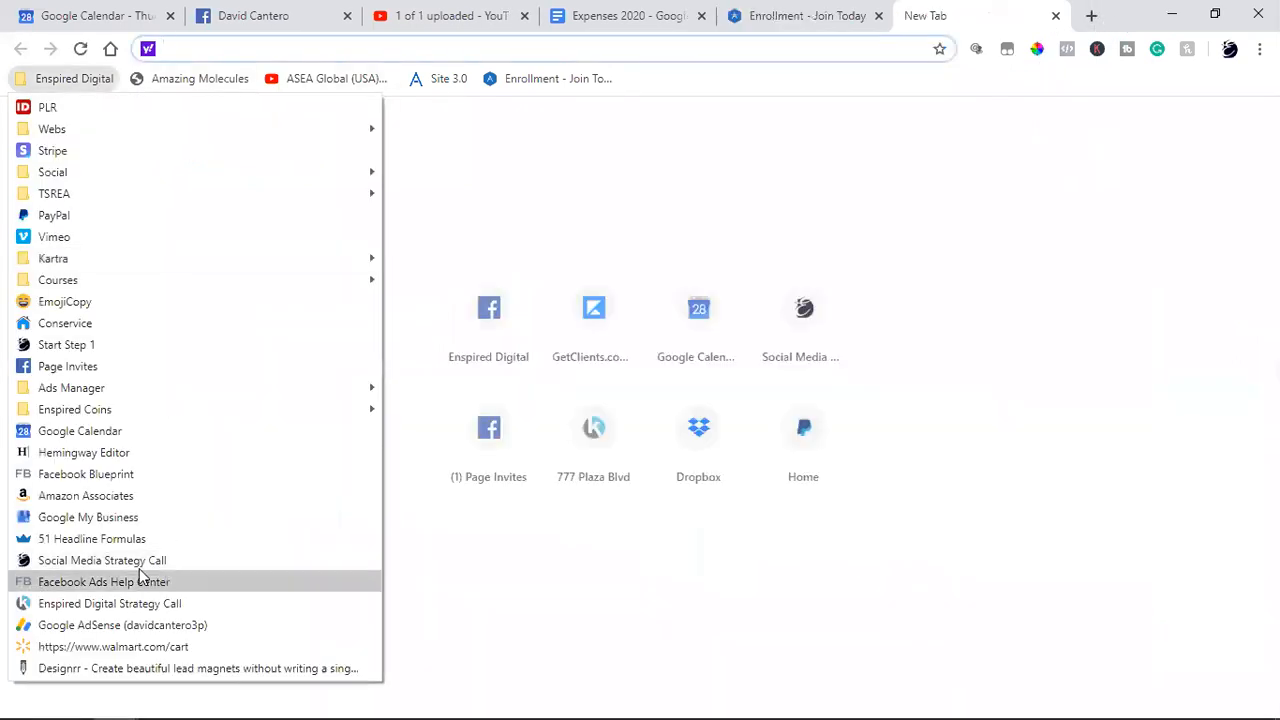
{"action": "mouse_move", "coordinate": [104, 604]}
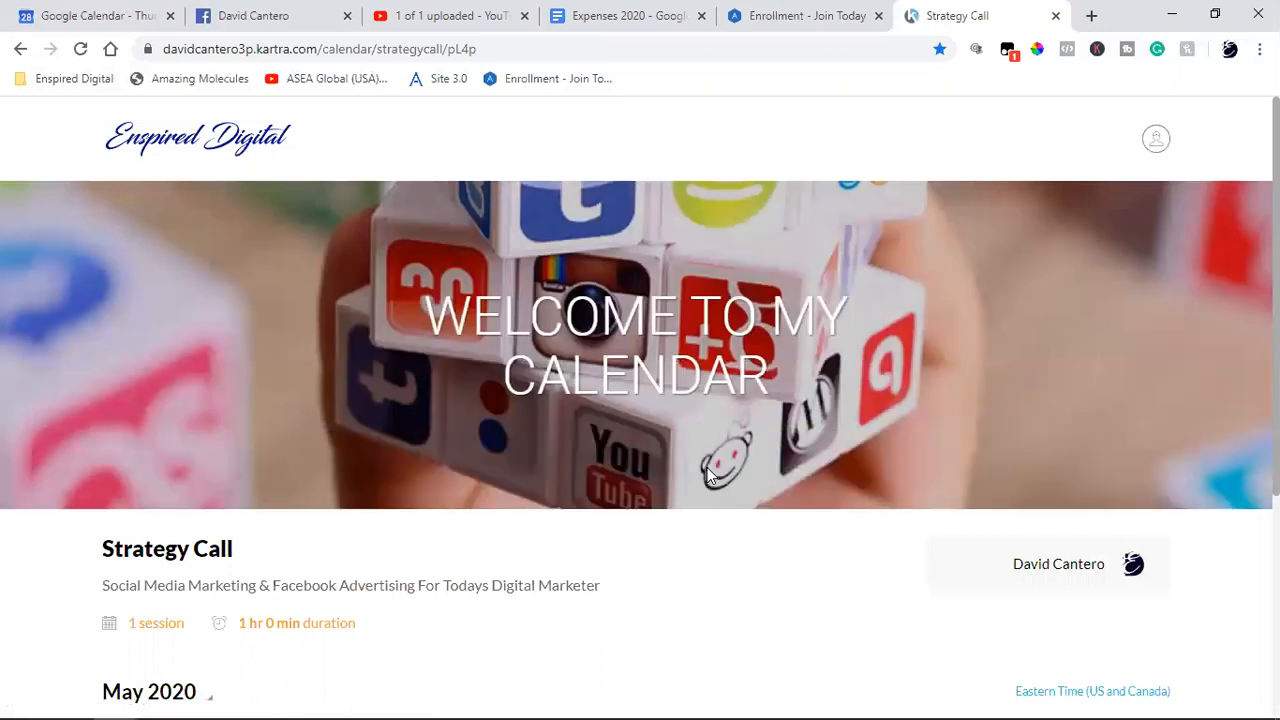
{"action": "scroll", "scroll_direction": "down", "scroll_amount": 3}
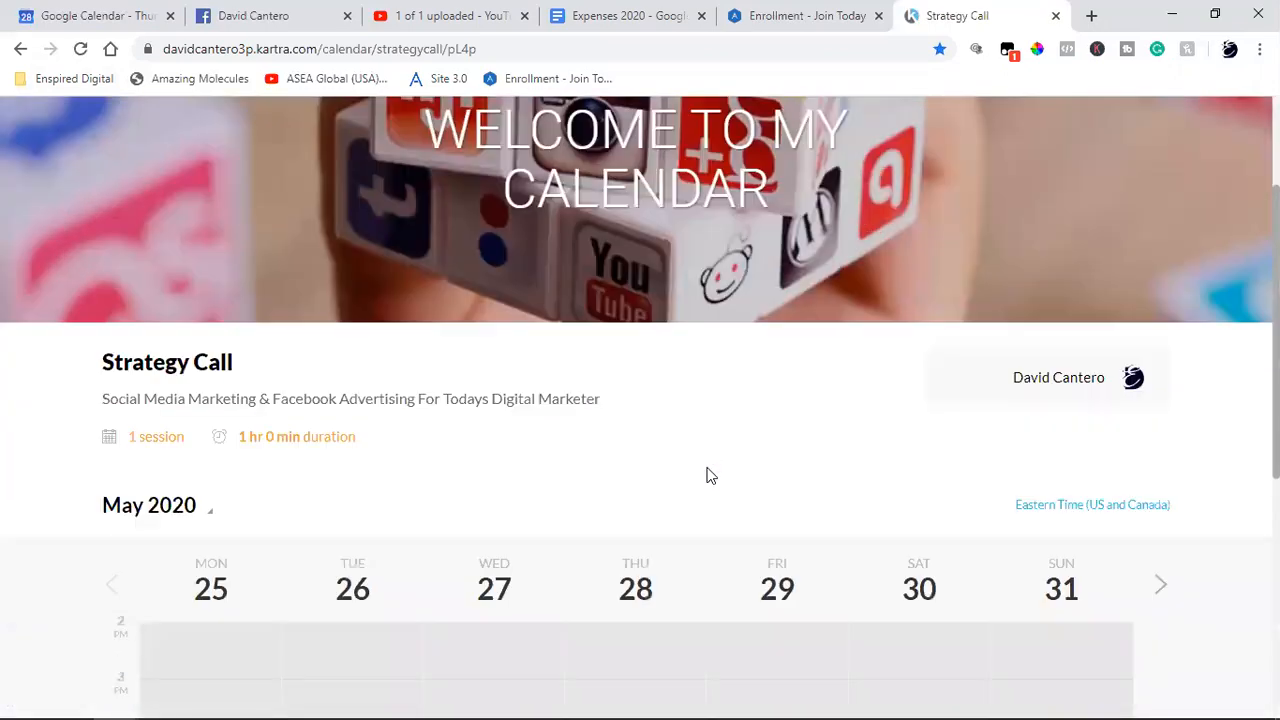
{"action": "mouse_move", "coordinate": [1090, 510]}
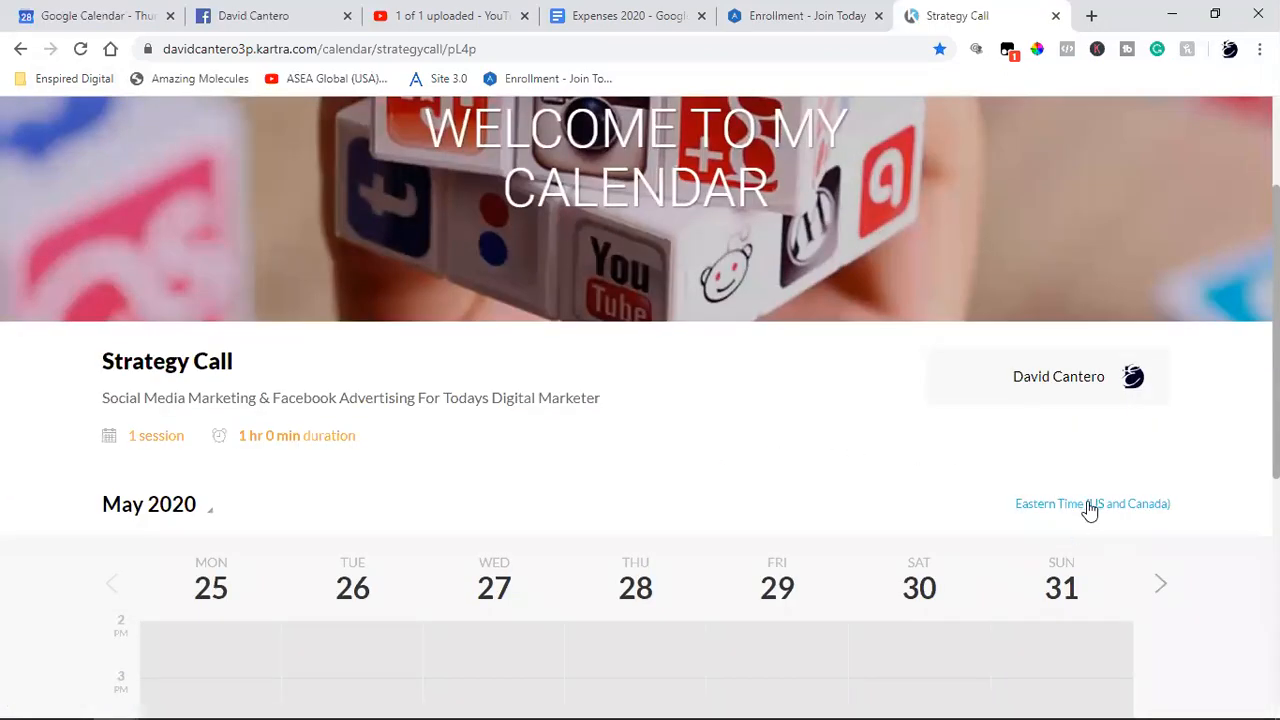
{"action": "left_click", "coordinate": [1092, 504]}
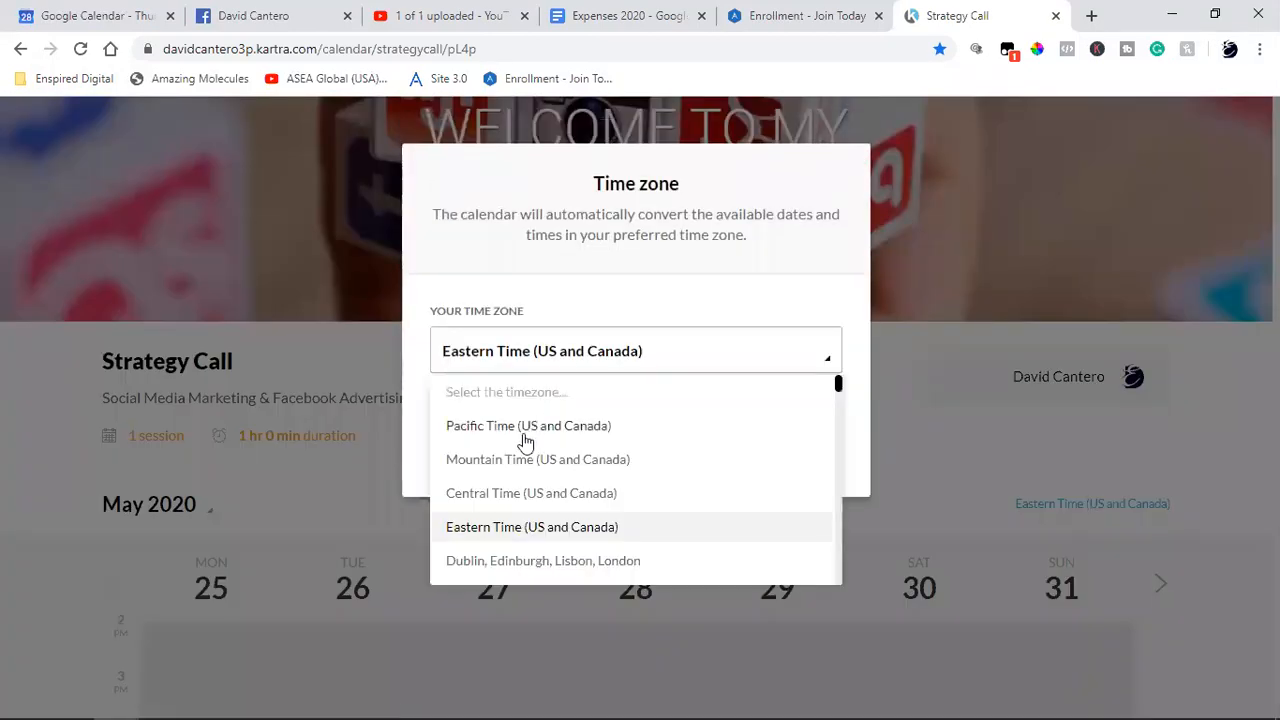
{"action": "left_click", "coordinate": [532, 492]}
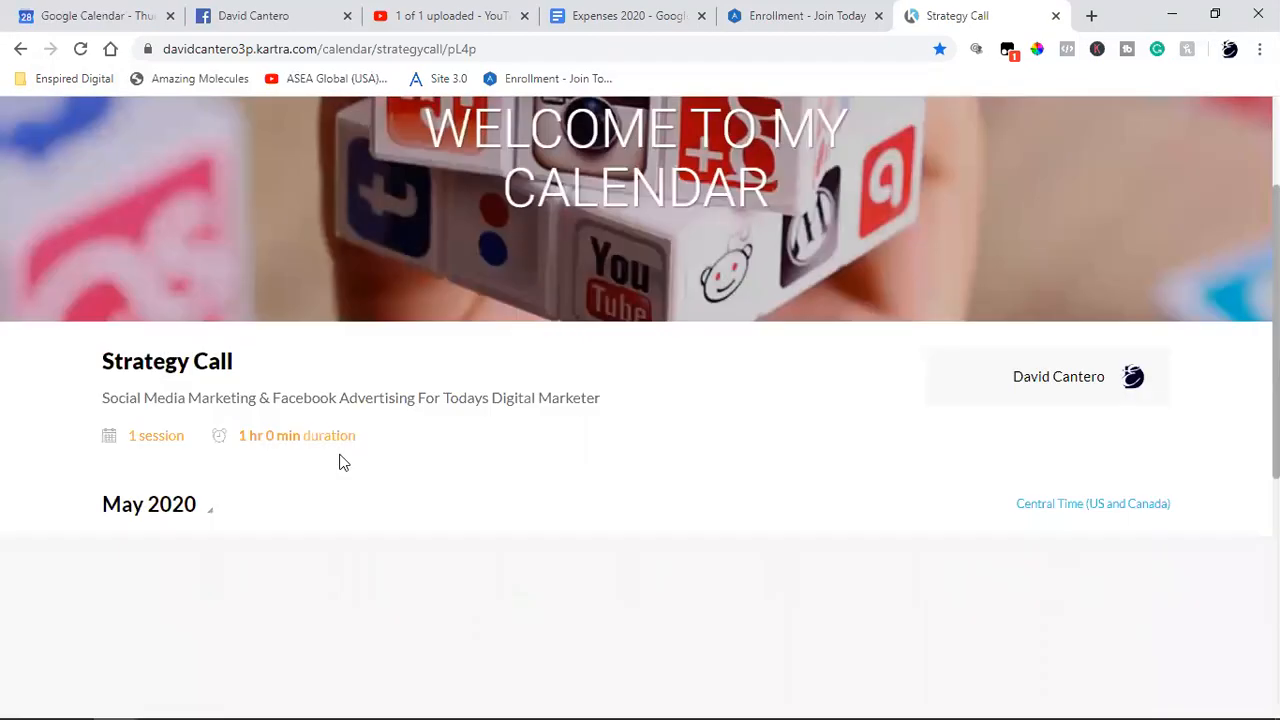
View the following week's dates and select the booking page's web address
{"action": "scroll", "scroll_direction": "down", "scroll_amount": 3}
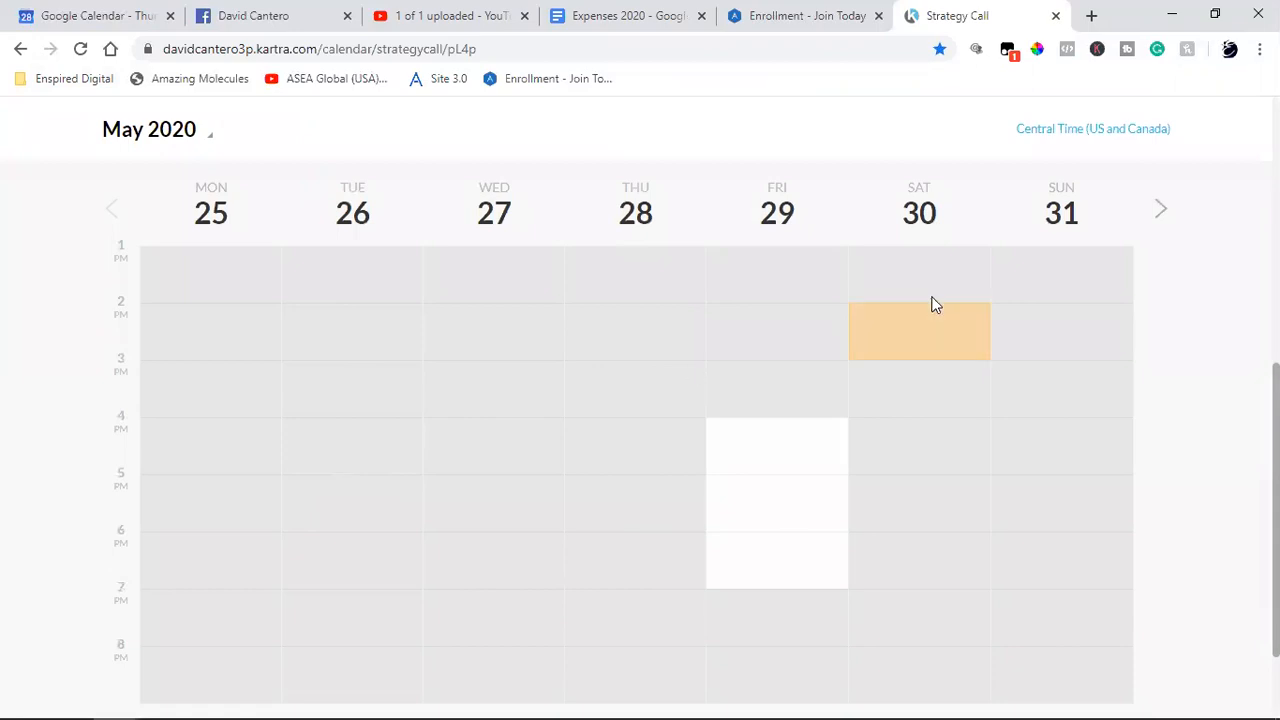
{"action": "left_click", "coordinate": [1160, 208]}
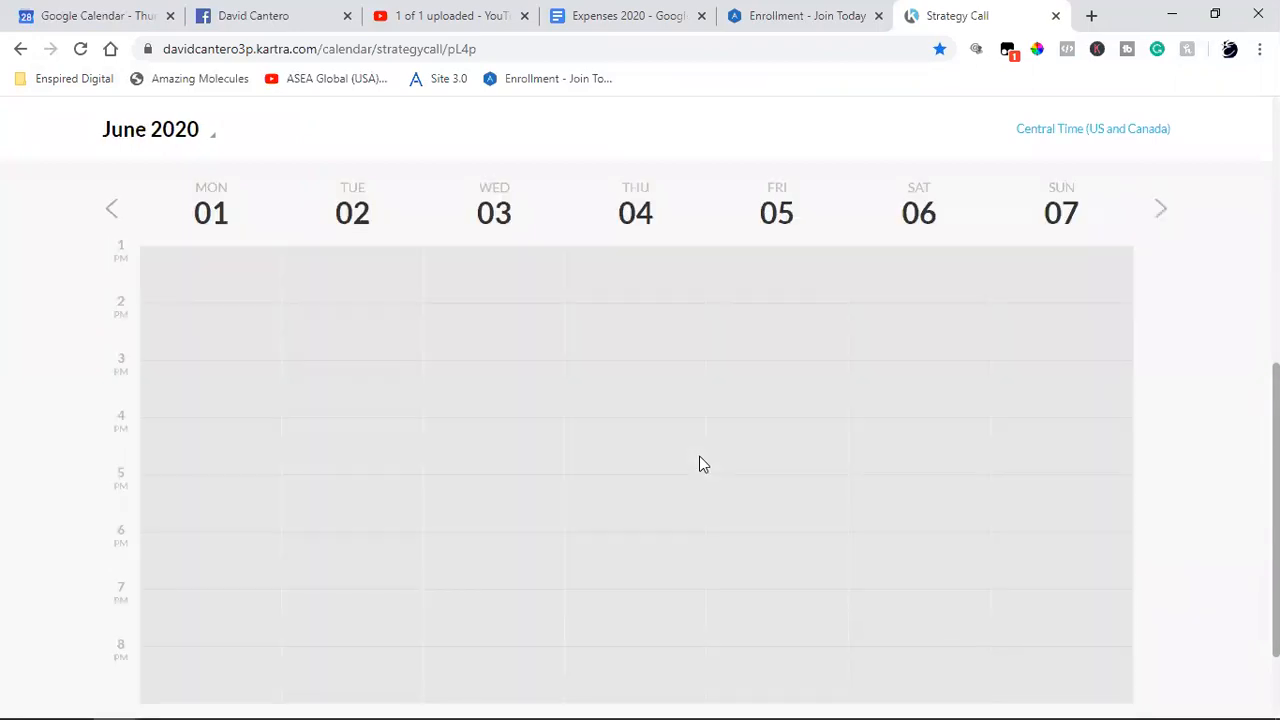
{"action": "scroll", "scroll_direction": "up", "scroll_amount": 3}
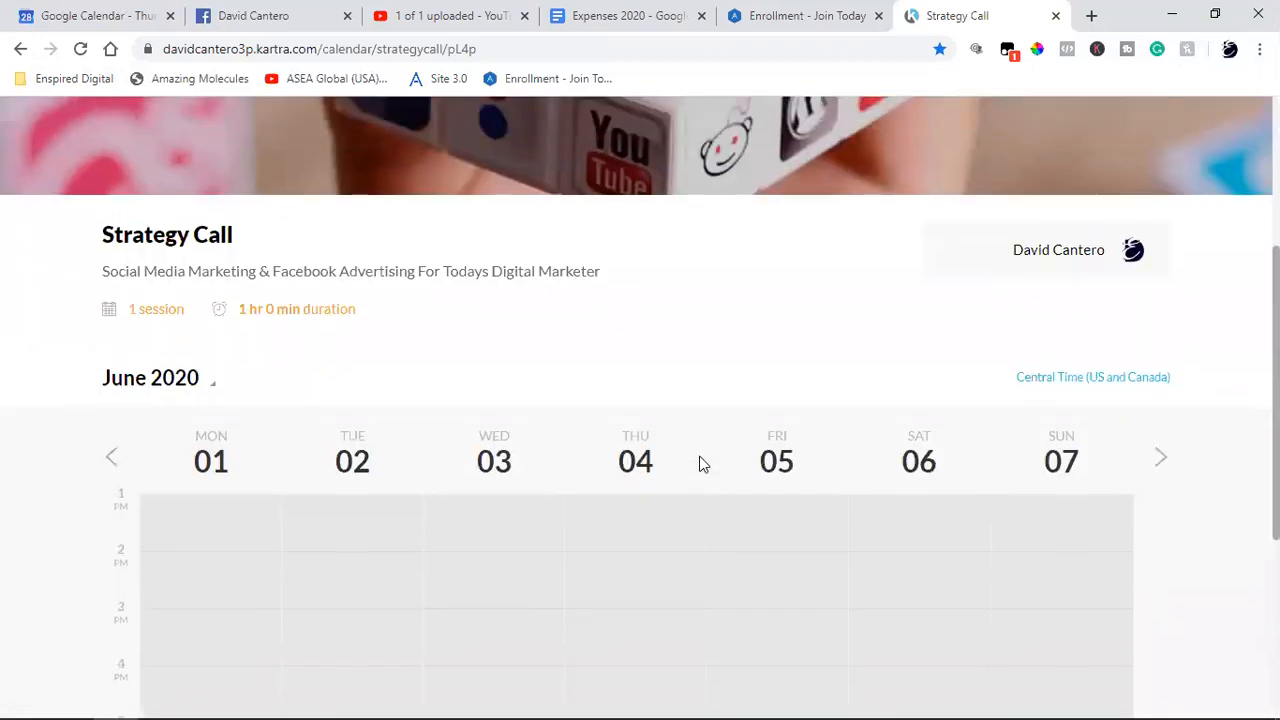
{"action": "left_click", "coordinate": [340, 48]}
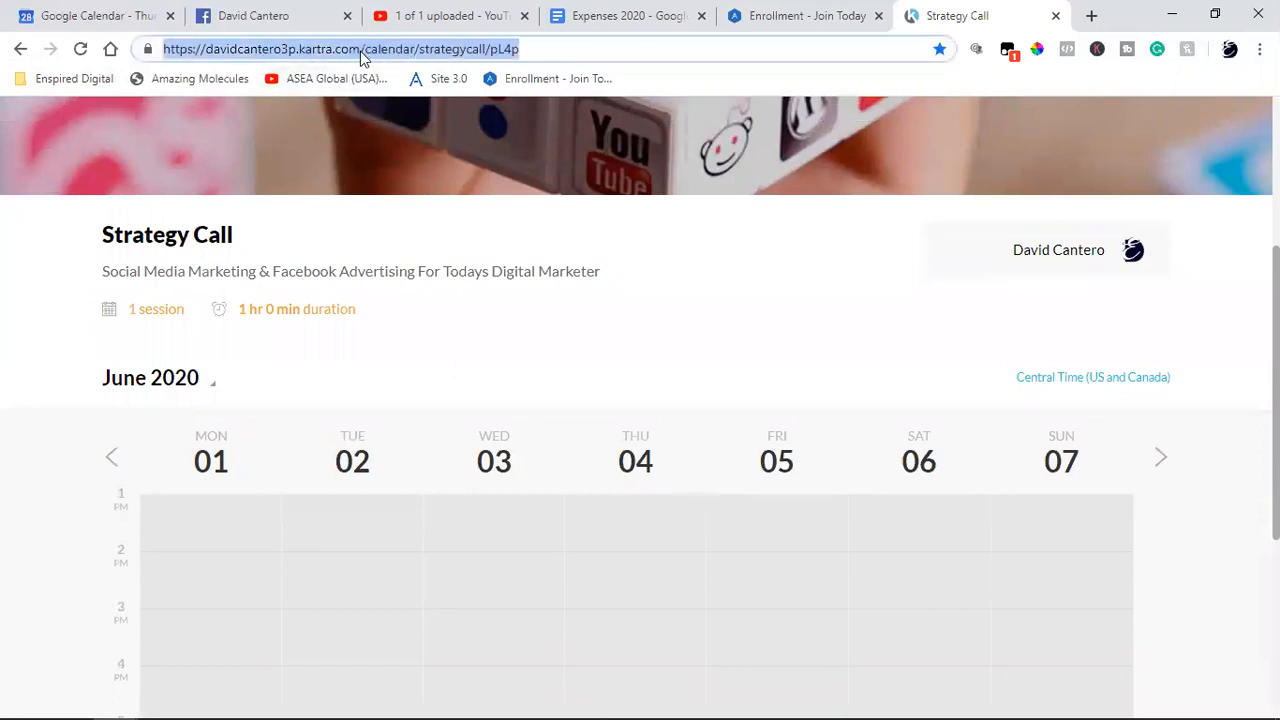
{"action": "mouse_move", "coordinate": [1046, 18]}
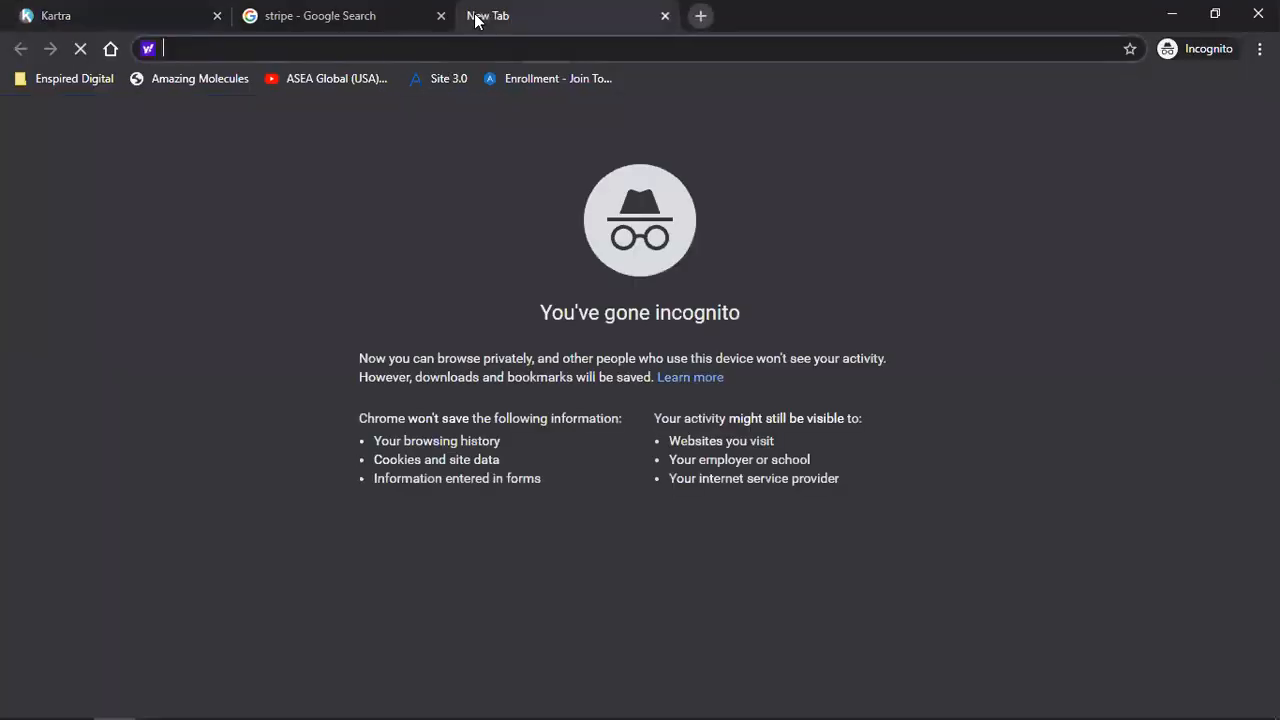
Load the strategycall calendar URL in the private window and confirm Central Time for it
{"action": "type", "text": "davidcantero3p.kartra.com/calendar/strategycall/pL4p"}
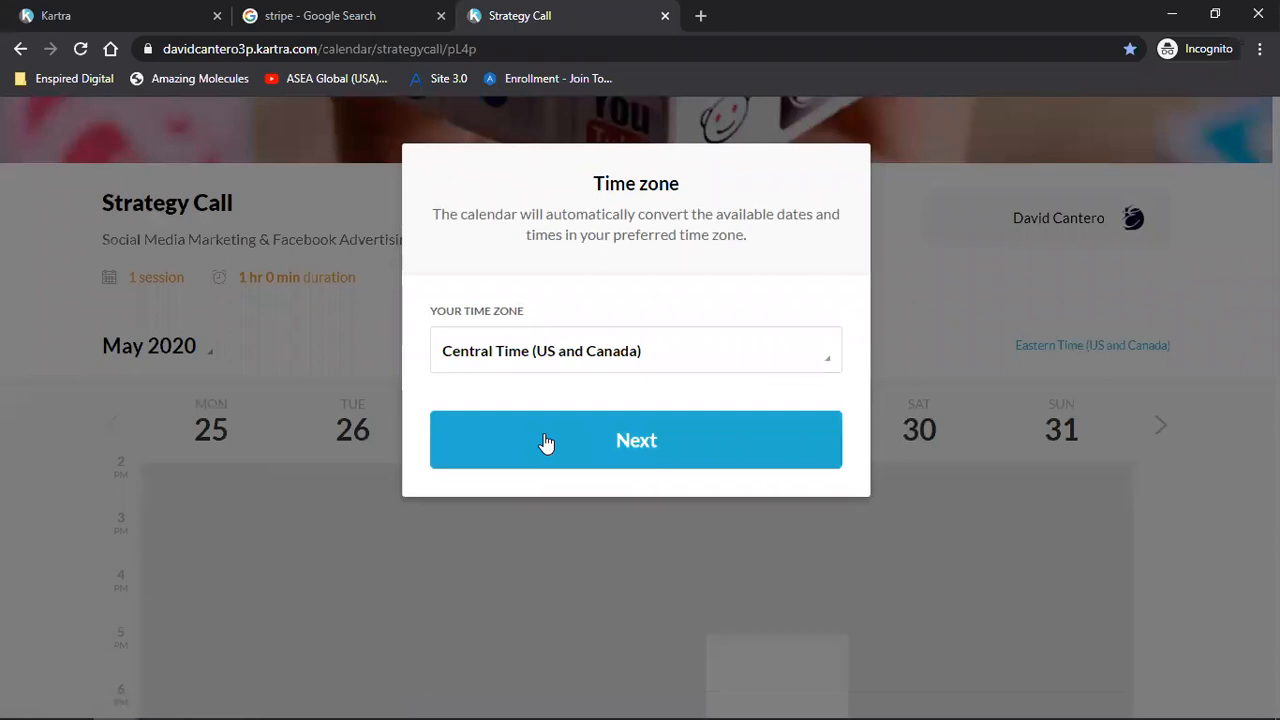
{"action": "left_click", "coordinate": [636, 440]}
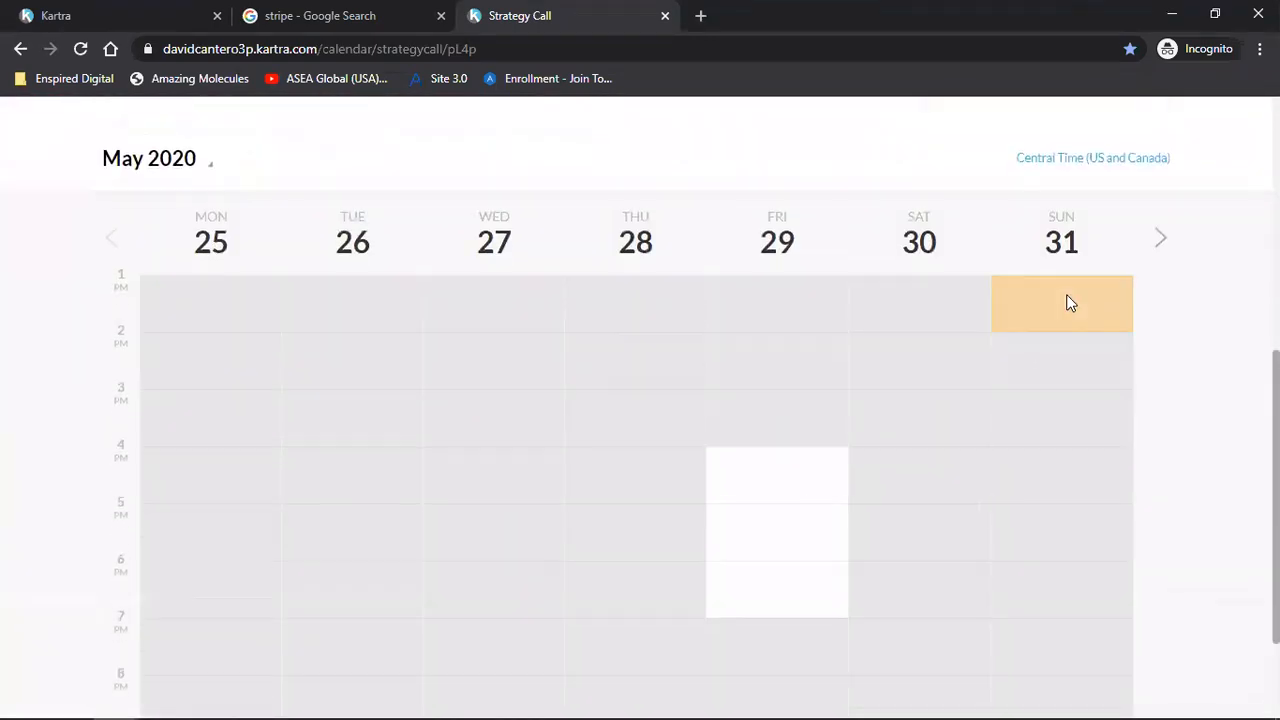
{"action": "left_click", "coordinate": [1160, 238]}
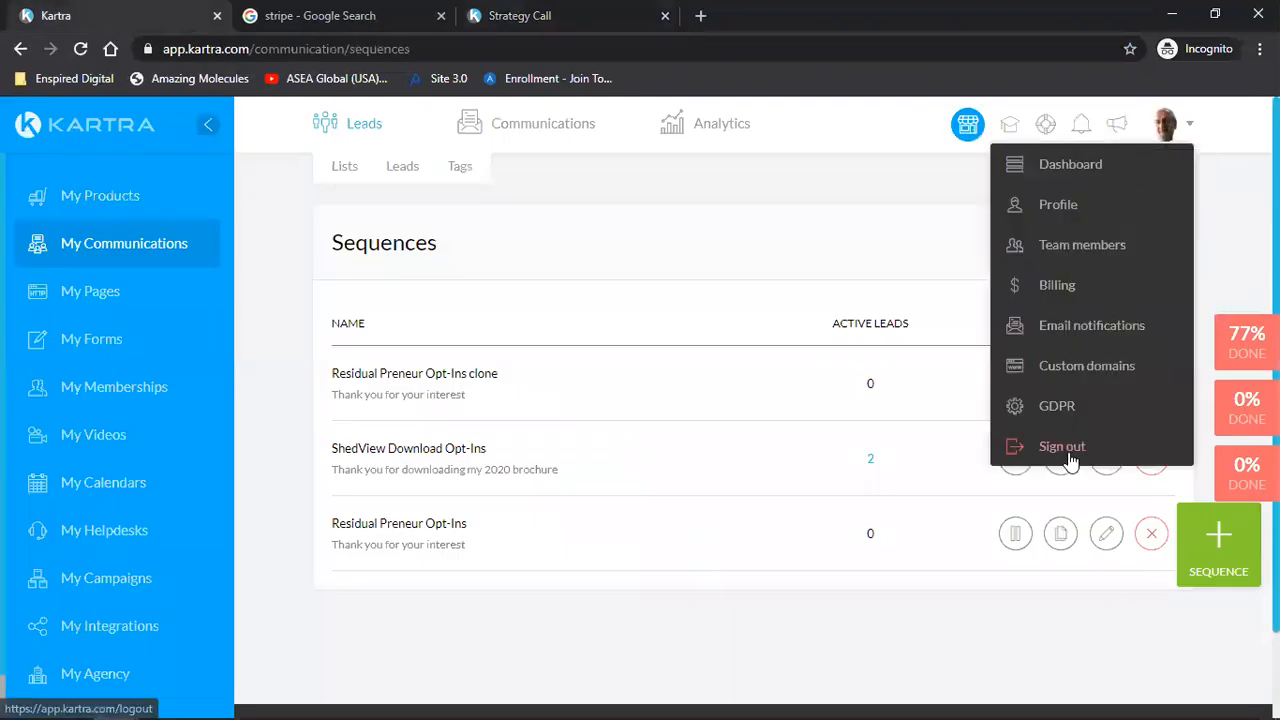
Sign out of Kartra, log back in and go to the calendars list
{"action": "left_click", "coordinate": [1062, 446]}
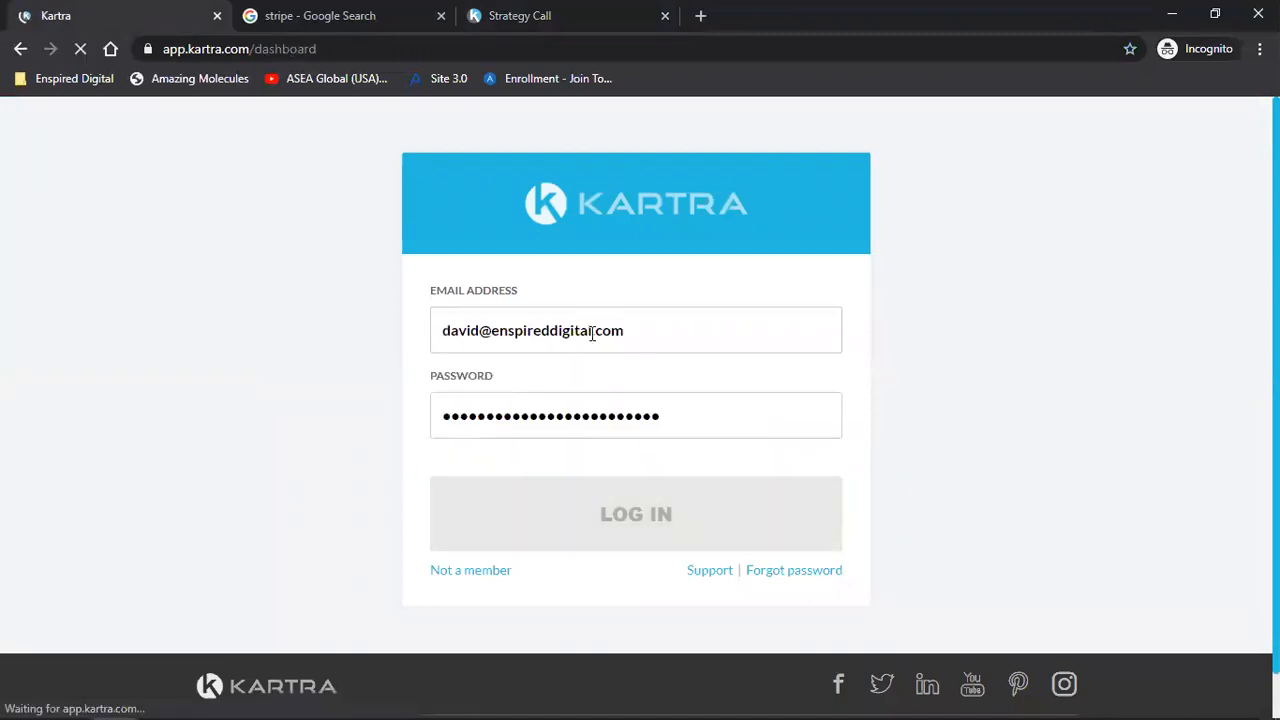
{"action": "left_click", "coordinate": [636, 512]}
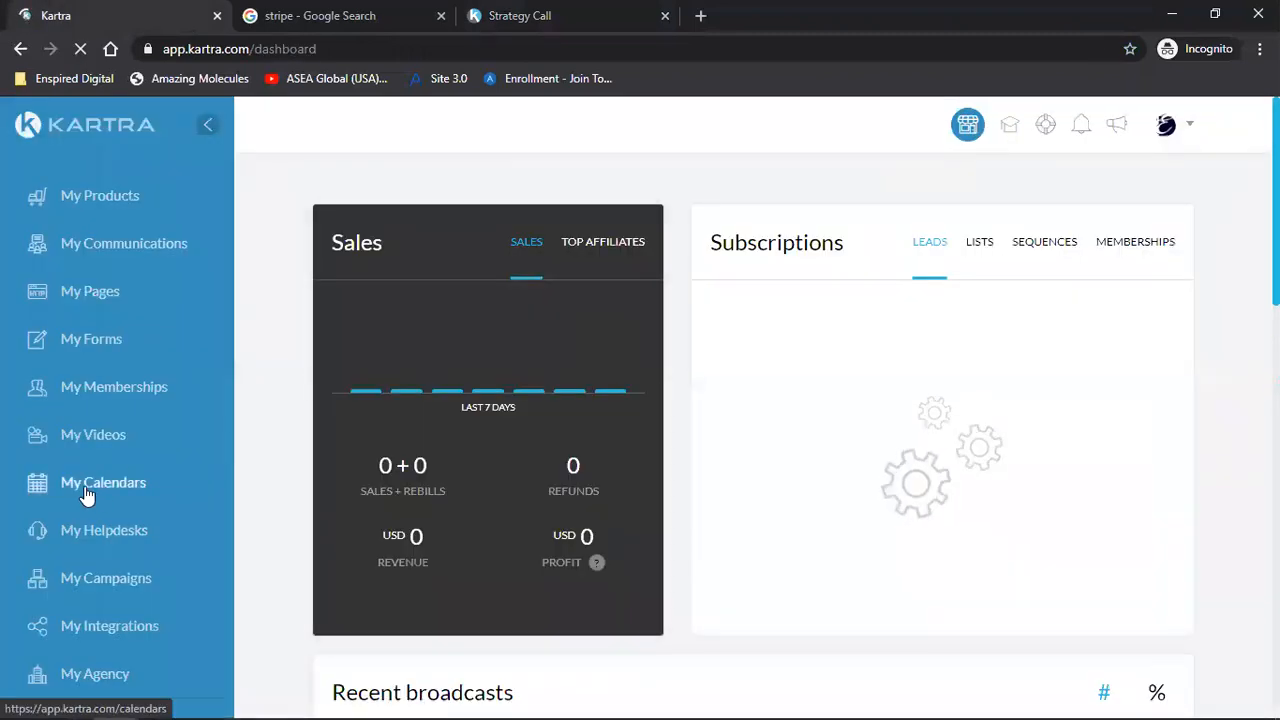
{"action": "left_click", "coordinate": [104, 482]}
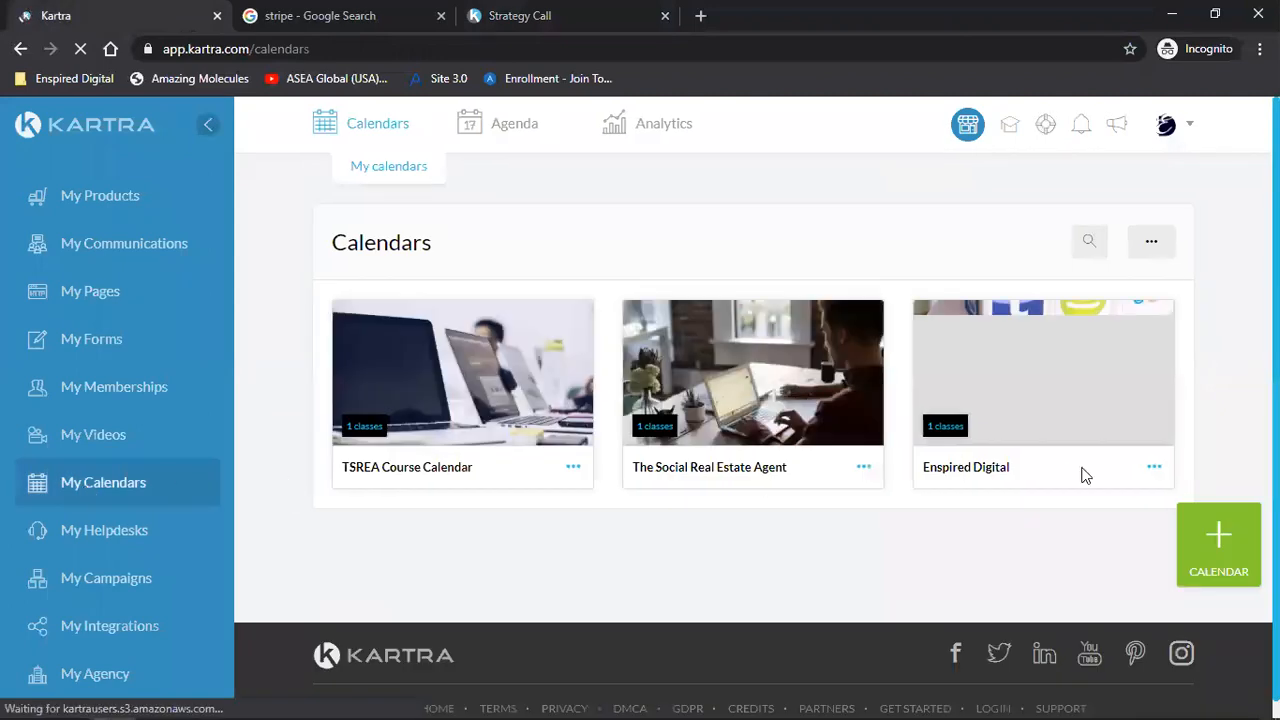
Start editing the Enspired Digital calendar, keeping its name
{"action": "left_click", "coordinate": [1154, 466]}
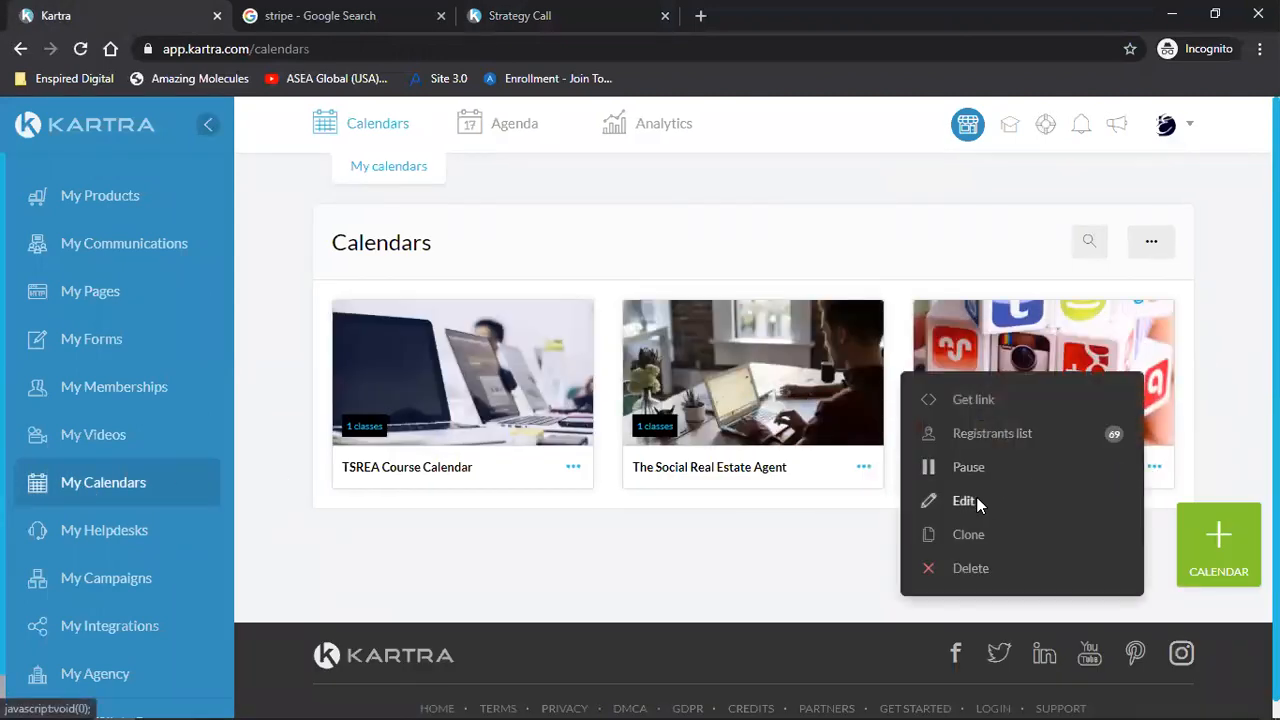
{"action": "left_click", "coordinate": [964, 500]}
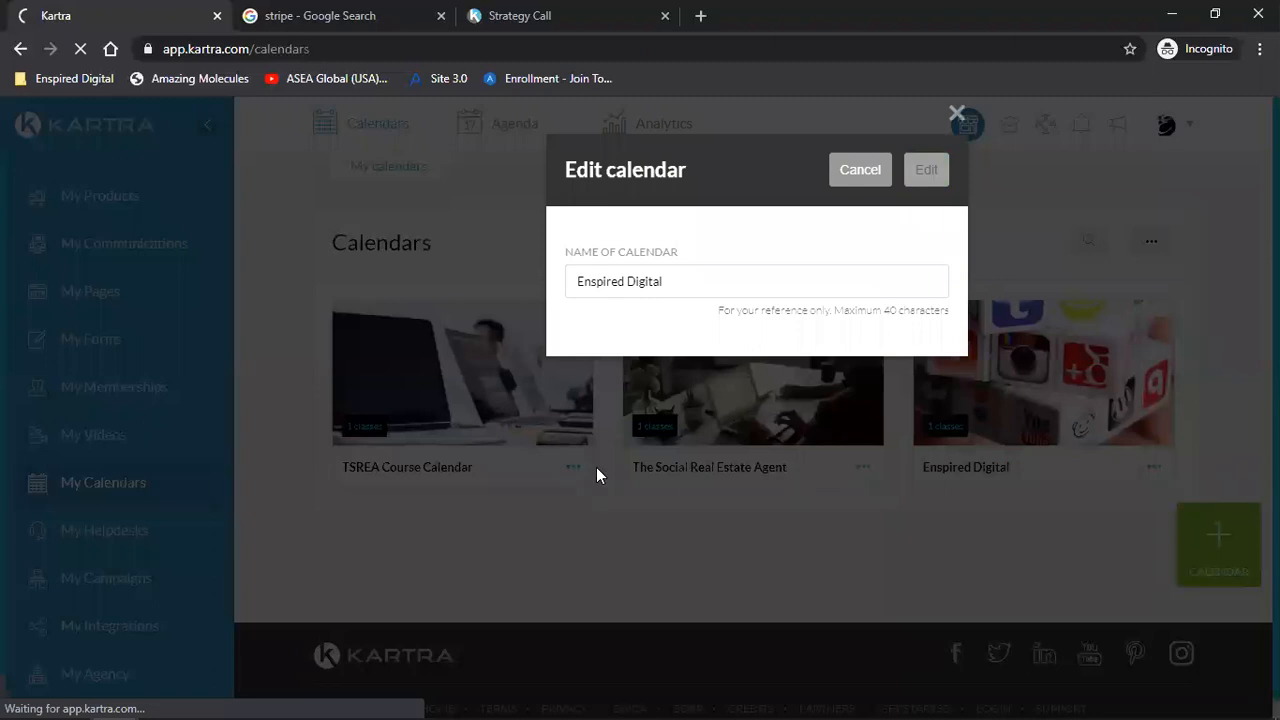
{"action": "left_click", "coordinate": [924, 168]}
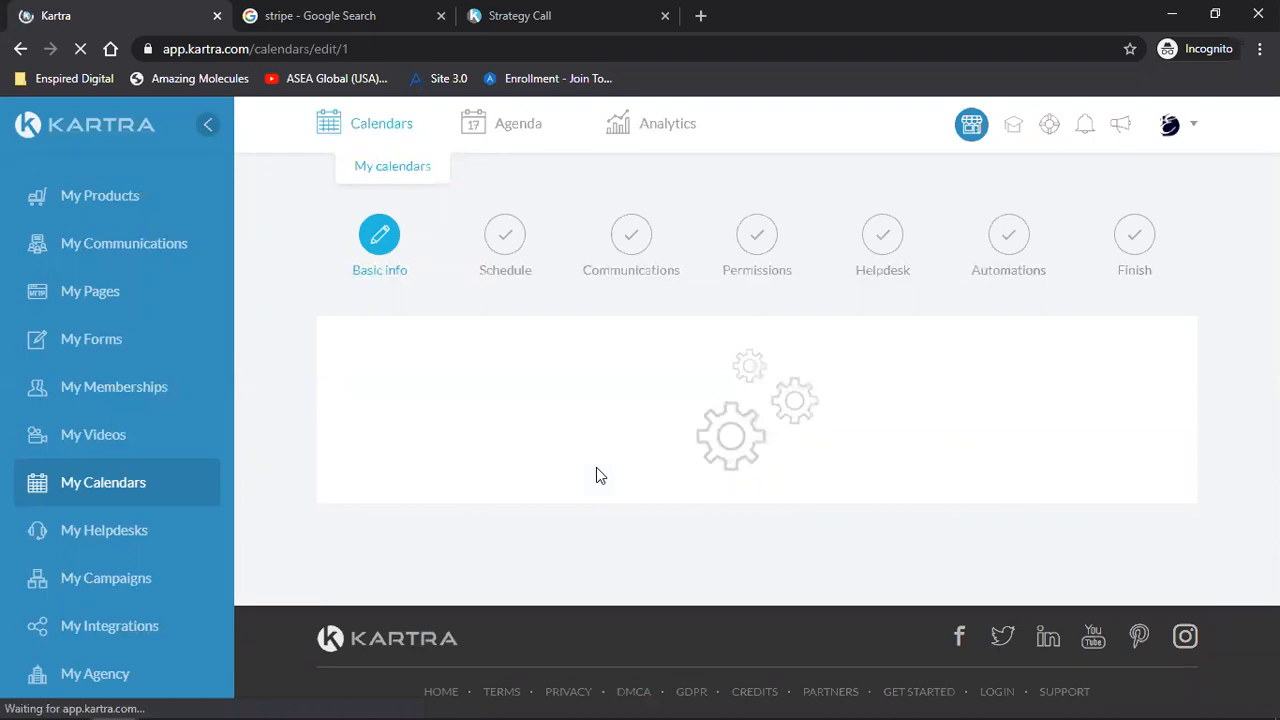
{"action": "mouse_move", "coordinate": [1084, 486]}
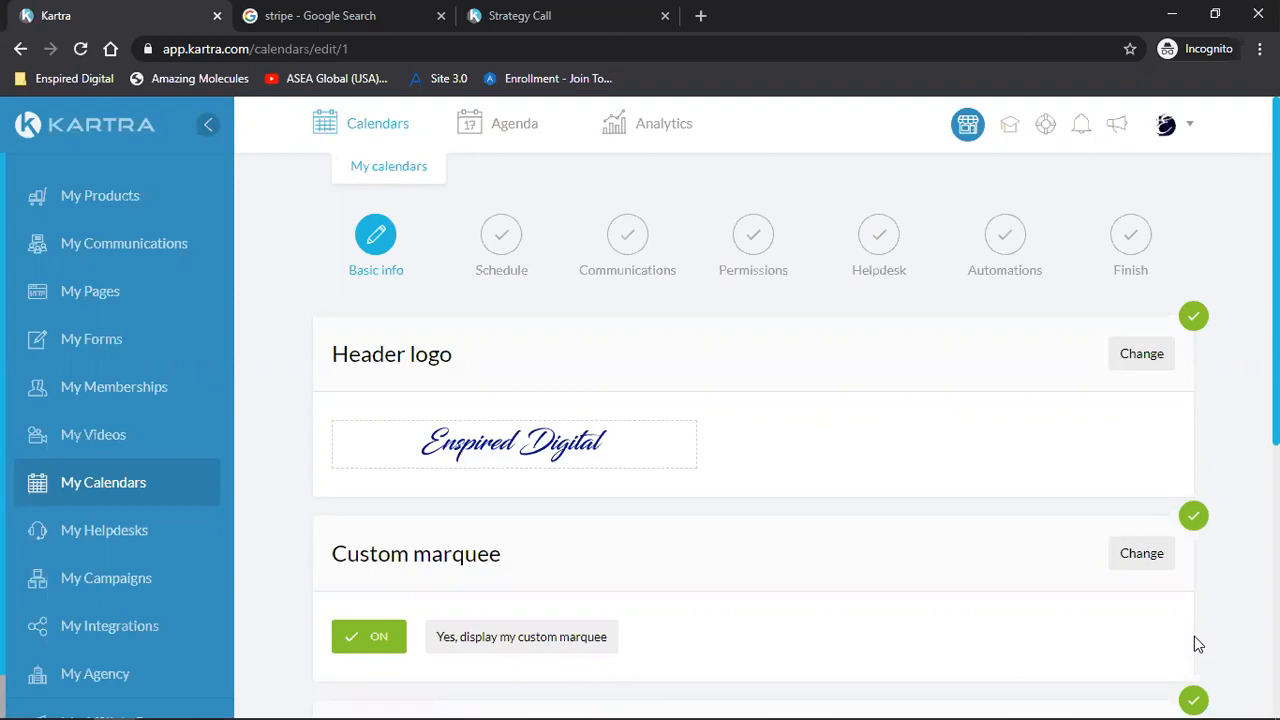
{"action": "mouse_move", "coordinate": [340, 482]}
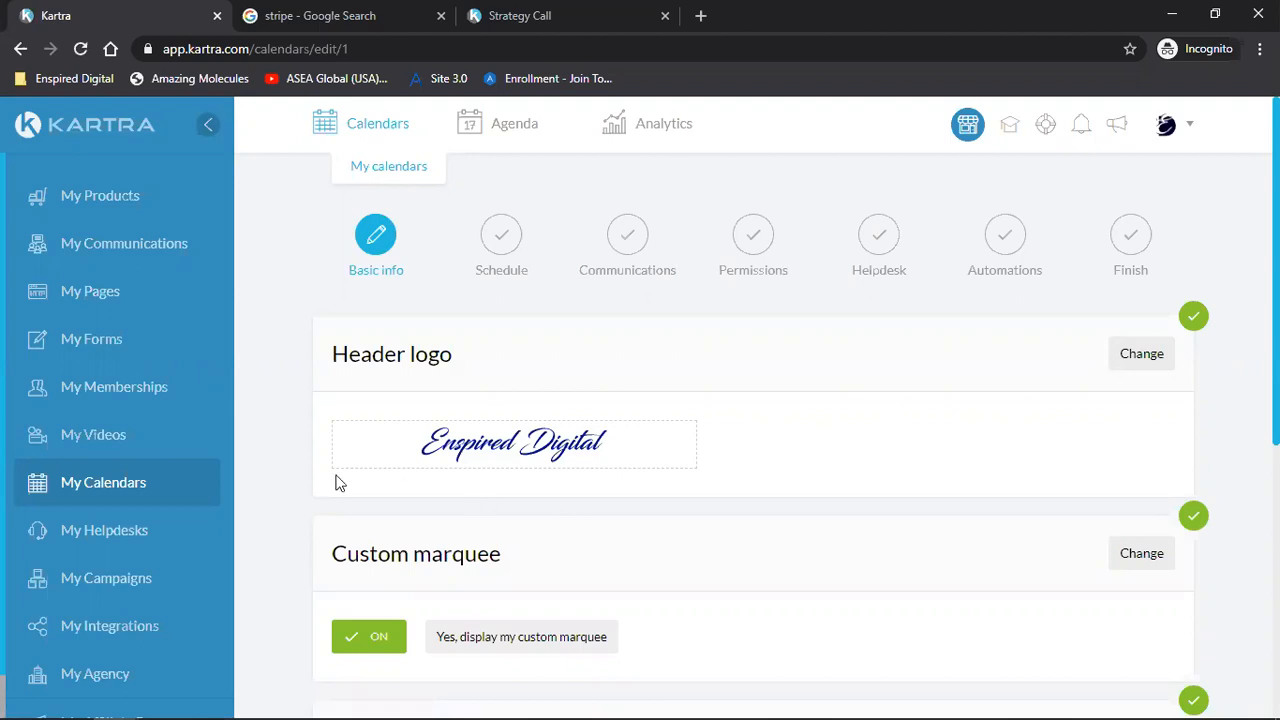
{"action": "scroll", "scroll_direction": "down", "scroll_amount": 3}
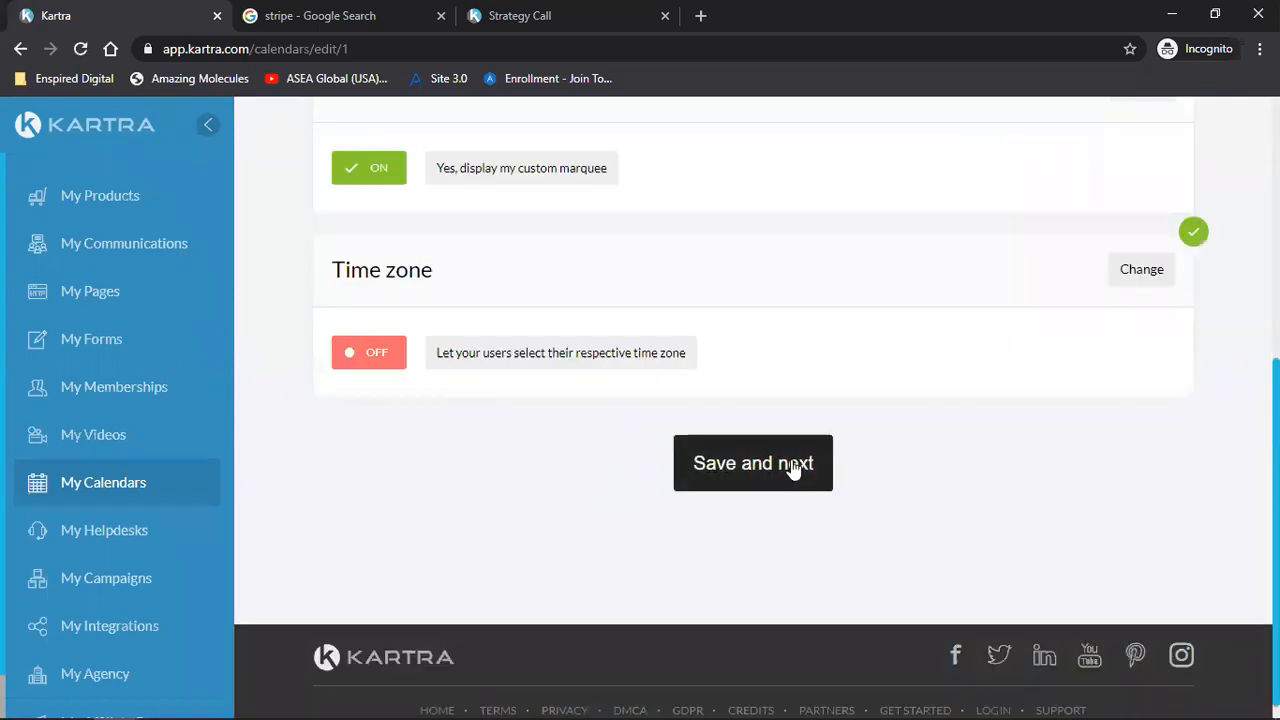
{"action": "left_click", "coordinate": [752, 464]}
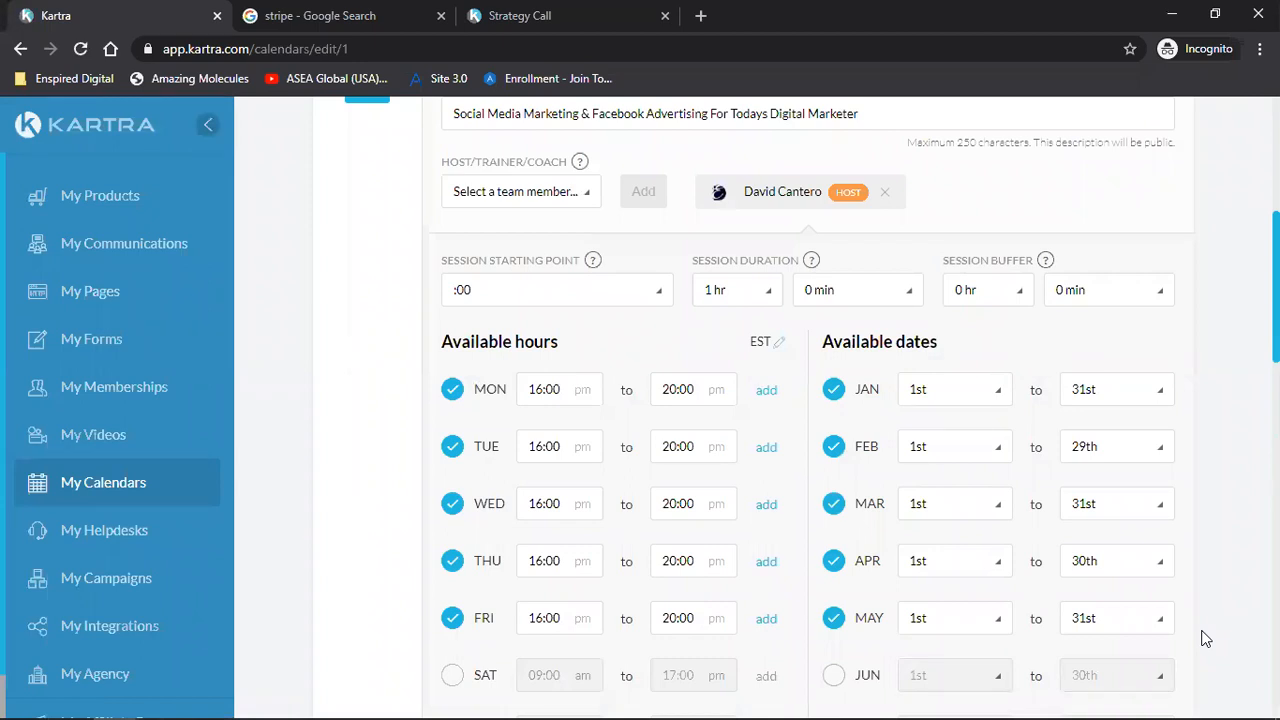
Reach the Available dates section and browse later June end-date options in its dropdown
{"action": "scroll", "scroll_direction": "down", "scroll_amount": 3}
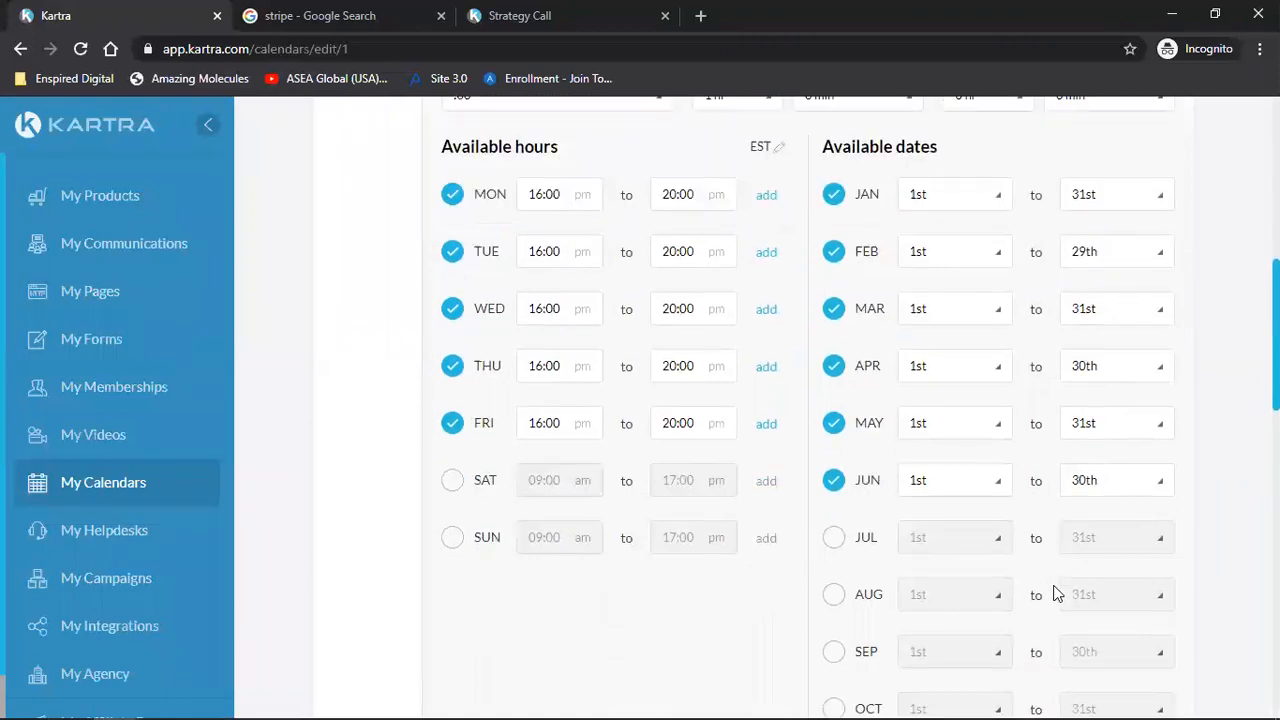
{"action": "scroll", "scroll_direction": "down", "scroll_amount": 3}
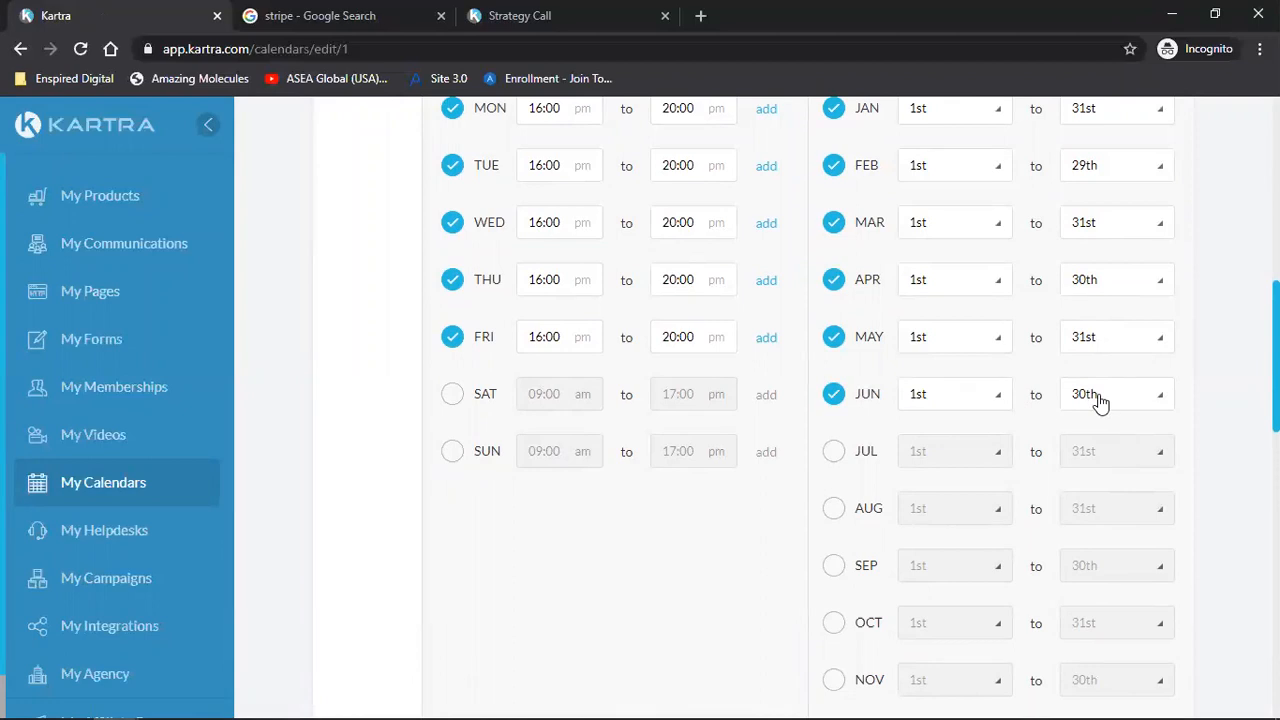
{"action": "left_click", "coordinate": [1116, 394]}
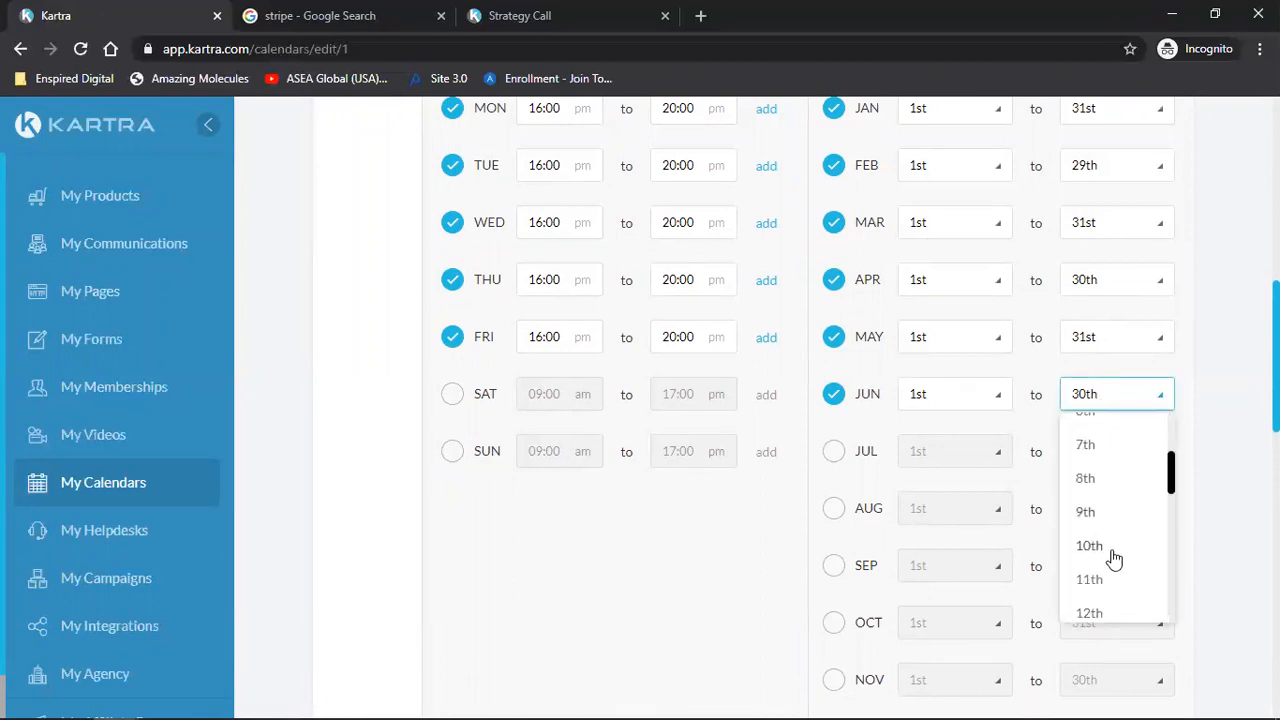
{"action": "scroll", "scroll_direction": "down", "scroll_amount": 3}
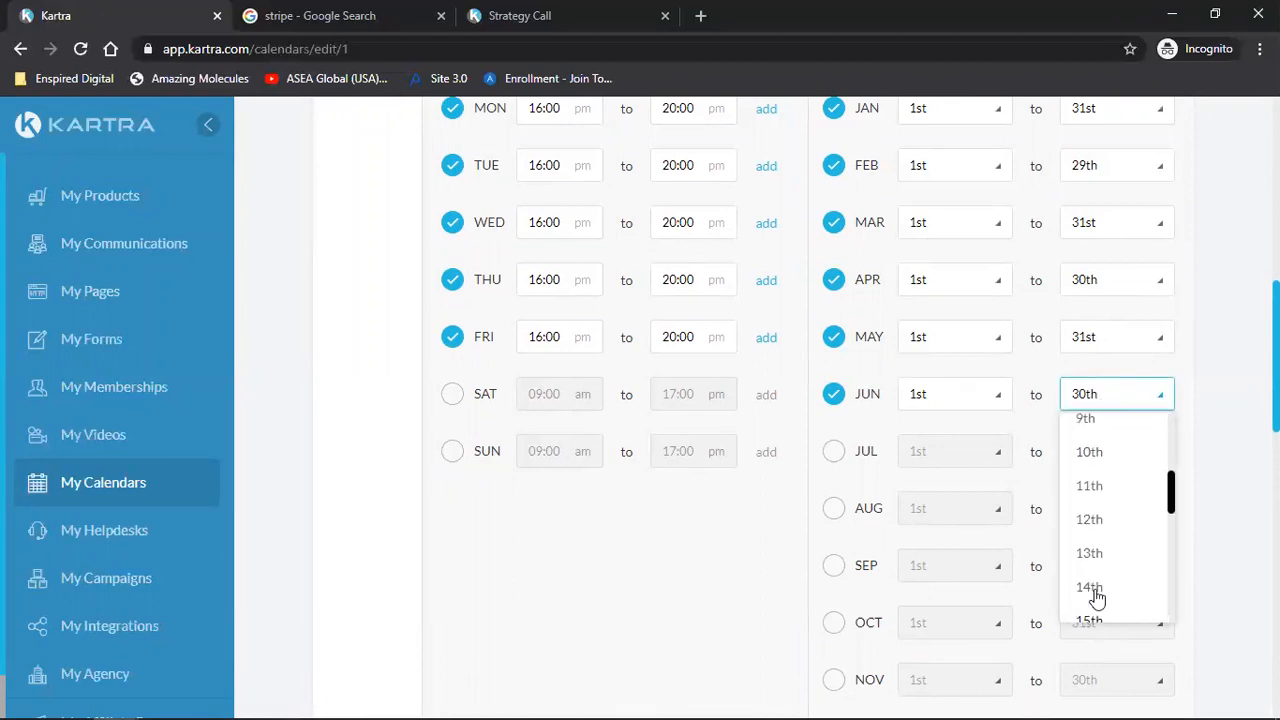